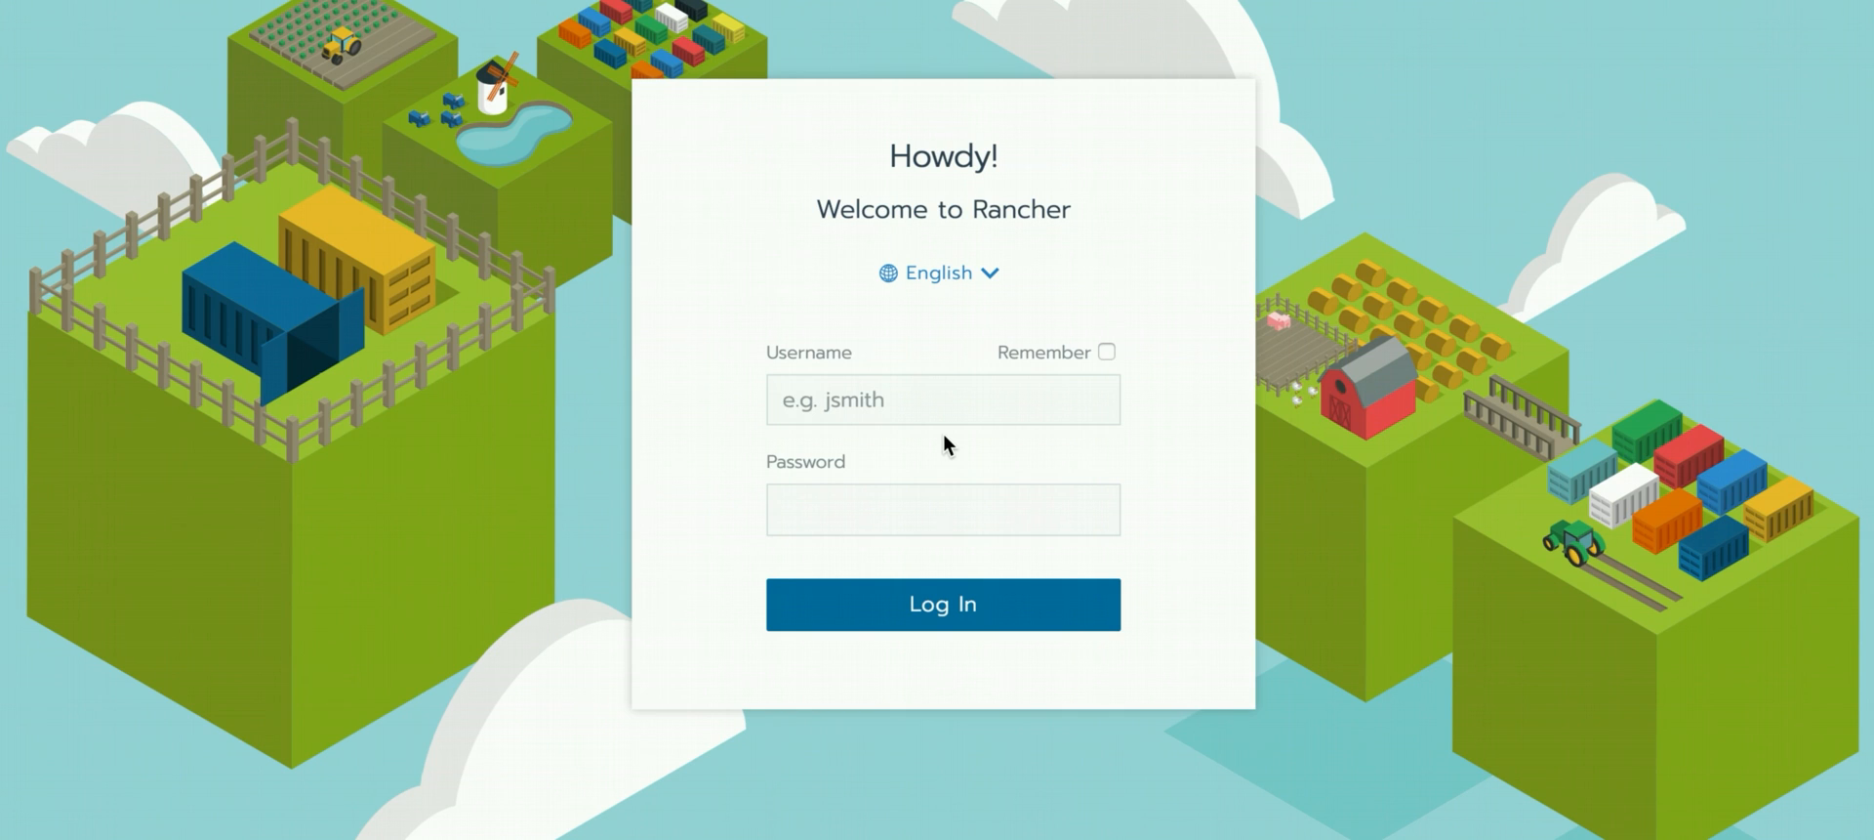
Step: Enter admin in the Username field of the Rancher login page
click(942, 400)
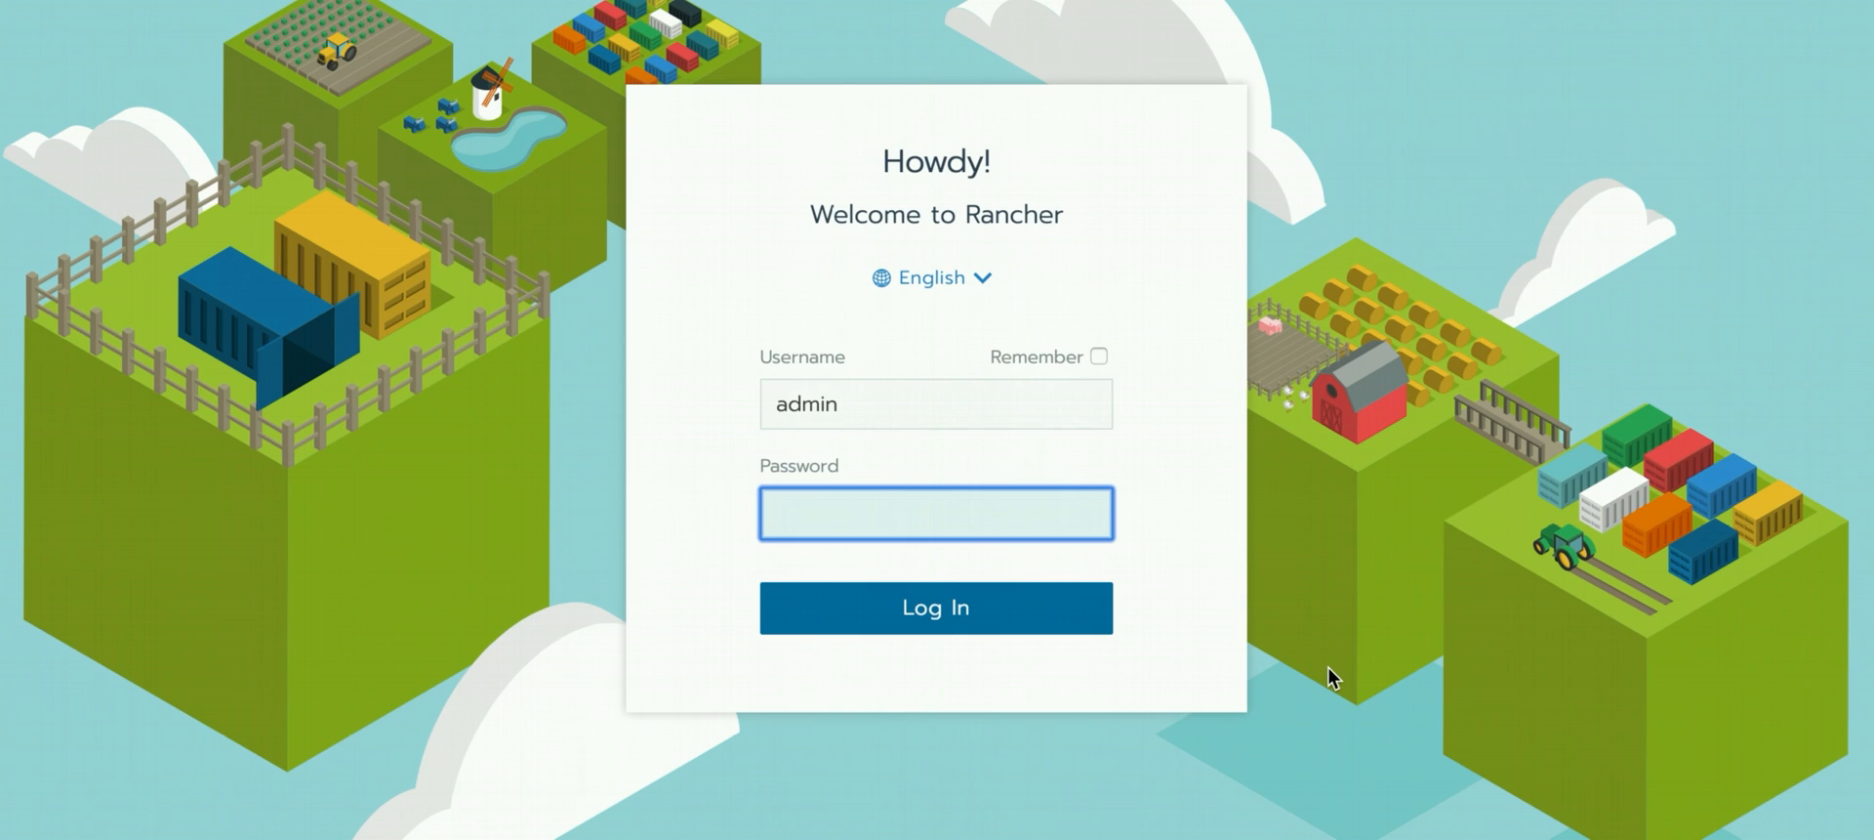
Step: Enter the admin password and log in to reach the four-cluster overview
text(password)
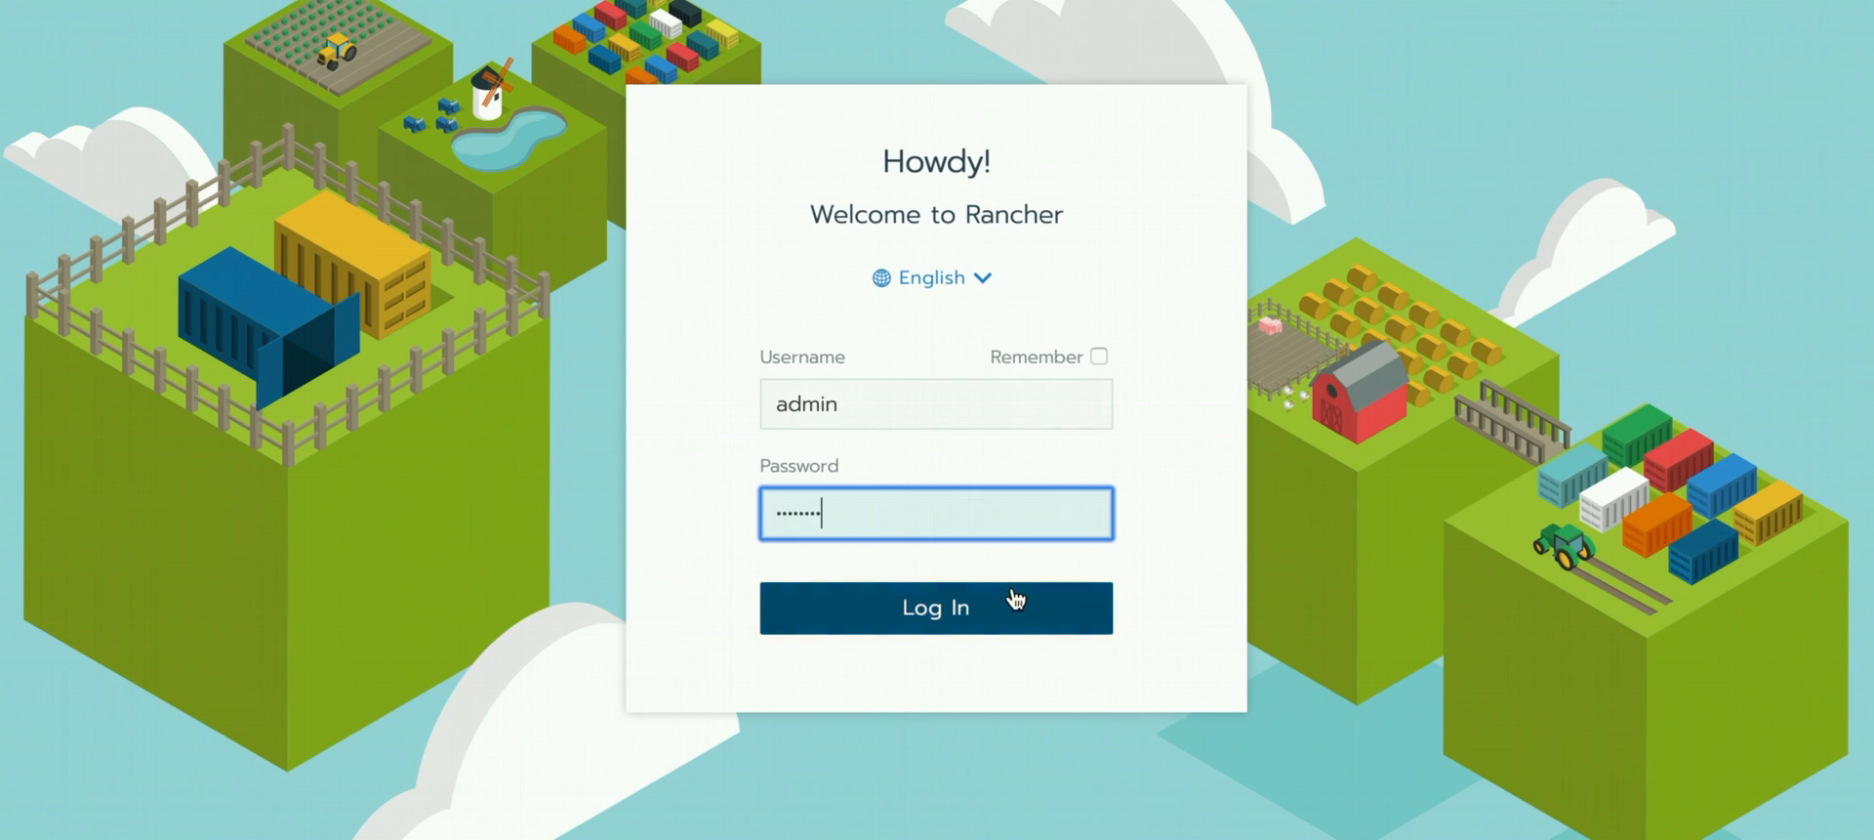
click(935, 607)
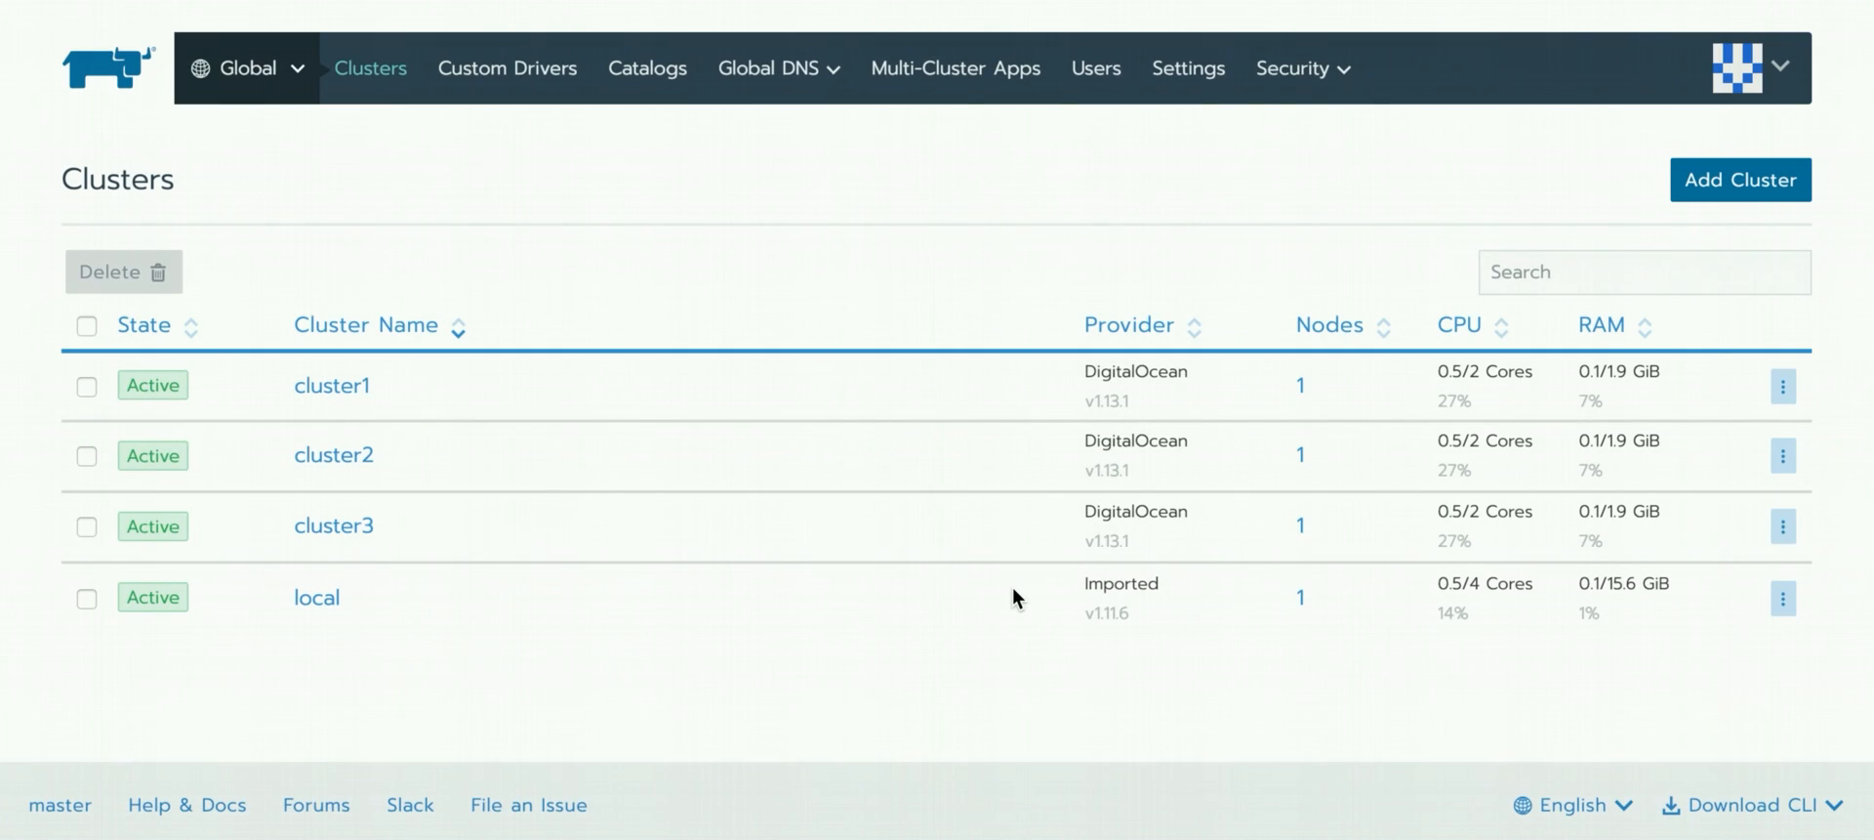
mouse_move(519, 619)
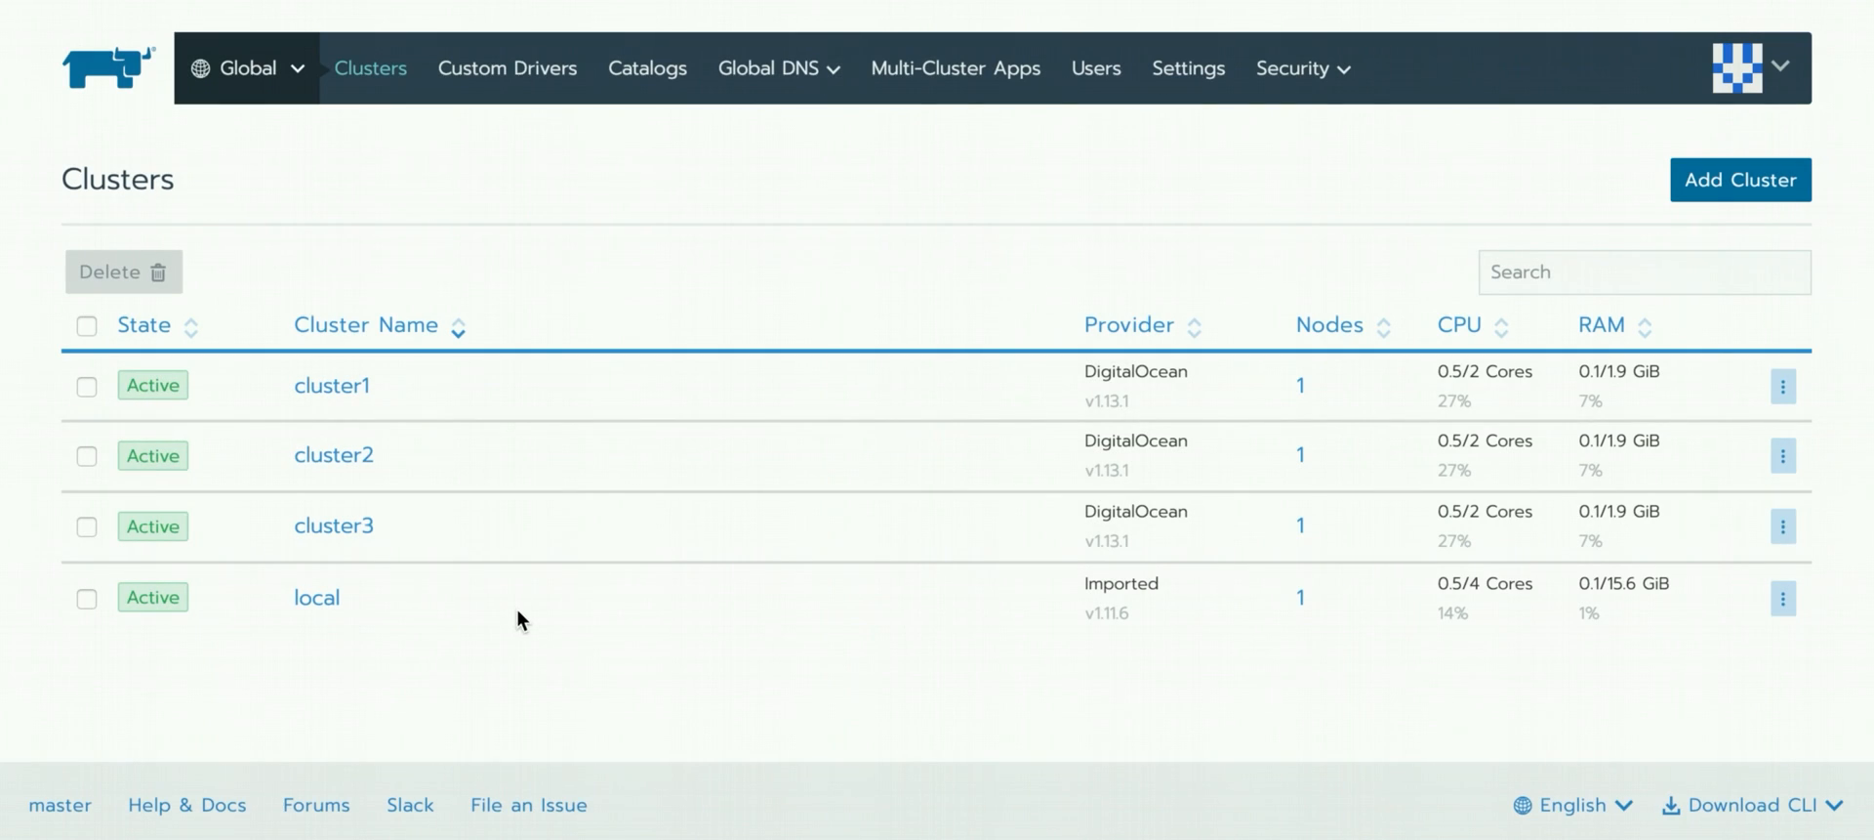
mouse_move(955, 69)
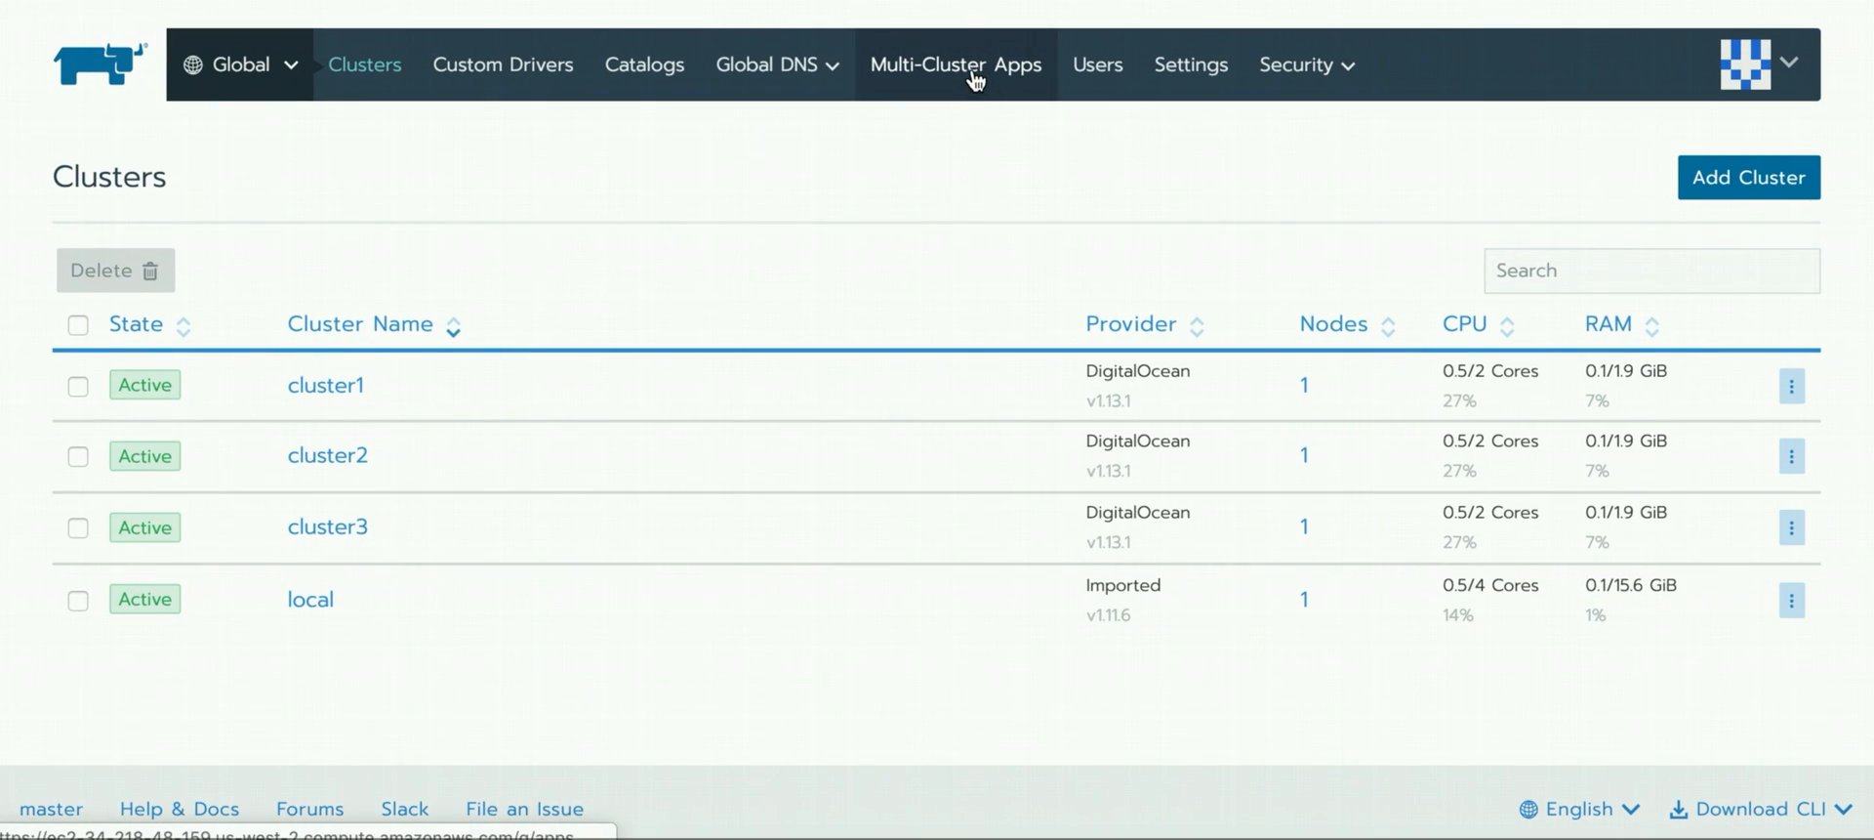
Step: Review the enabled catalogs under Manage Catalogs and return to the empty Multi-Cluster Apps page
click(955, 64)
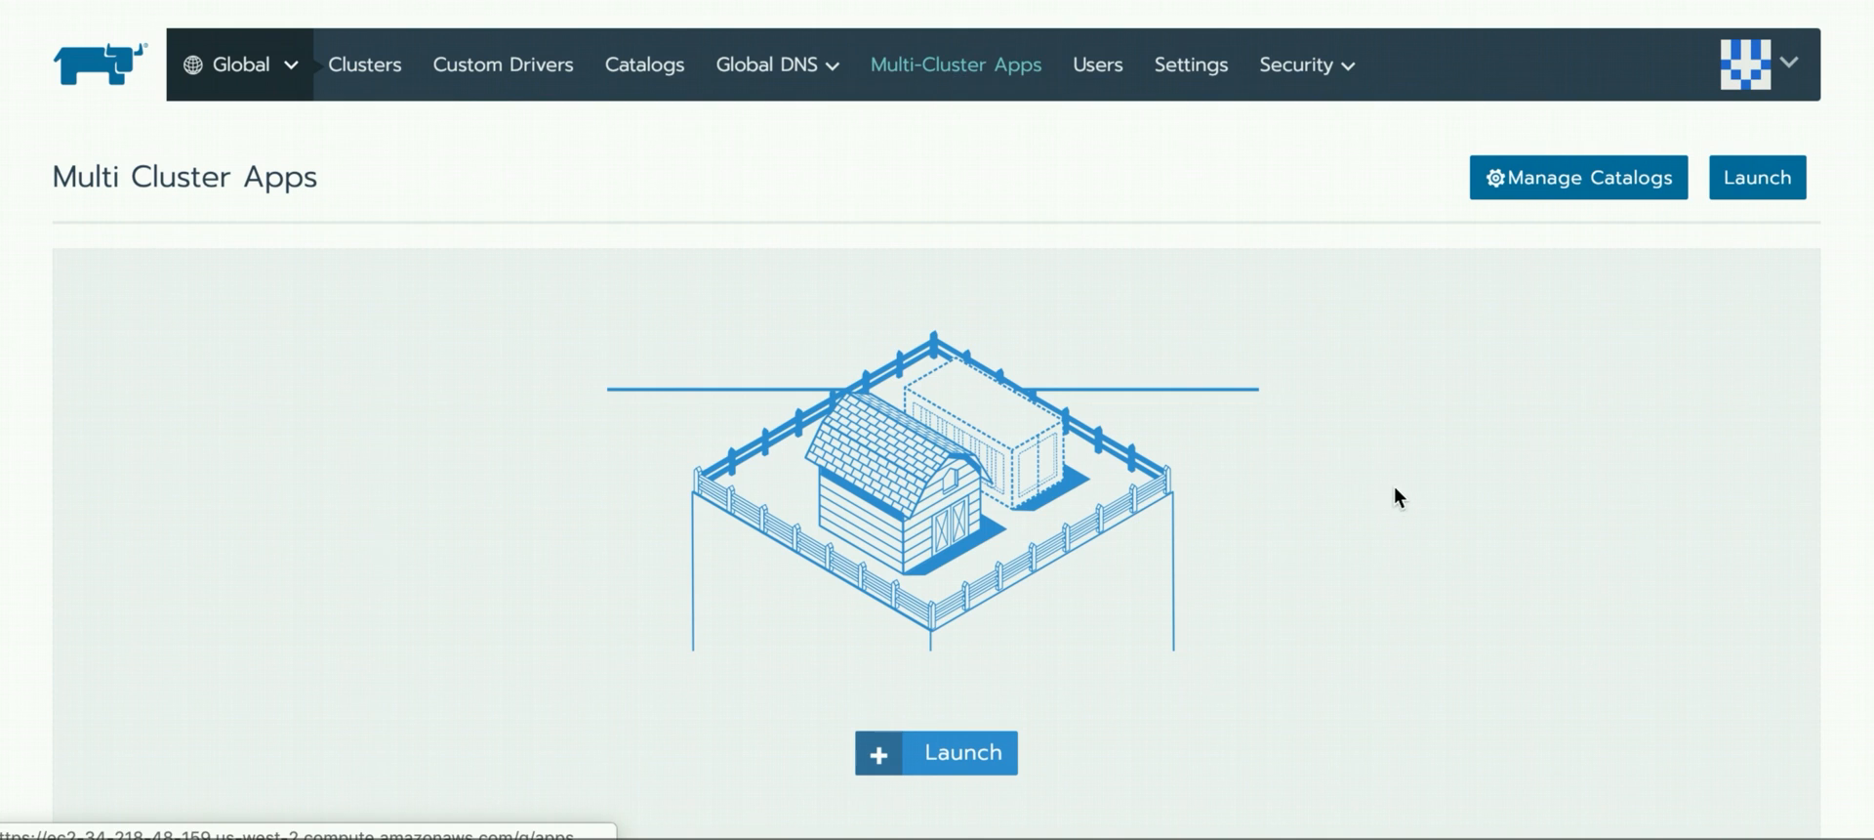
mouse_move(1592, 232)
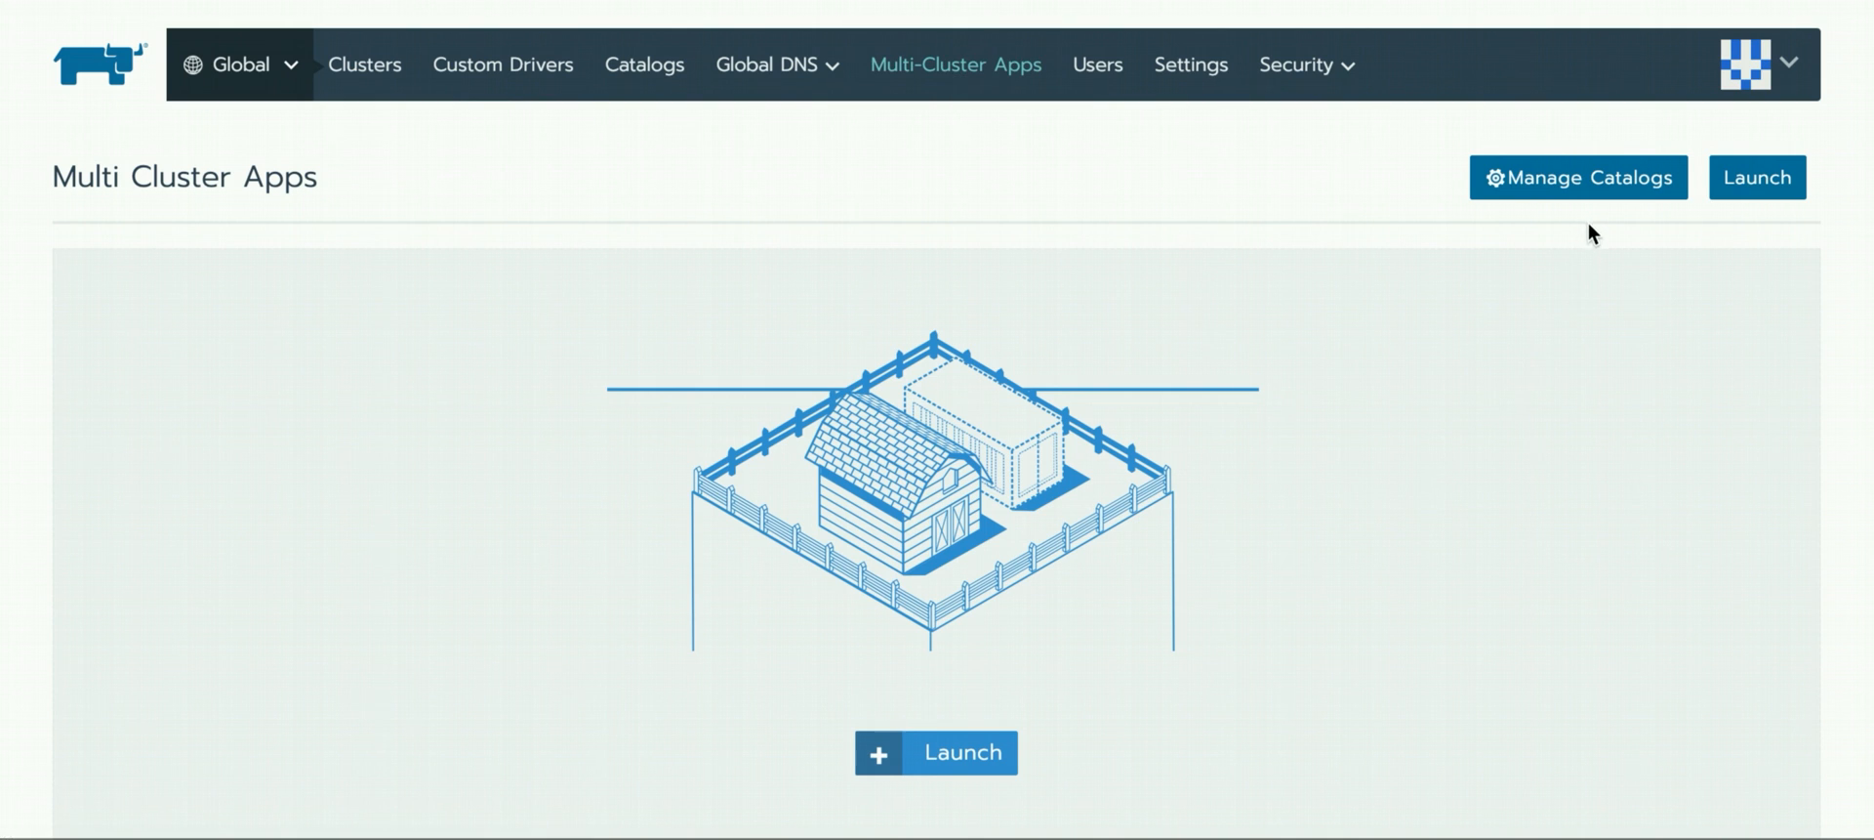
mouse_move(935, 751)
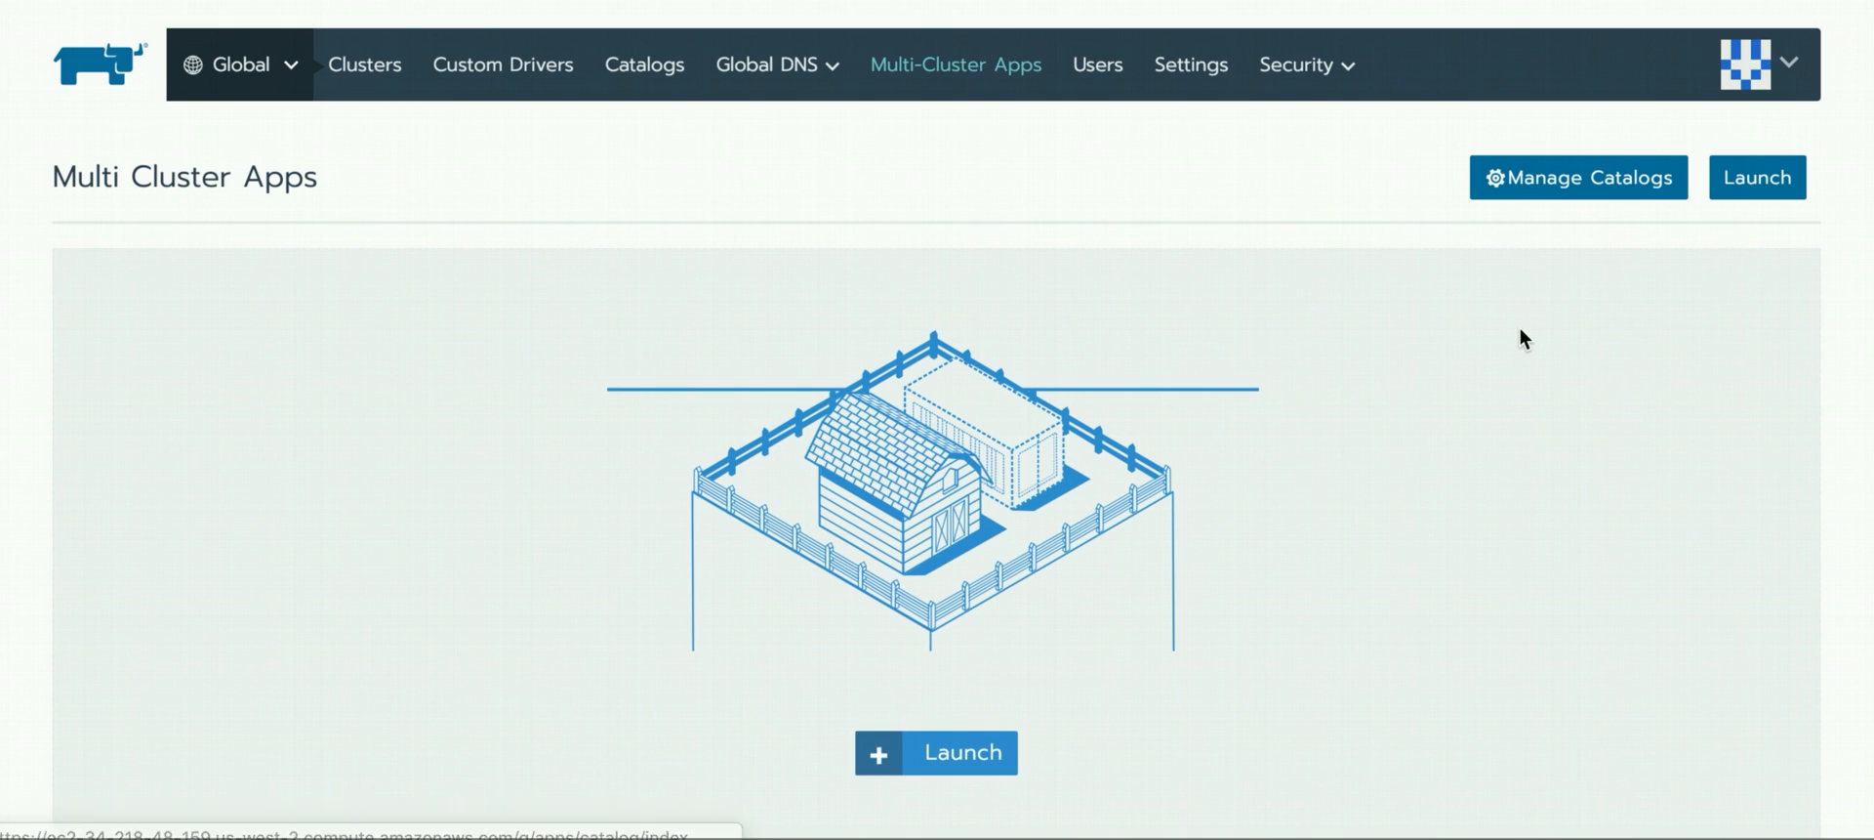
click(645, 64)
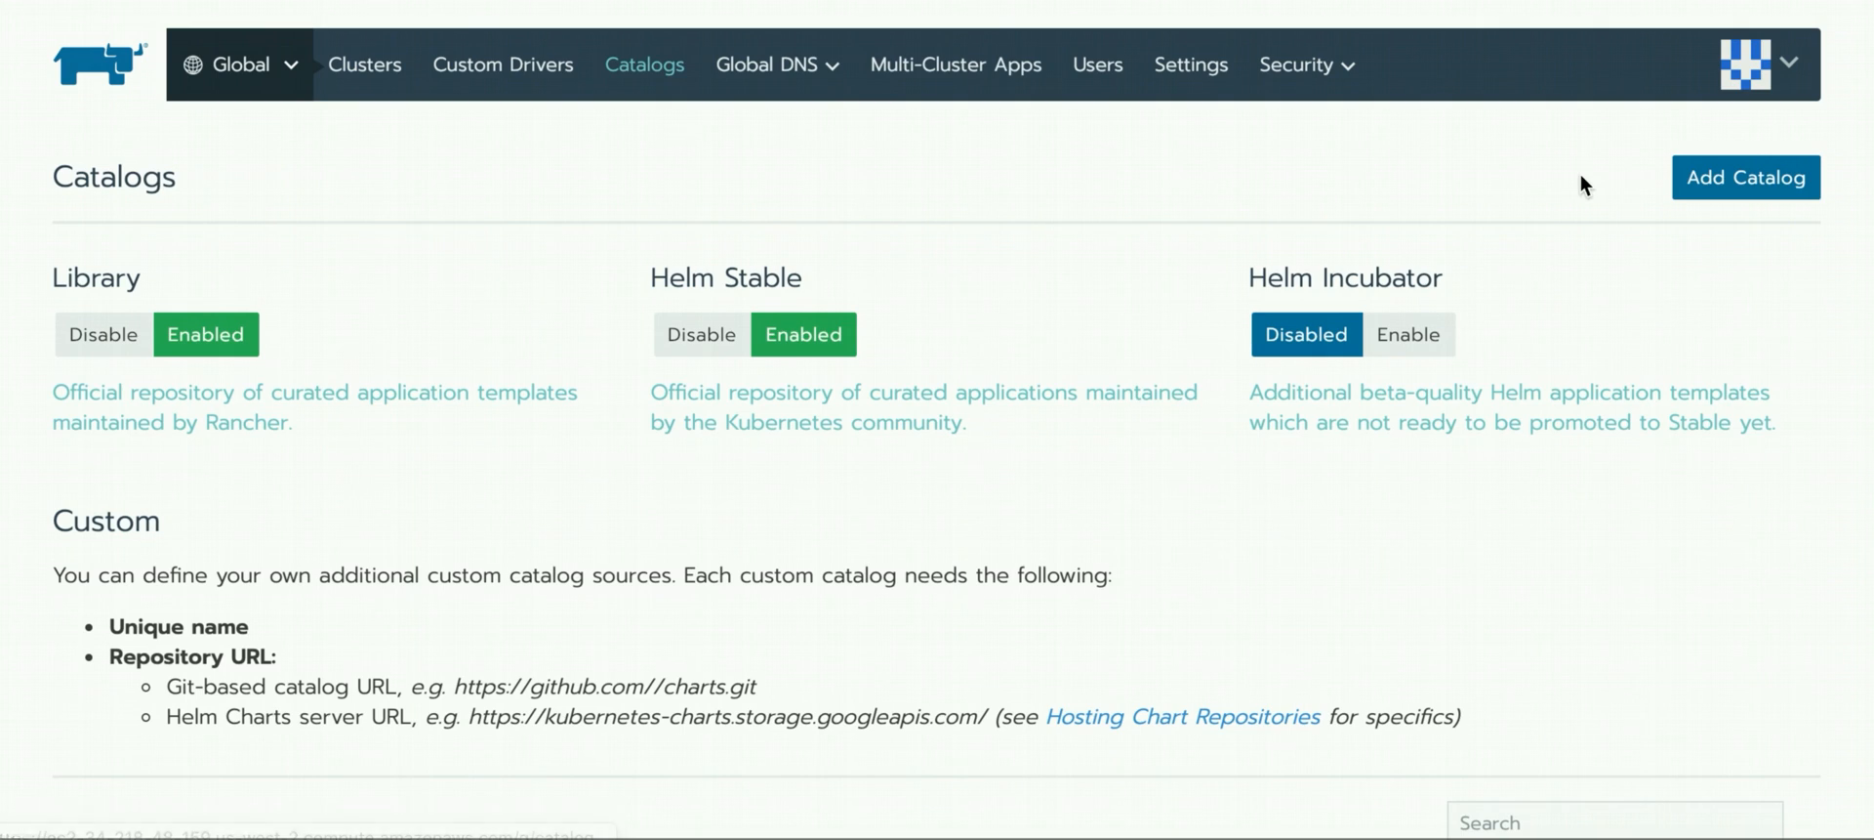
mouse_move(609, 141)
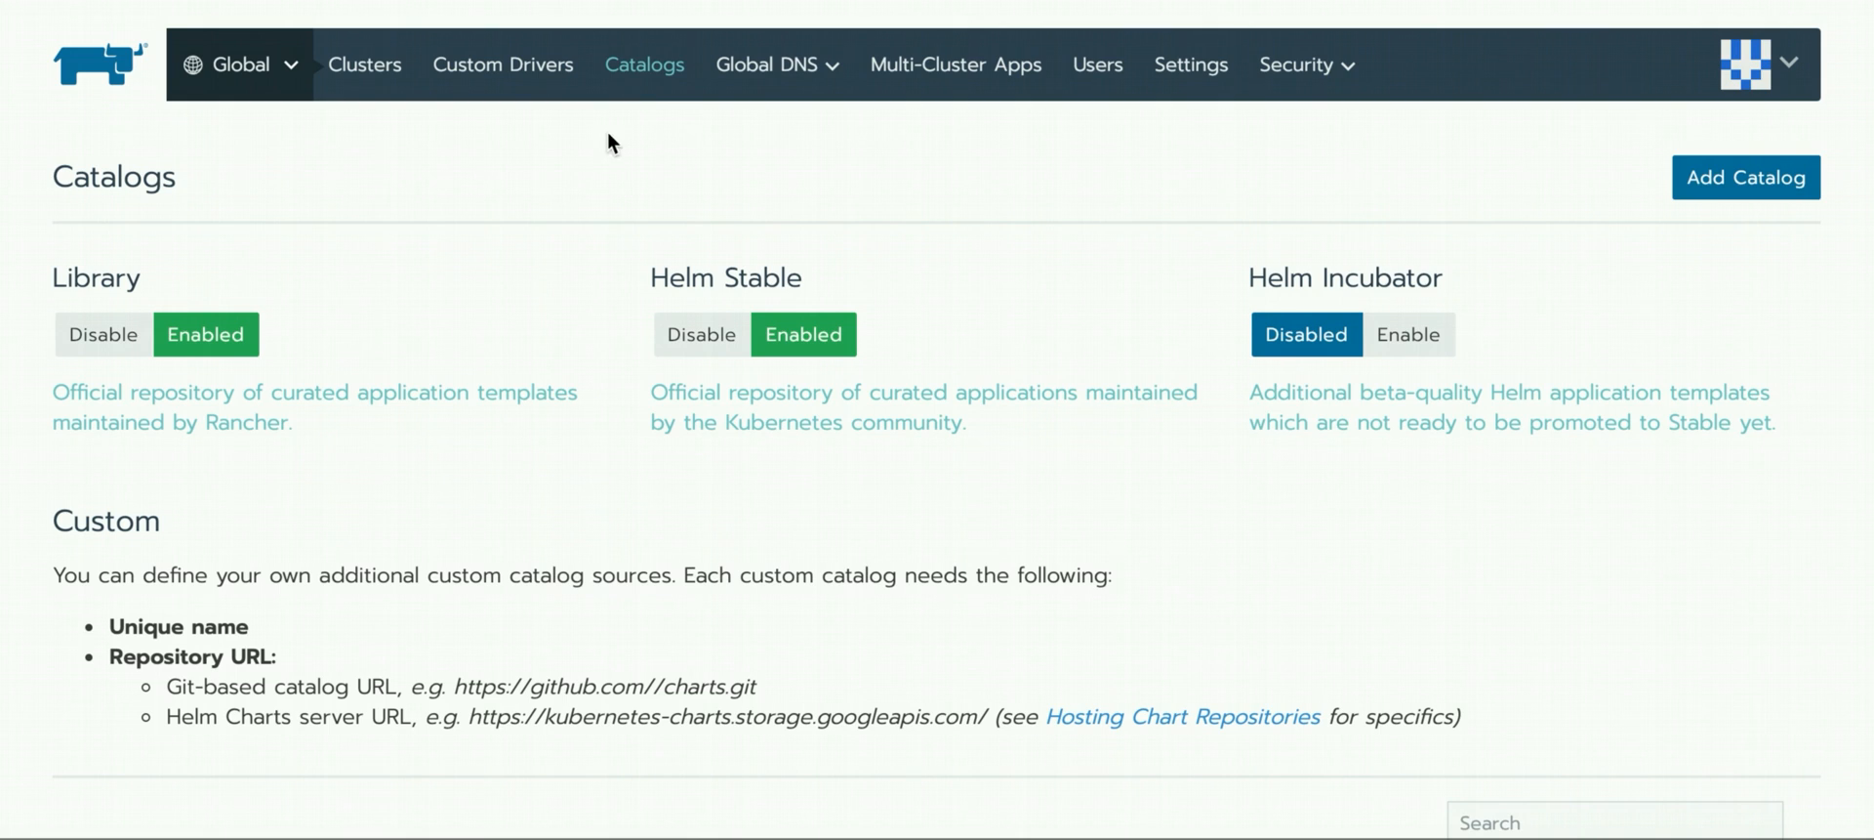
mouse_move(488, 502)
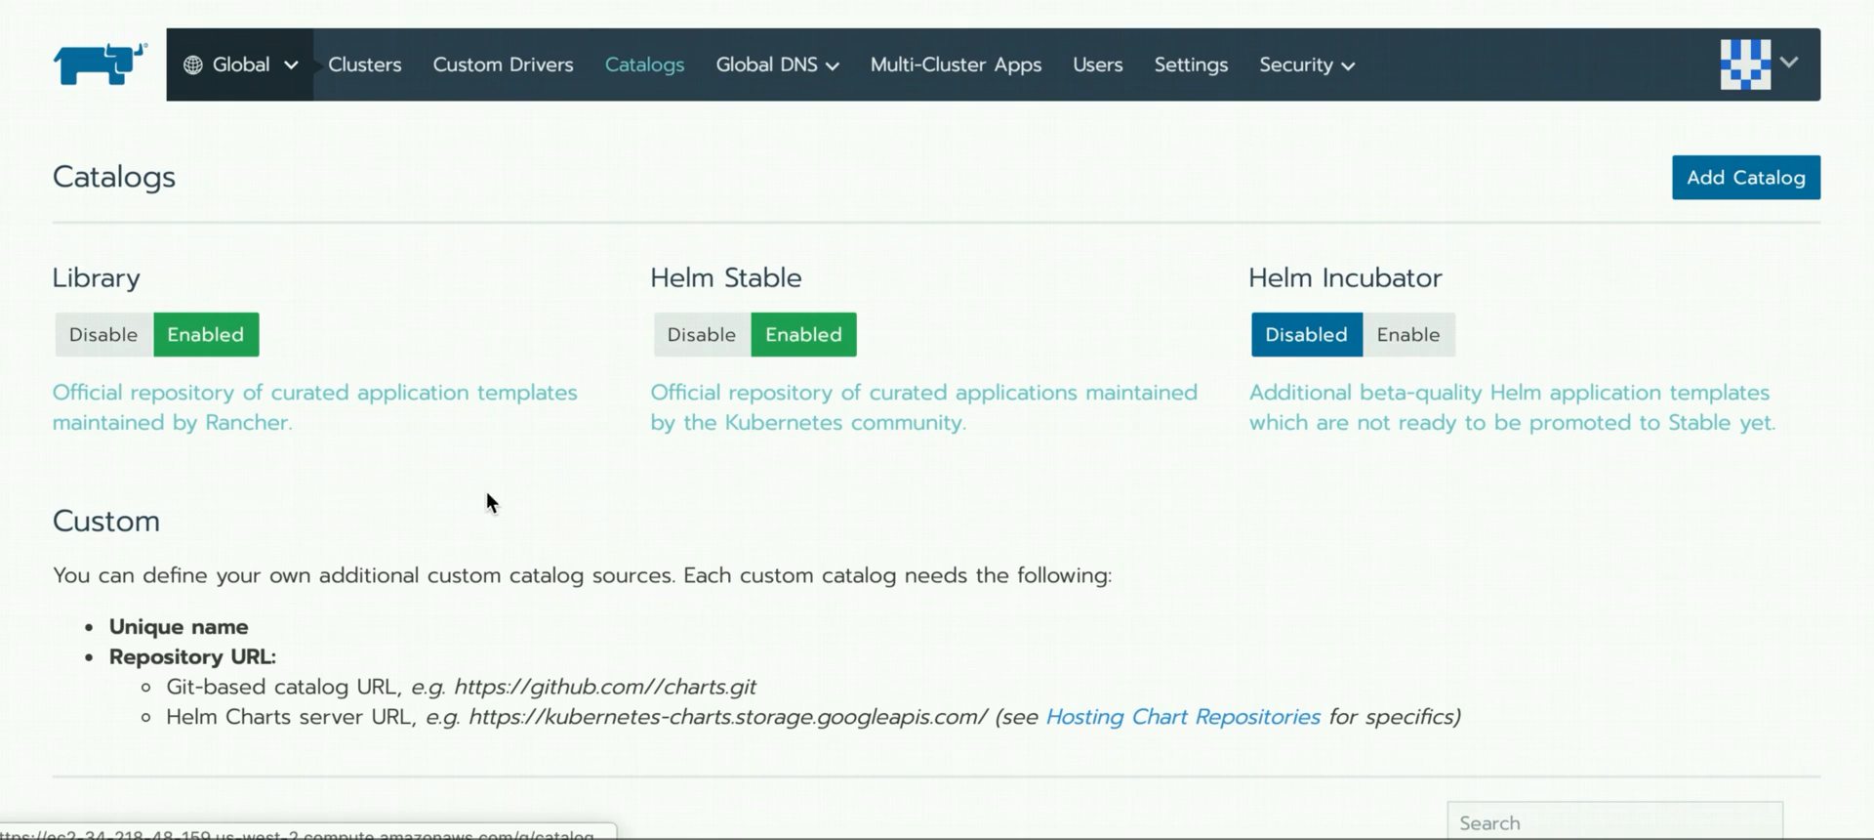
mouse_move(744, 519)
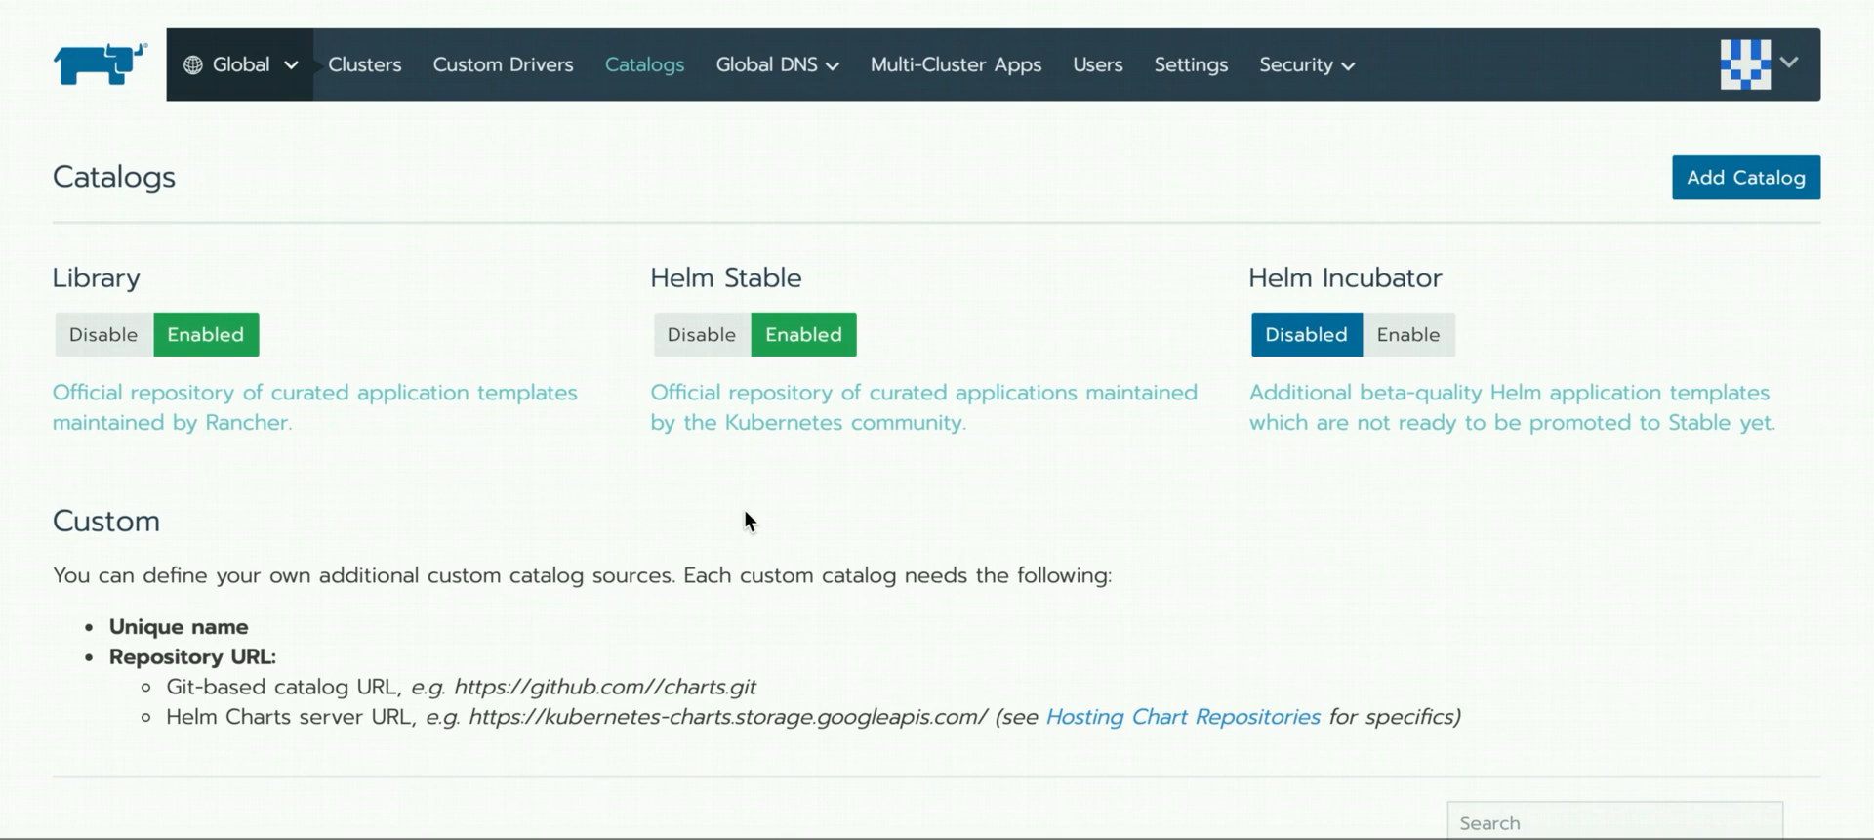
click(955, 65)
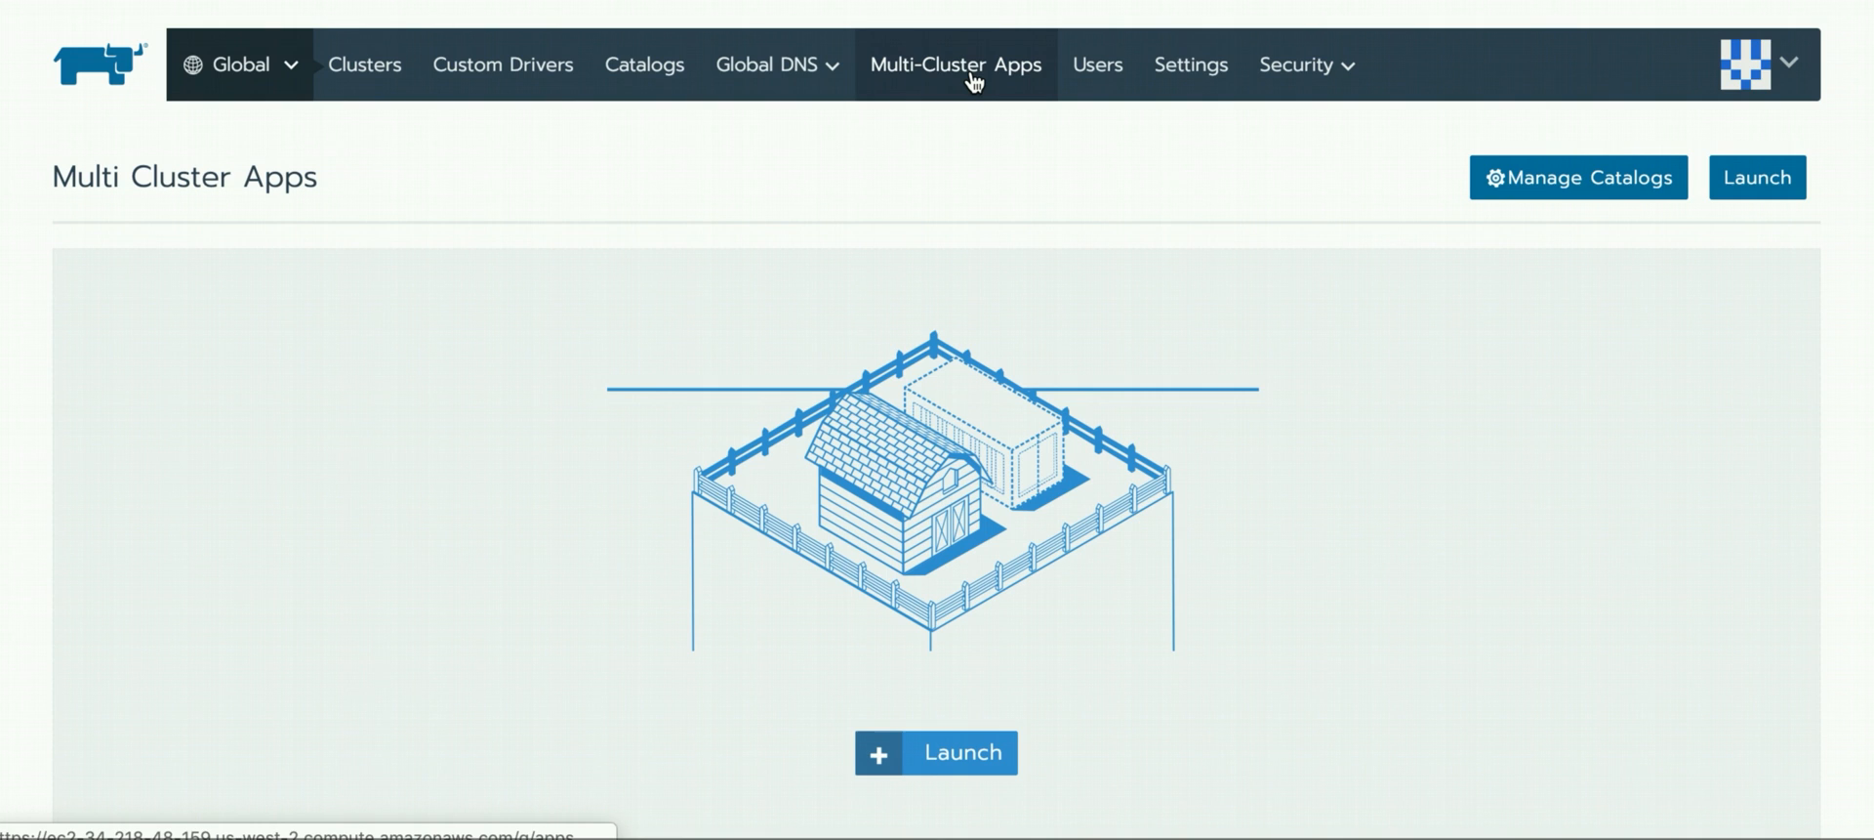
mouse_move(1015, 76)
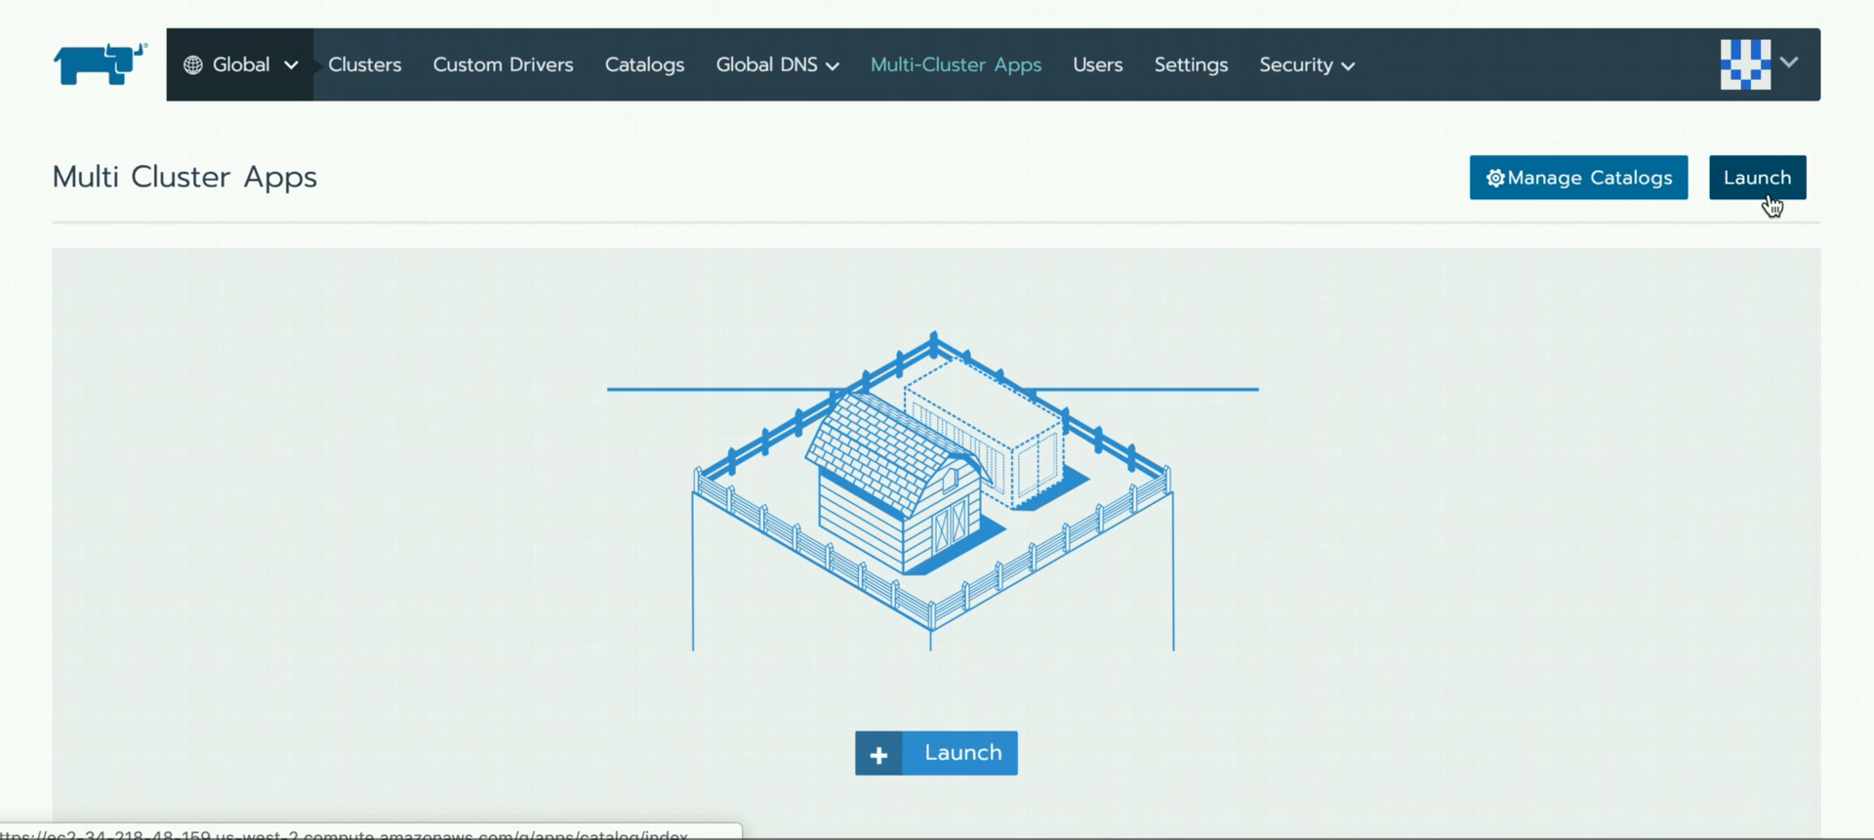
Step: Launch a new multi-cluster app and filter the catalog with 'gra' to the Grafana charts
click(1757, 178)
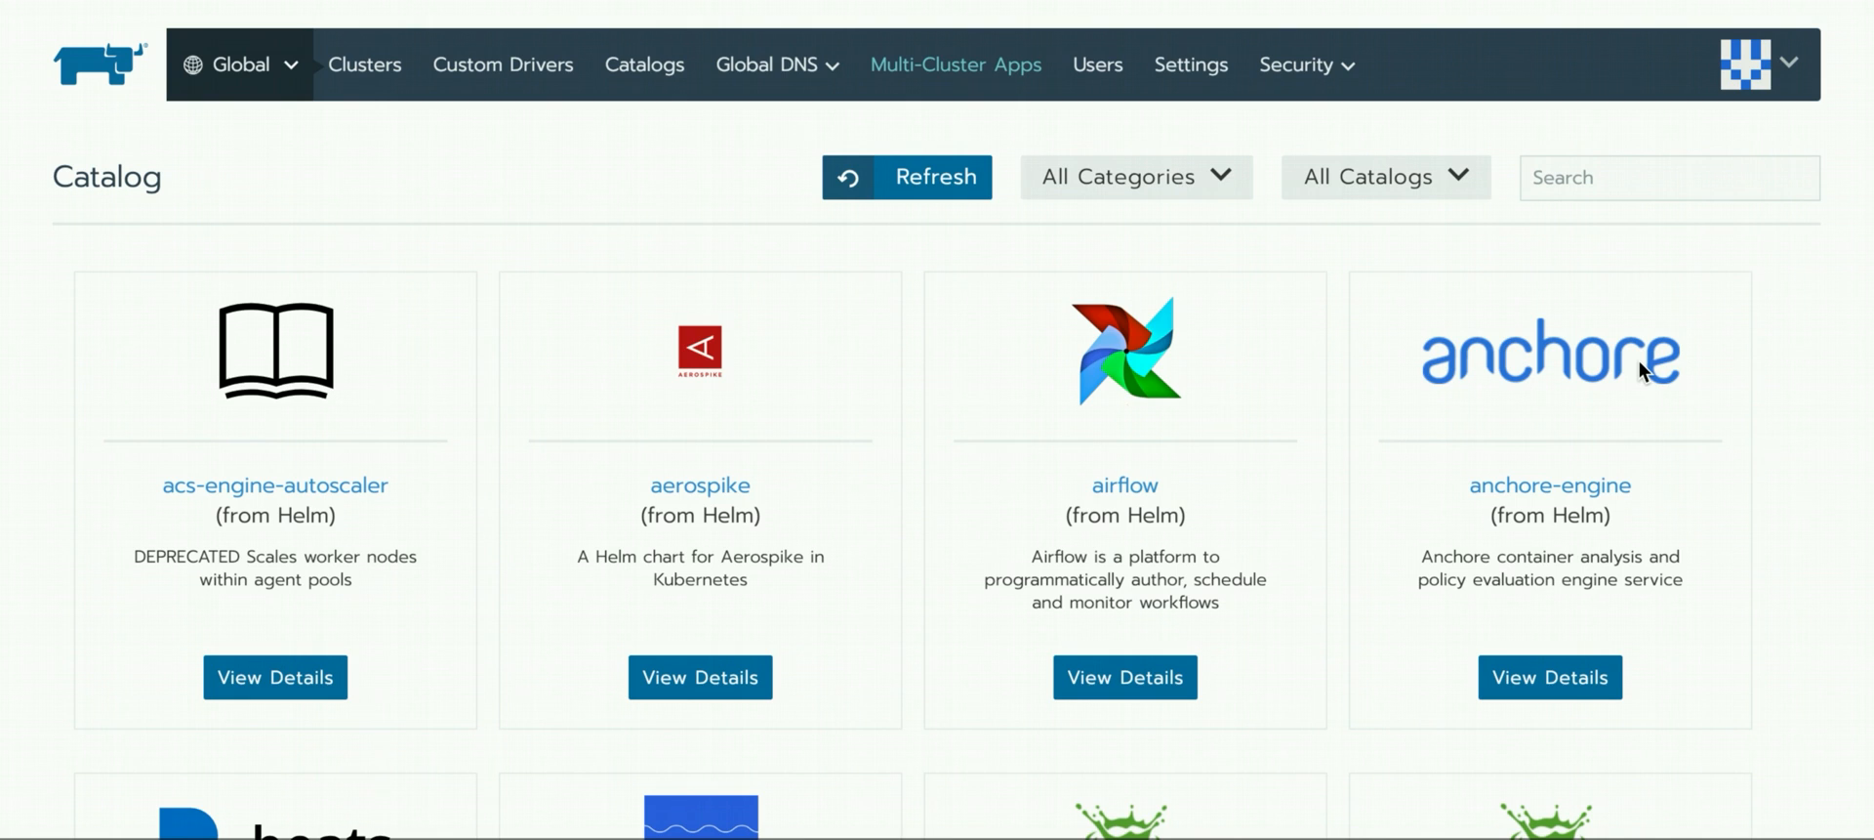
scroll(down, 3)
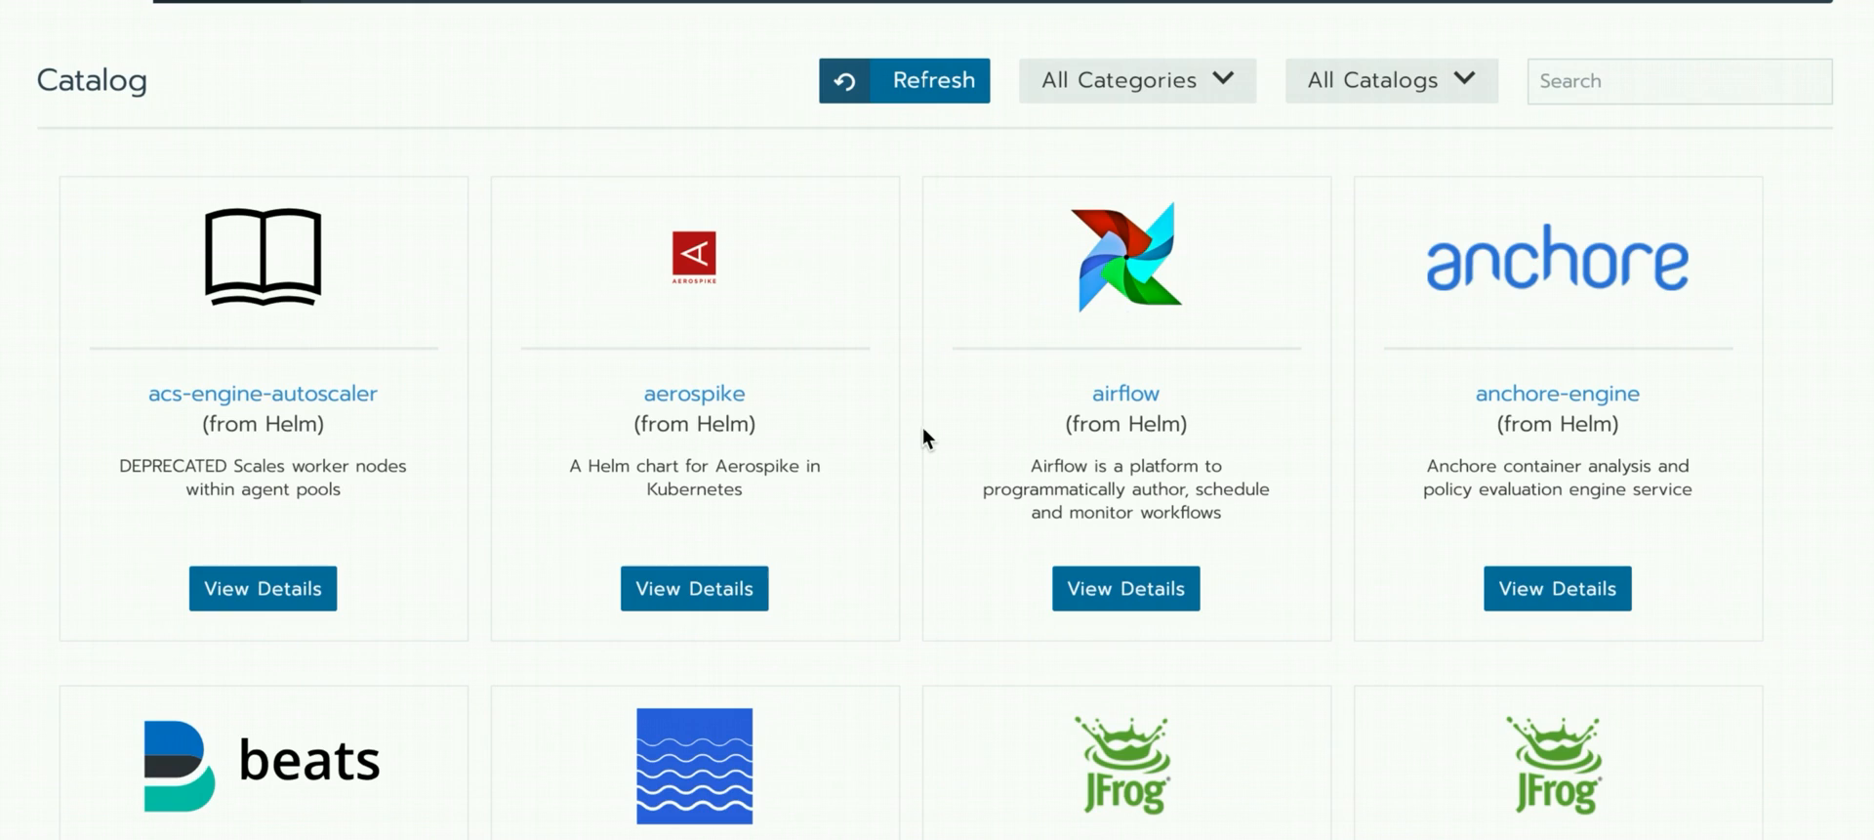
click(1679, 80)
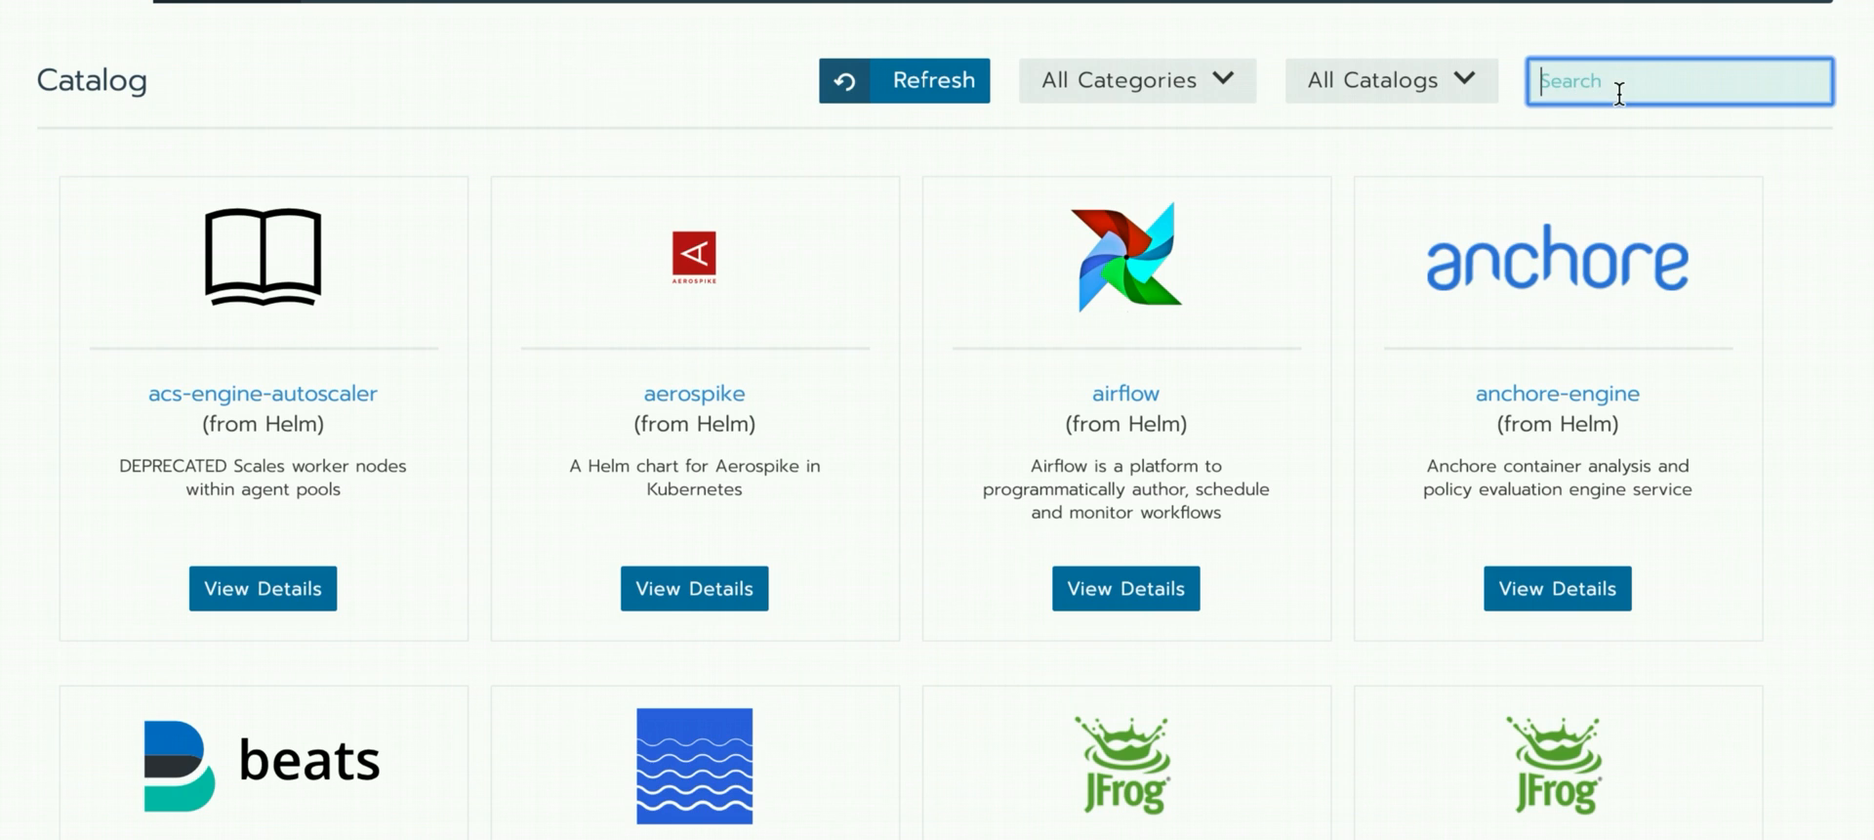
text(grafa)
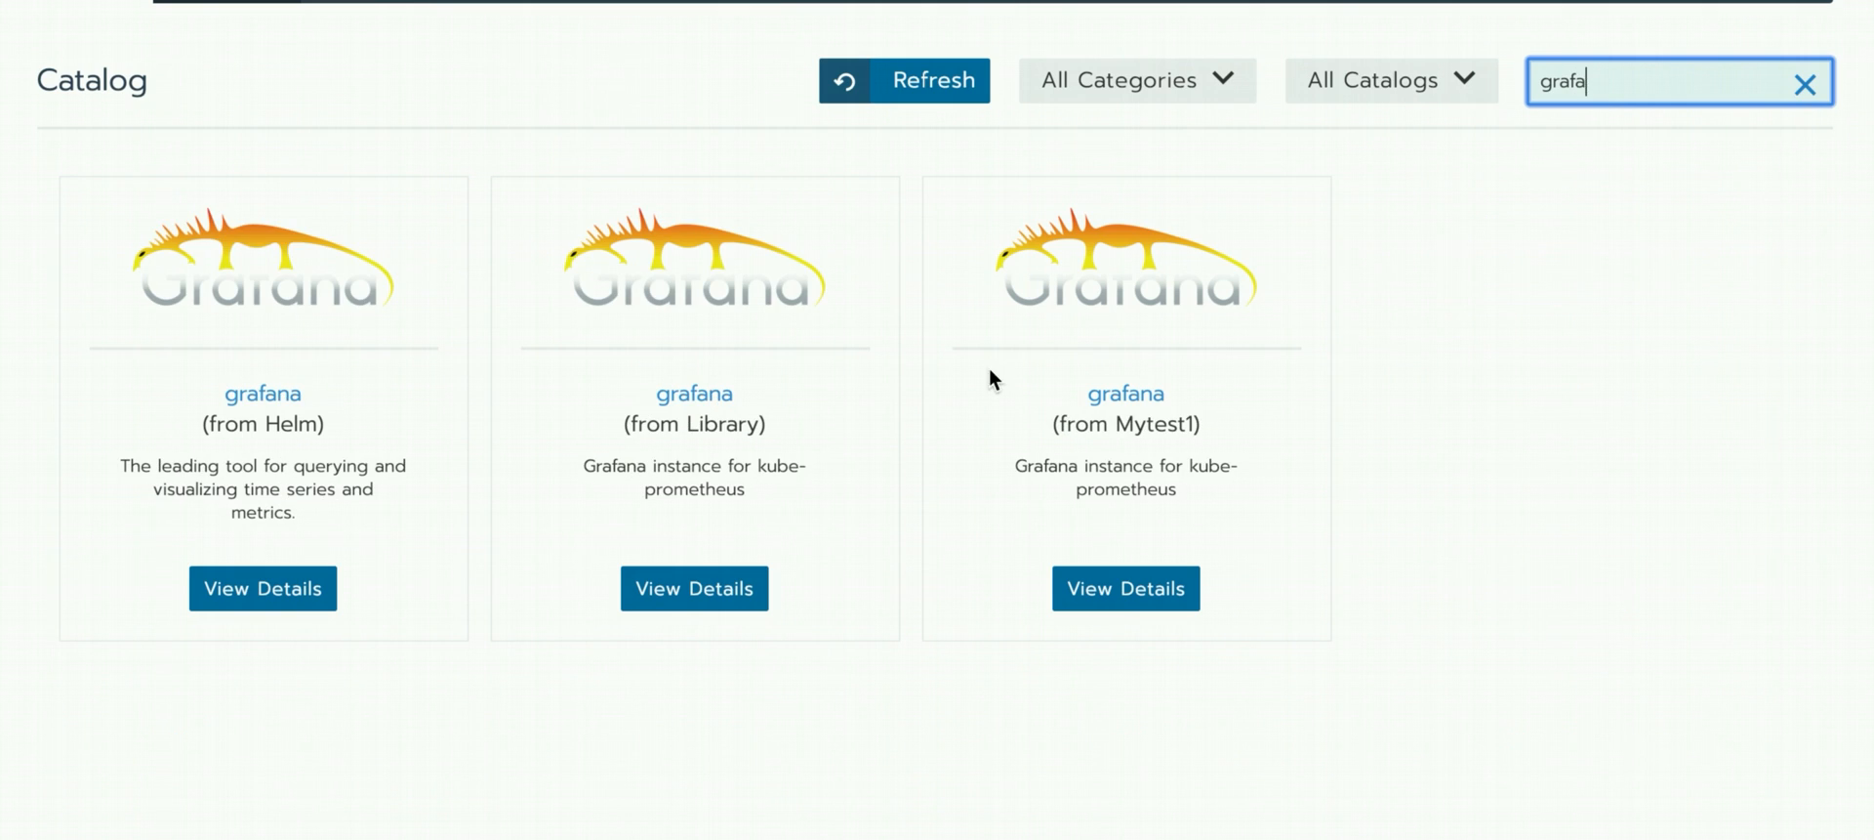
mouse_move(843, 502)
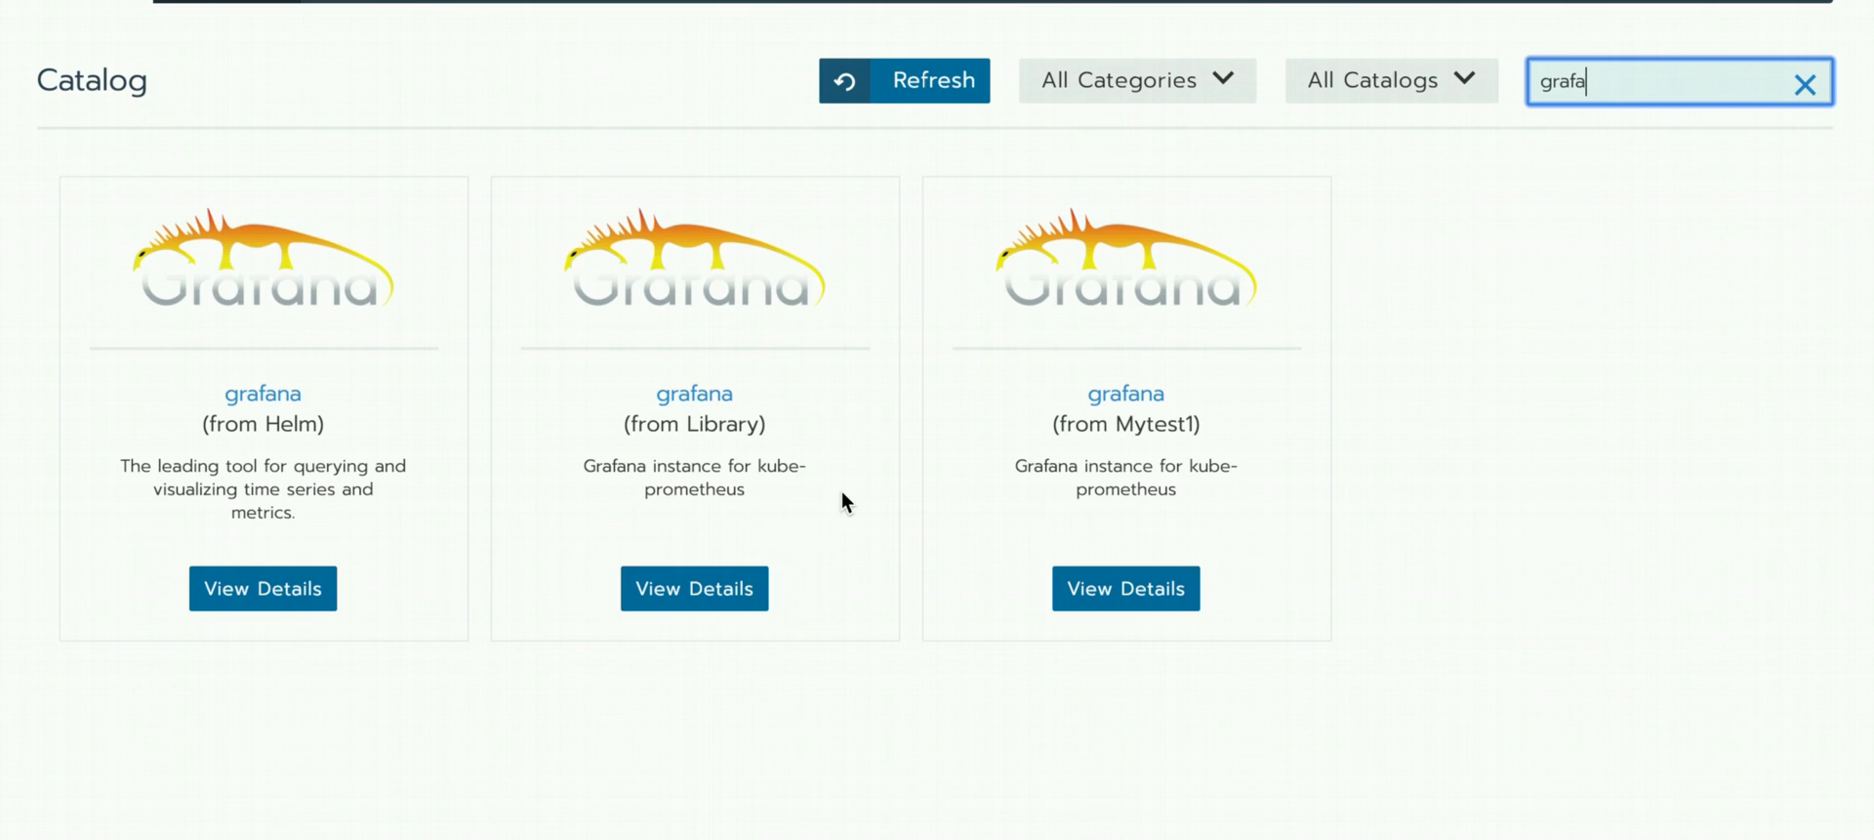
Step: Select a Grafana chart and reveal its empty Answer Overrides section
click(693, 588)
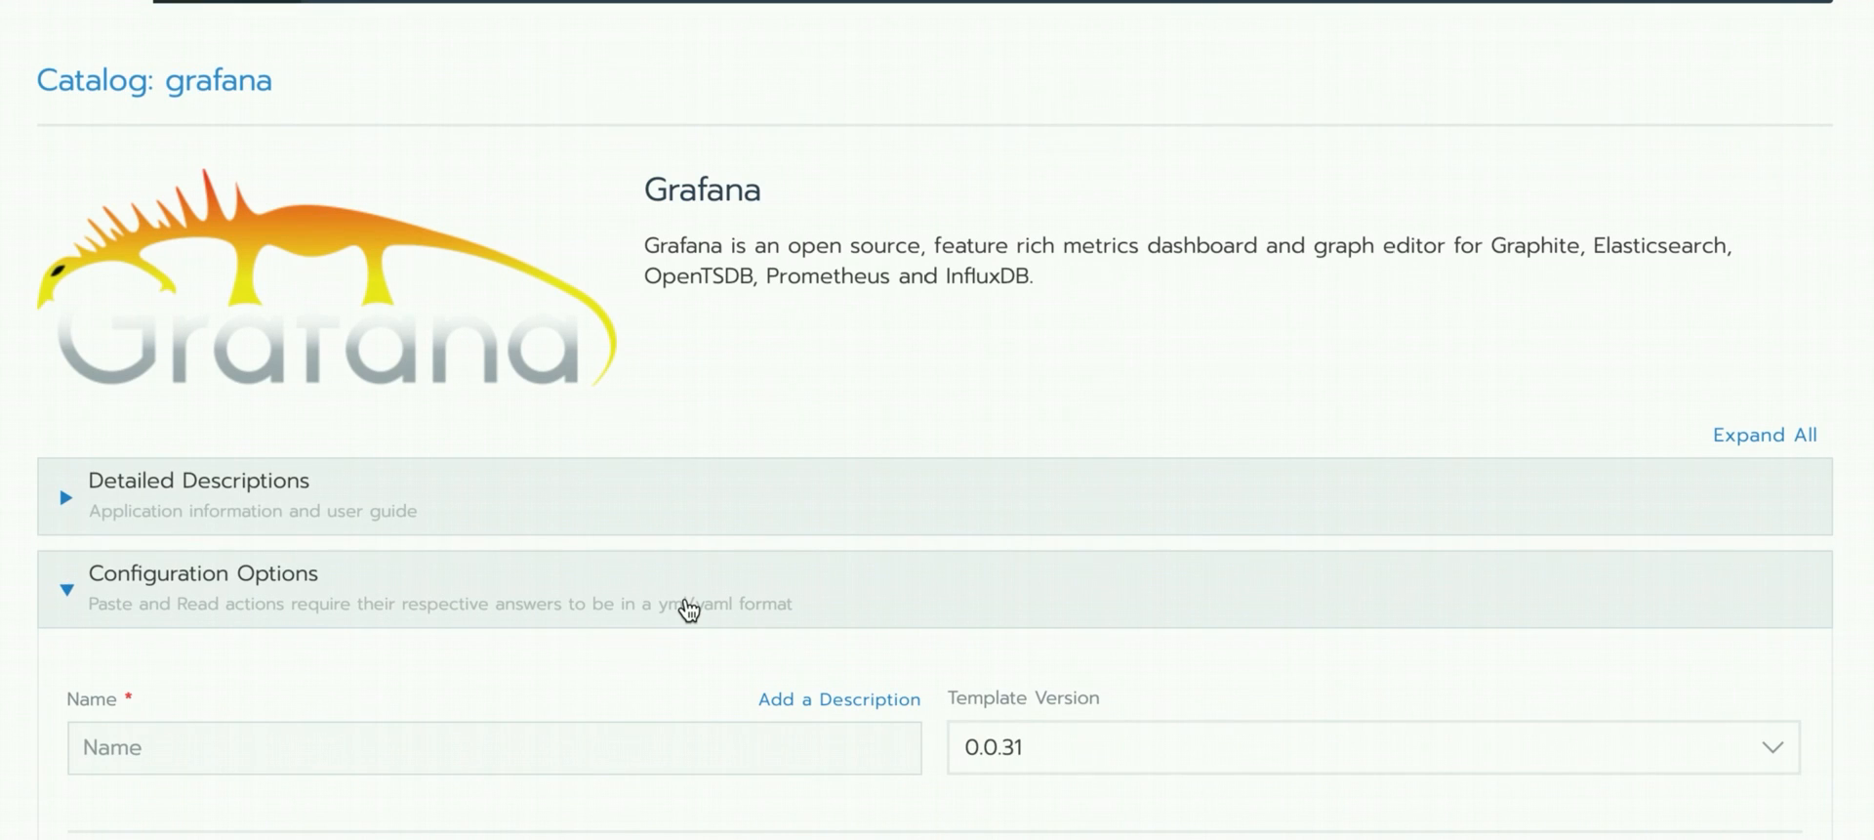
scroll(down, 3)
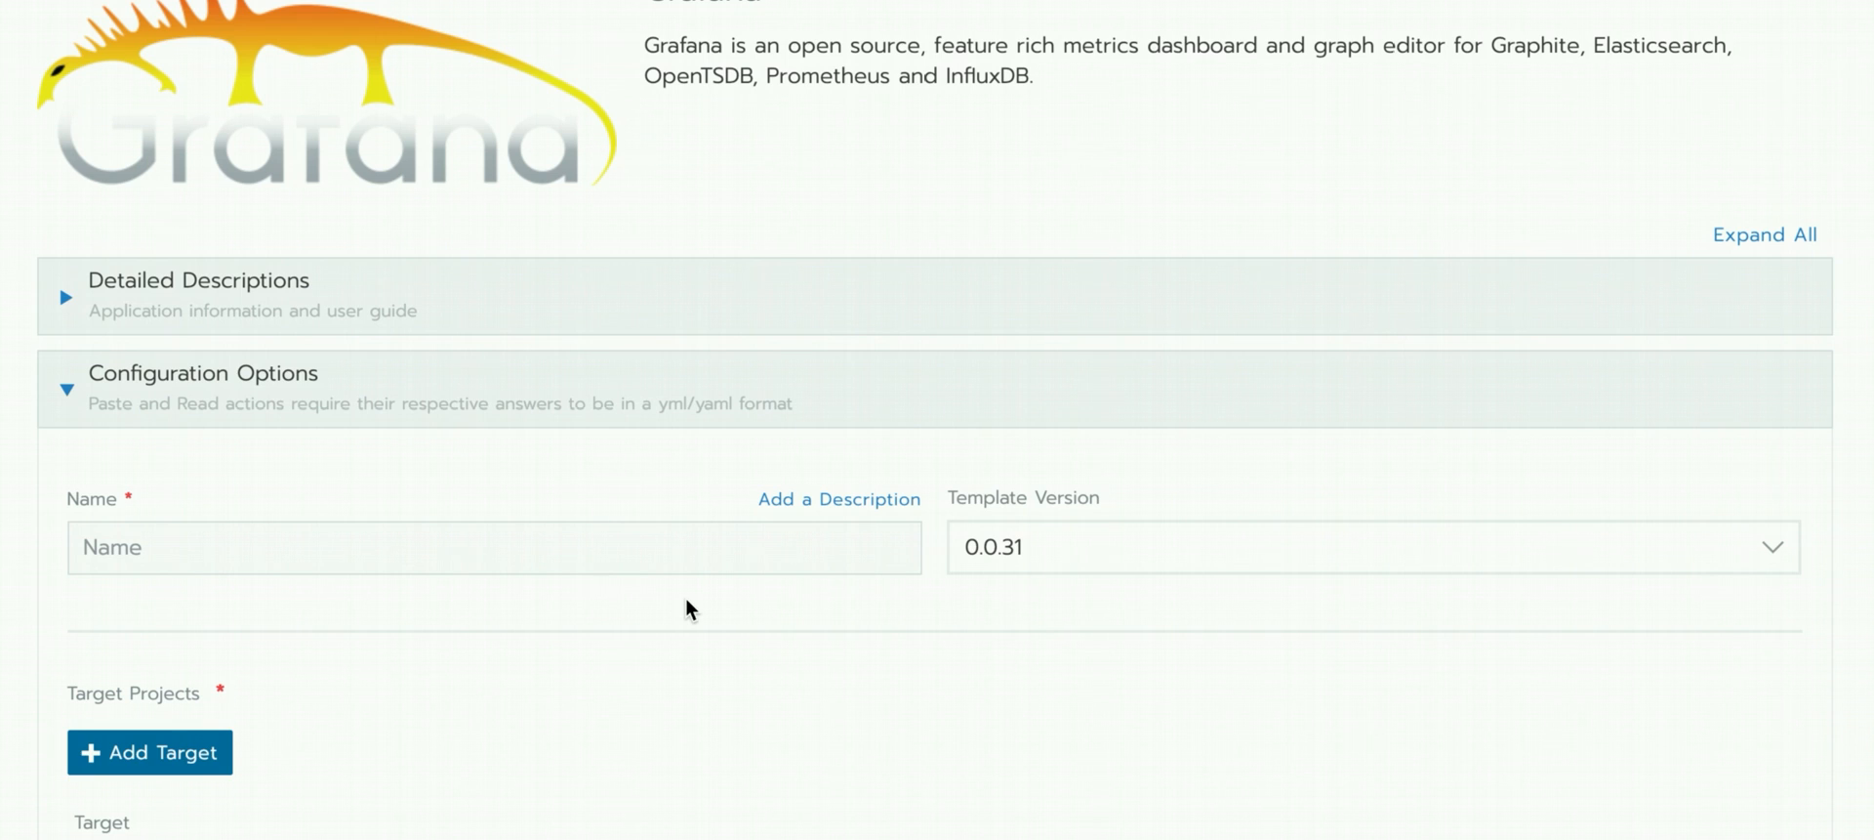
click(203, 371)
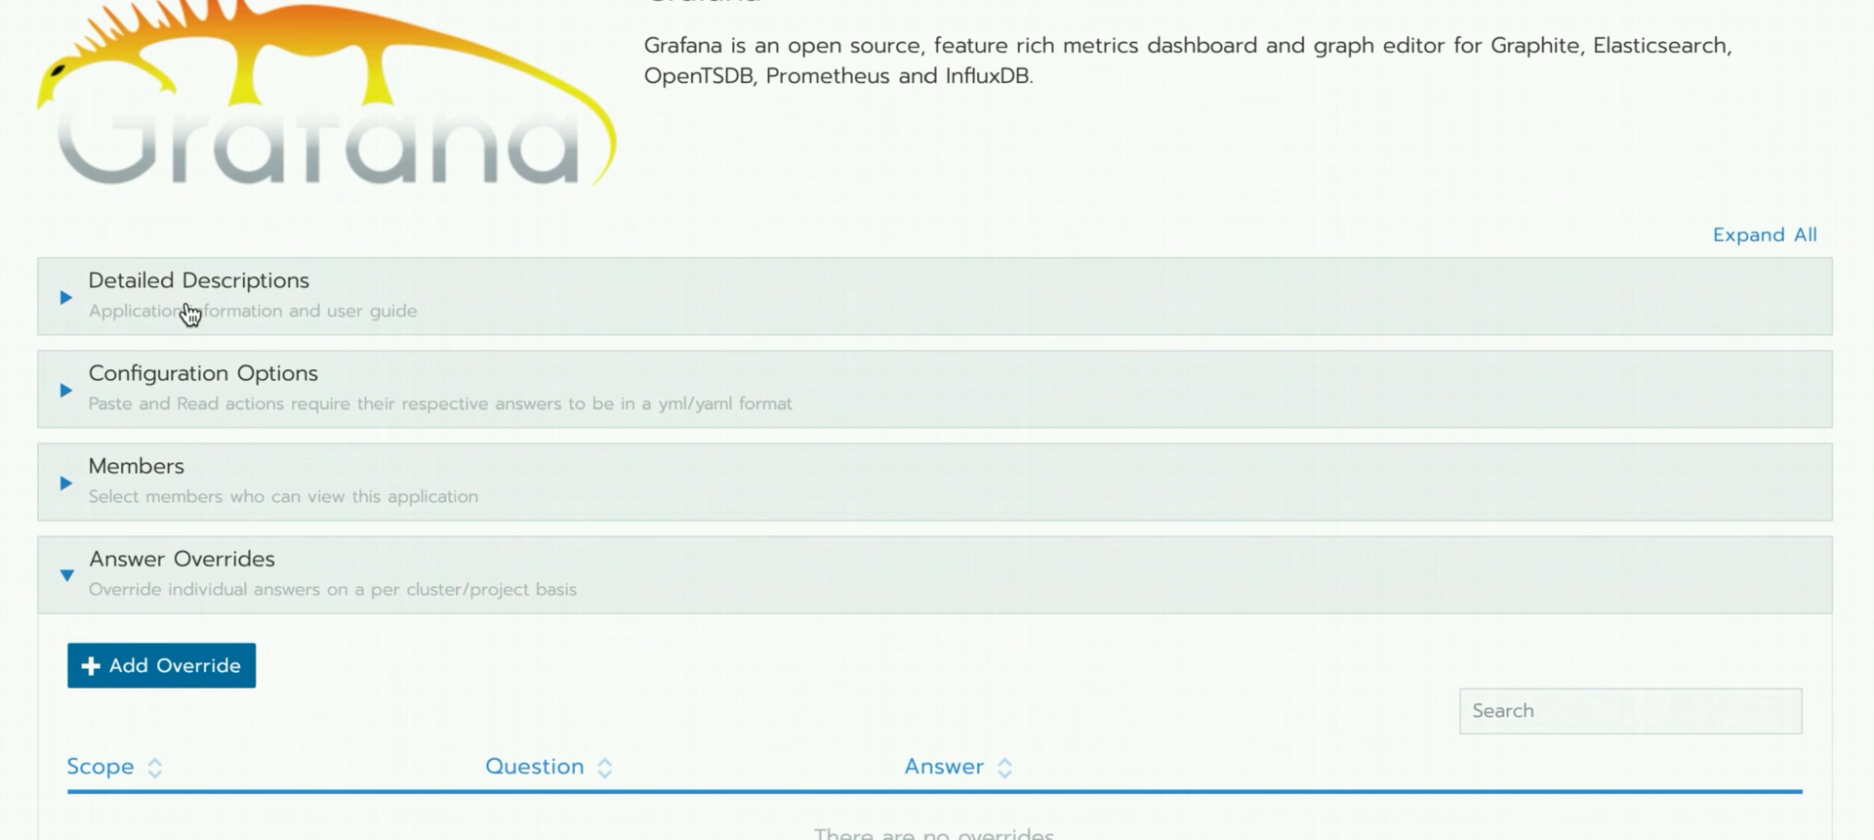
mouse_move(189, 322)
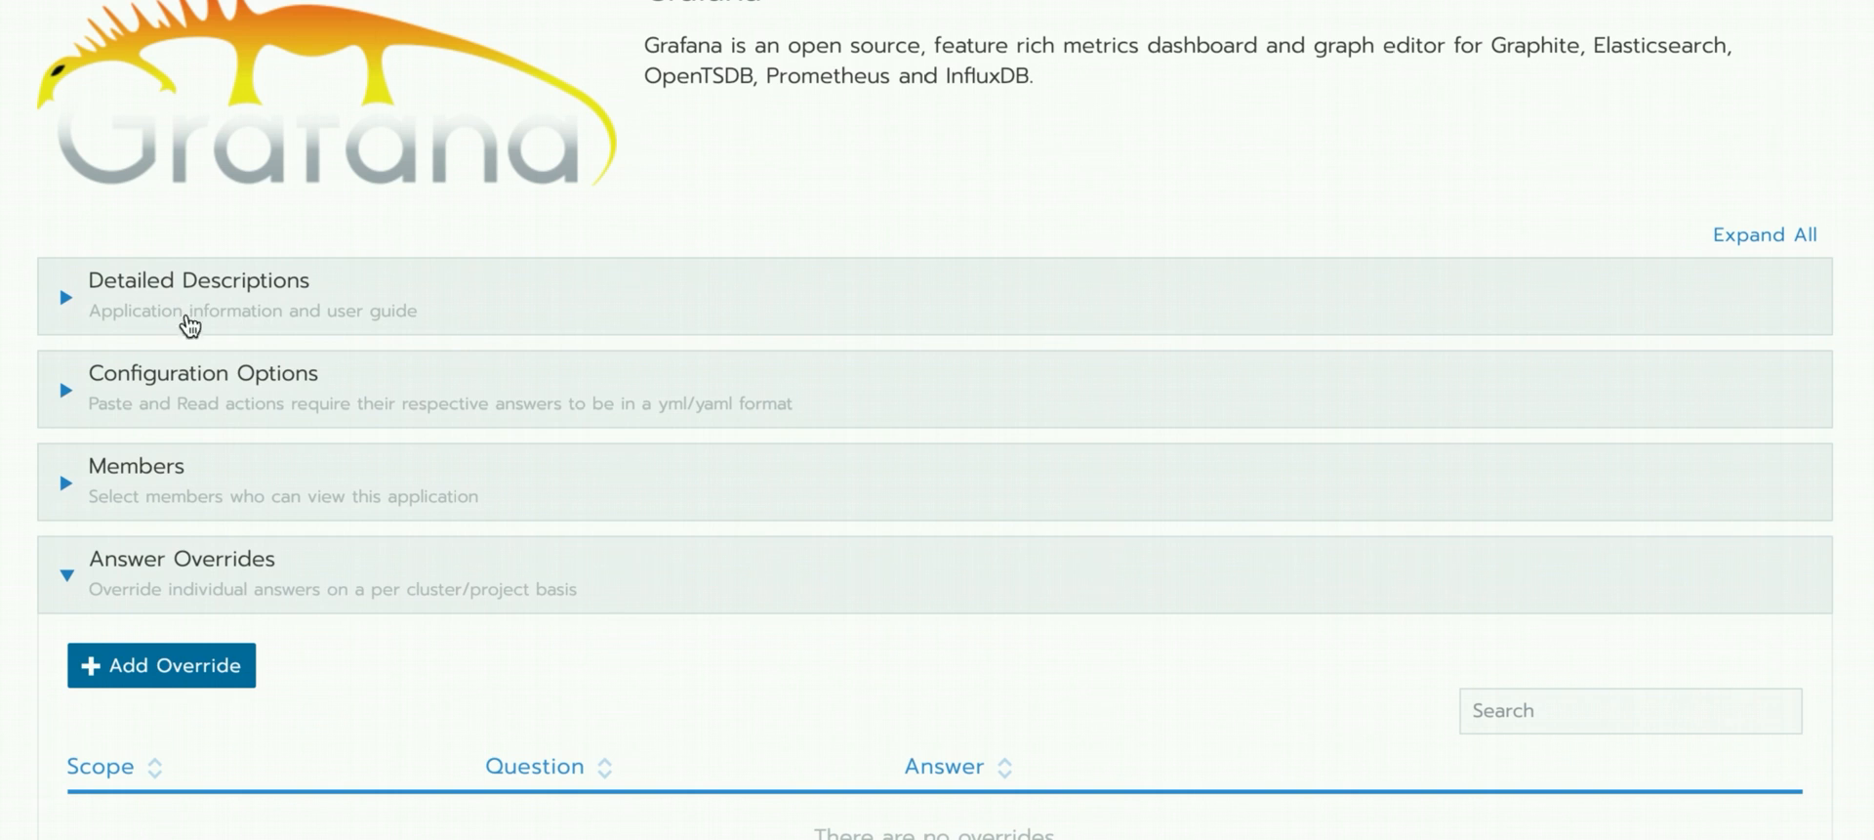
mouse_move(68, 404)
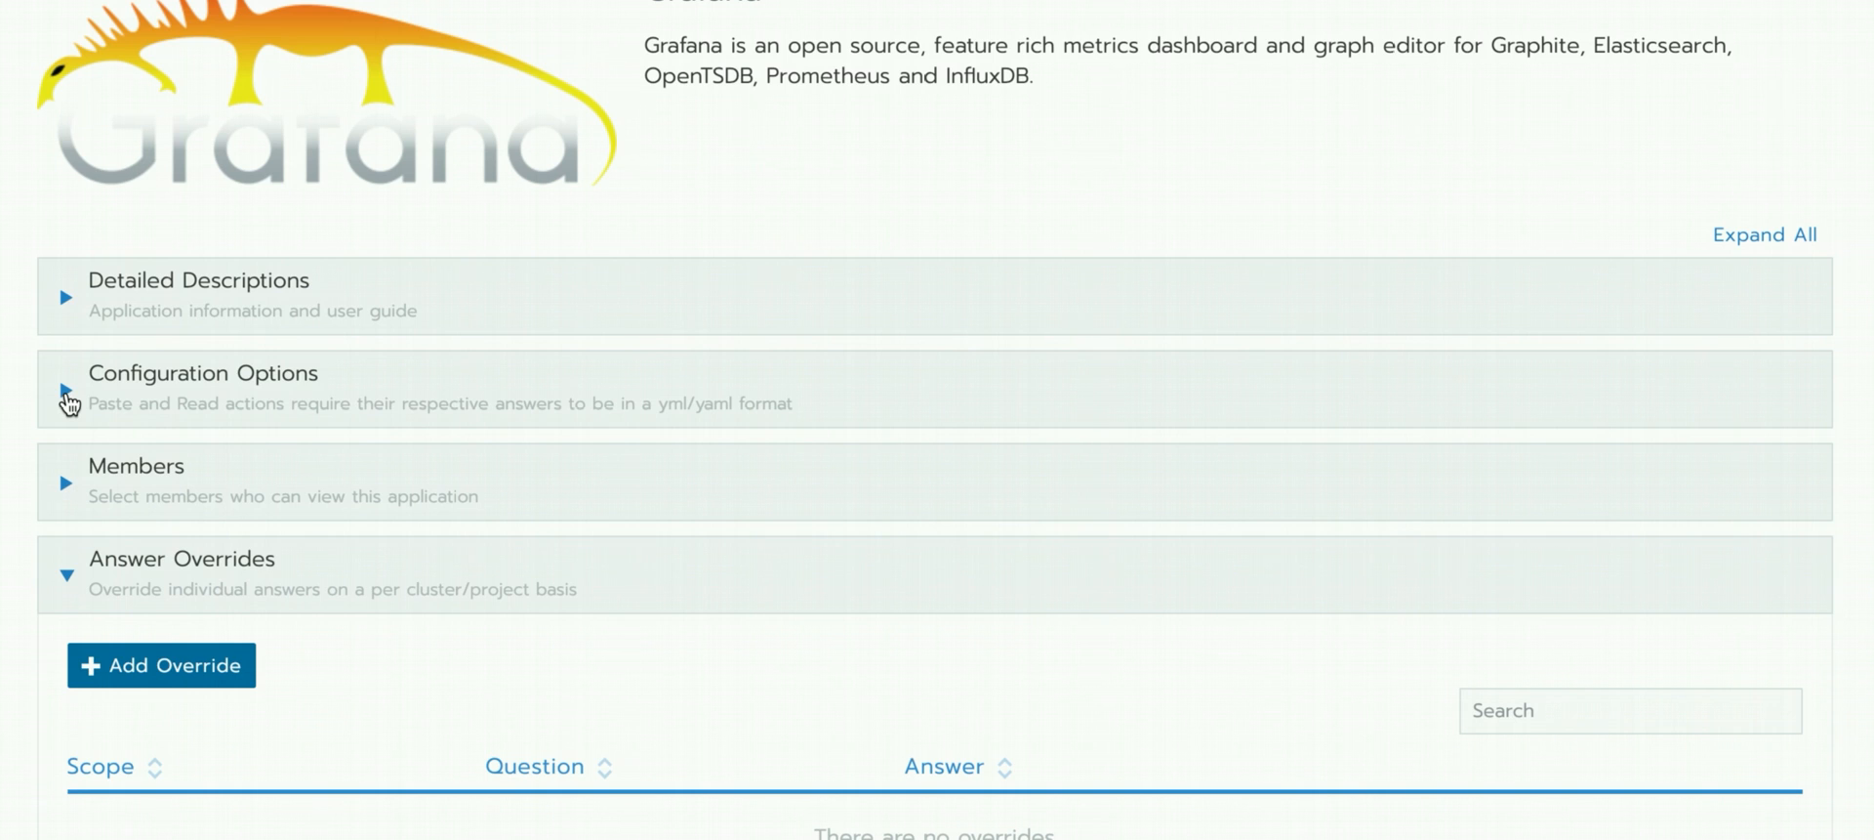
mouse_move(115, 492)
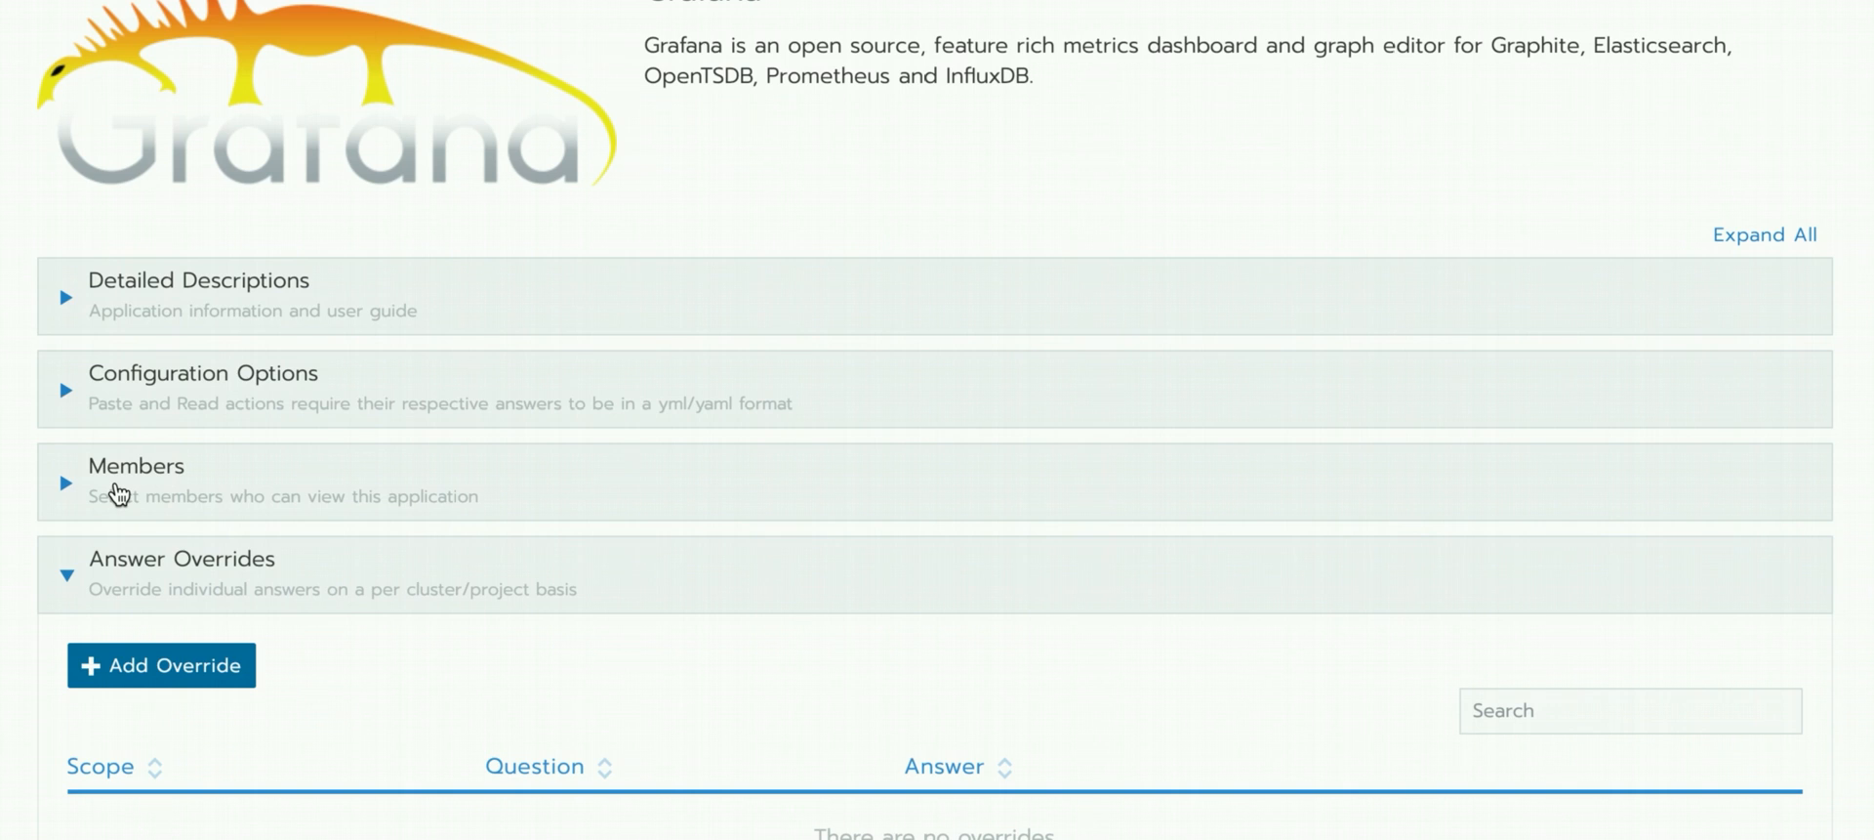
mouse_move(166, 568)
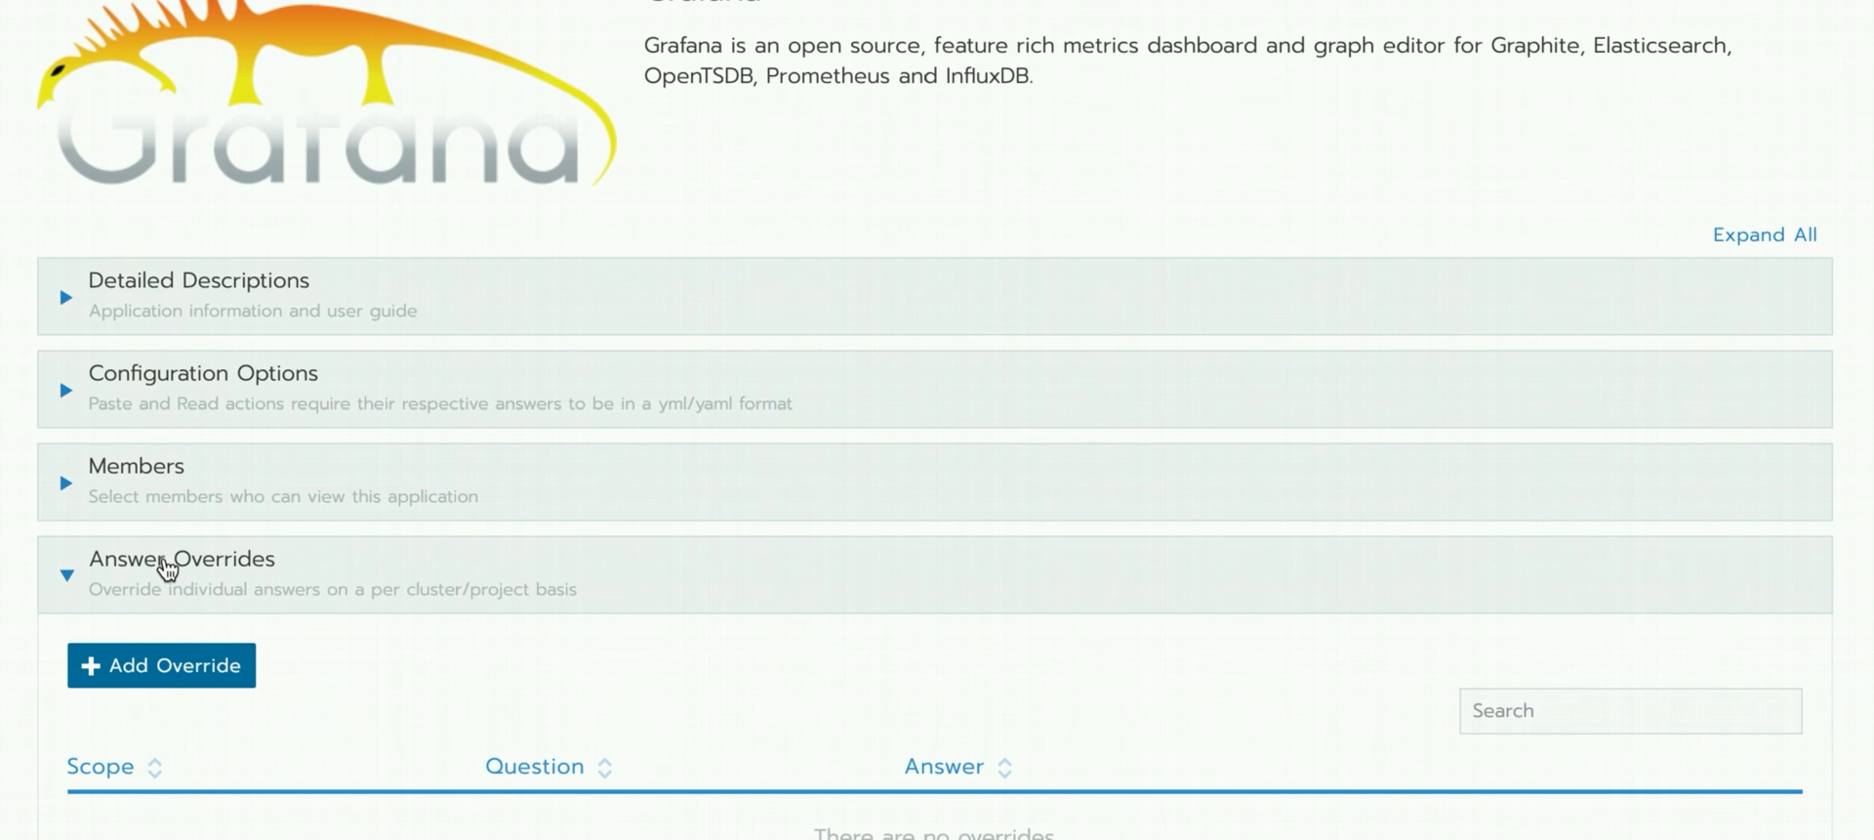
mouse_move(168, 570)
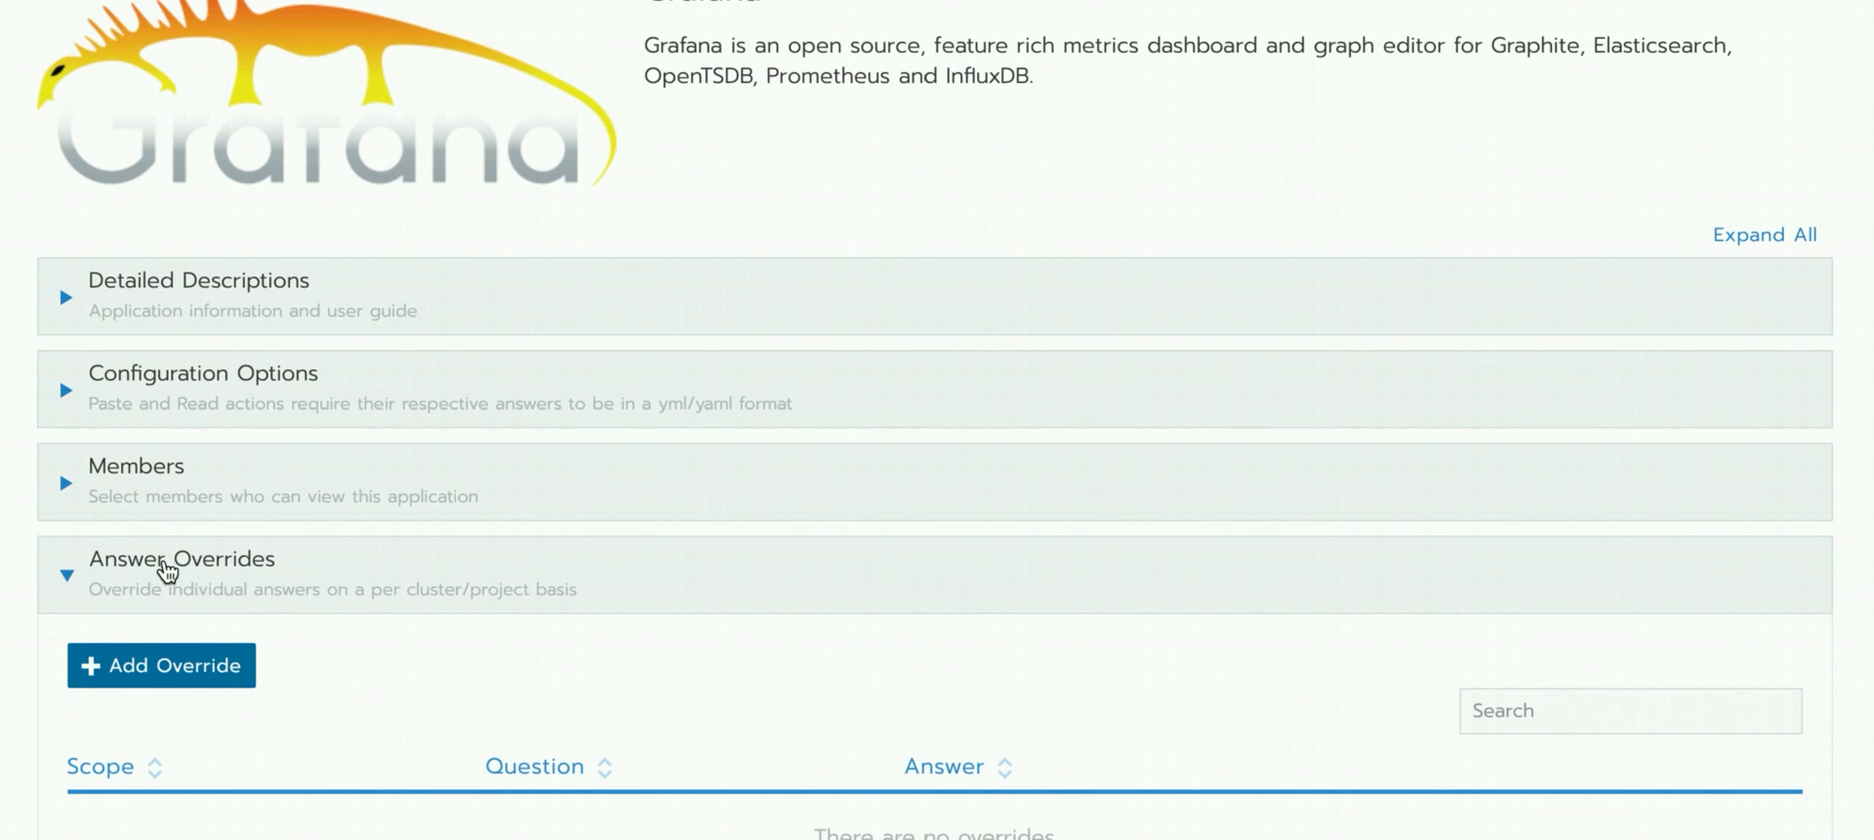
Step: Expand the Grafana chart's Detailed Descriptions, scan the parameter table, and expand Configuration Options
click(181, 558)
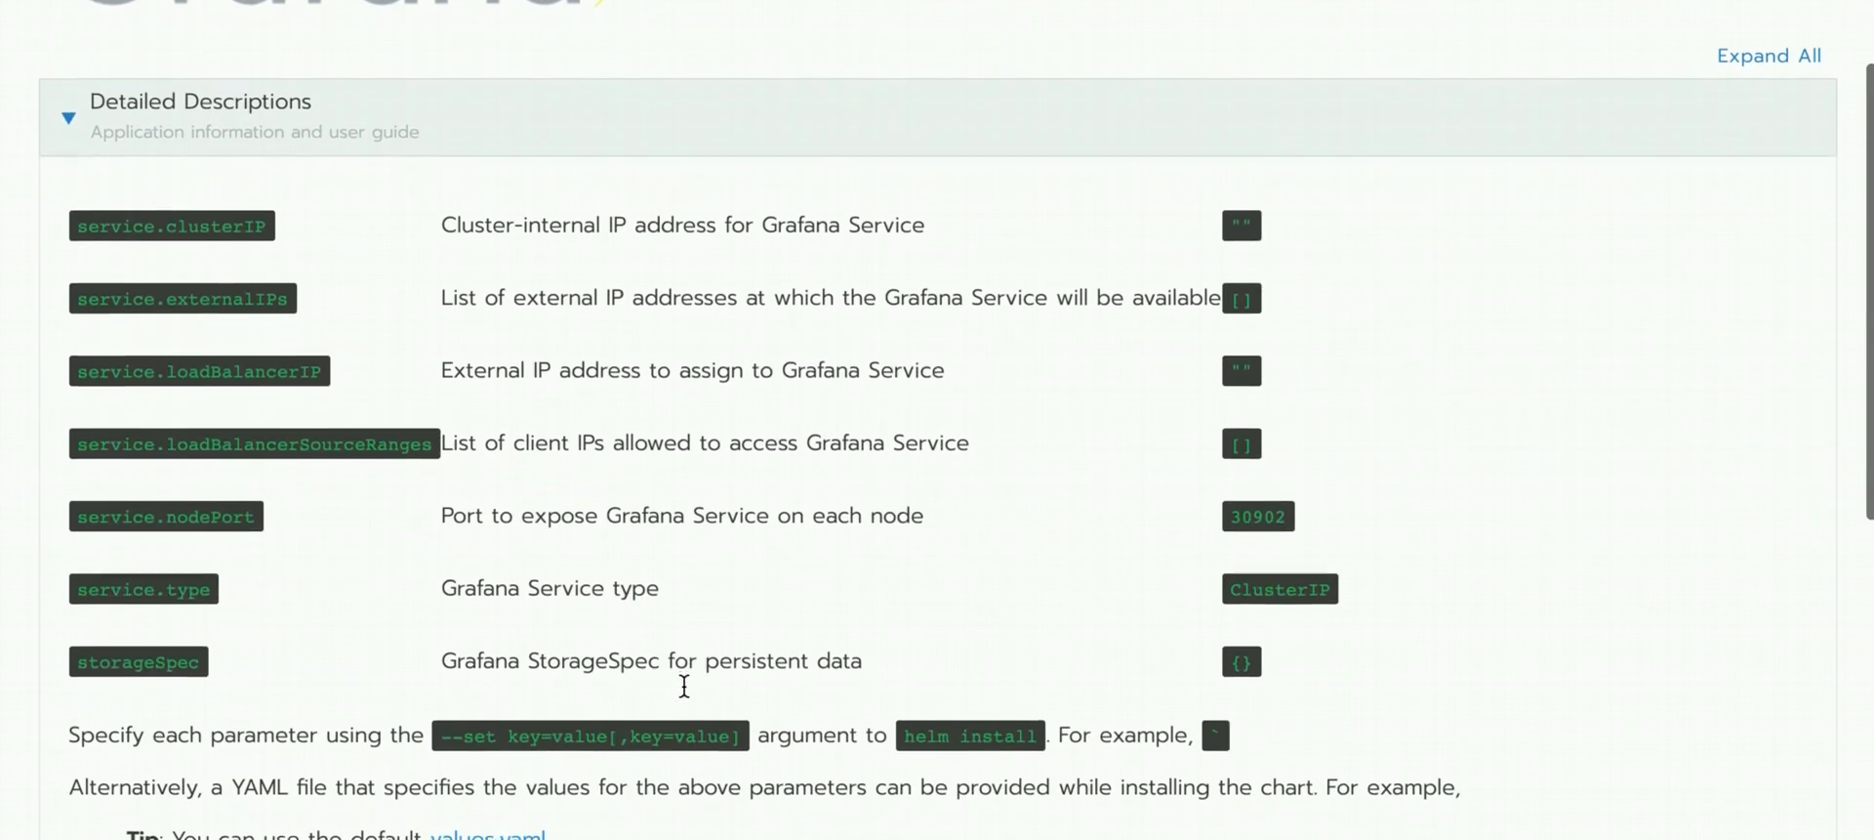
scroll(down, 3)
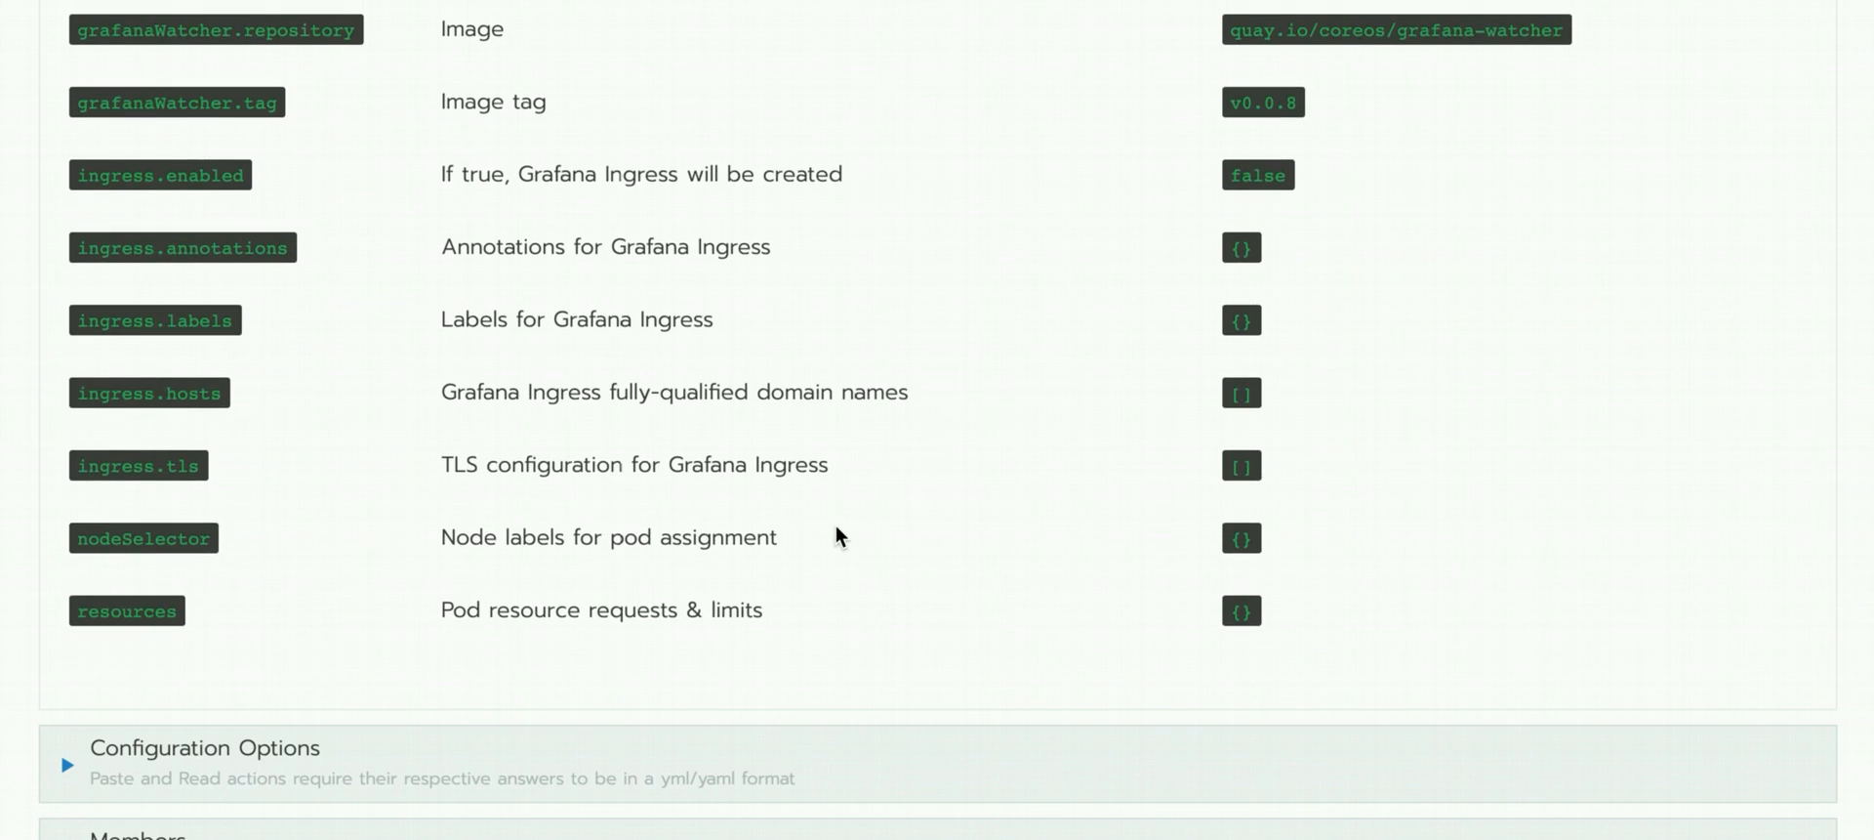
scroll(down, 3)
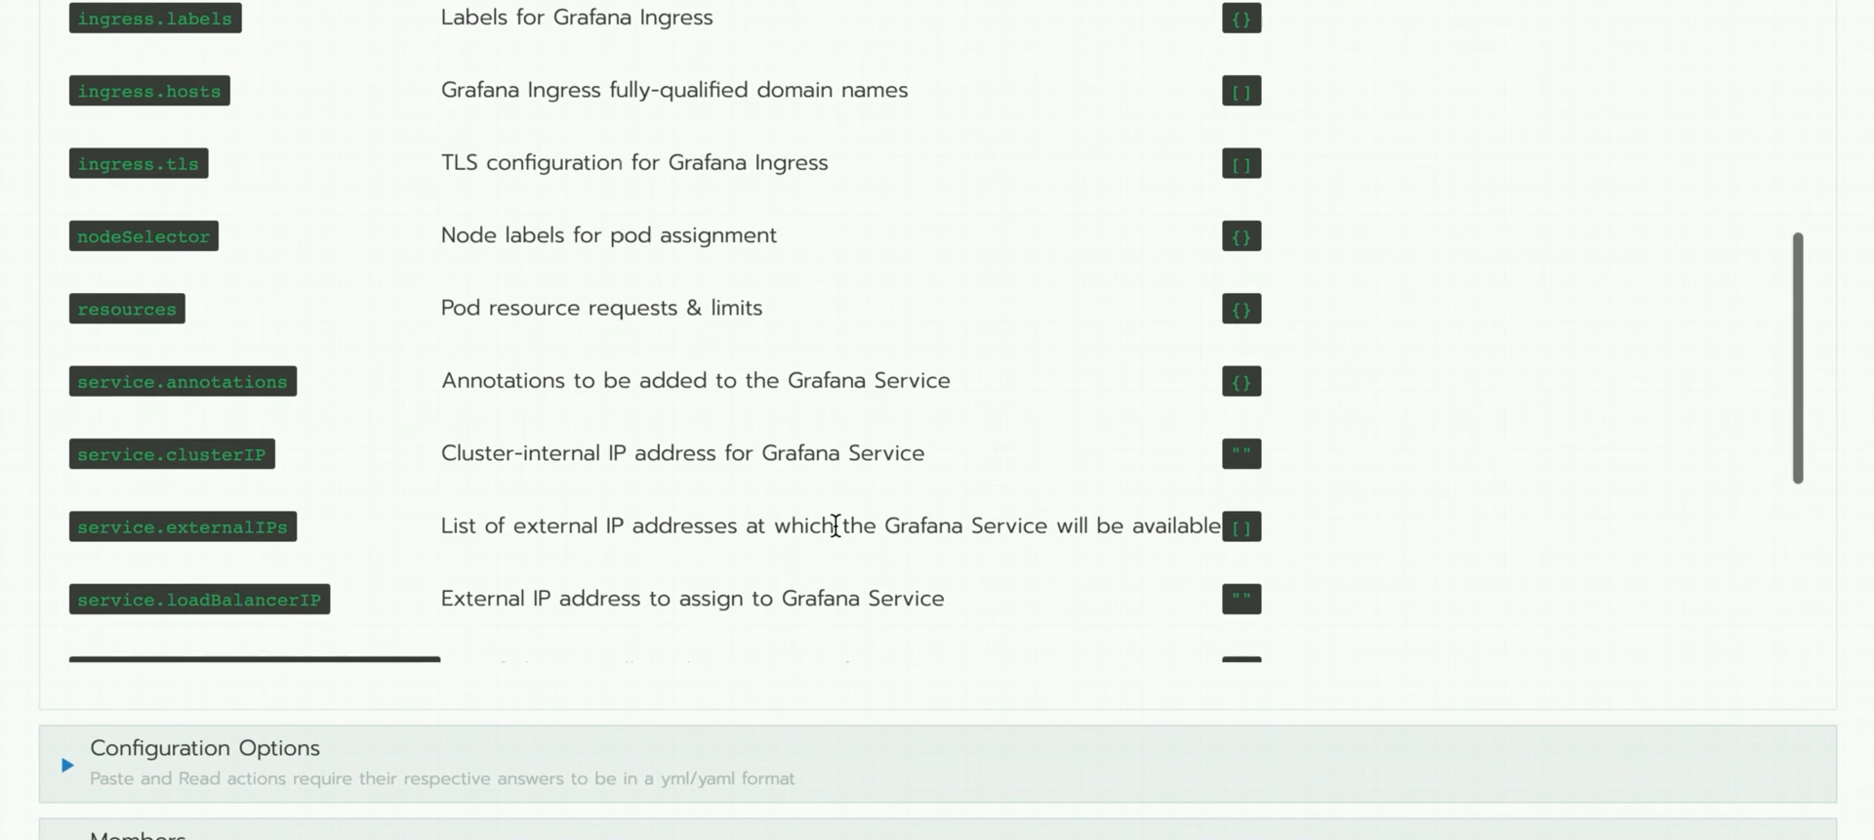
scroll(down, 3)
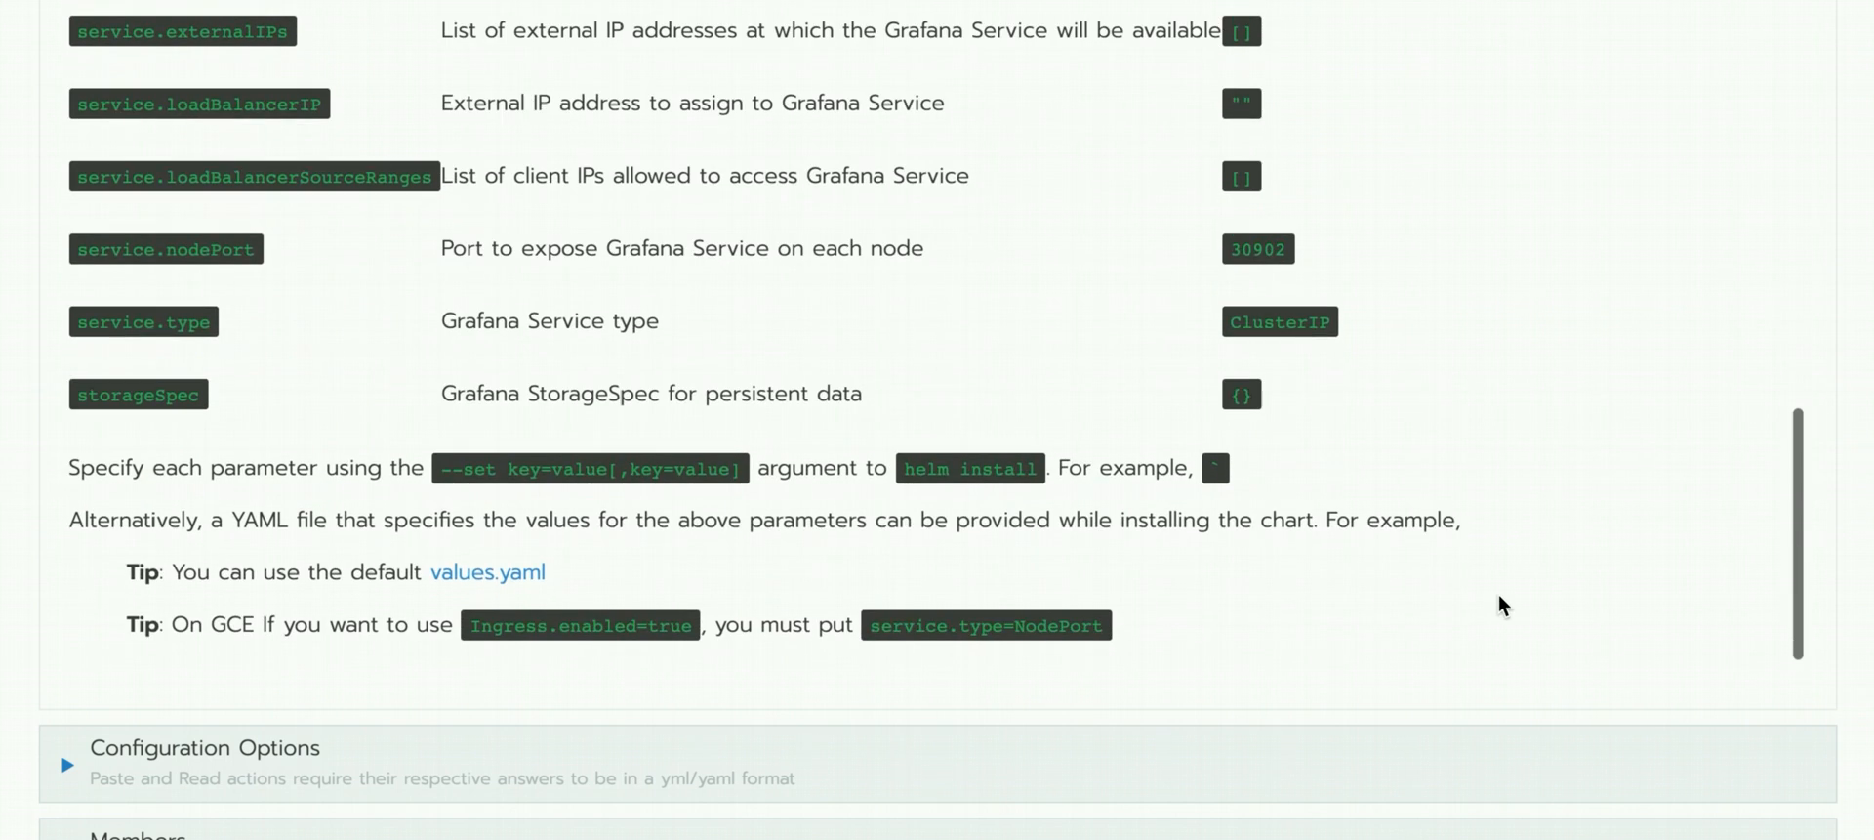
click(136, 432)
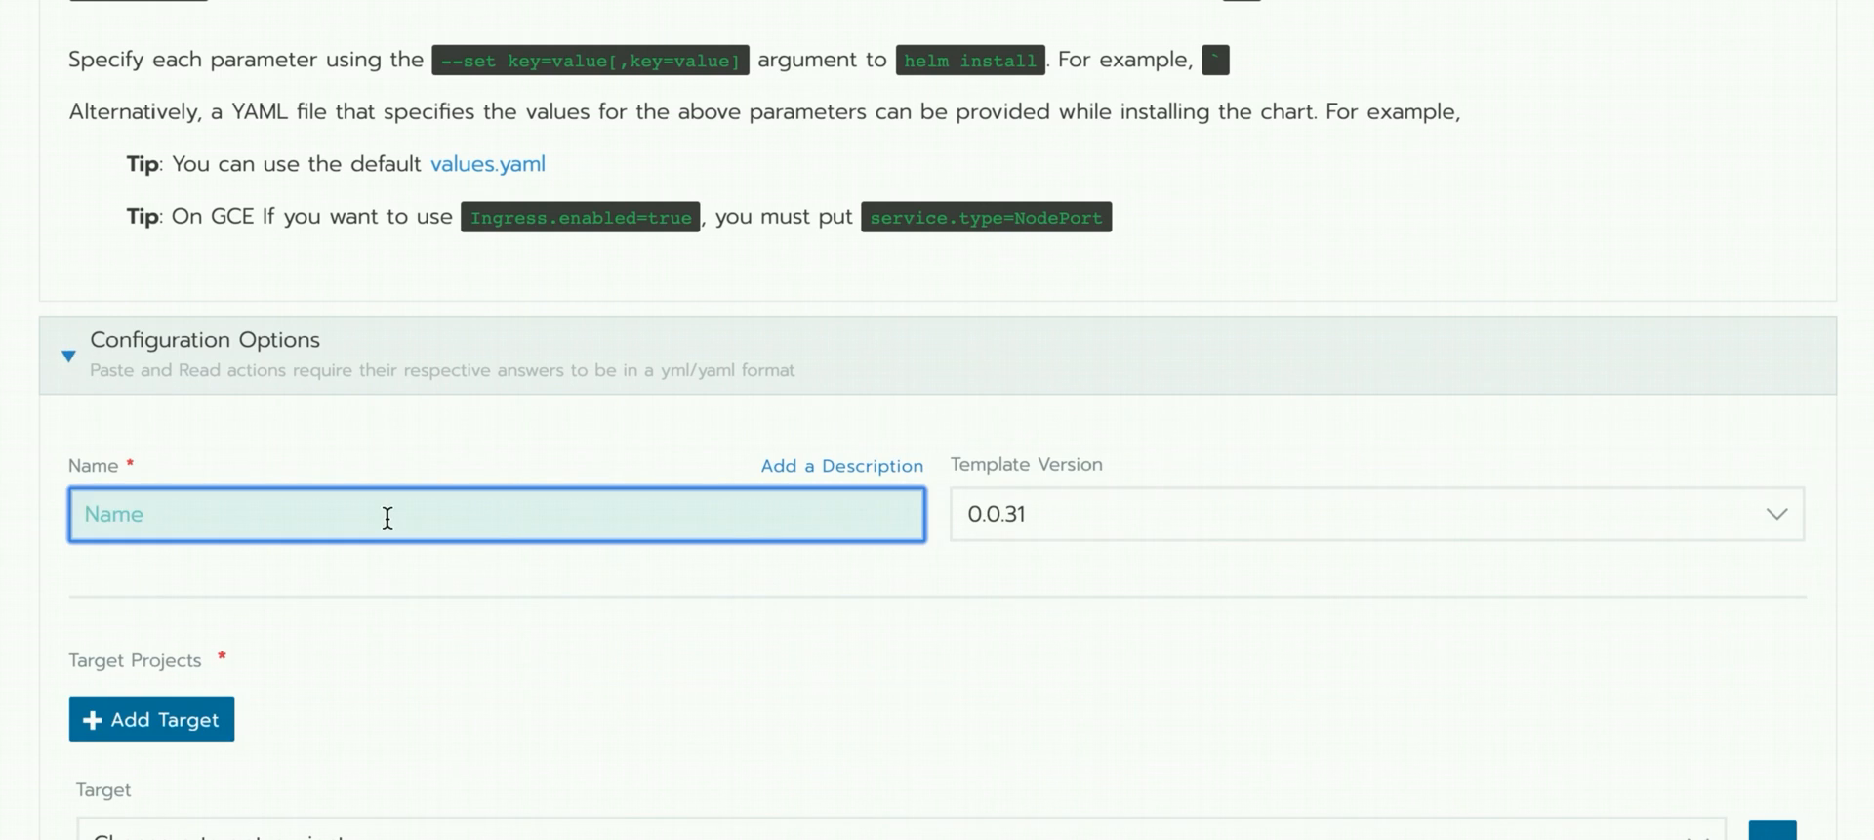
Step: Name the multi-cluster app app-grafana
text(app-g)
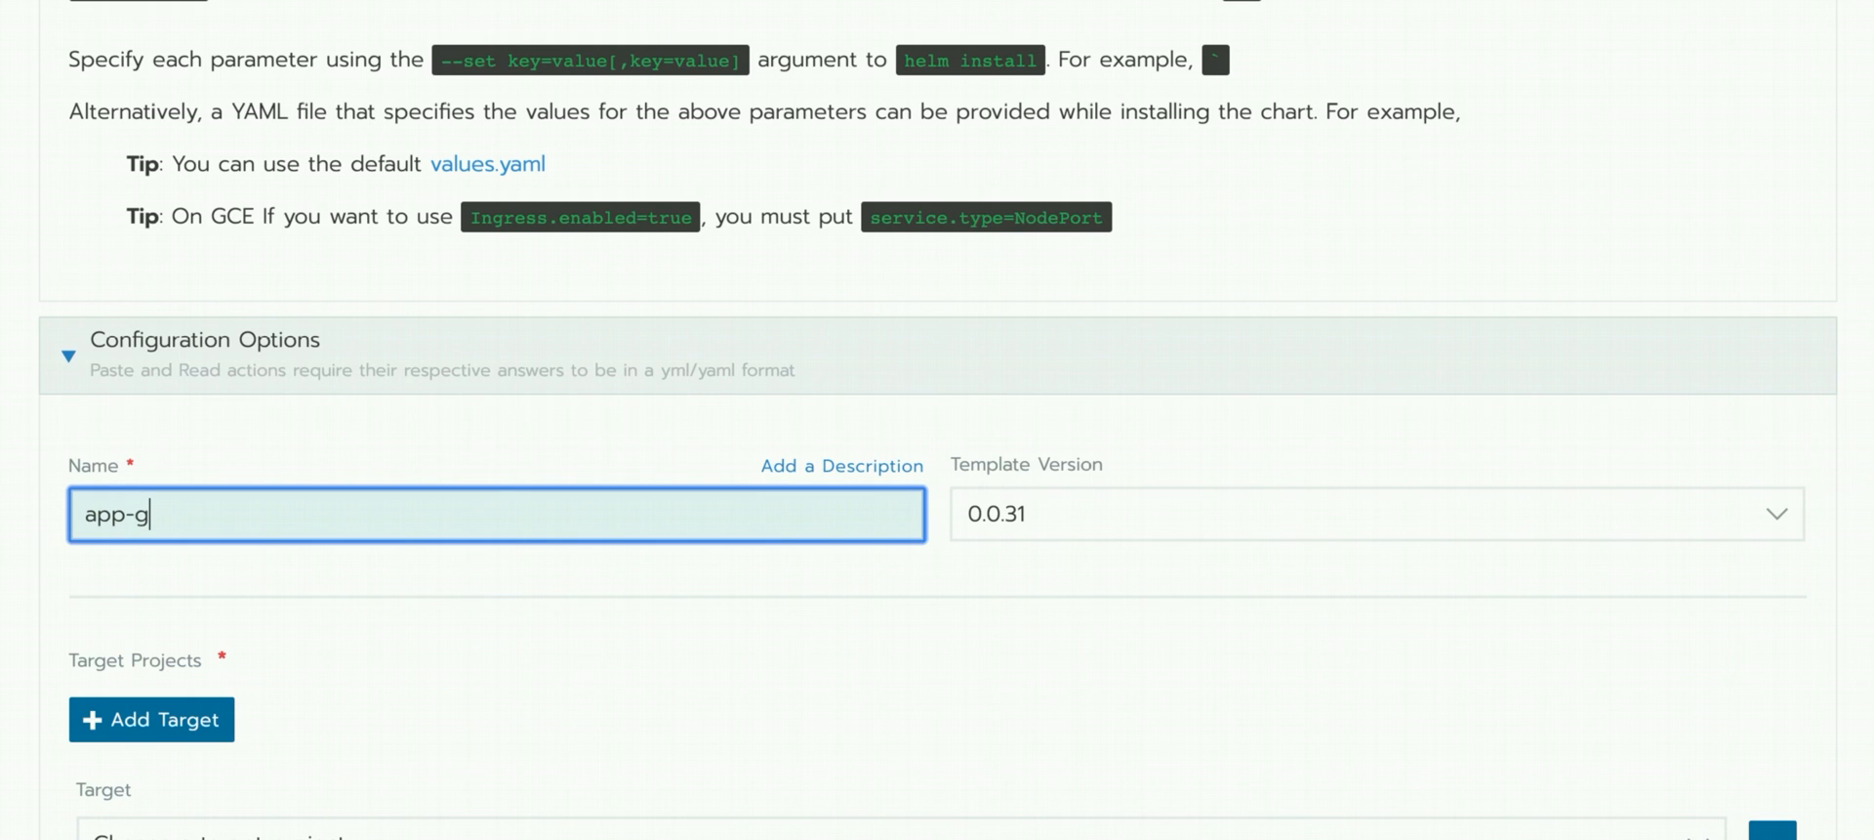
text(rafana)
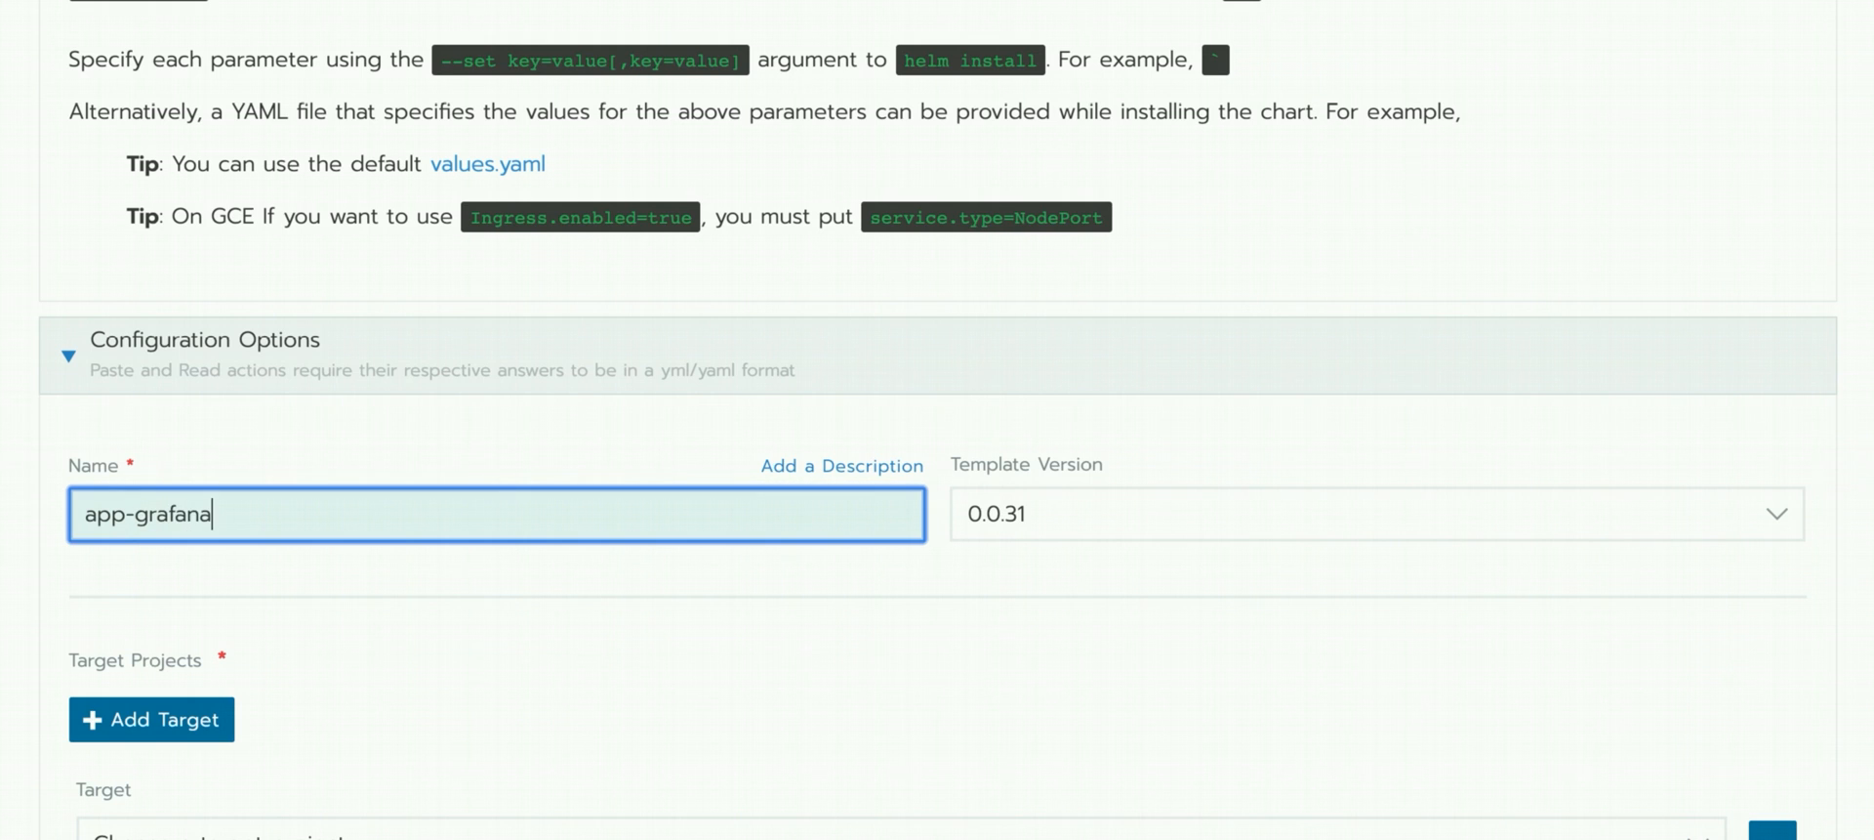
scroll(down, 3)
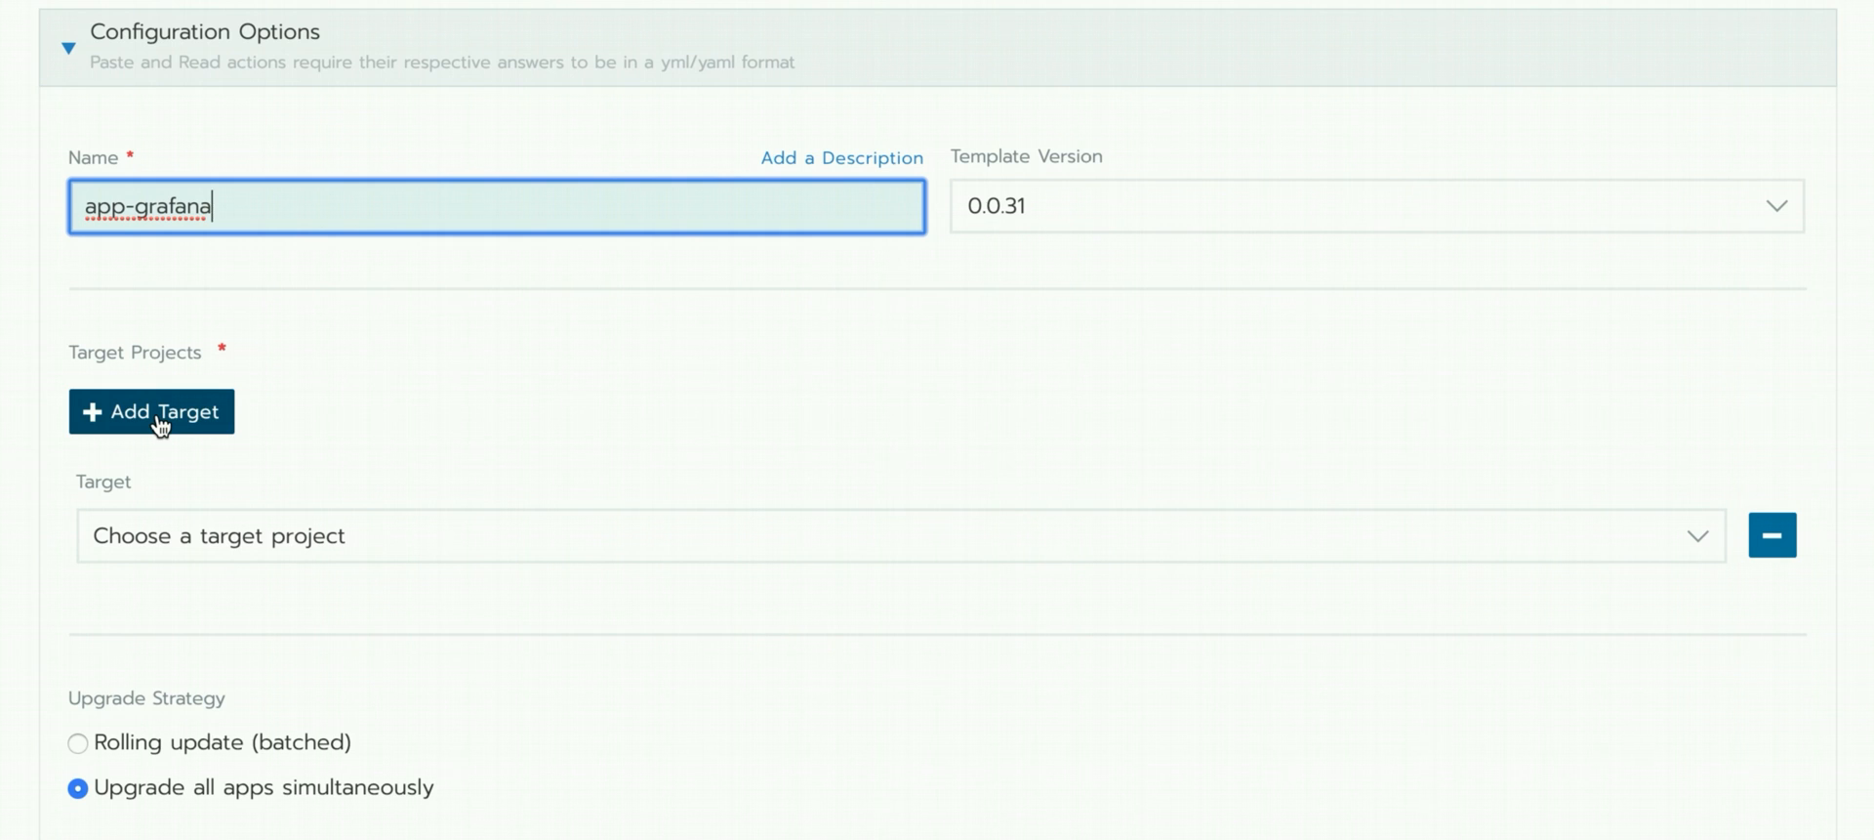
mouse_move(272, 423)
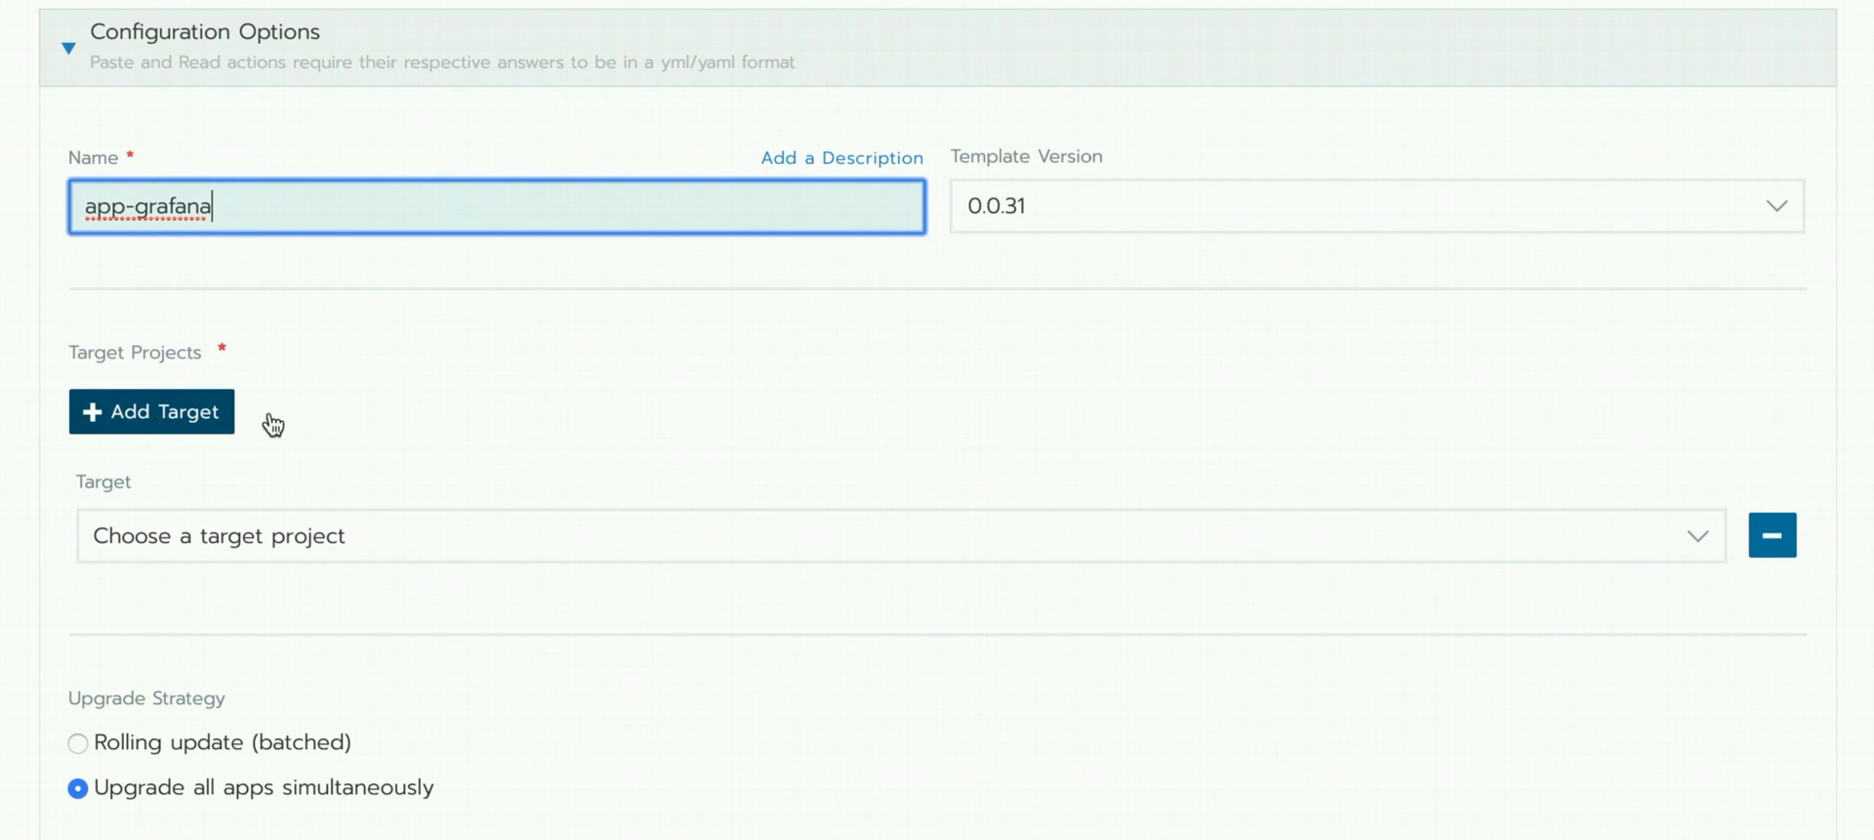
Step: Target the Default project first and add a second empty target row
click(896, 535)
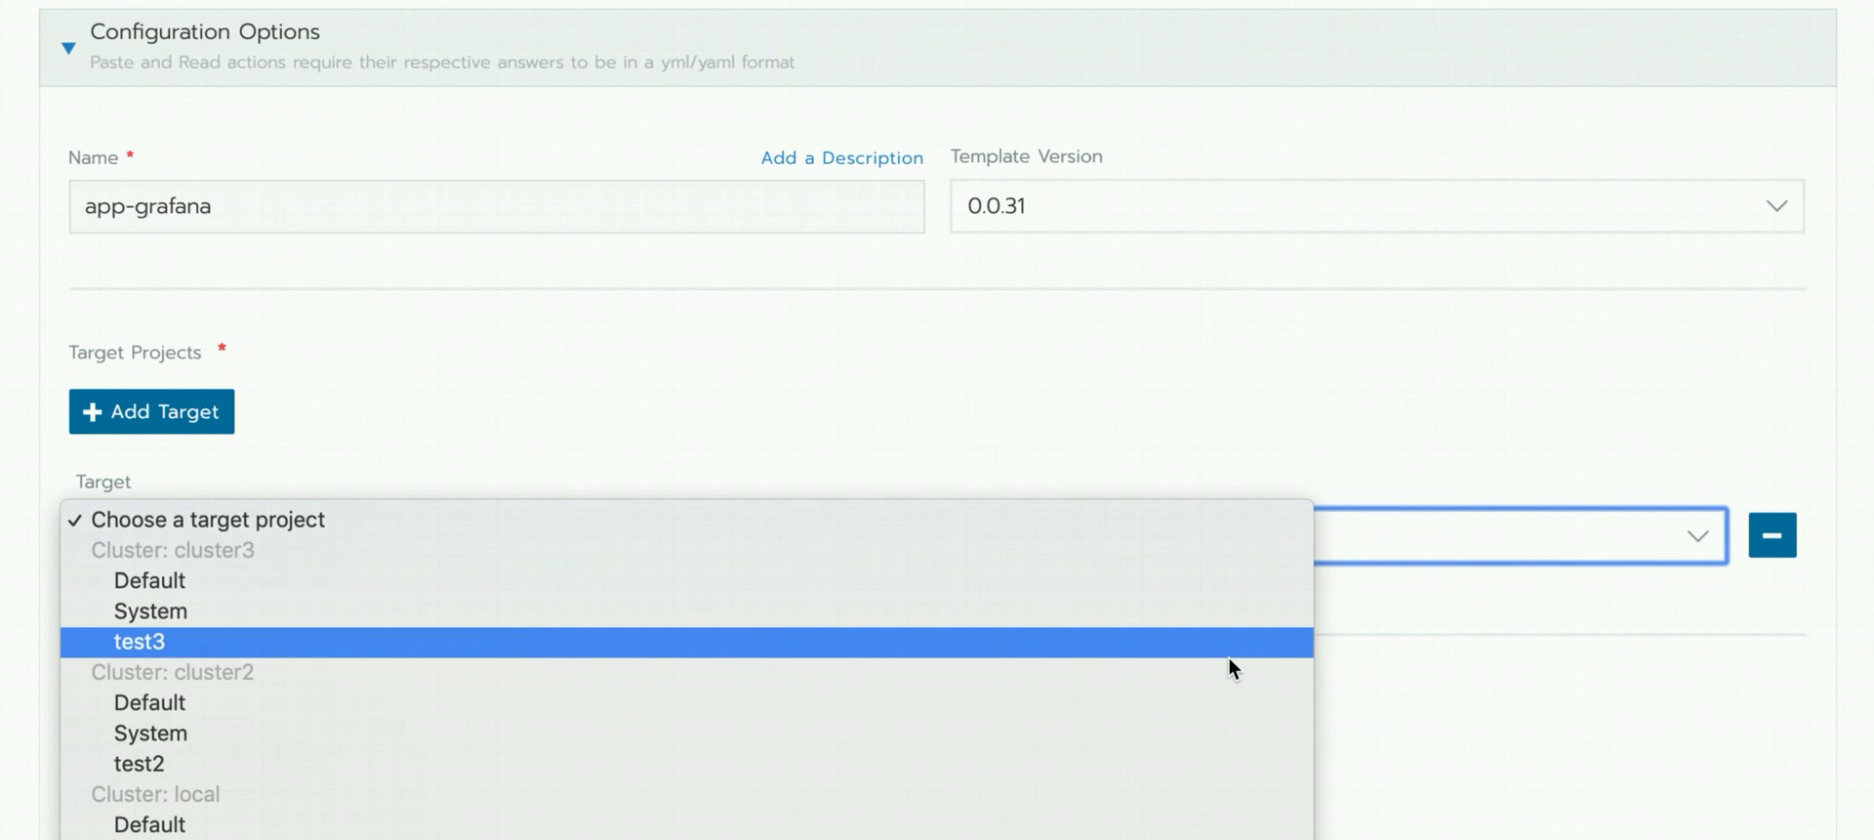
mouse_move(1232, 667)
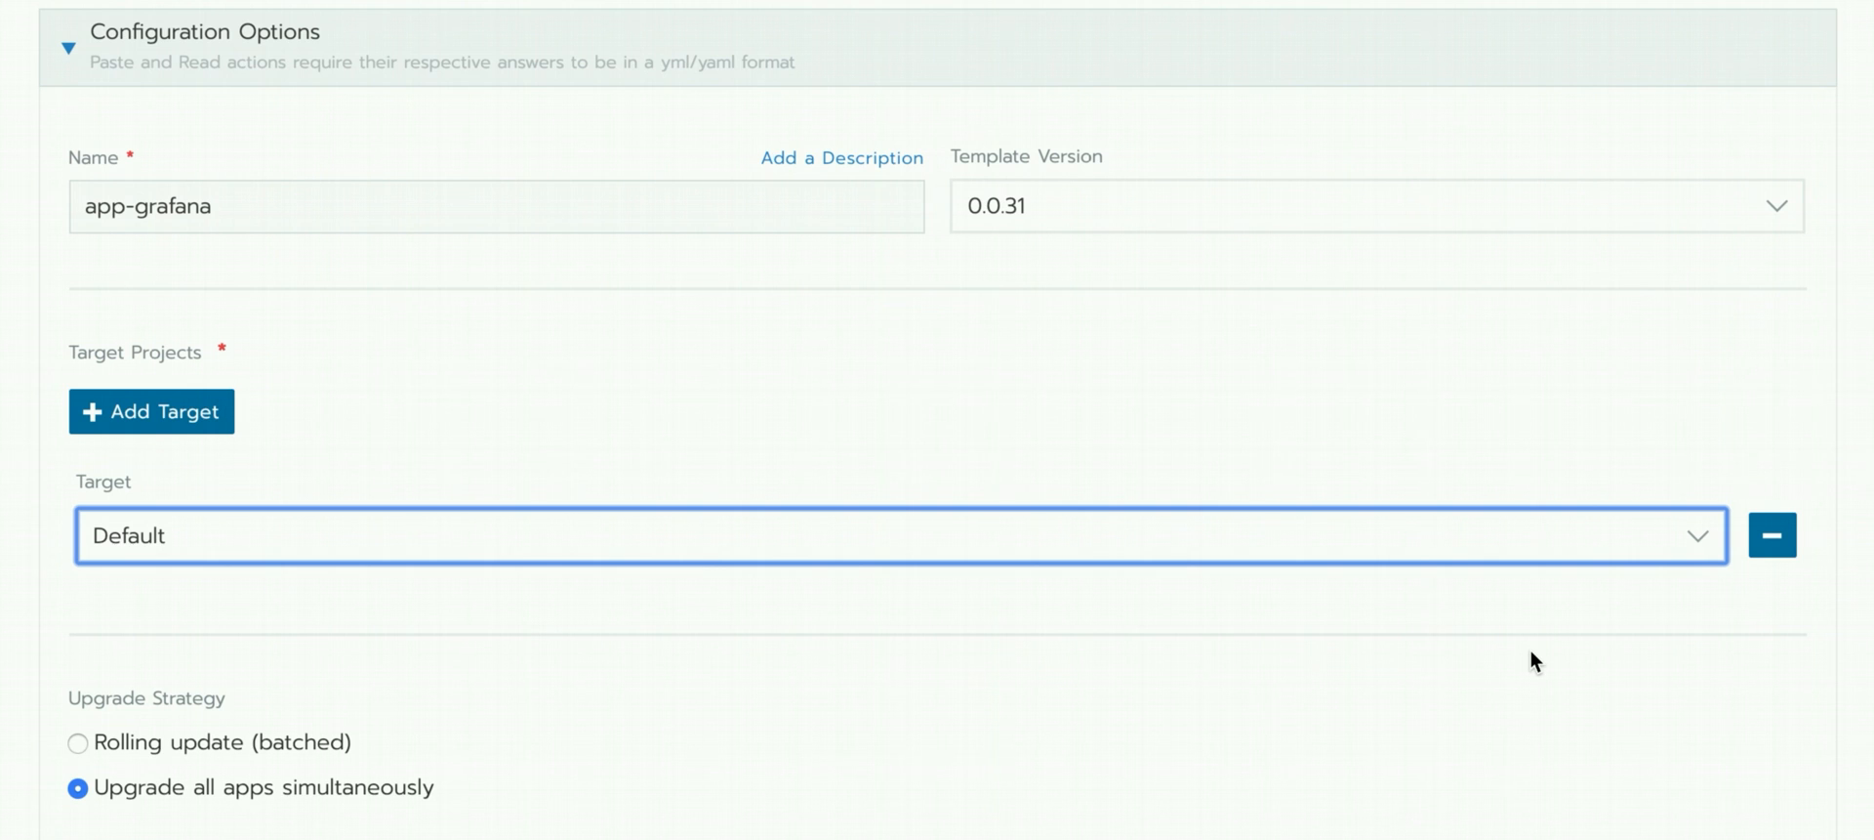
mouse_move(1781, 613)
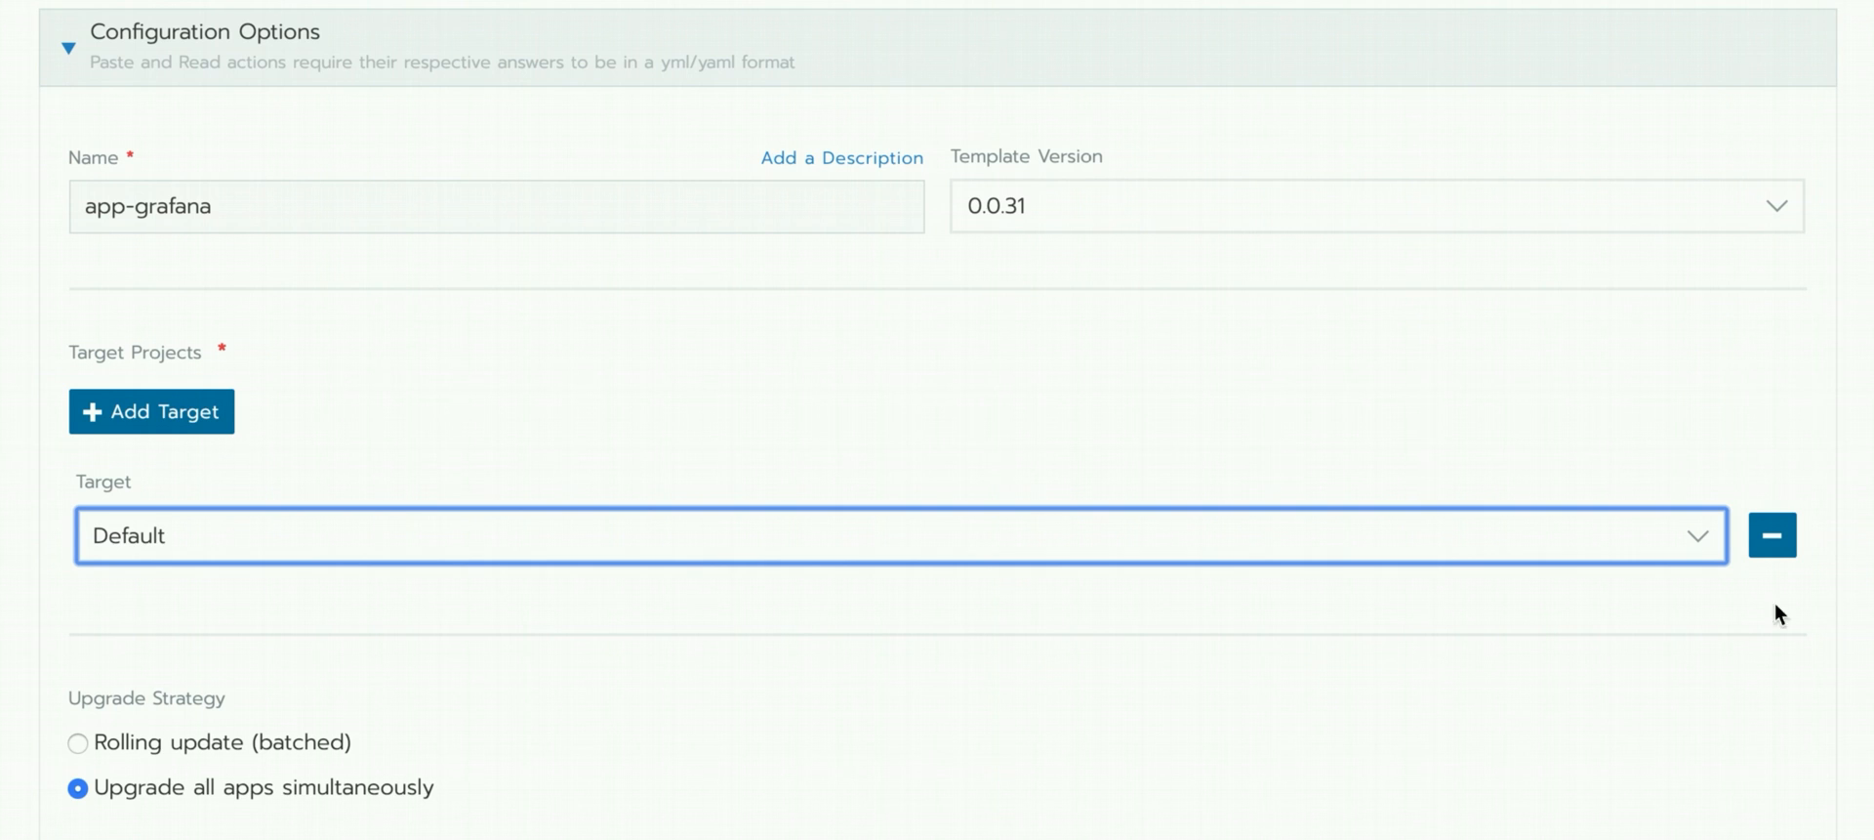
mouse_move(349, 469)
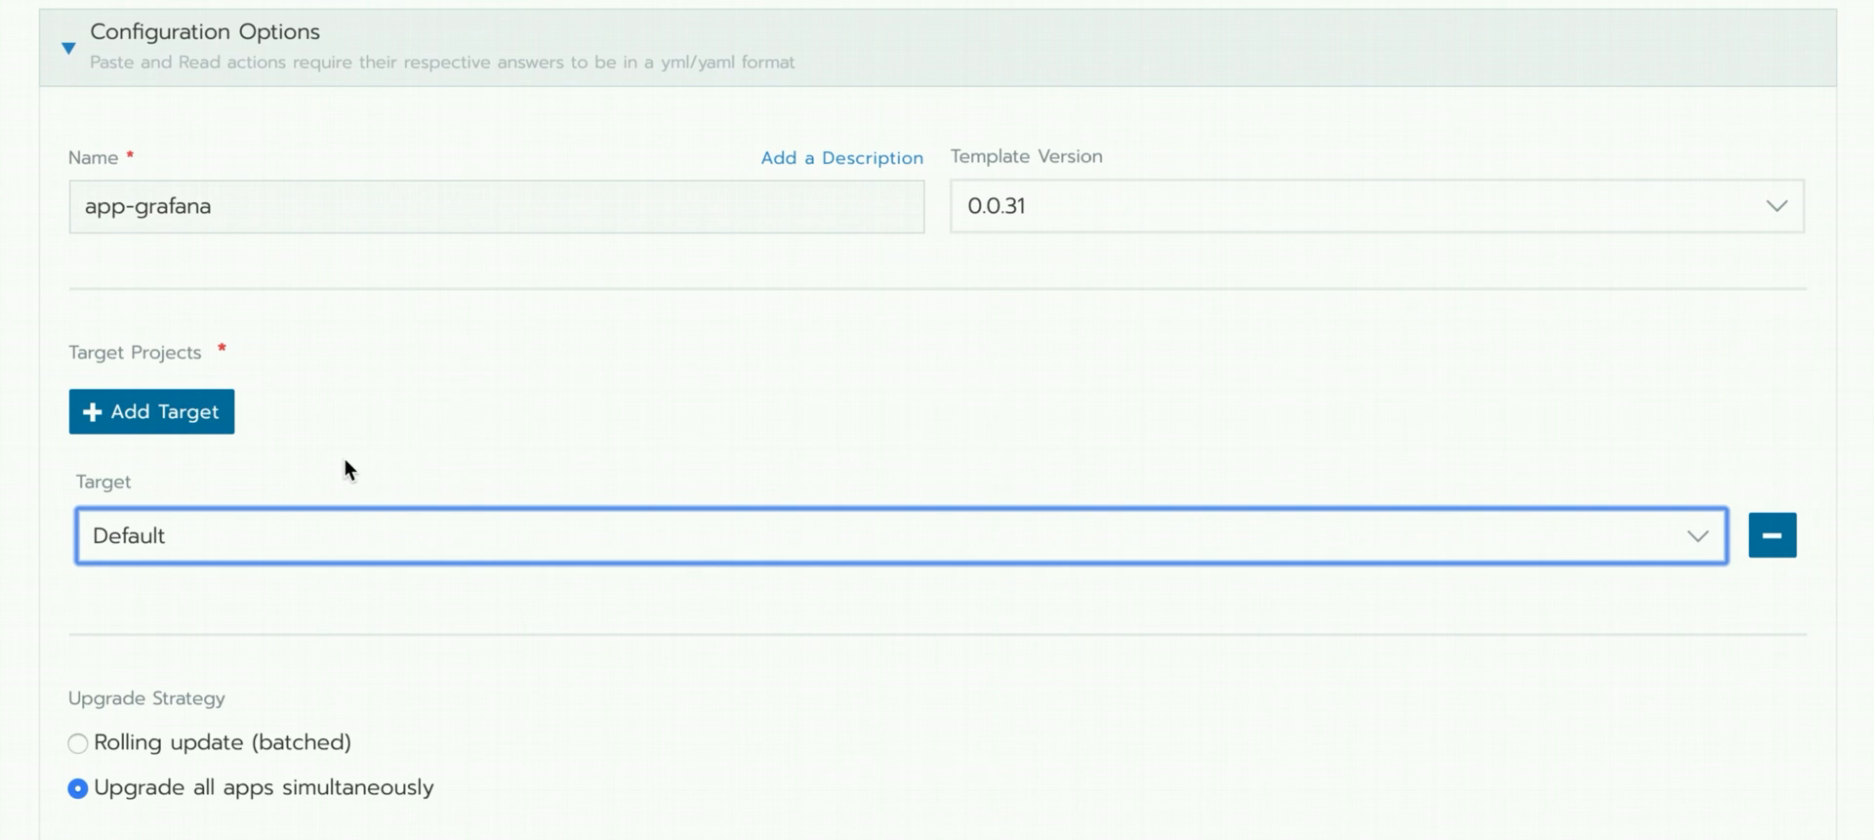
click(152, 412)
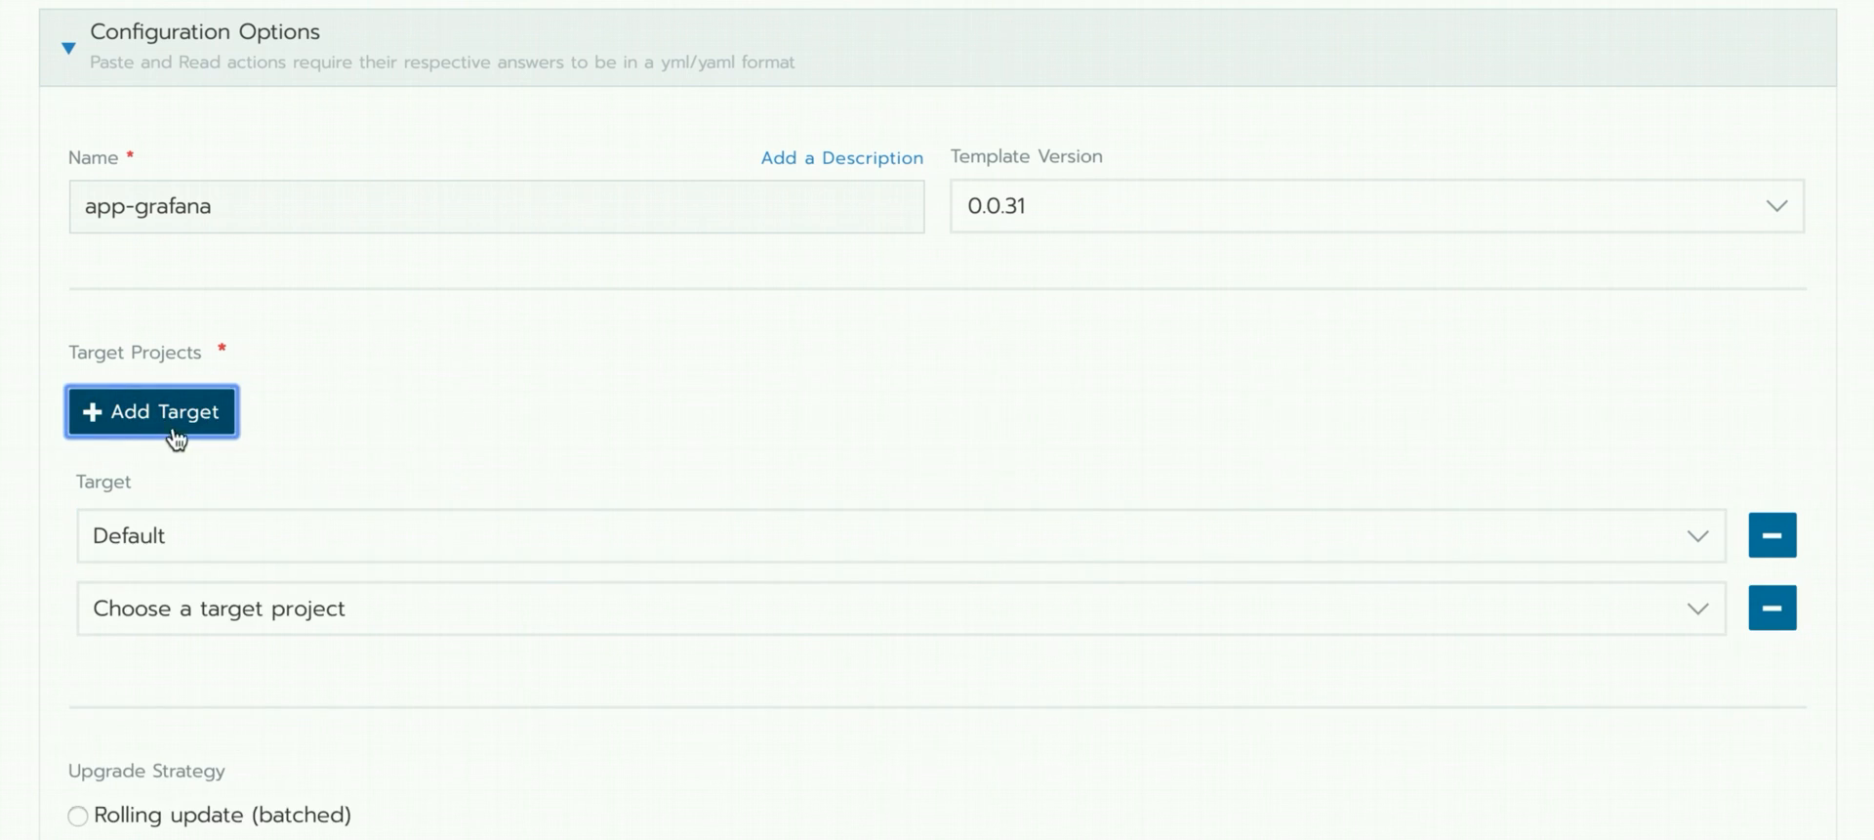
Step: Set cluster2's test2 as the second target and choose Rolling update (batched) as the upgrade strategy
click(896, 608)
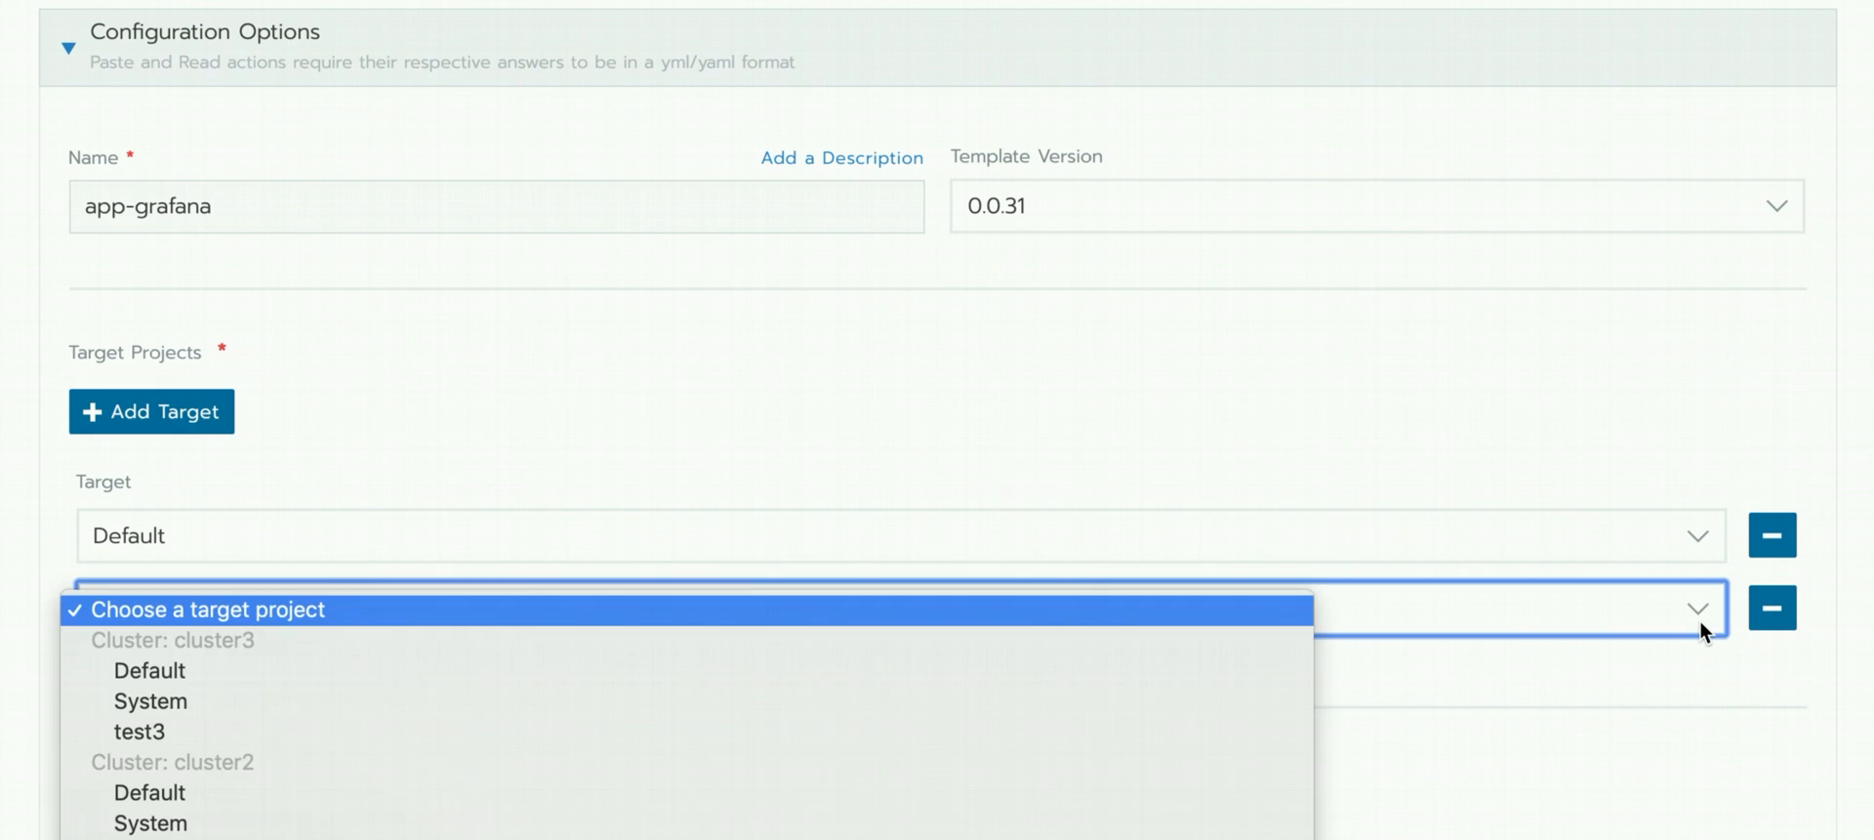
mouse_move(1033, 822)
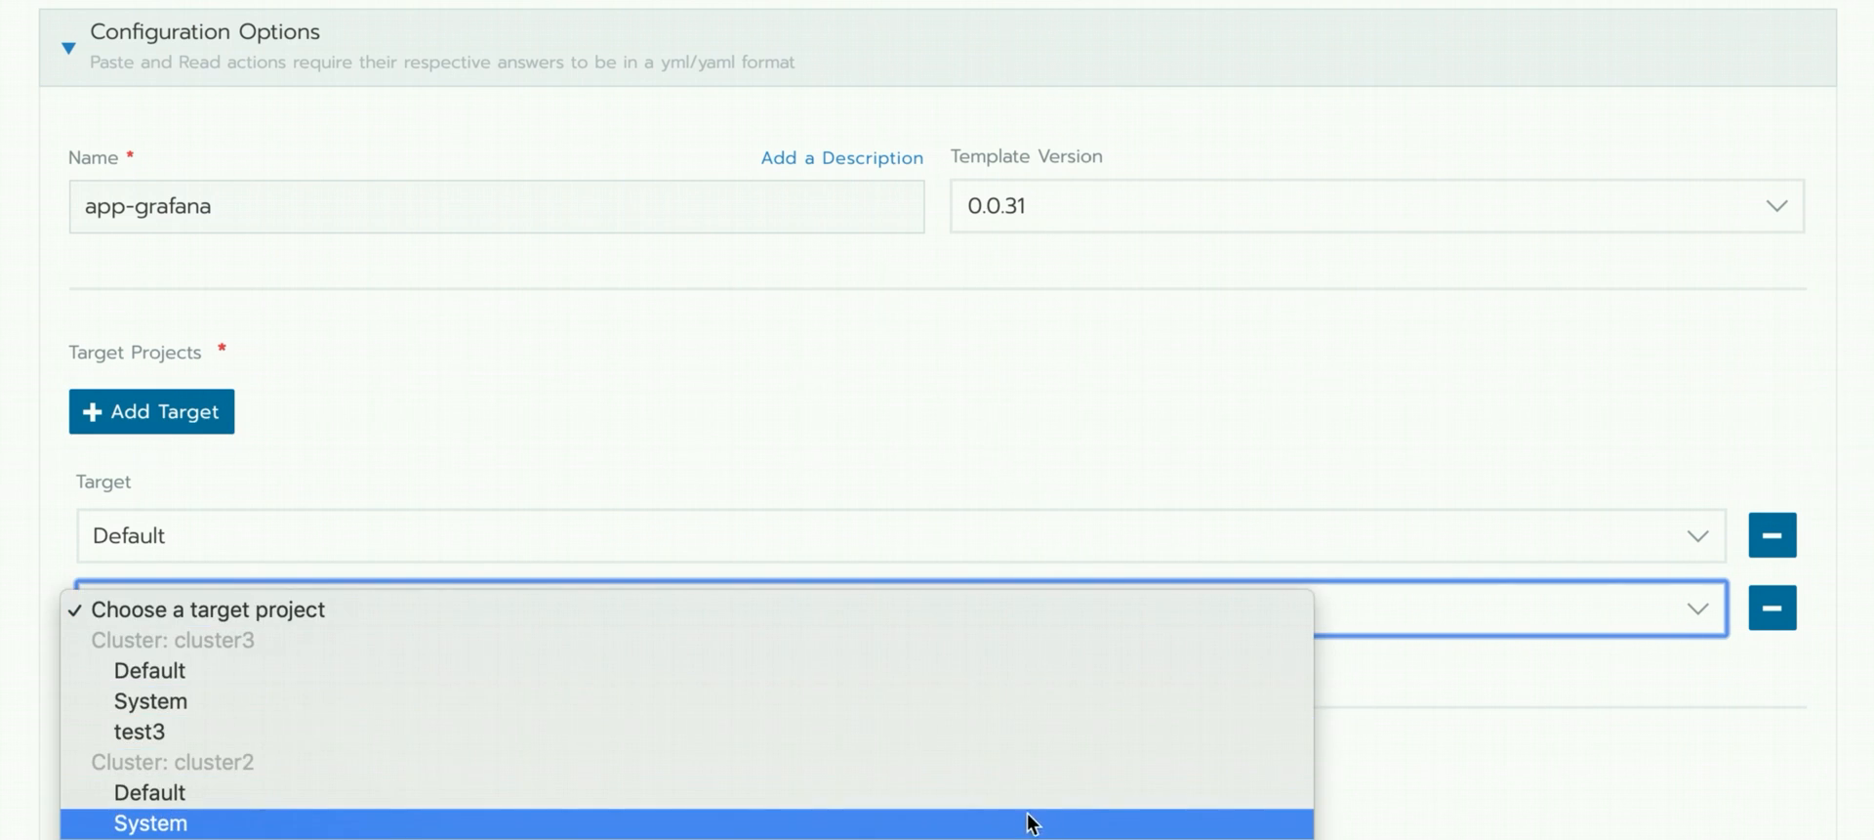
mouse_move(688, 828)
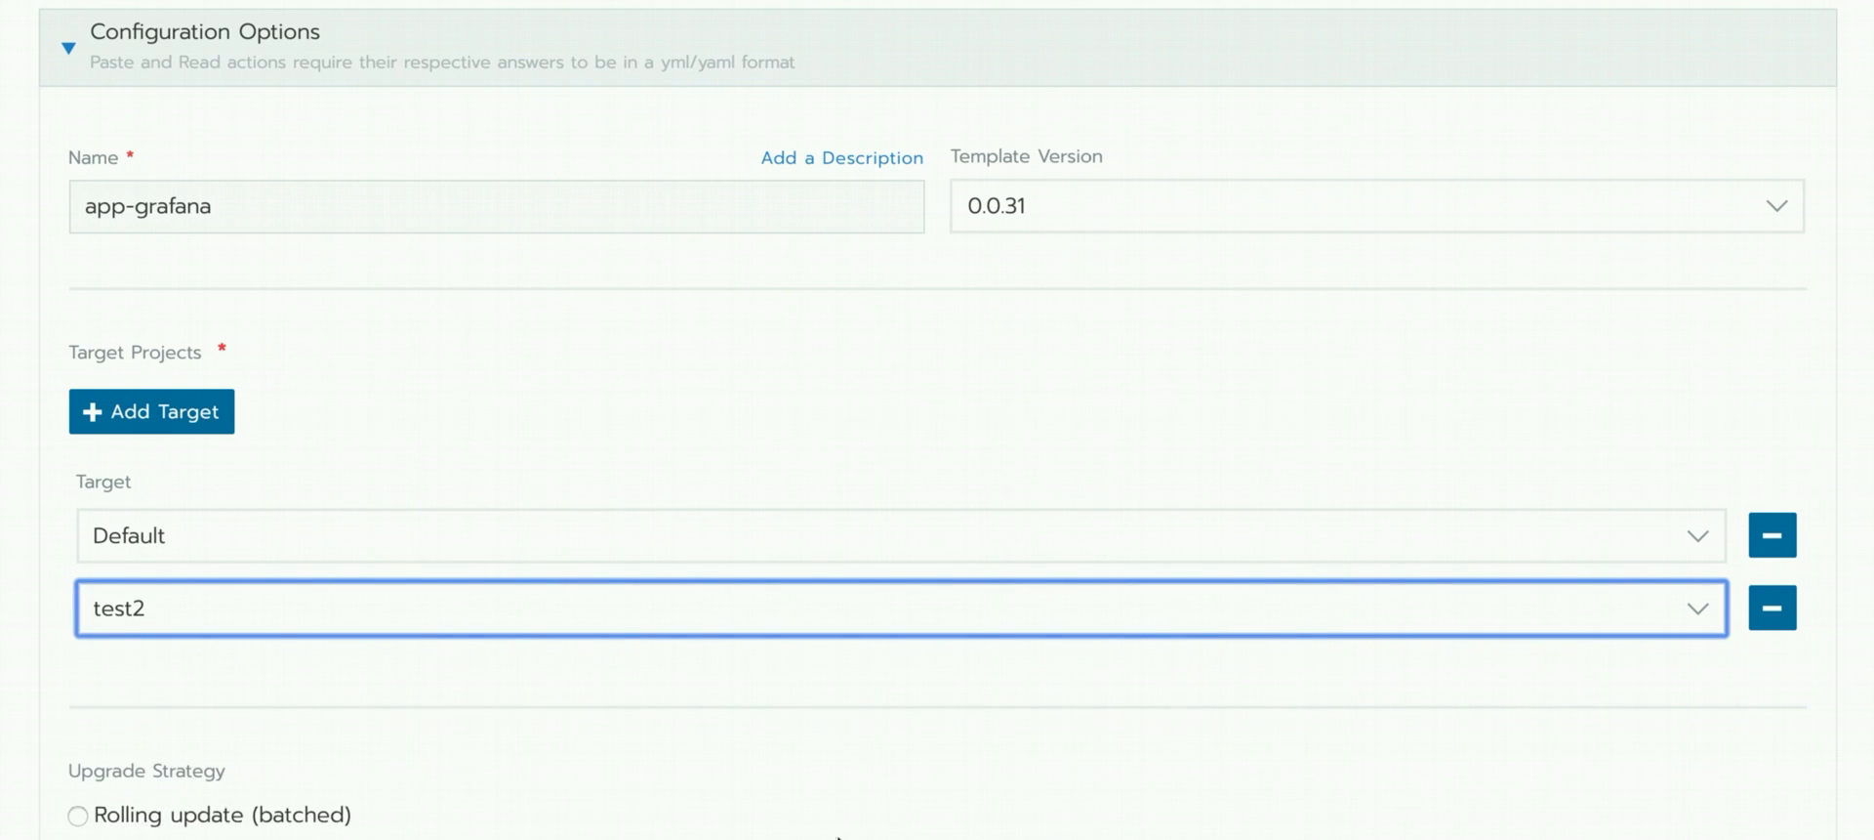
scroll(down, 3)
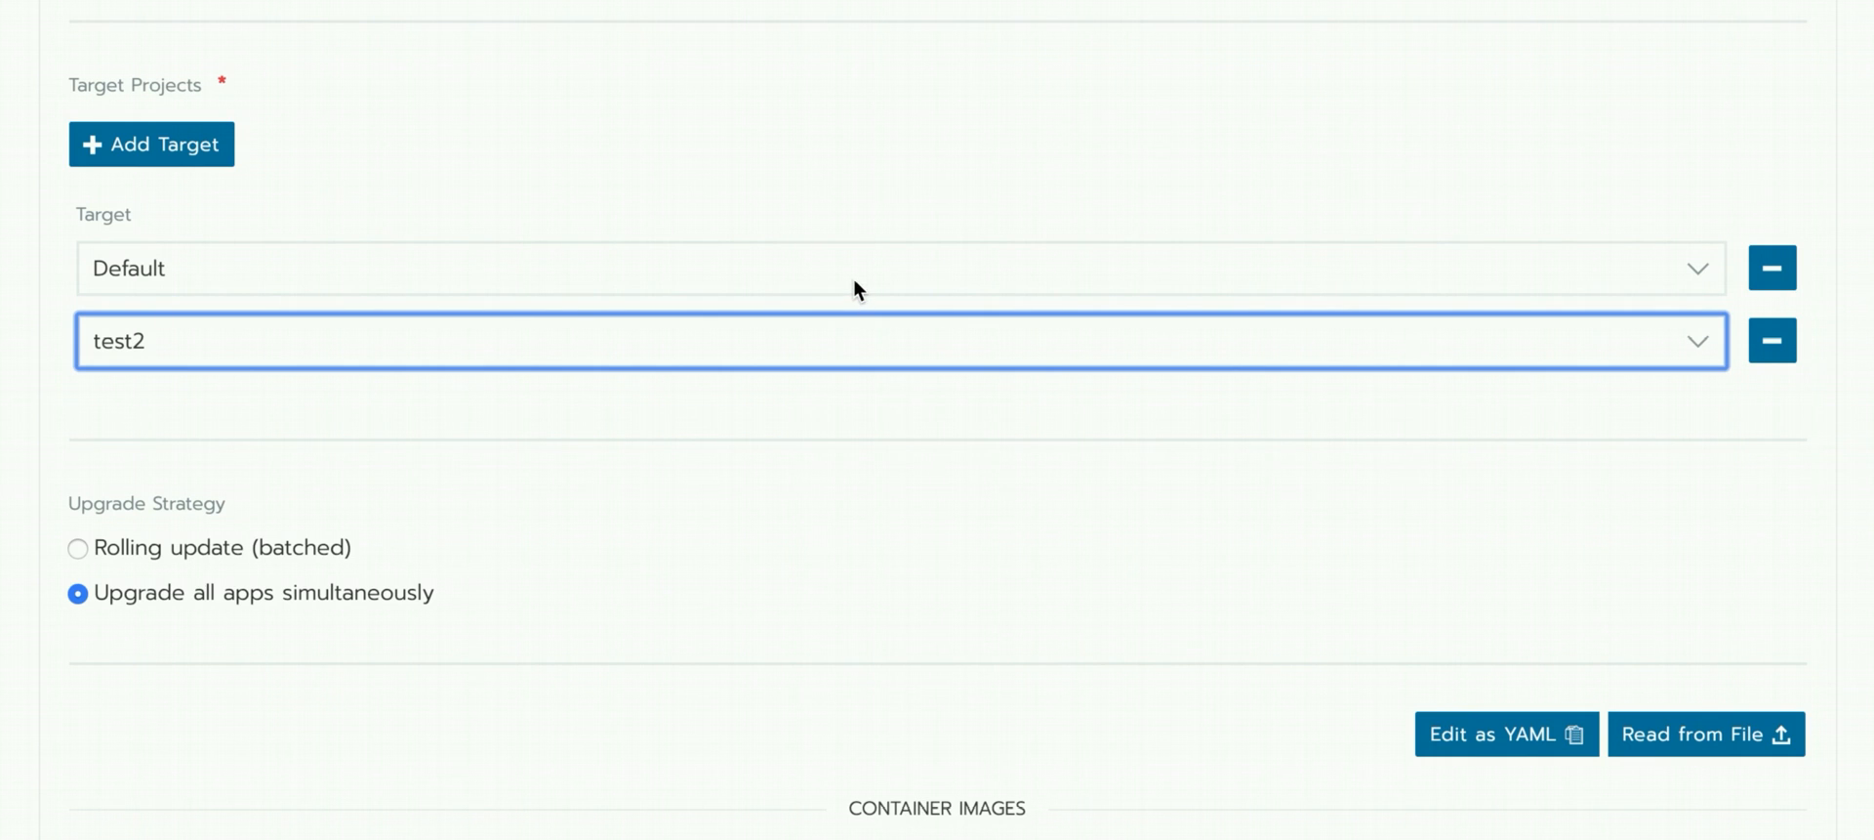
mouse_move(853, 360)
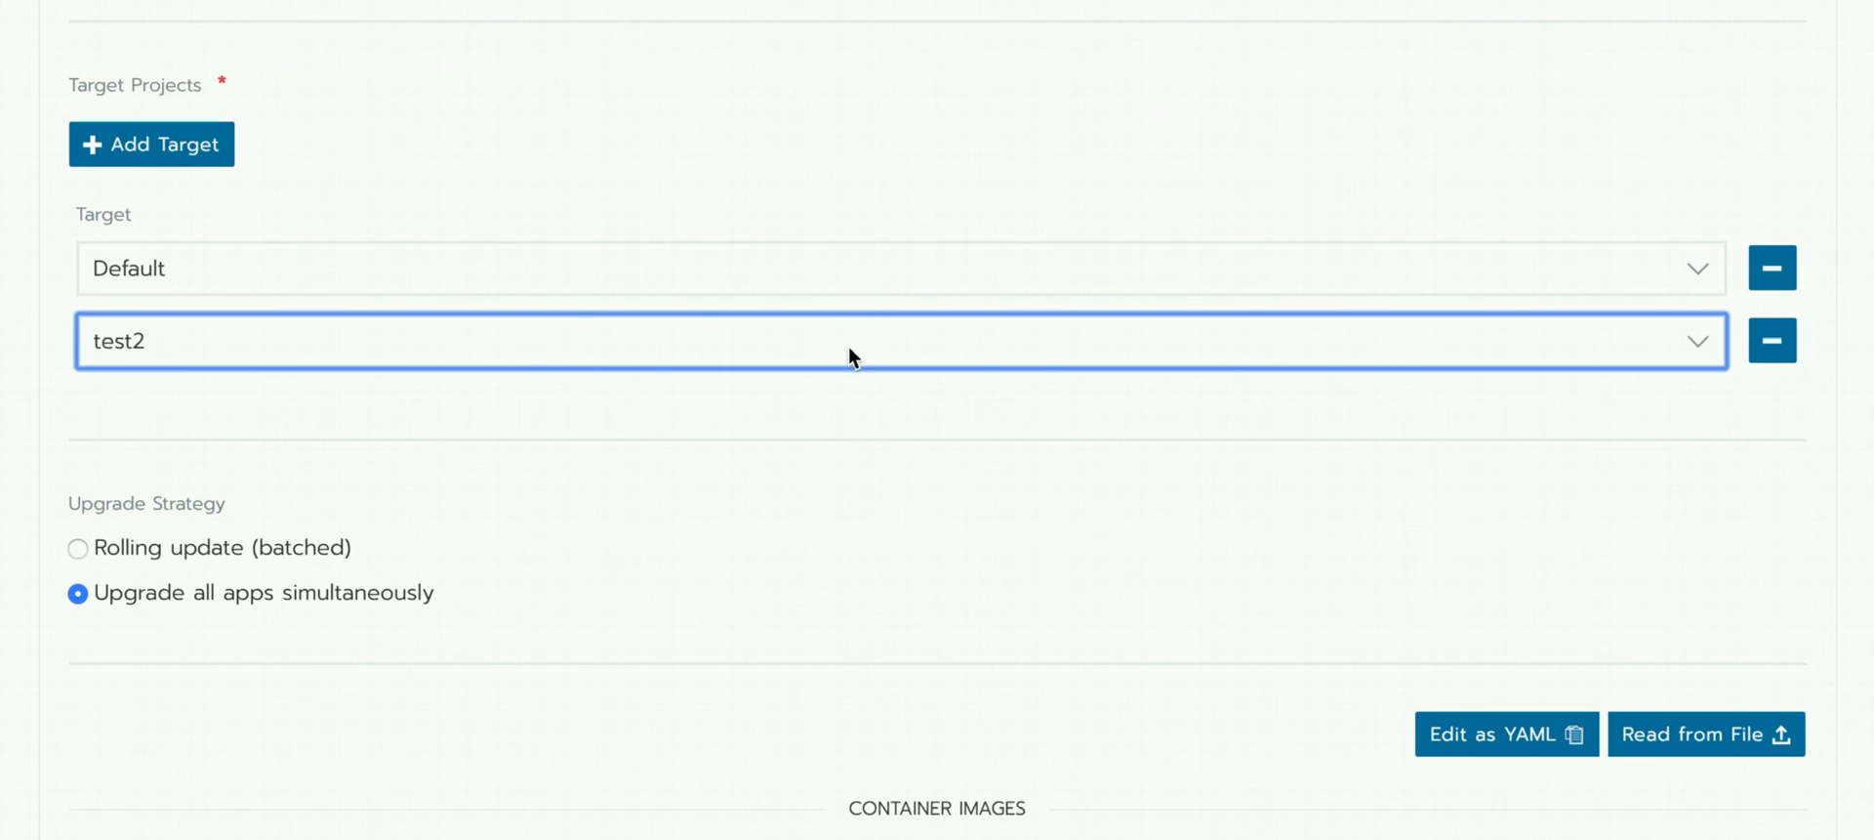
mouse_move(123, 578)
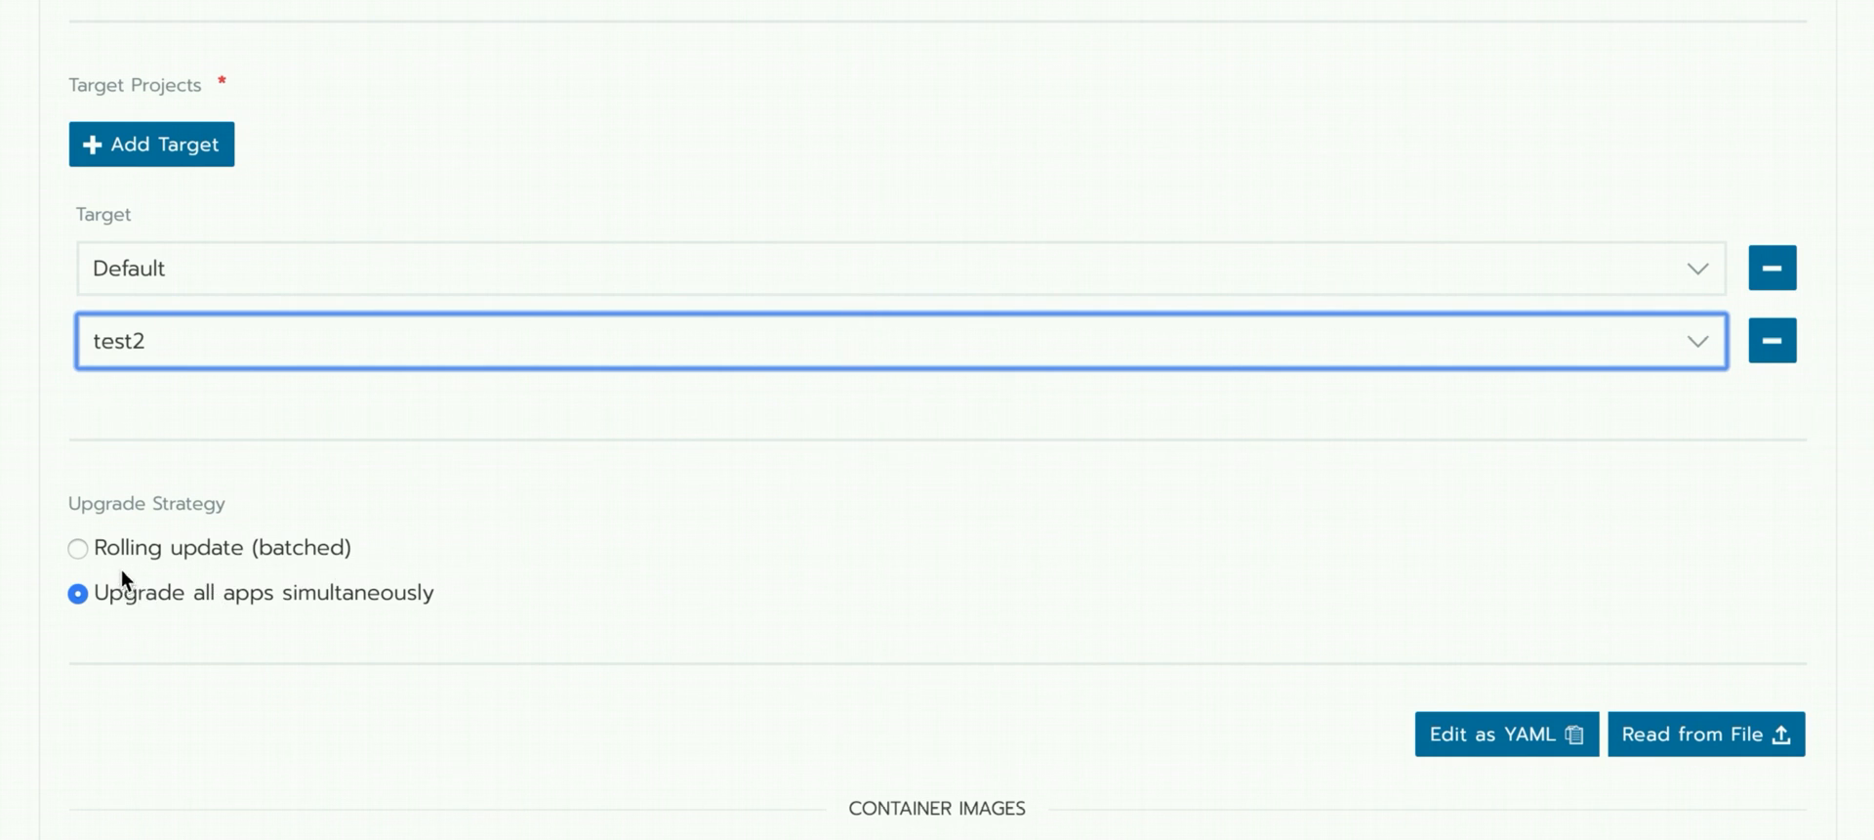
click(78, 549)
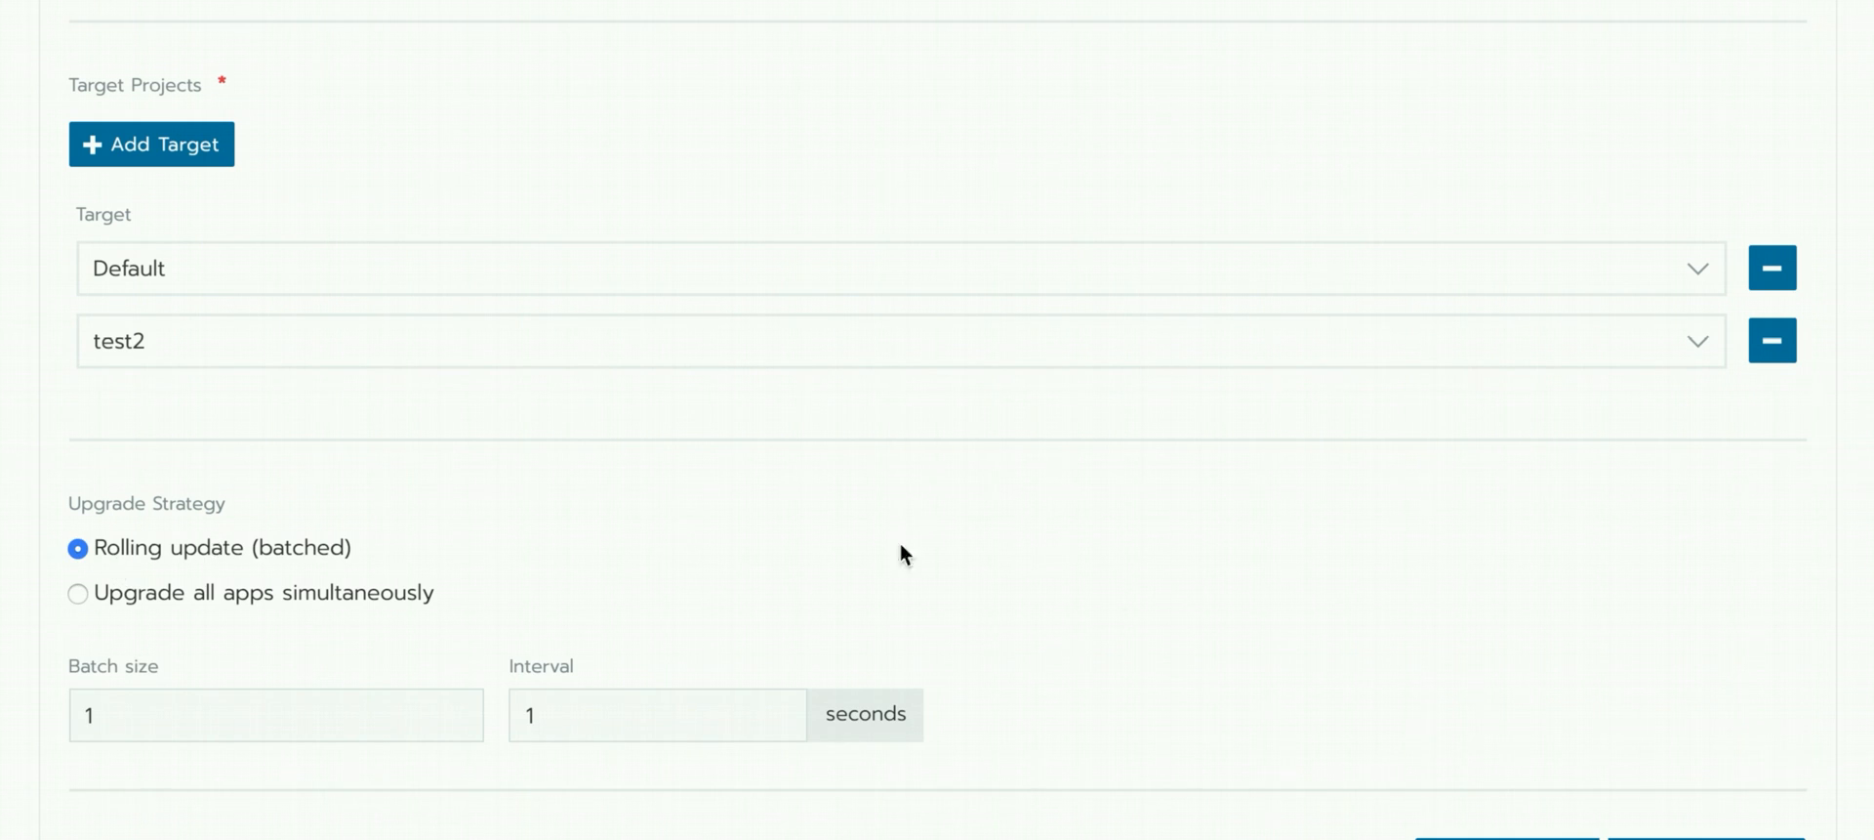
scroll(down, 3)
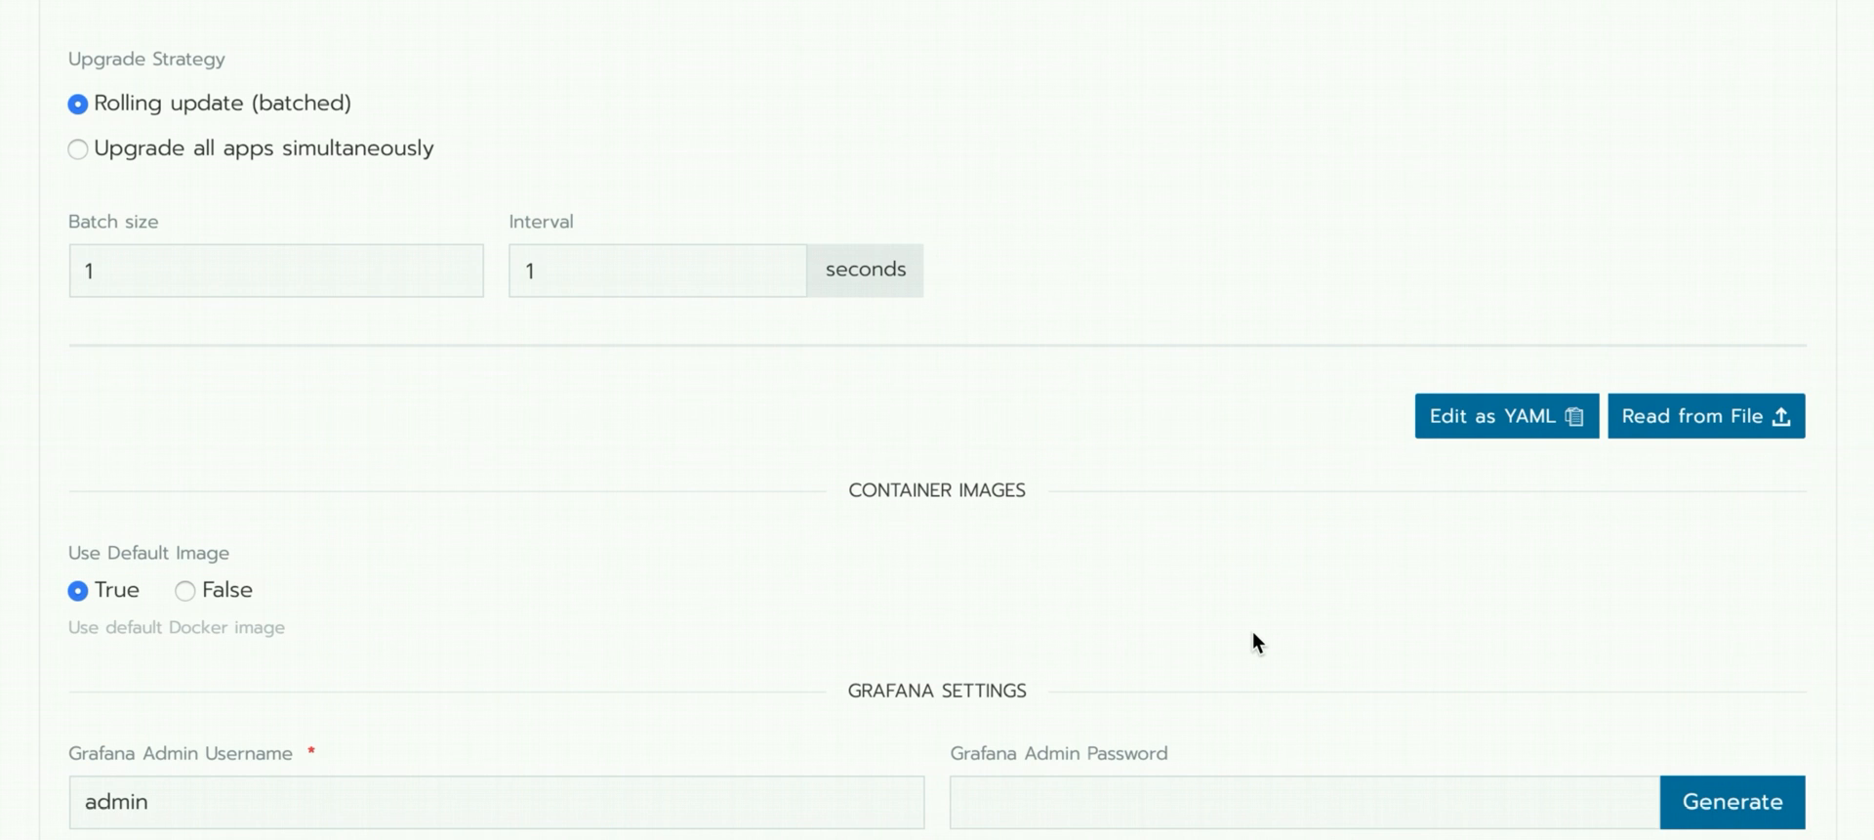
scroll(down, 3)
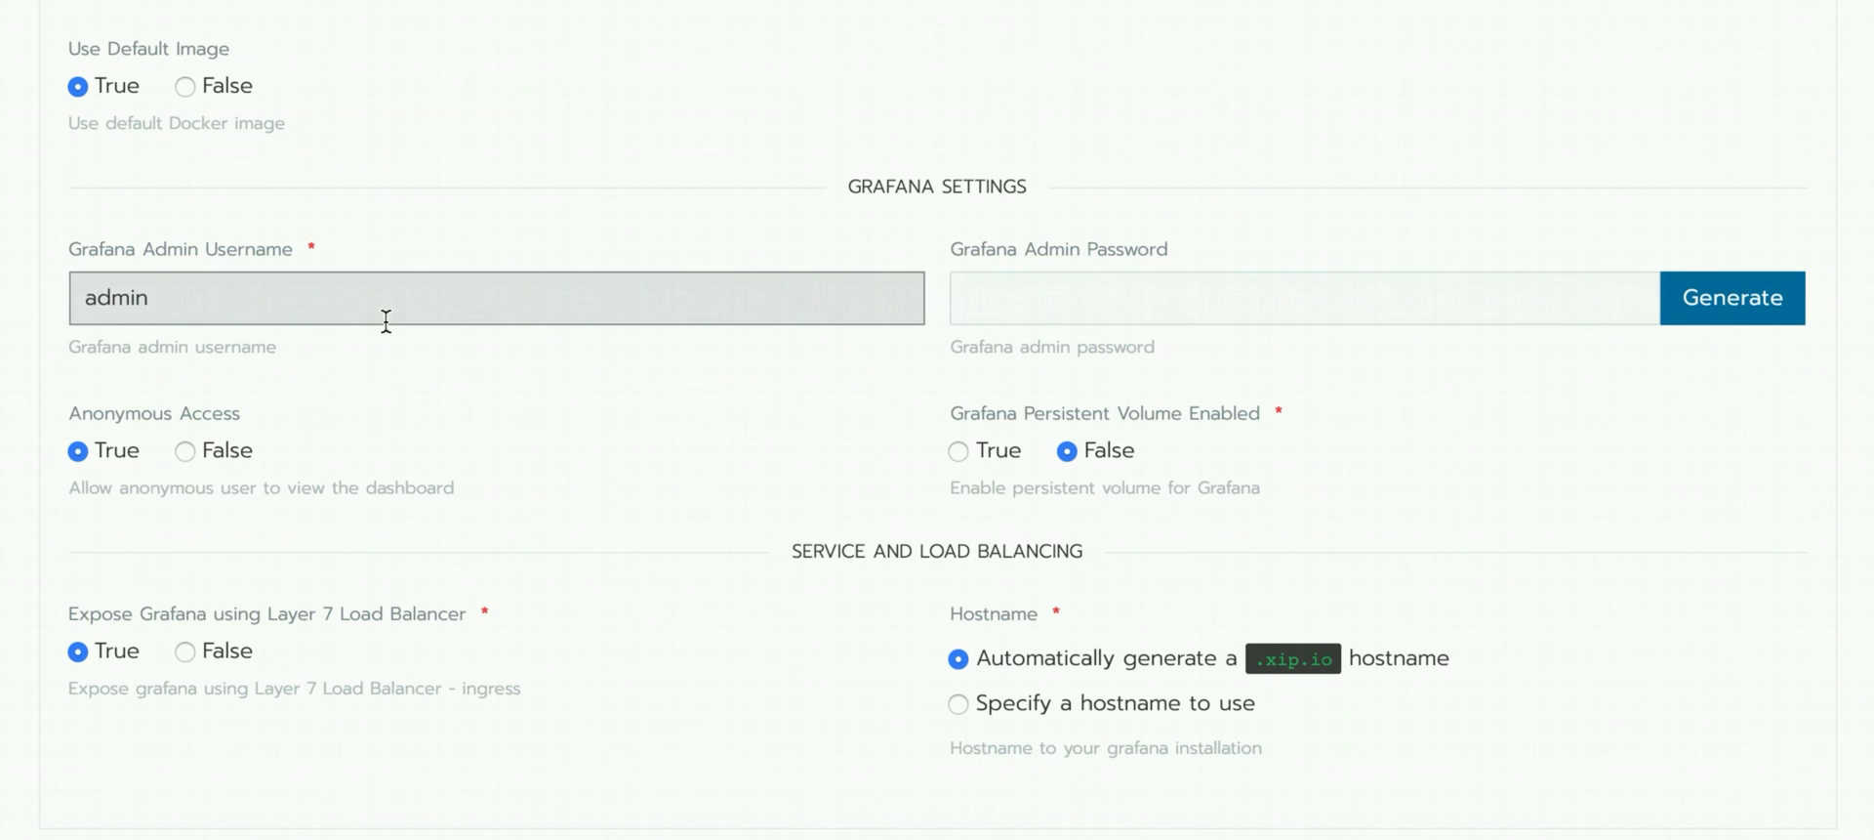
scroll(down, 3)
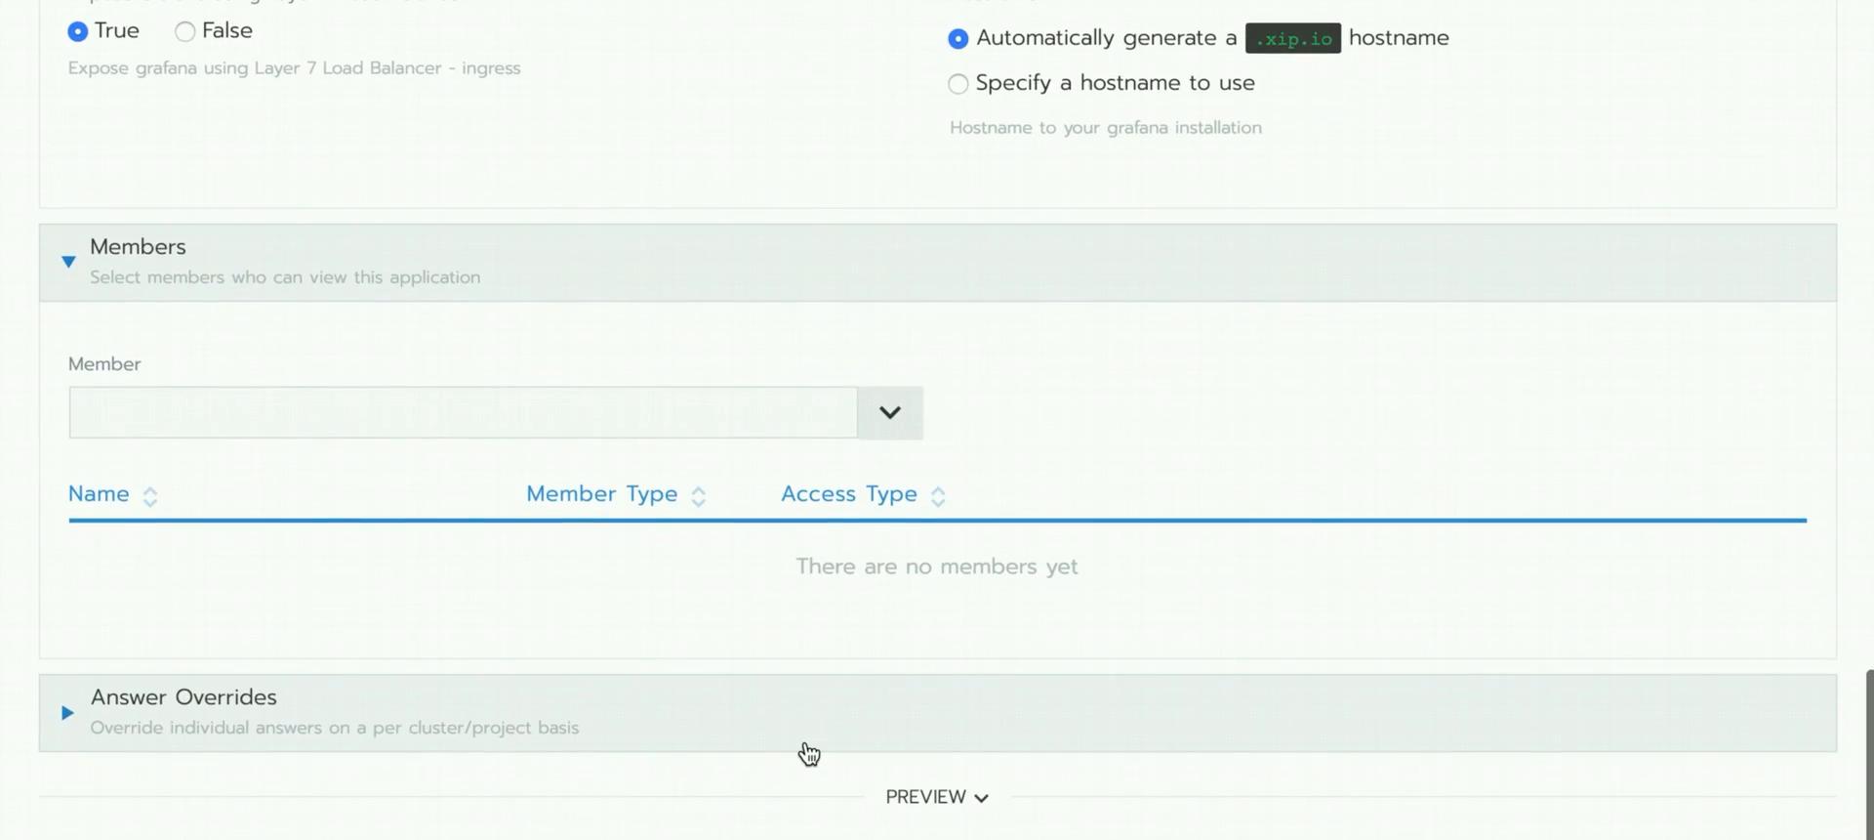
scroll(down, 3)
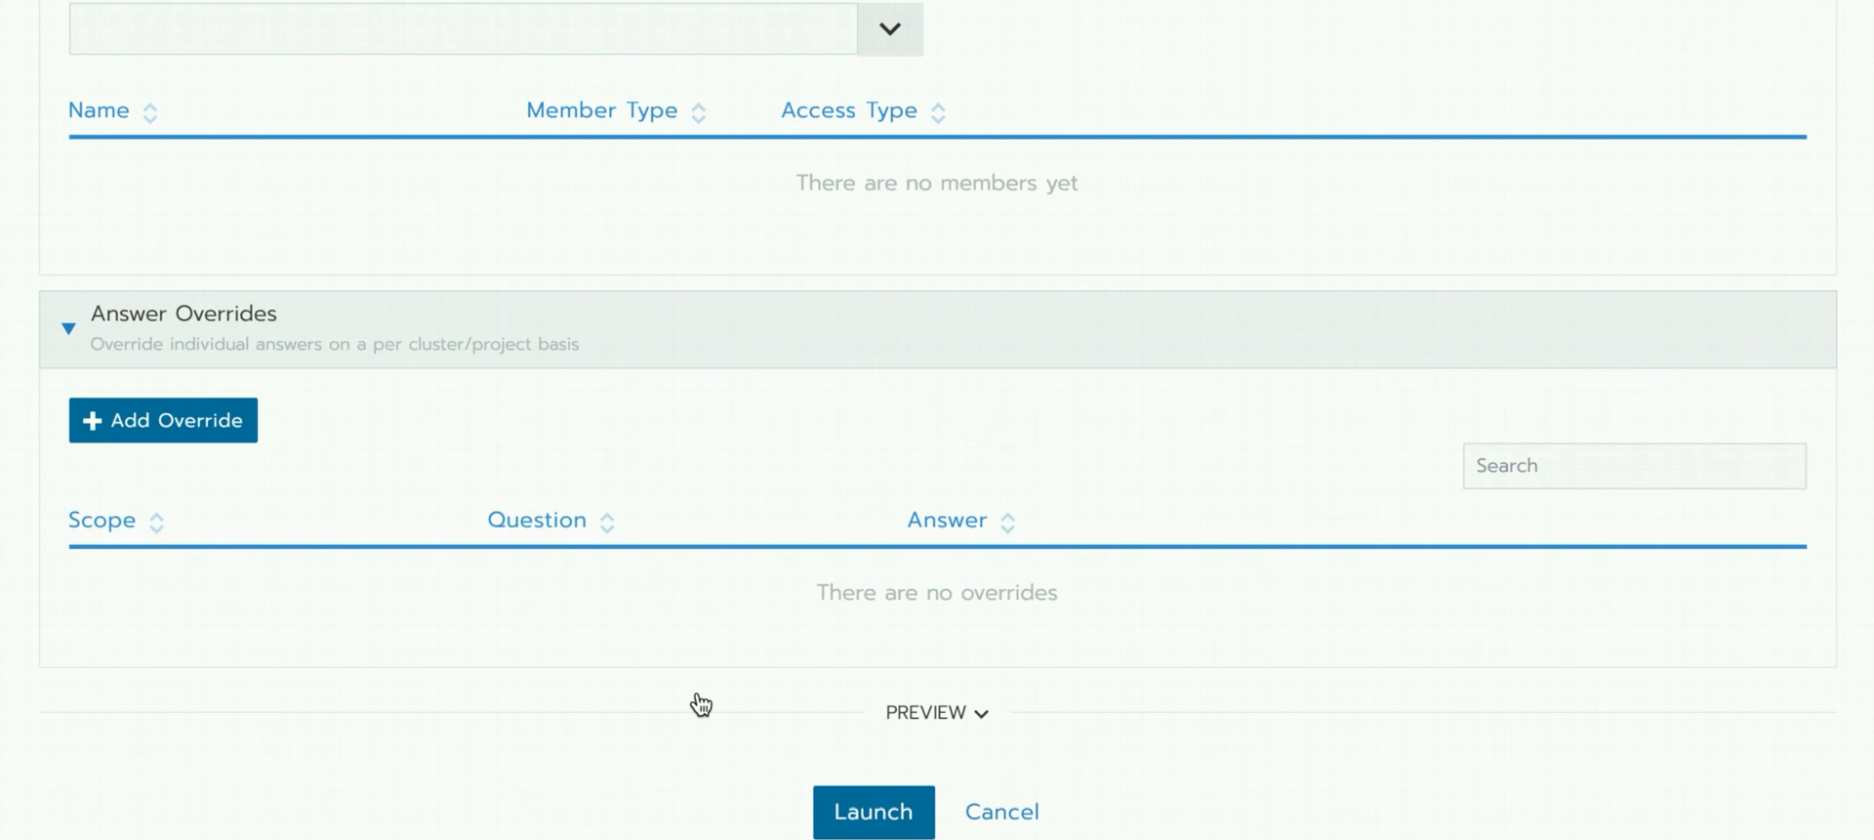
mouse_move(455, 490)
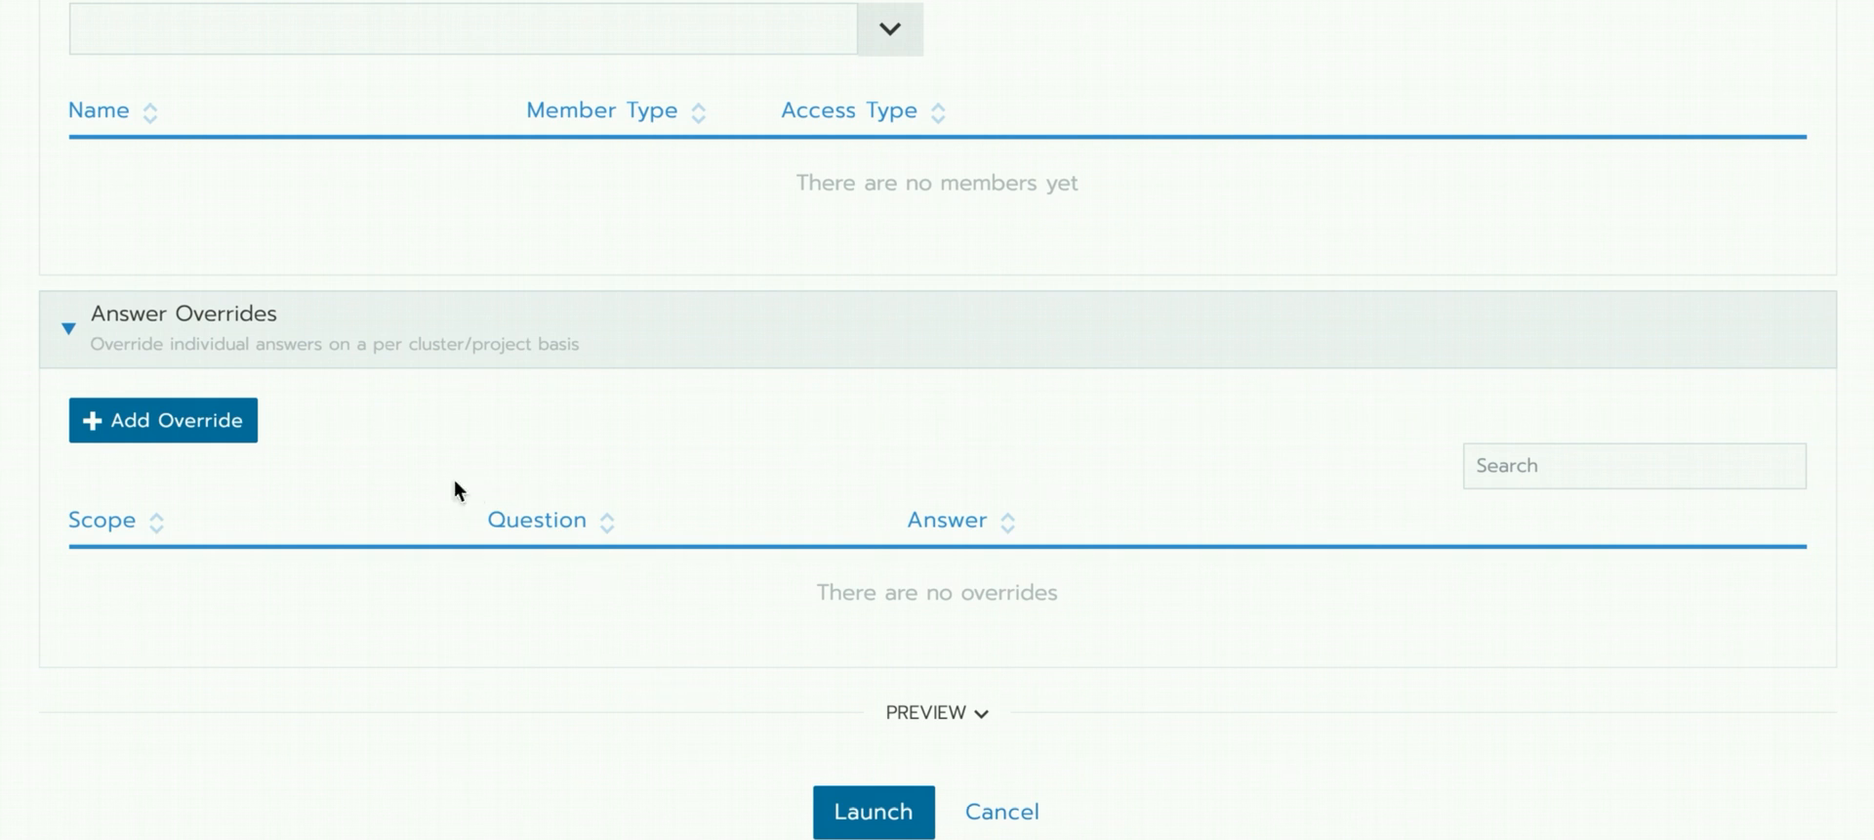
Step: Add a cluster1 Default-scope override for Grafana Admin Password with a generated value, plus a second override row
click(162, 420)
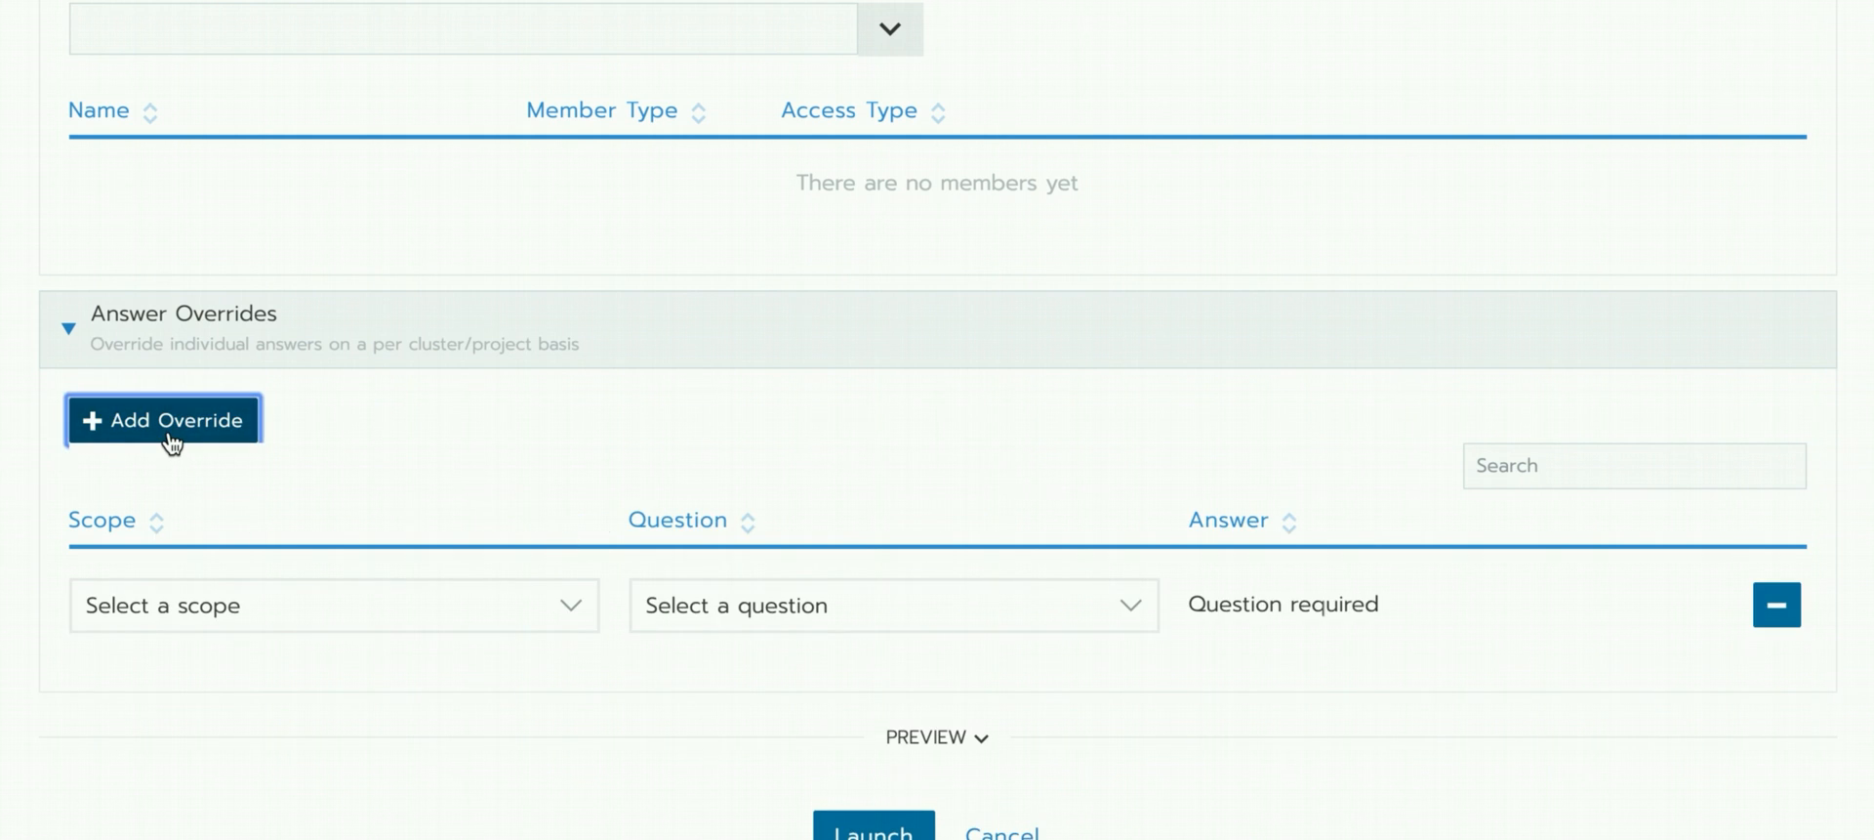
mouse_move(569, 613)
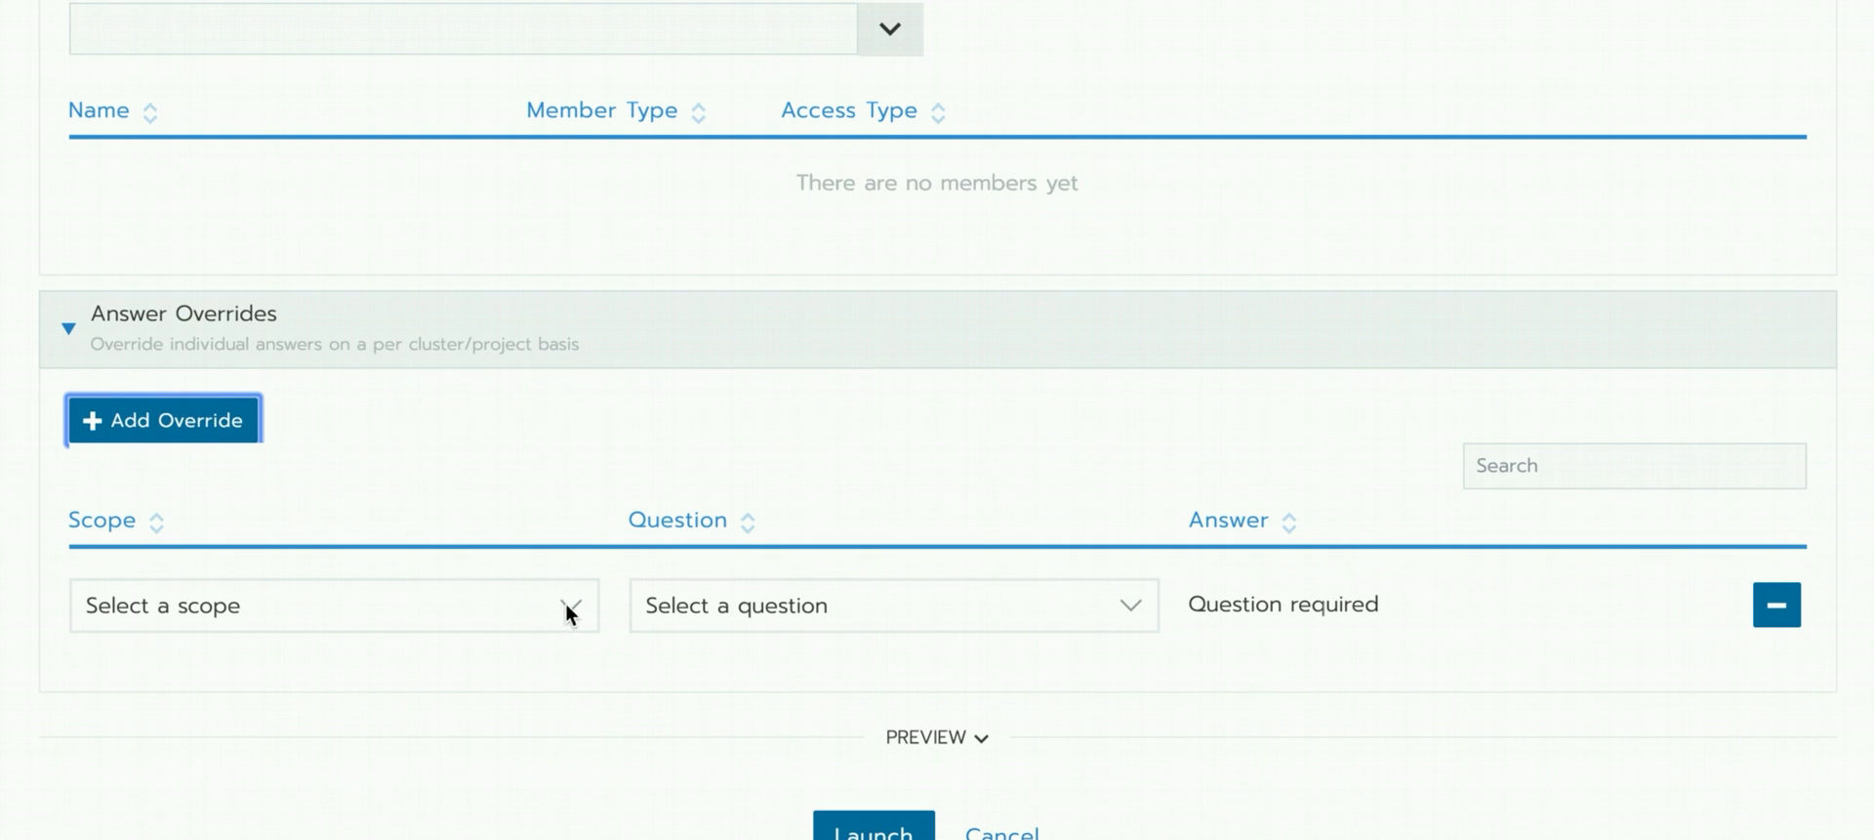
click(334, 603)
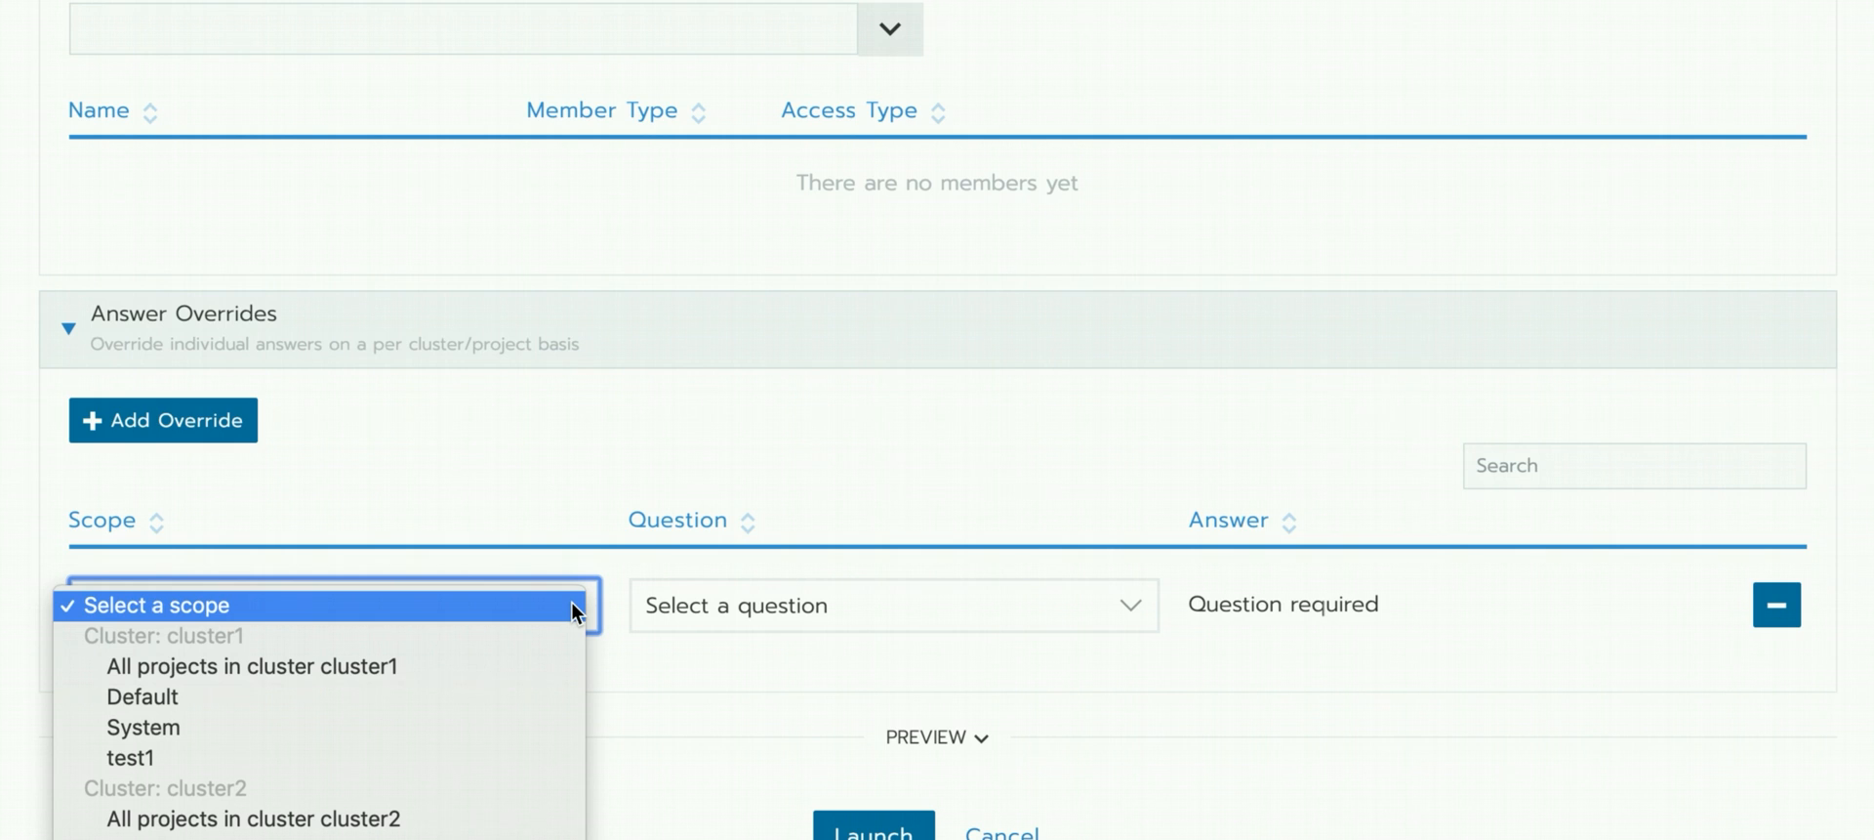
mouse_move(143, 726)
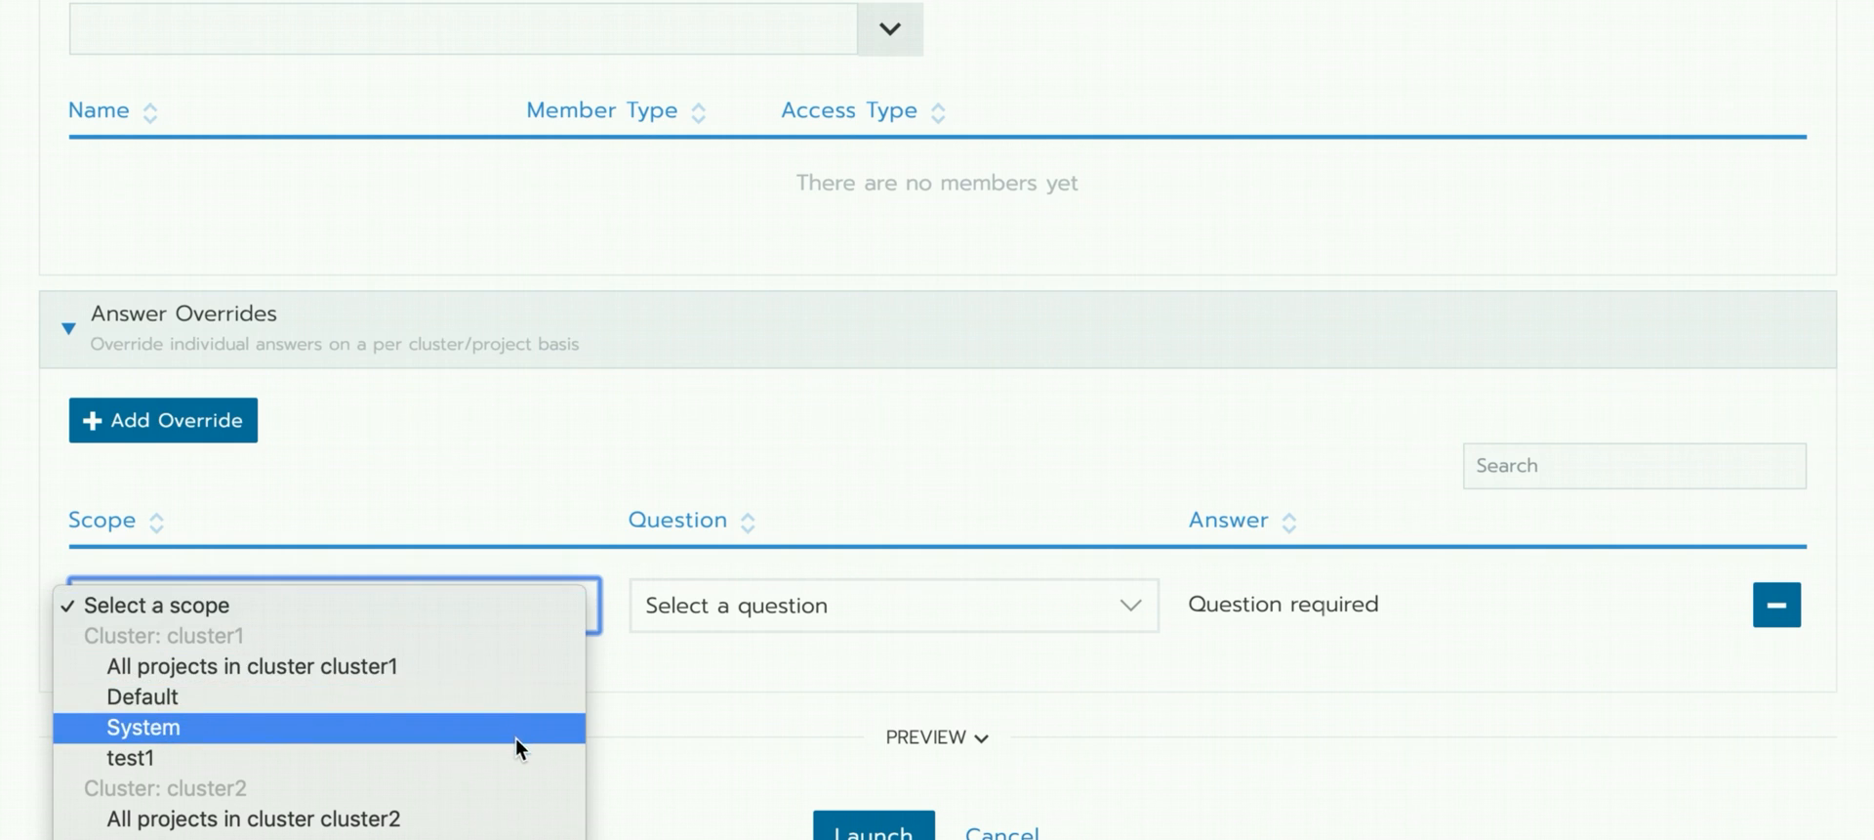
click(141, 695)
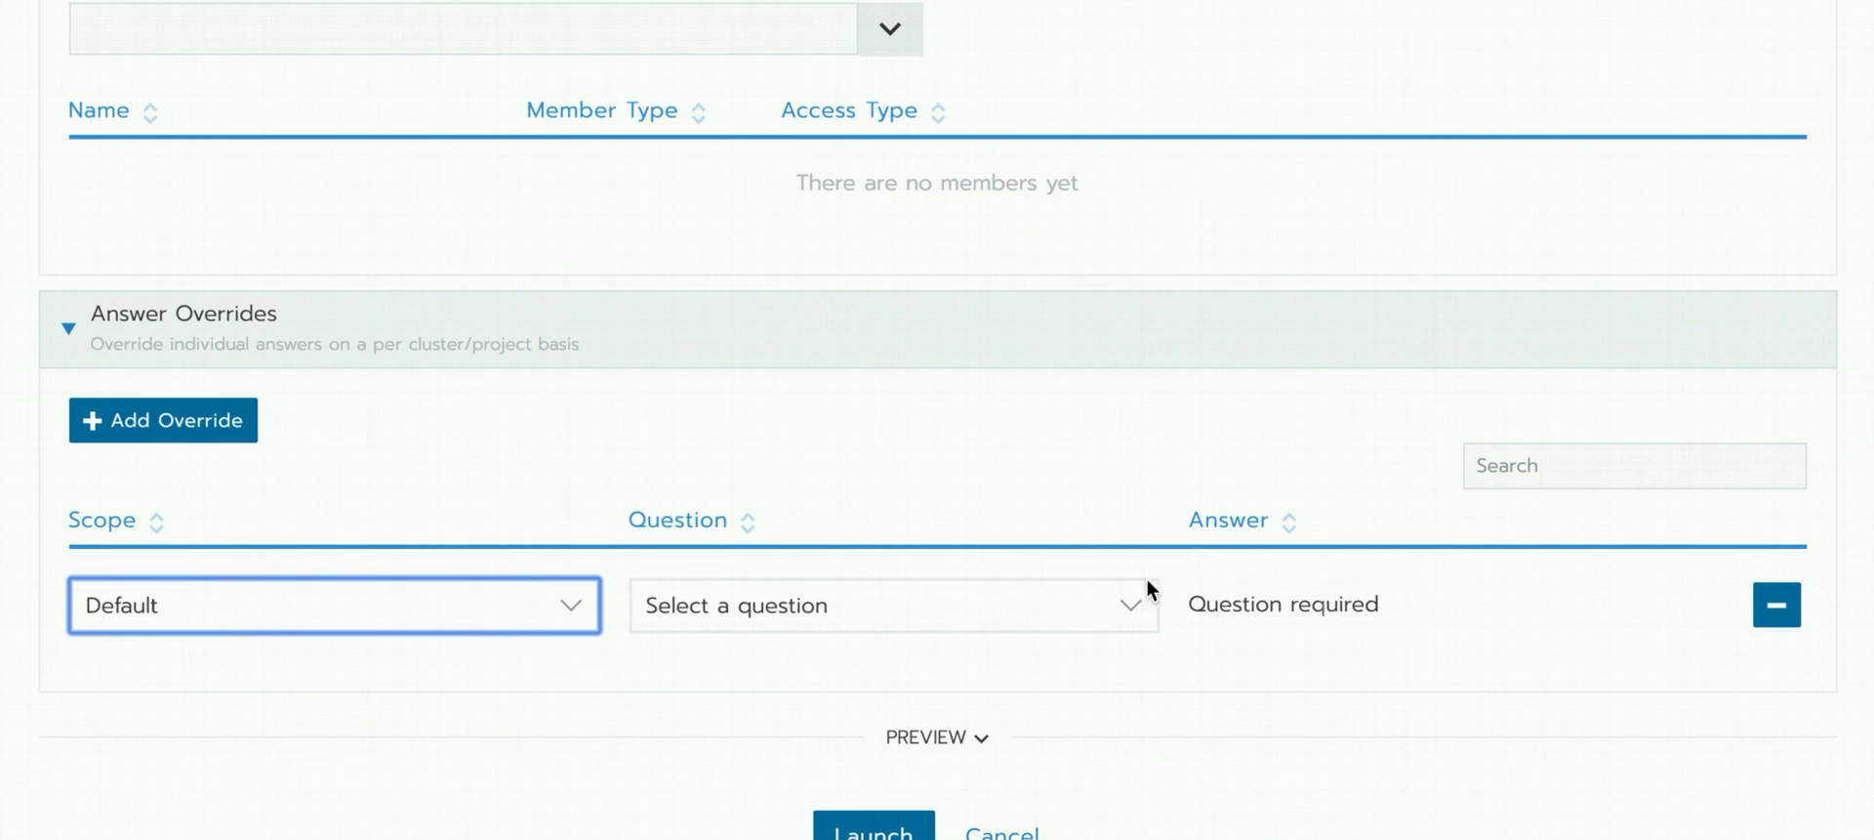
click(891, 604)
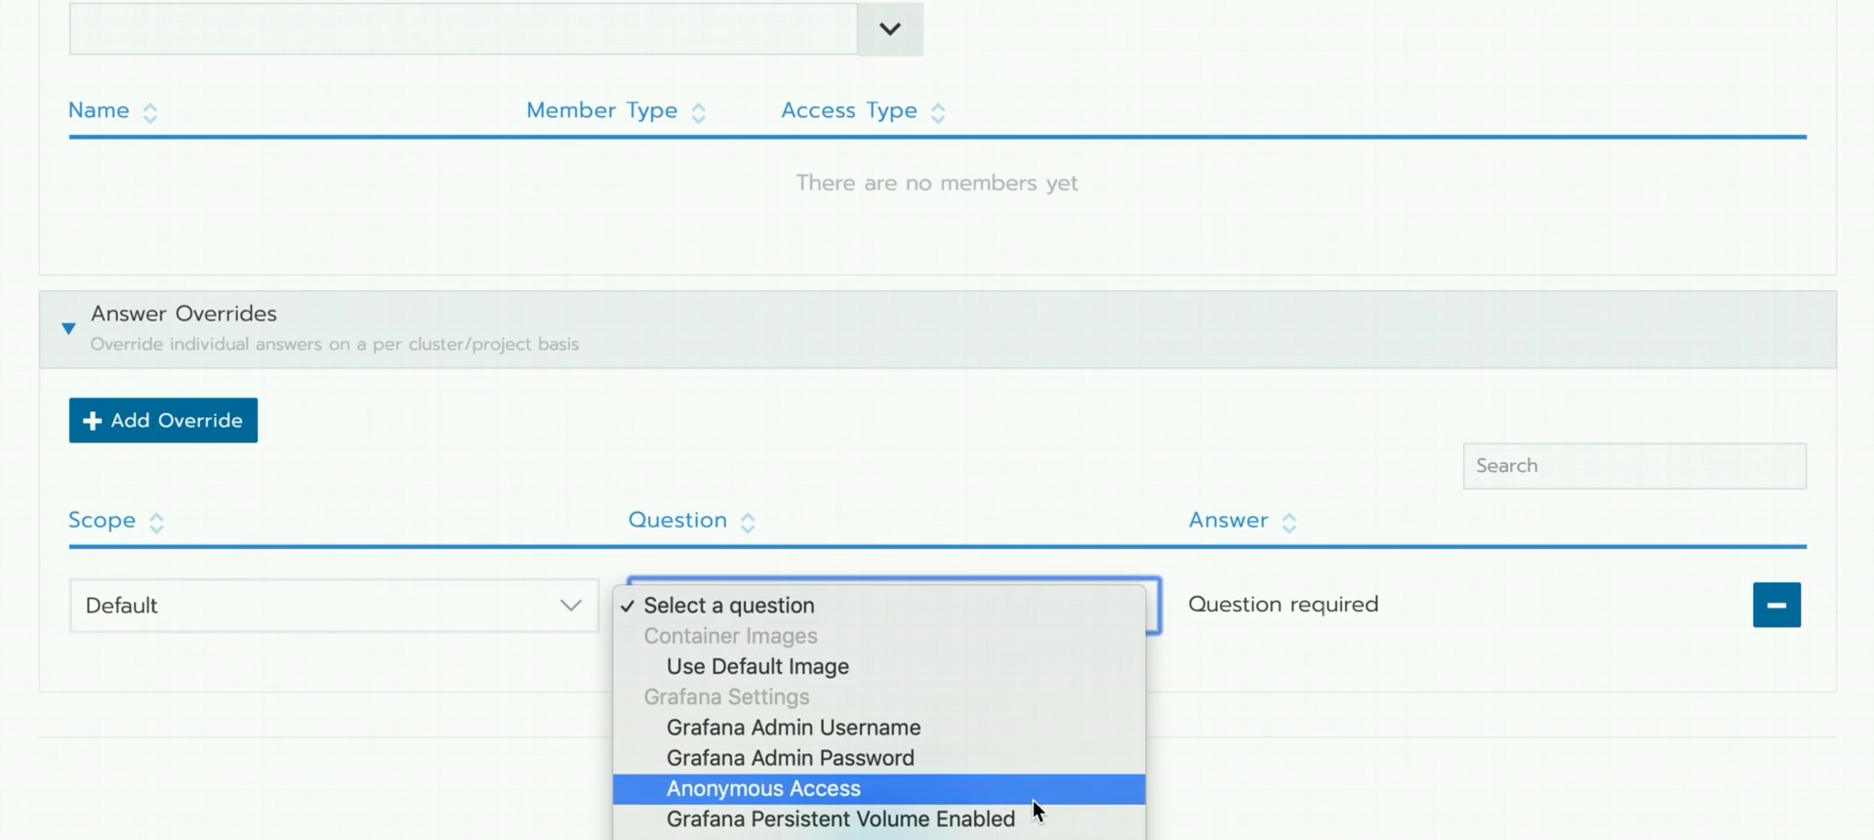
click(789, 757)
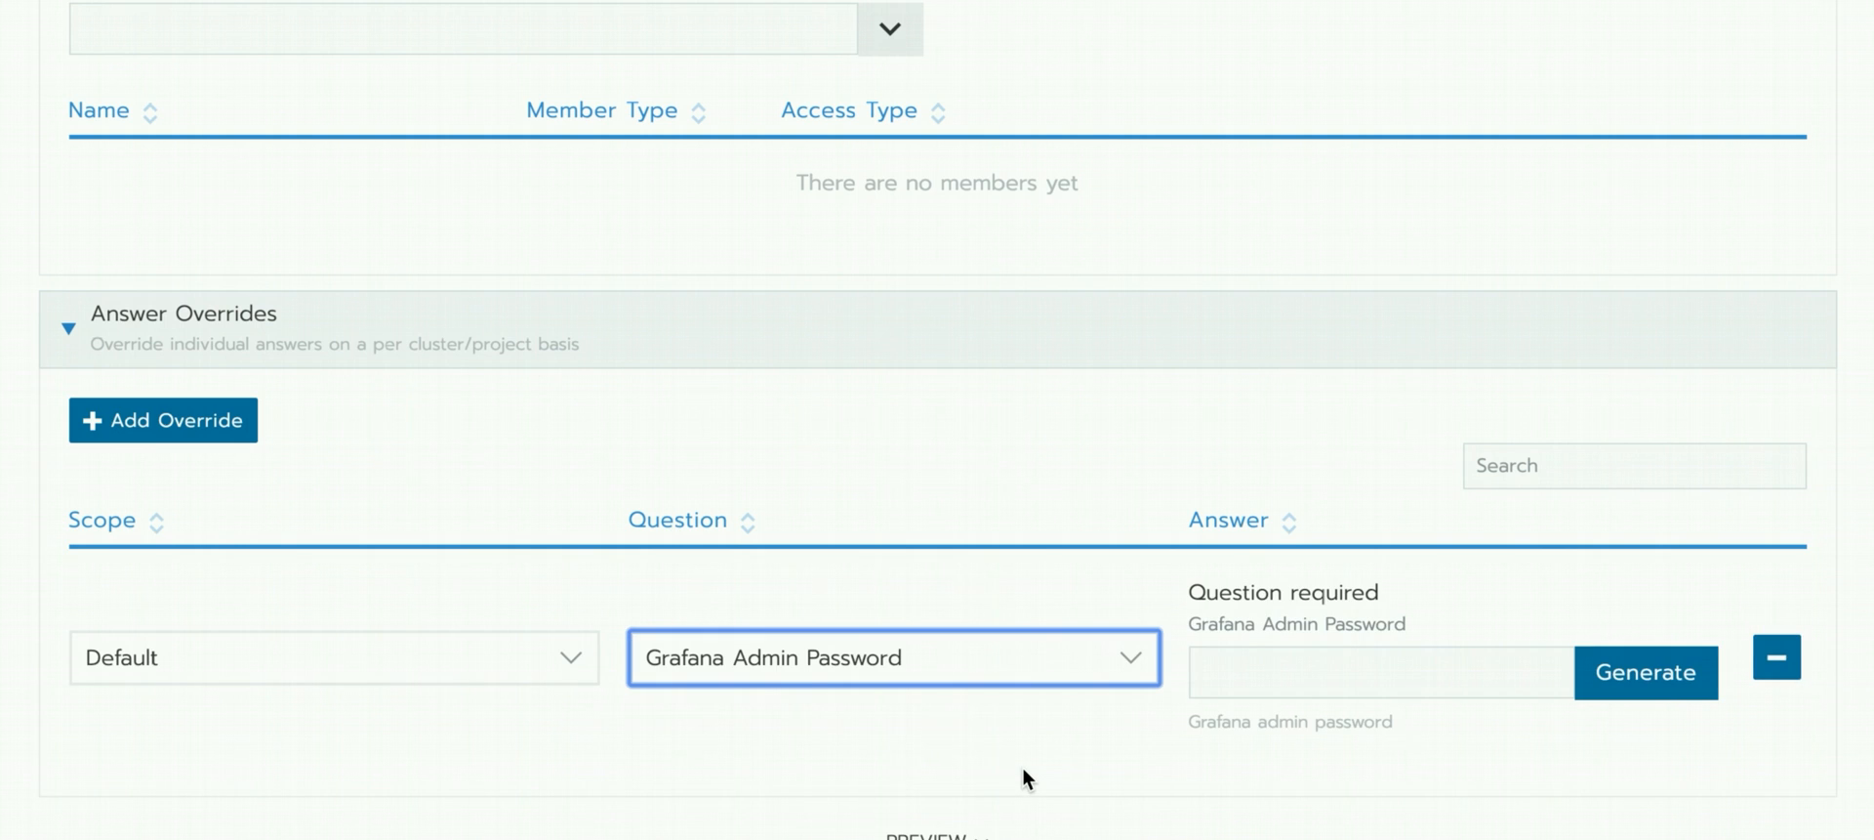
click(1644, 671)
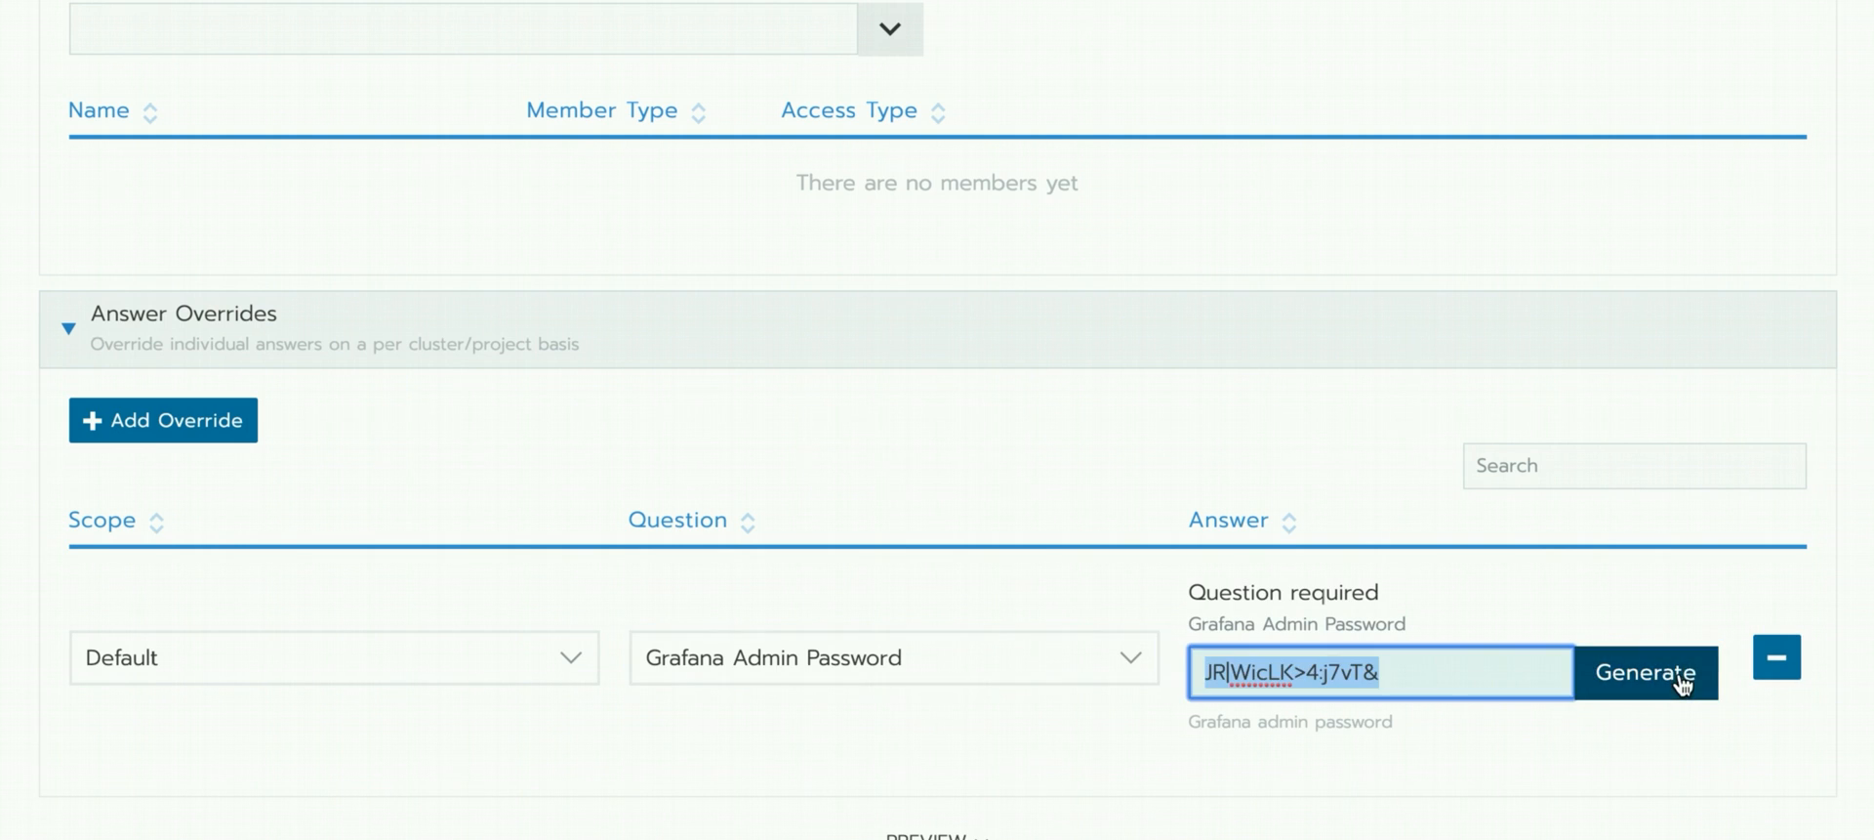
scroll(down, 3)
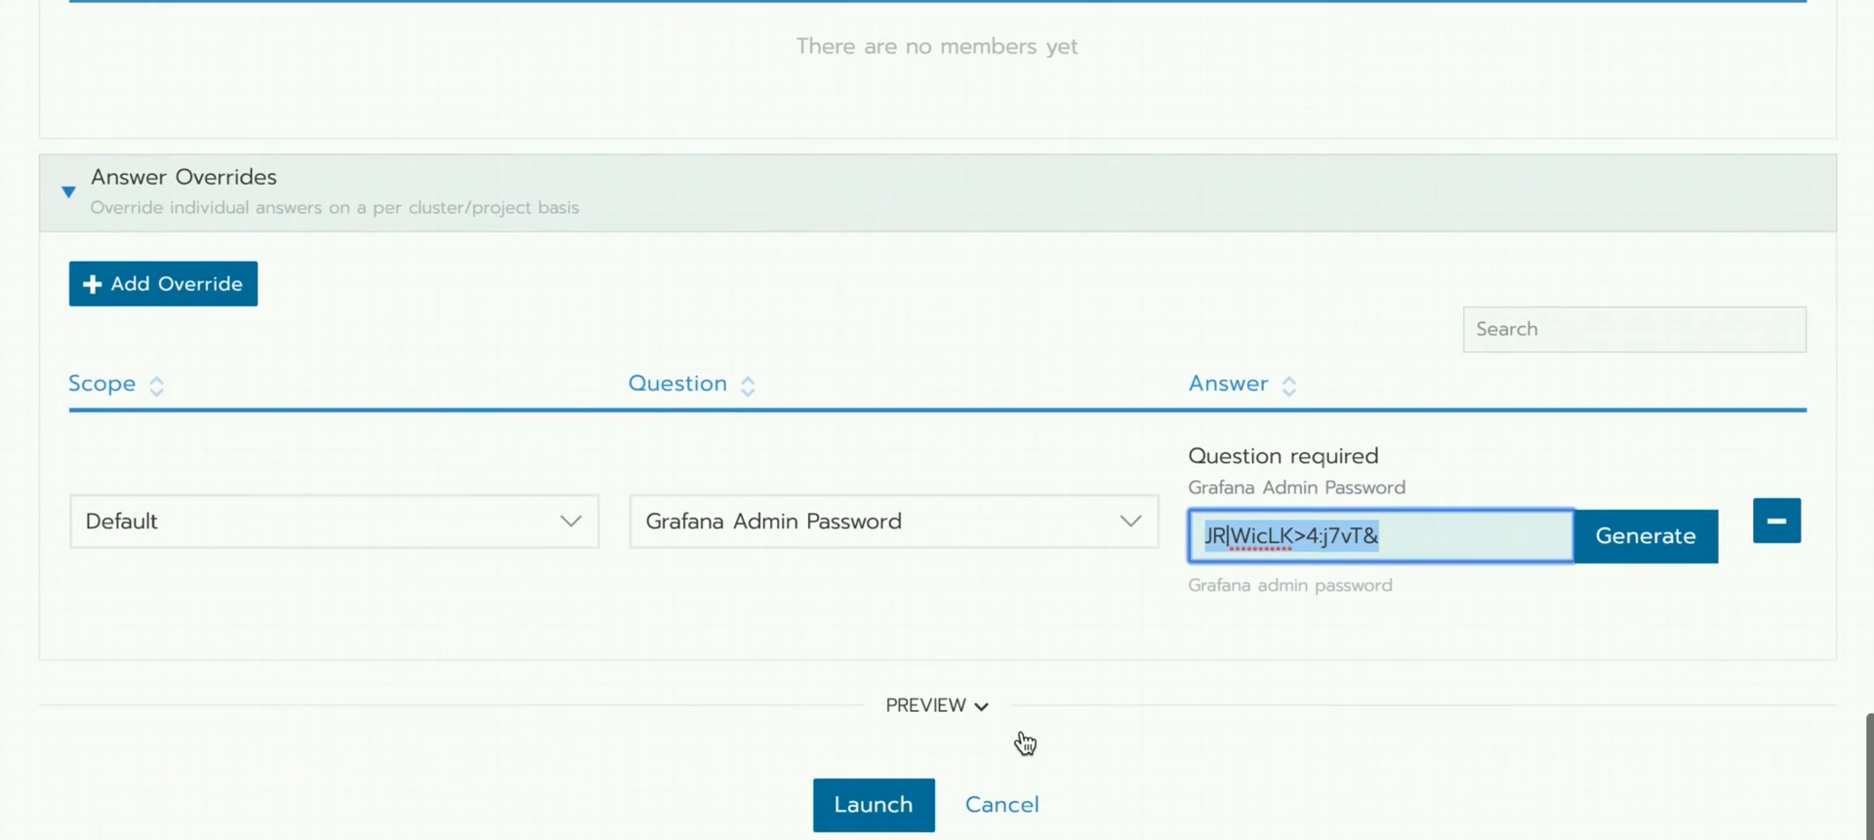
click(162, 284)
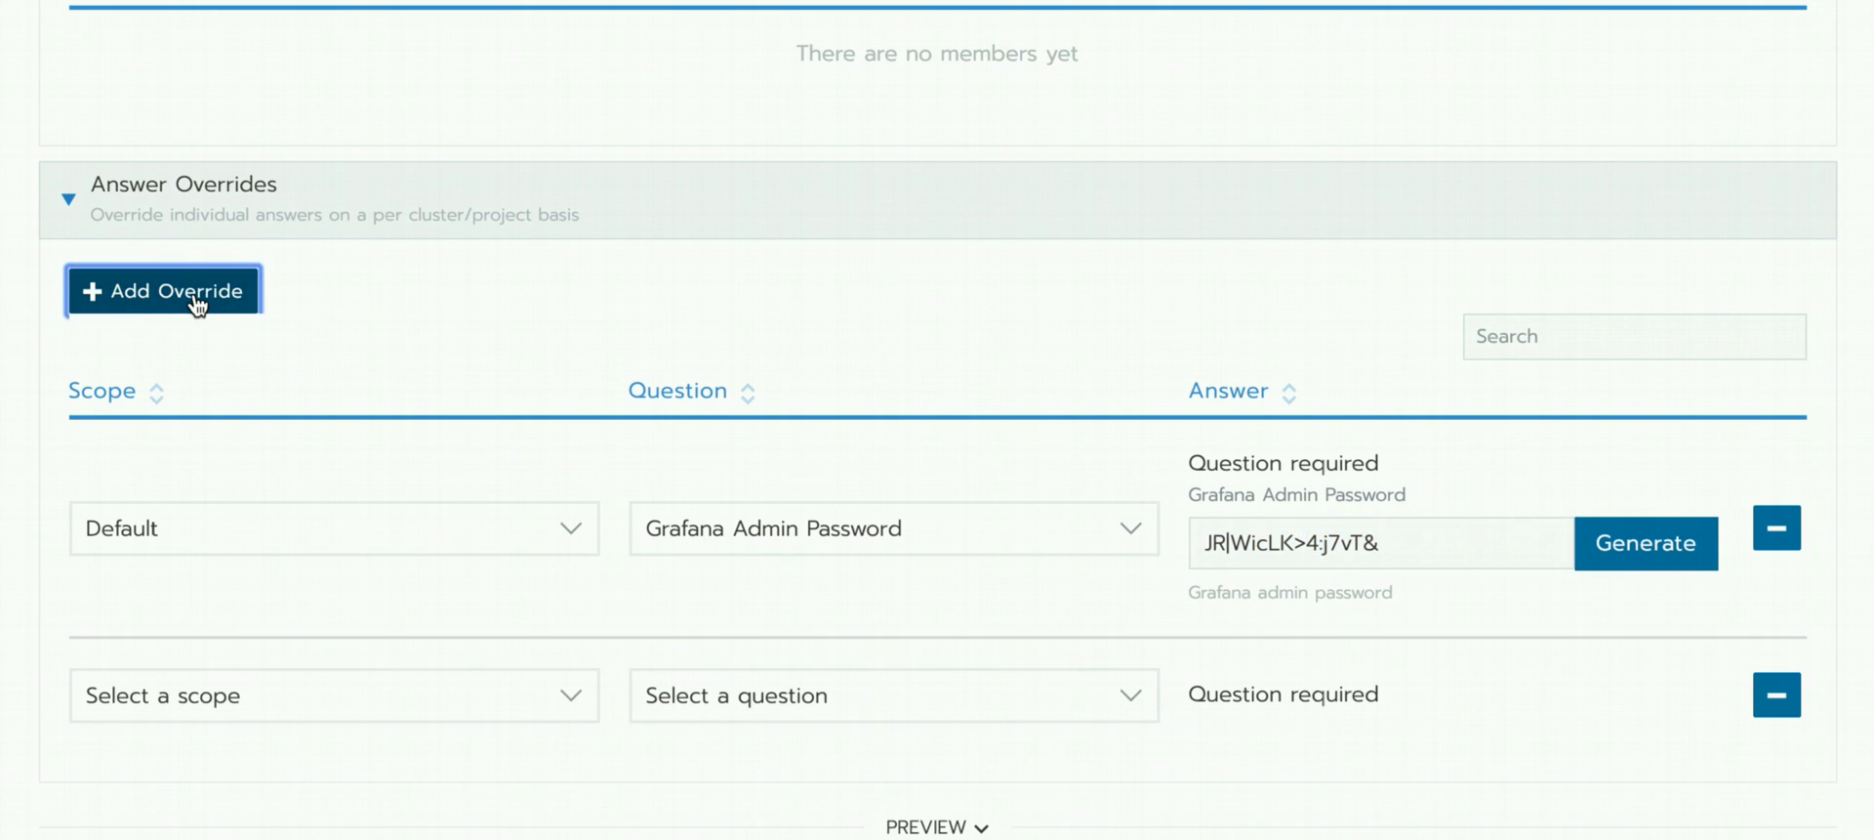
Step: Scope the override to cluster2:test2, target Grafana Admin Password, and generate a password
scroll(down, 3)
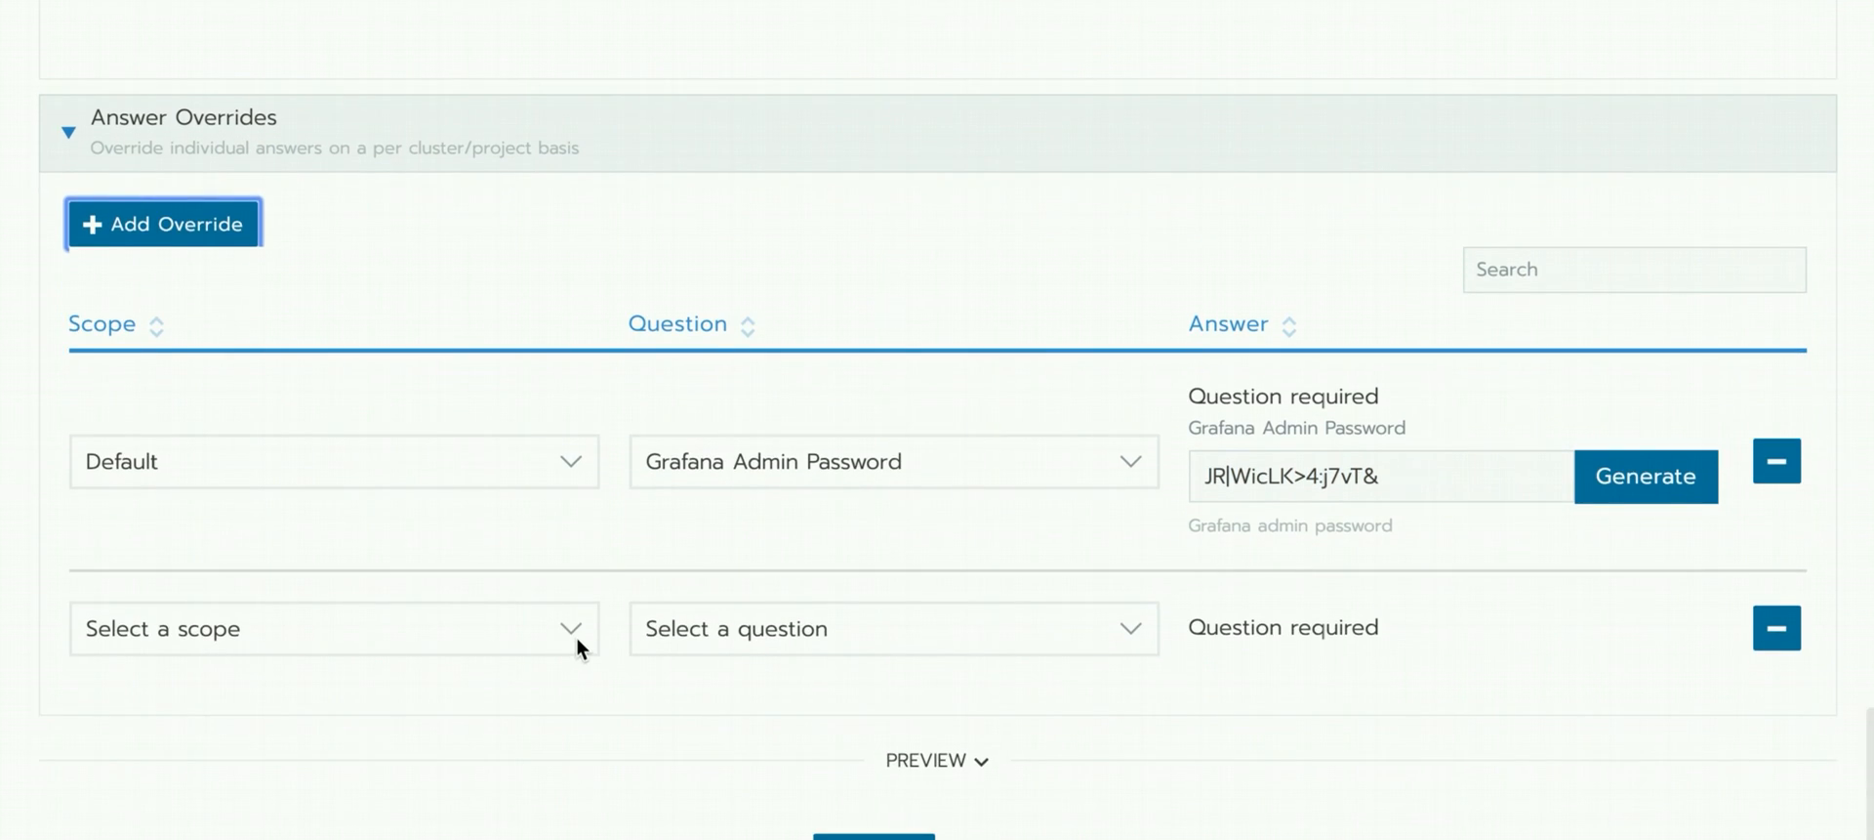
click(332, 629)
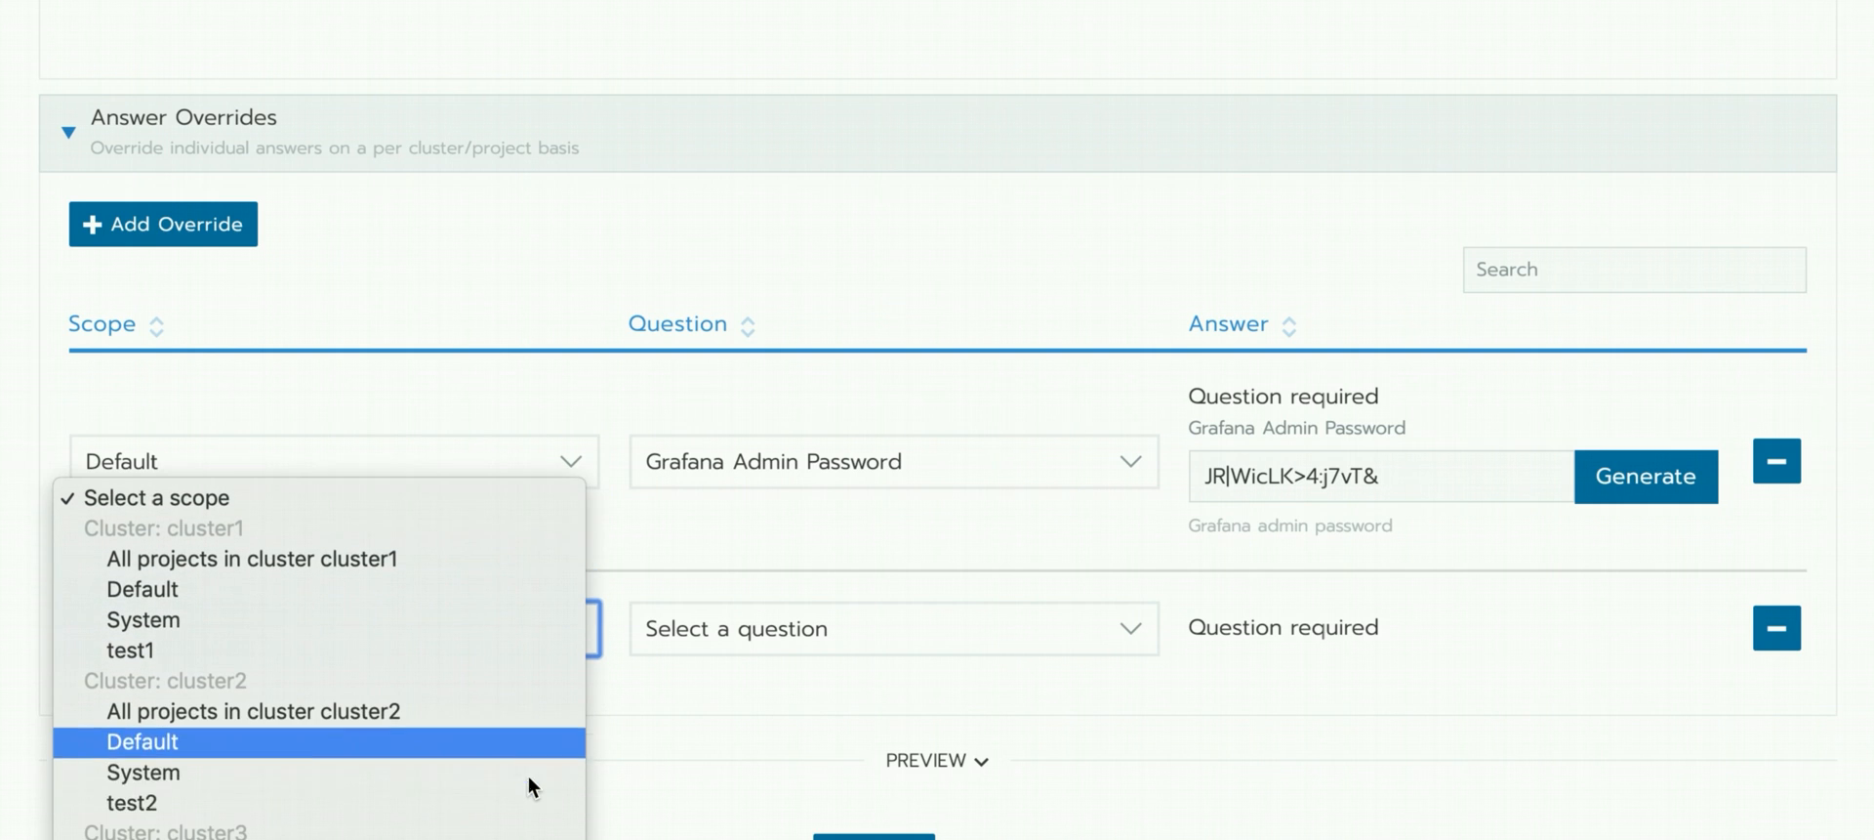
mouse_move(529, 771)
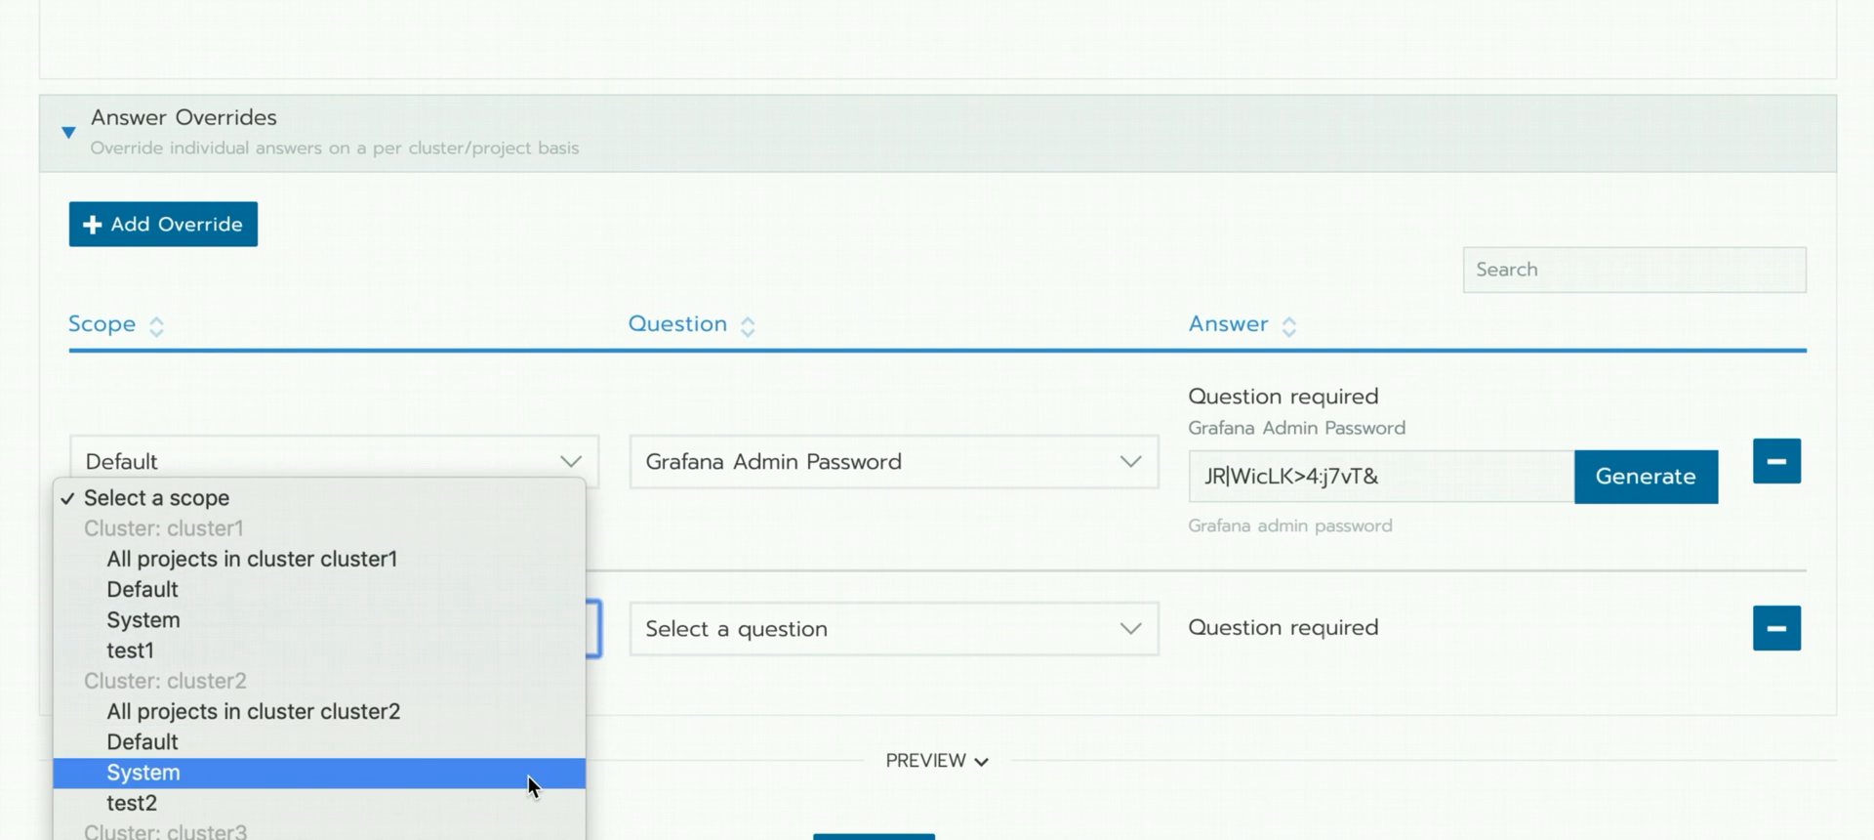
click(131, 802)
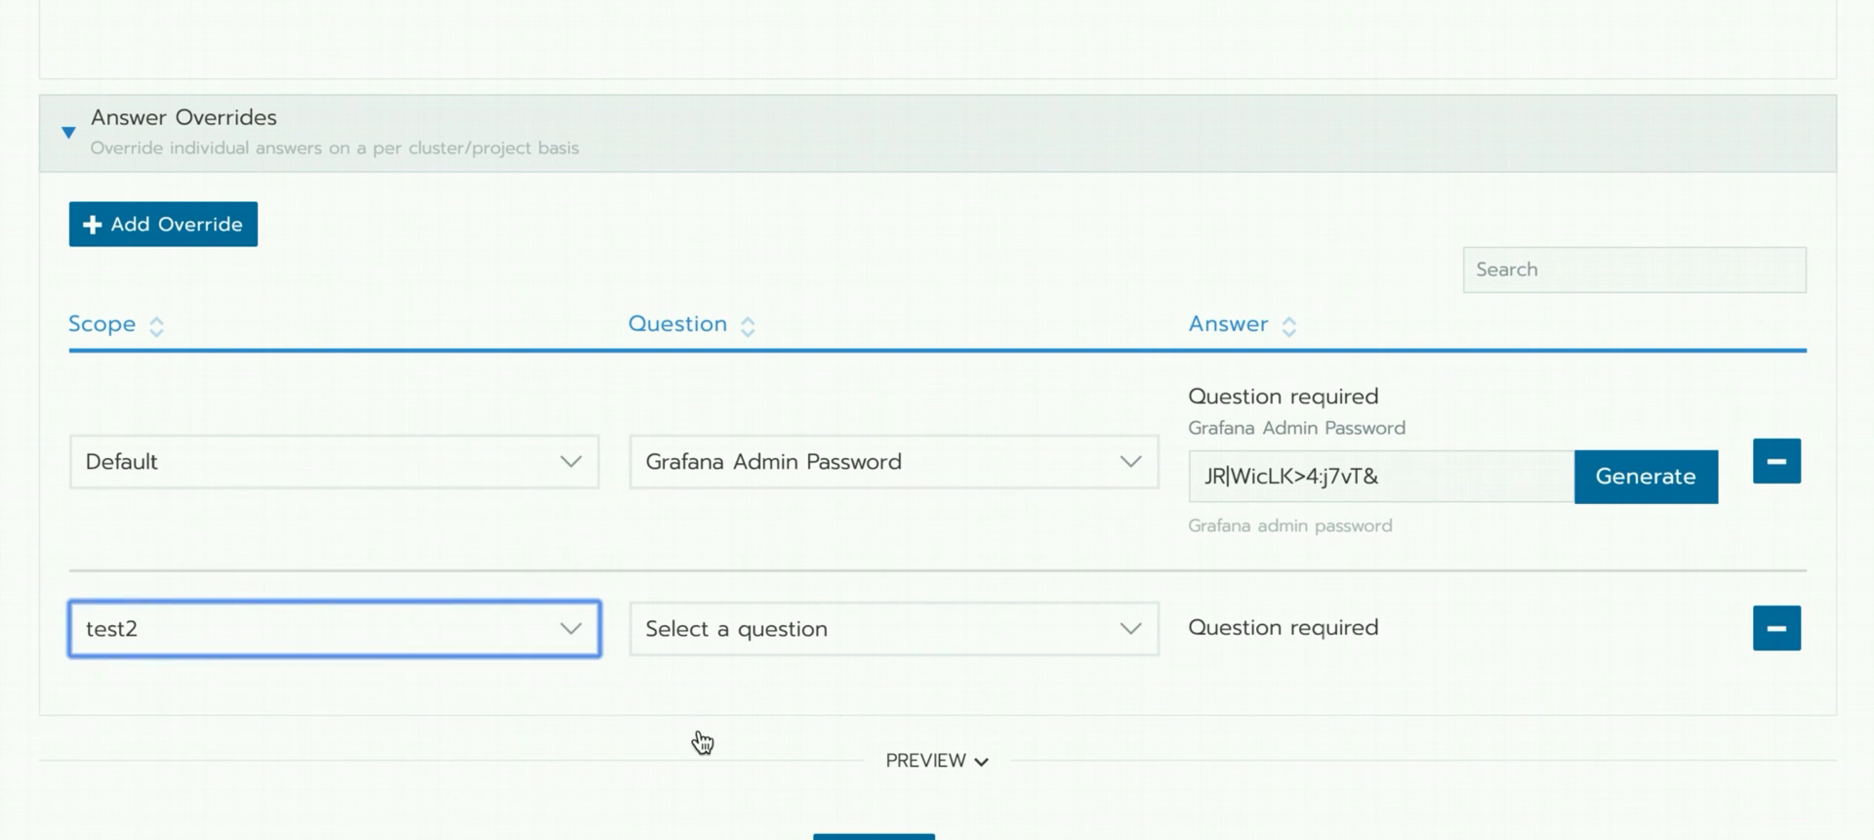
click(893, 628)
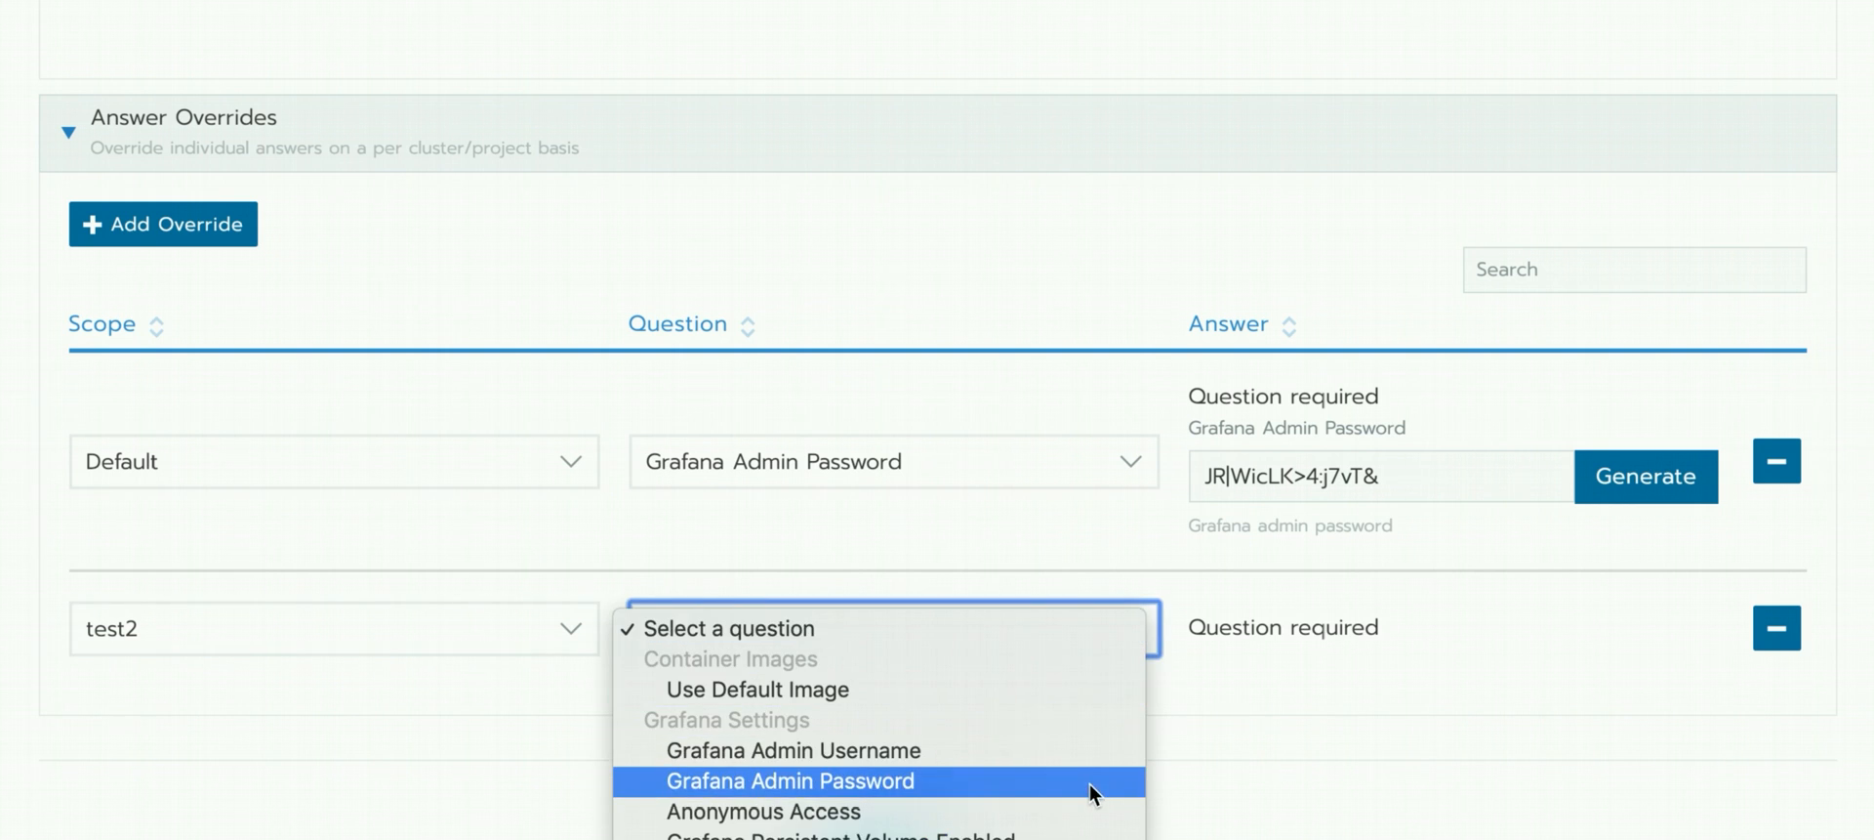
click(789, 779)
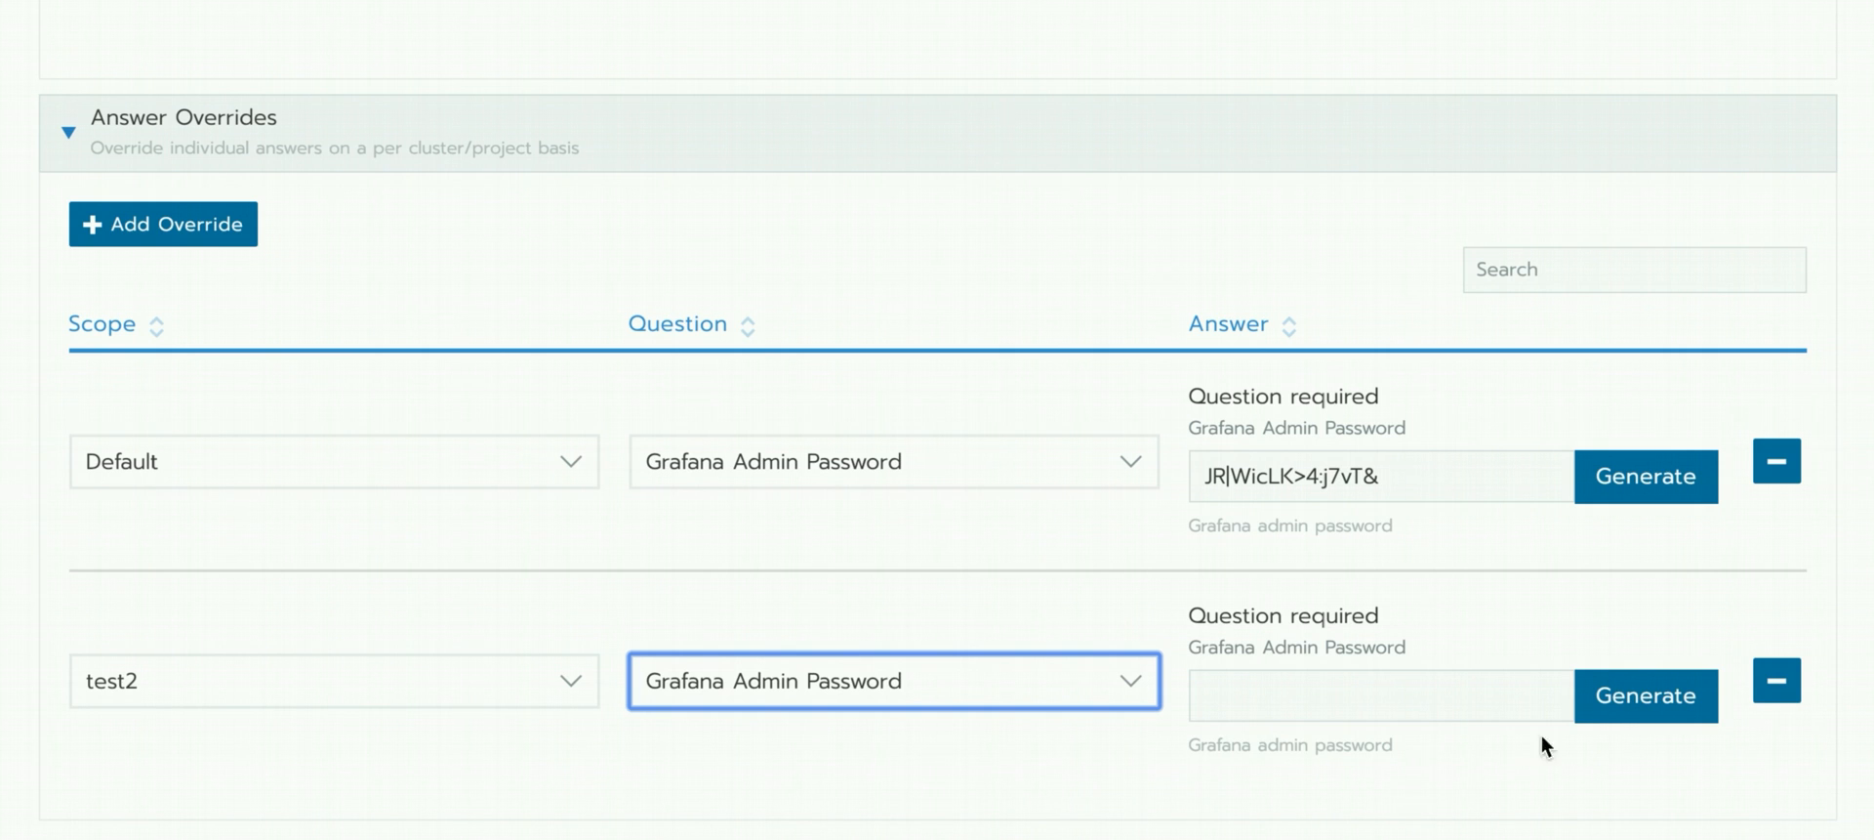
click(1644, 695)
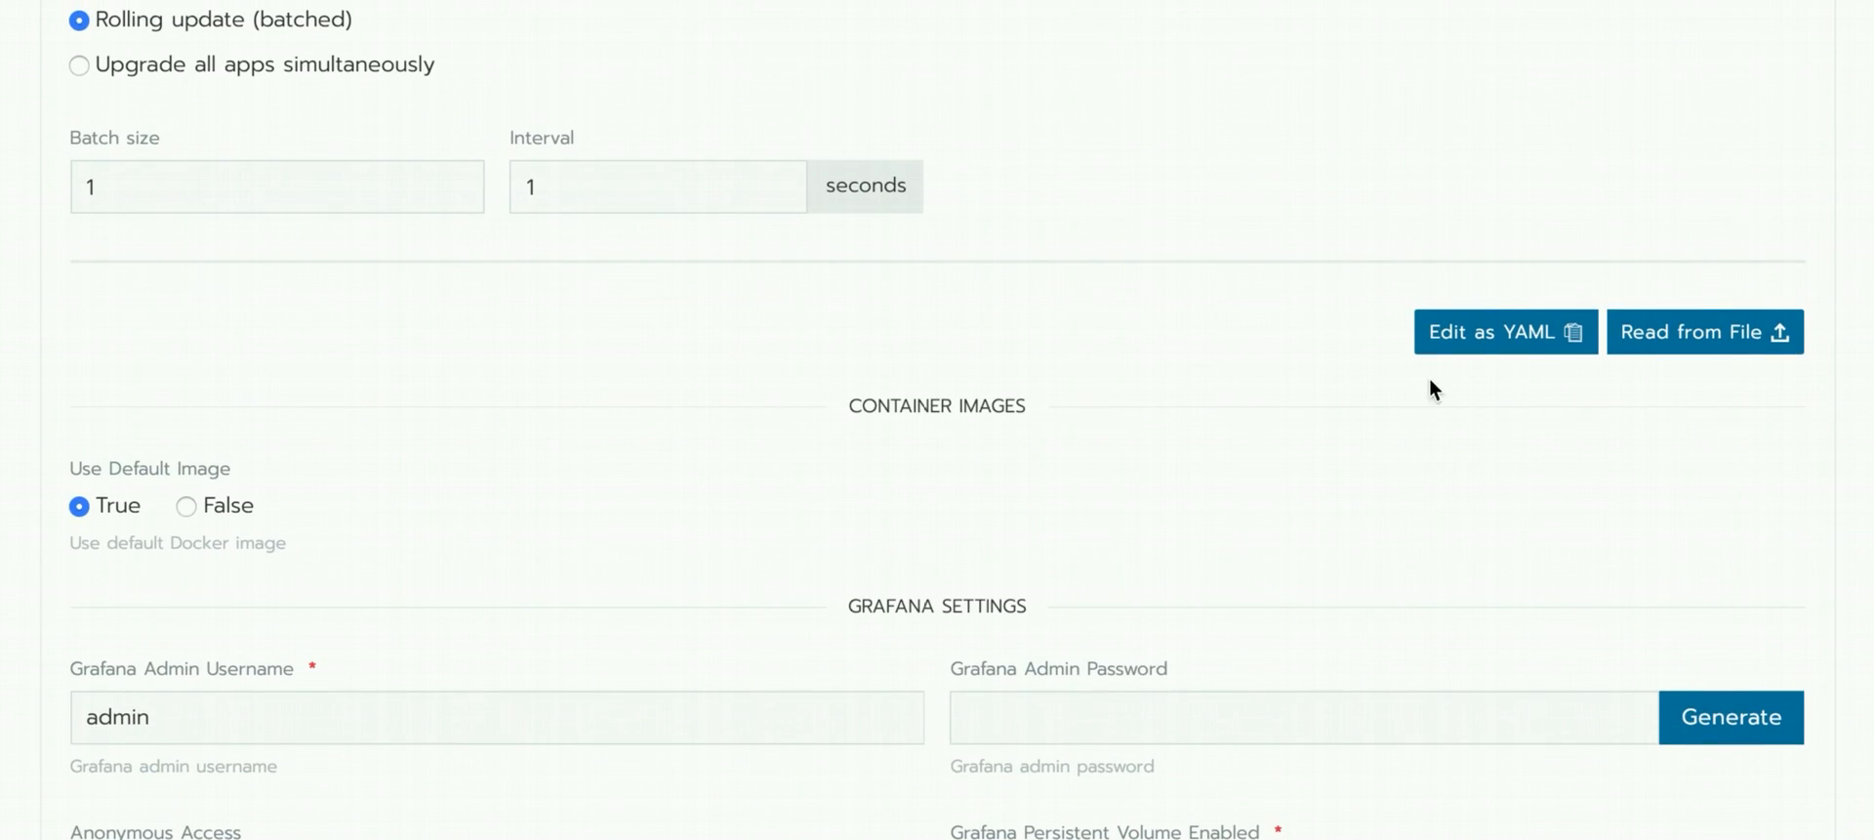
mouse_move(1487, 350)
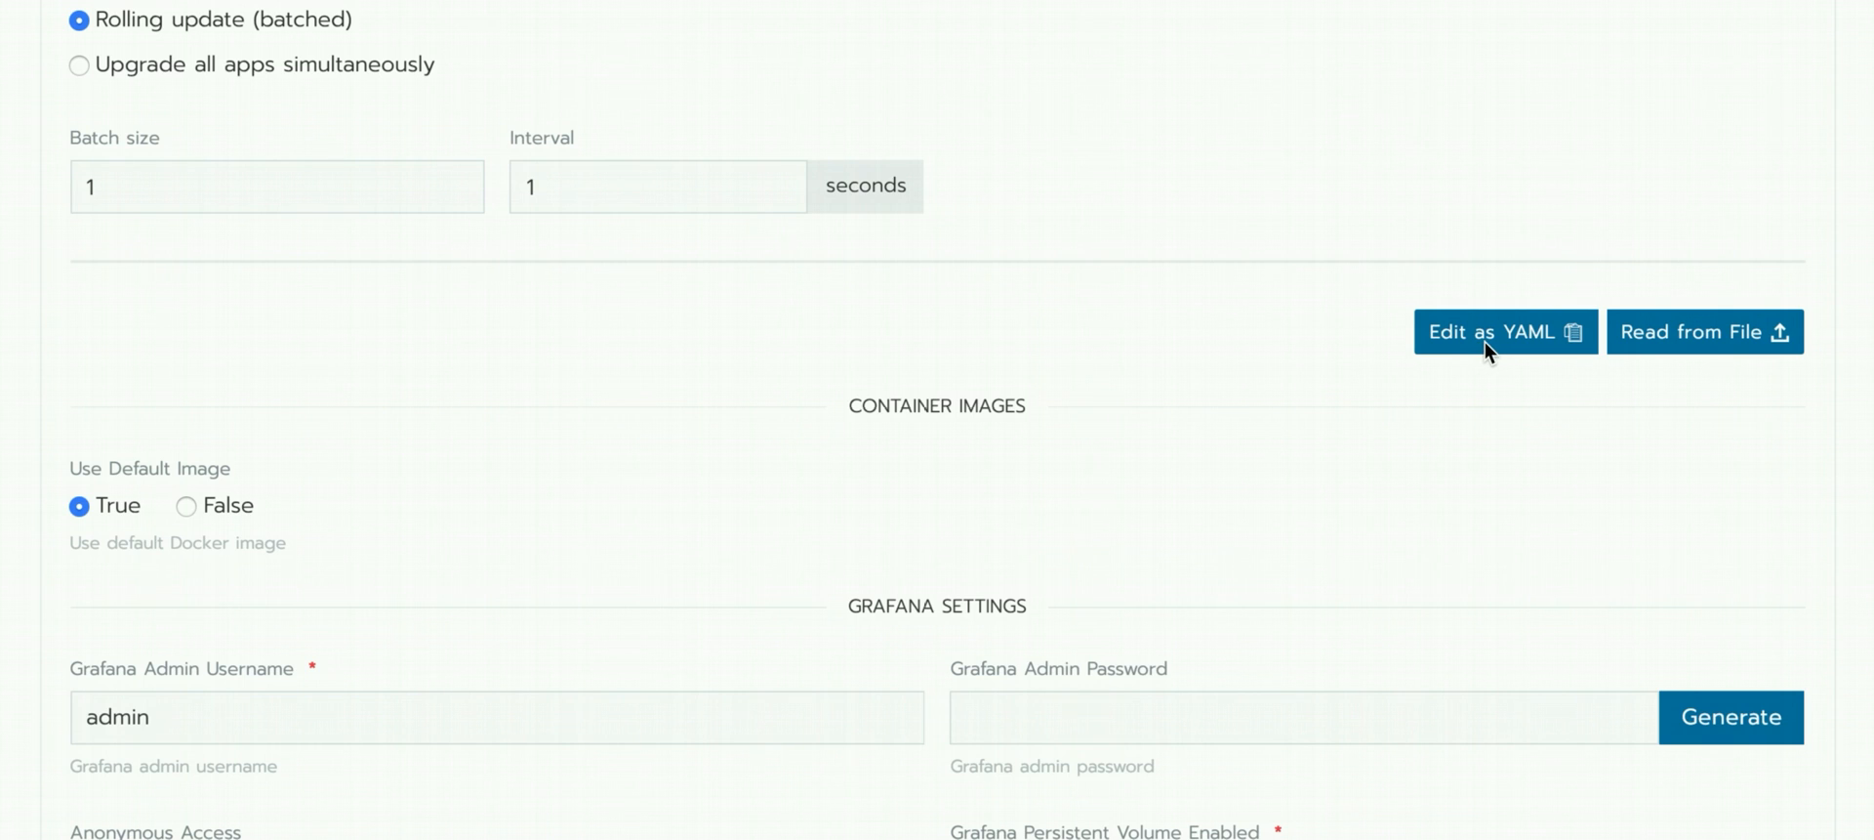
mouse_move(796, 696)
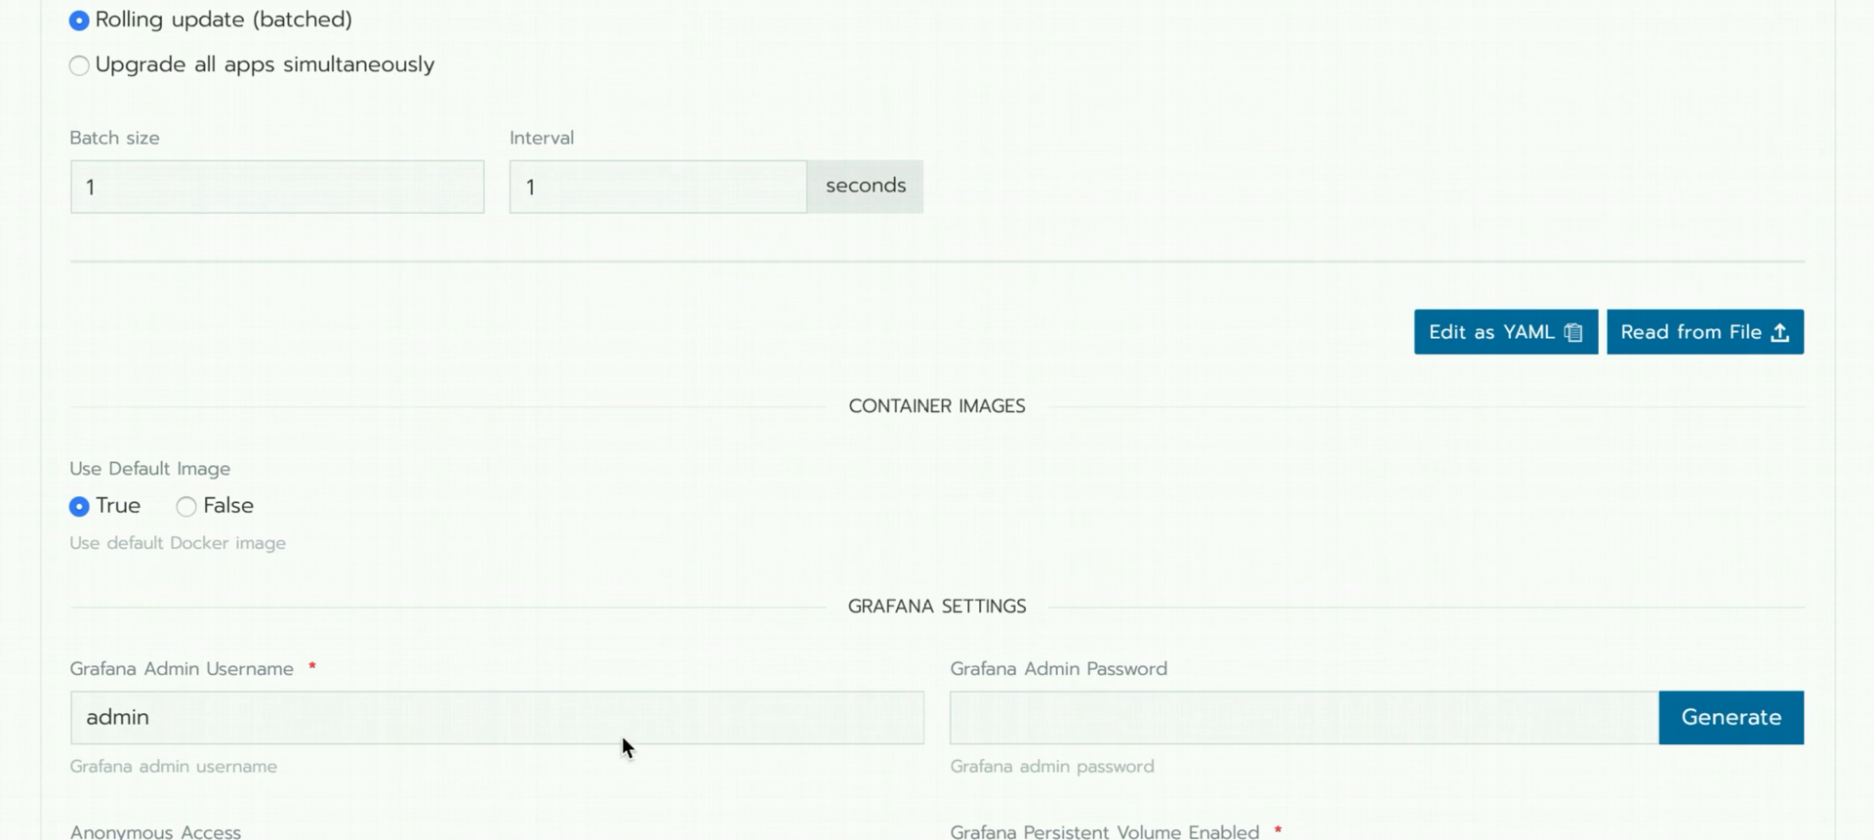
mouse_move(1506, 348)
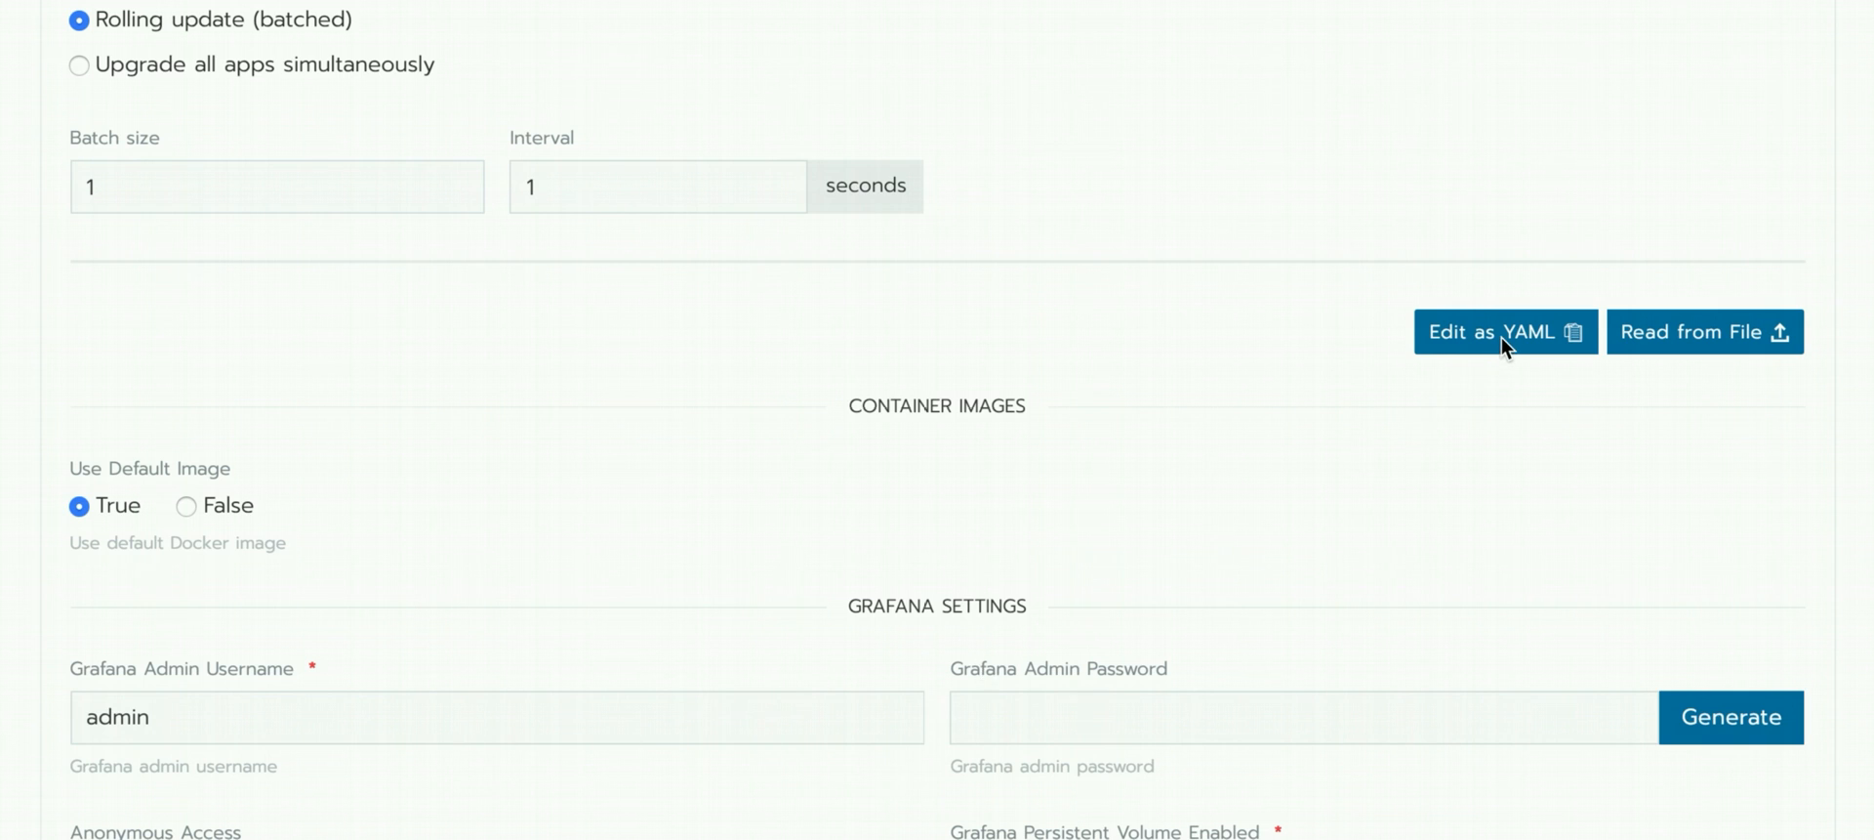
Step: Switch to the YAML answers view and scroll through the Grafana chart values
click(1503, 332)
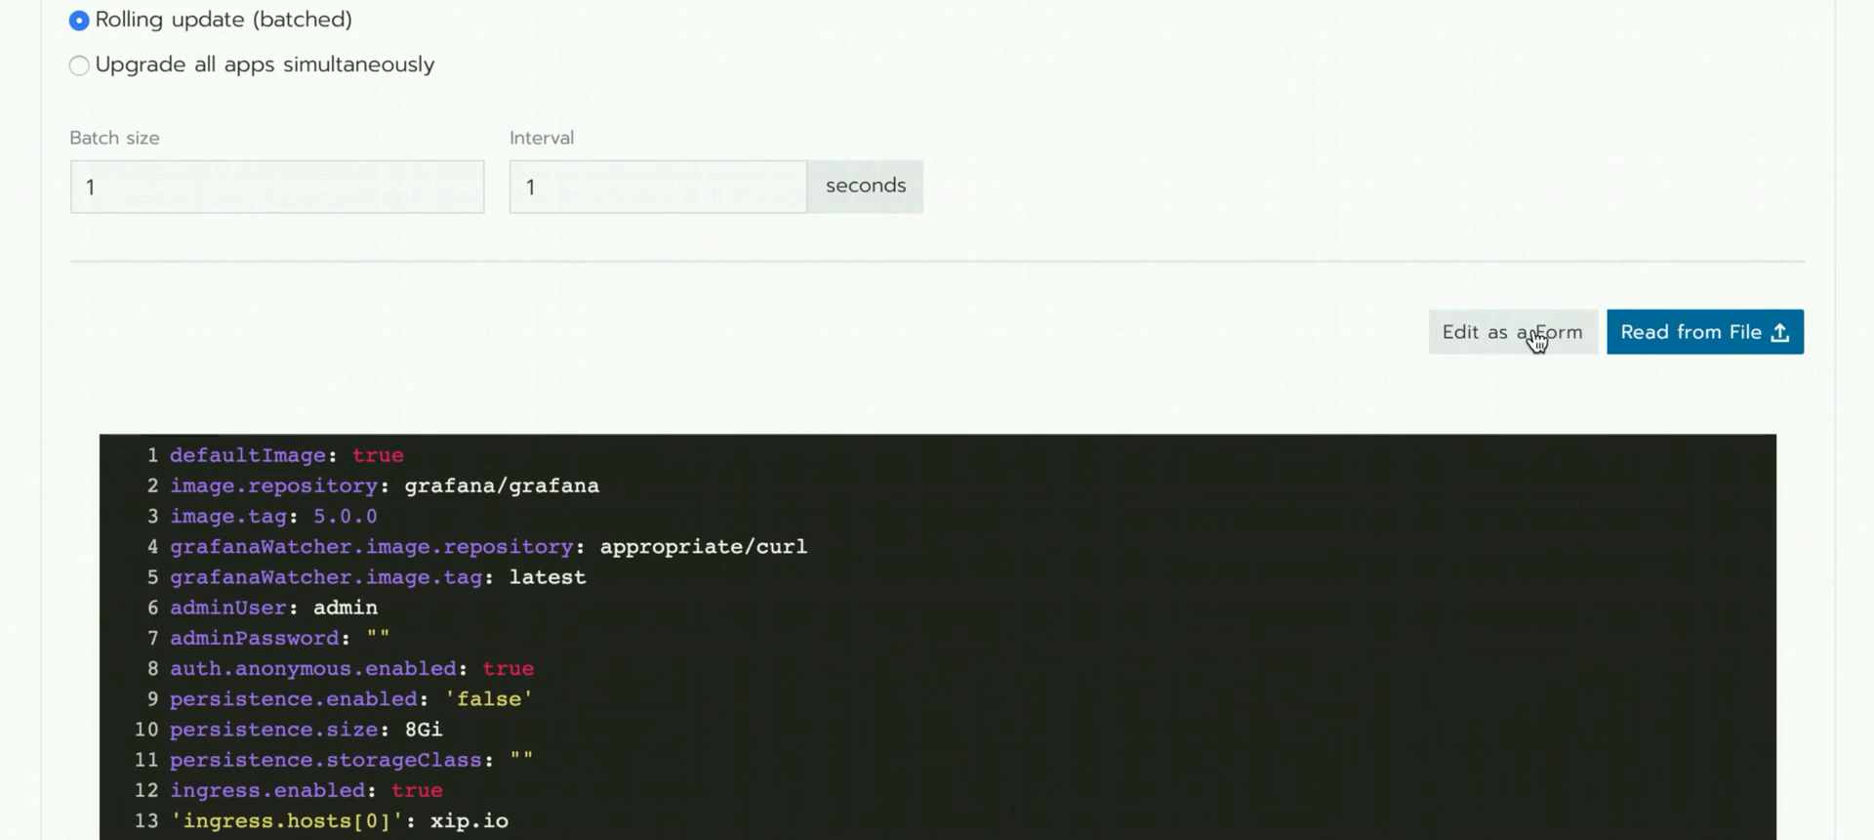
scroll(down, 3)
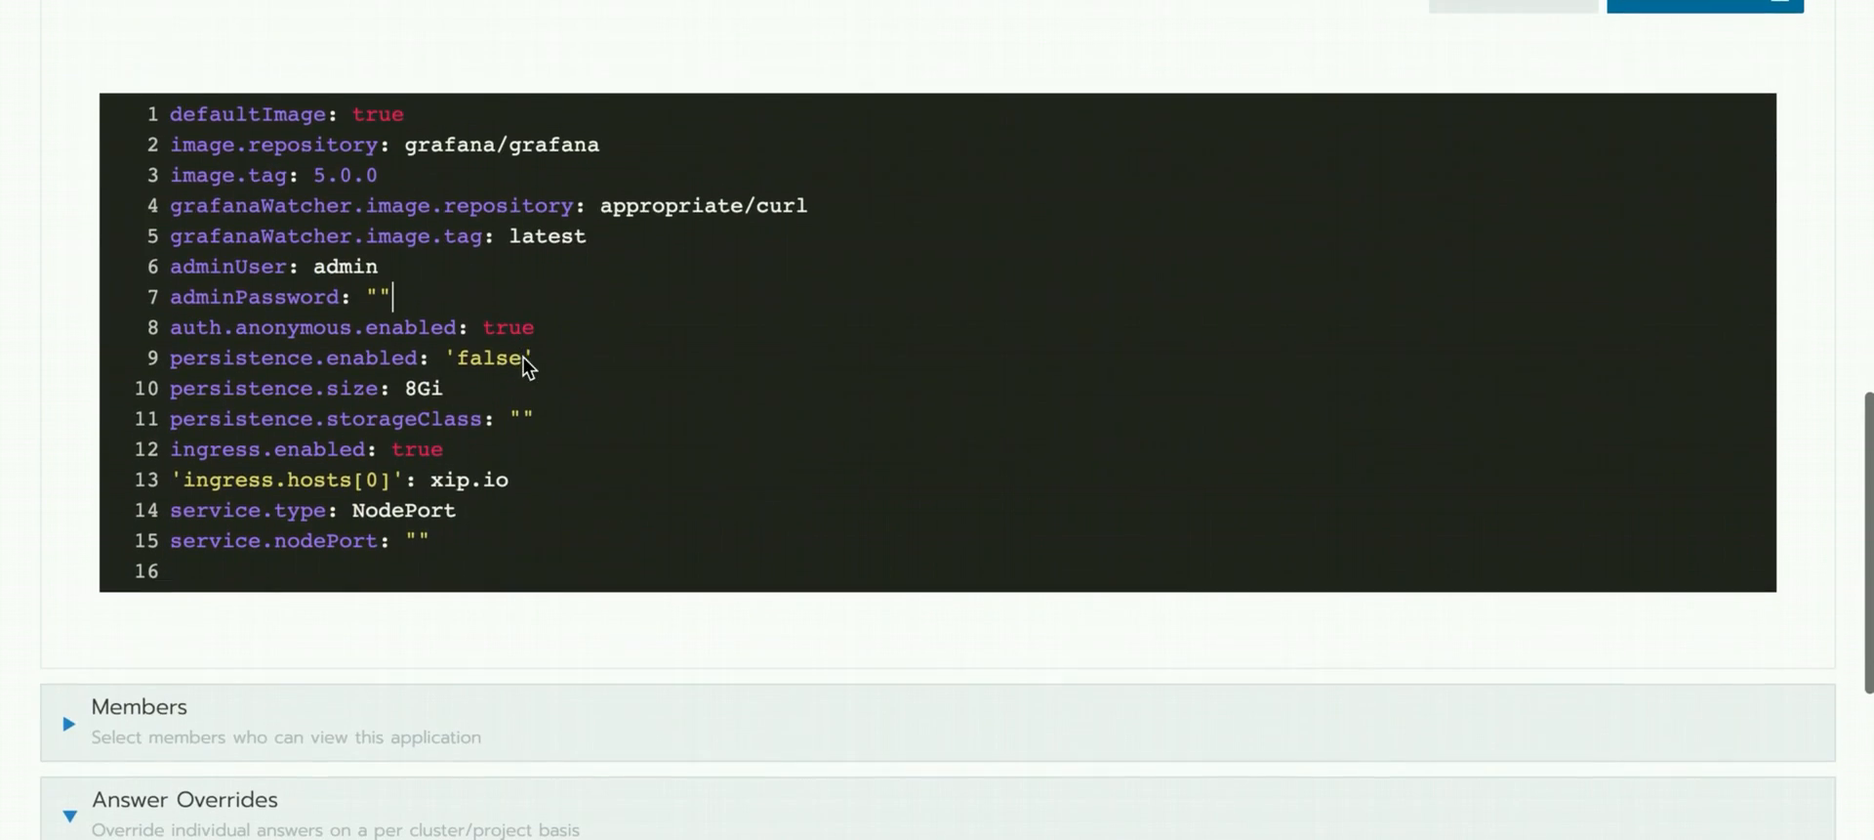
mouse_move(509, 390)
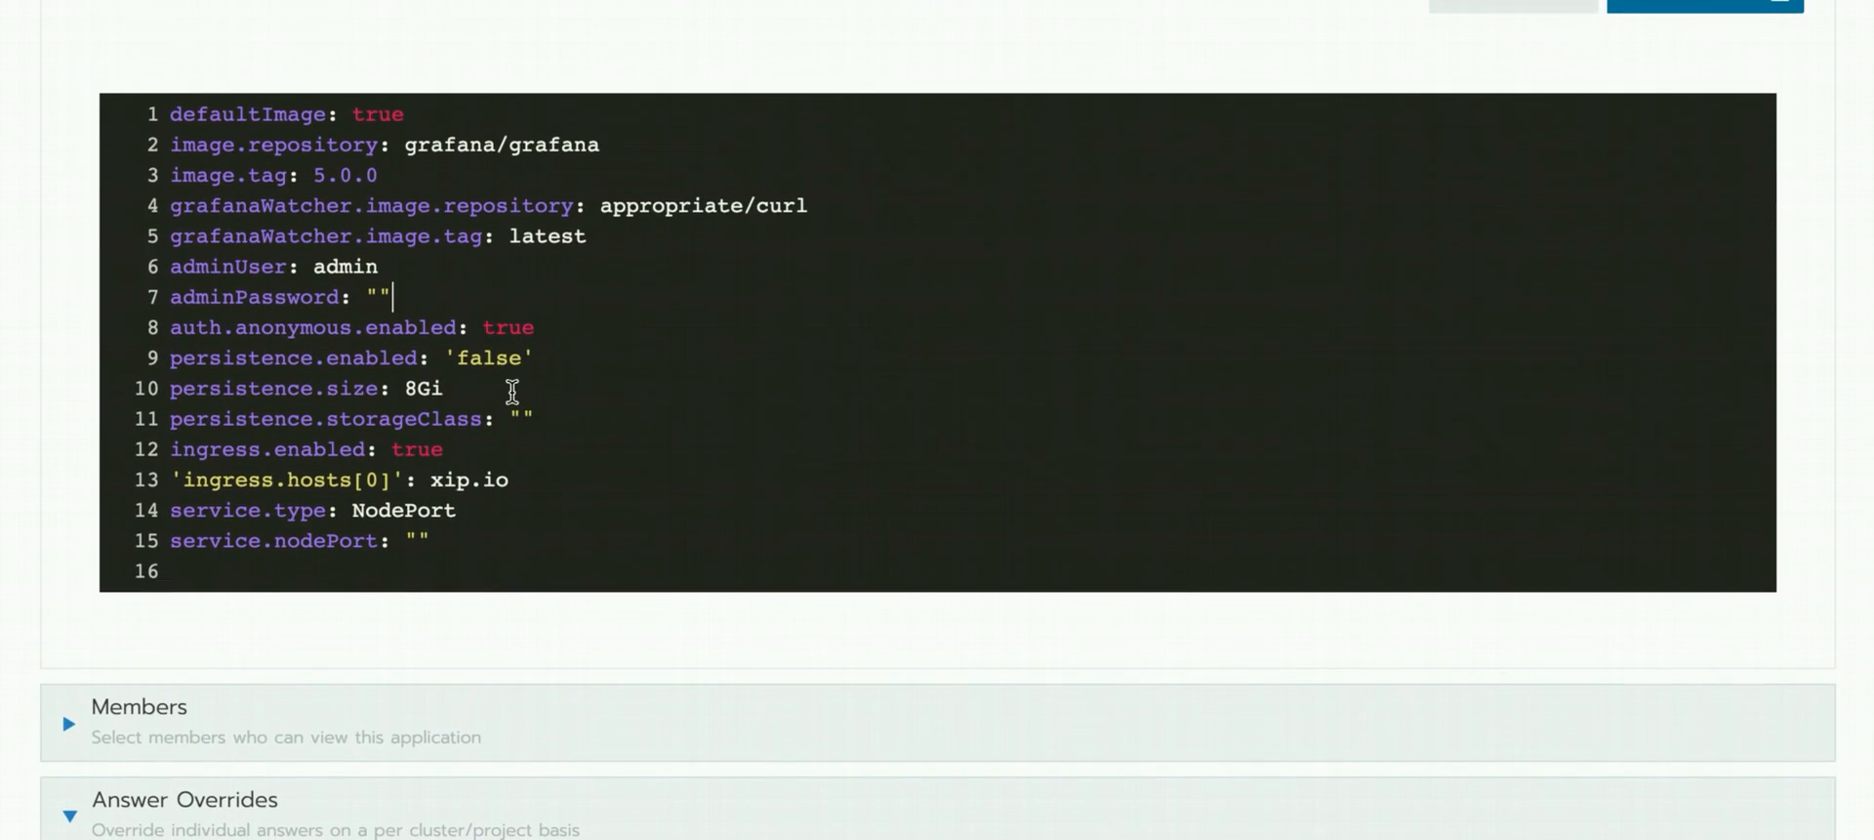
mouse_move(558, 295)
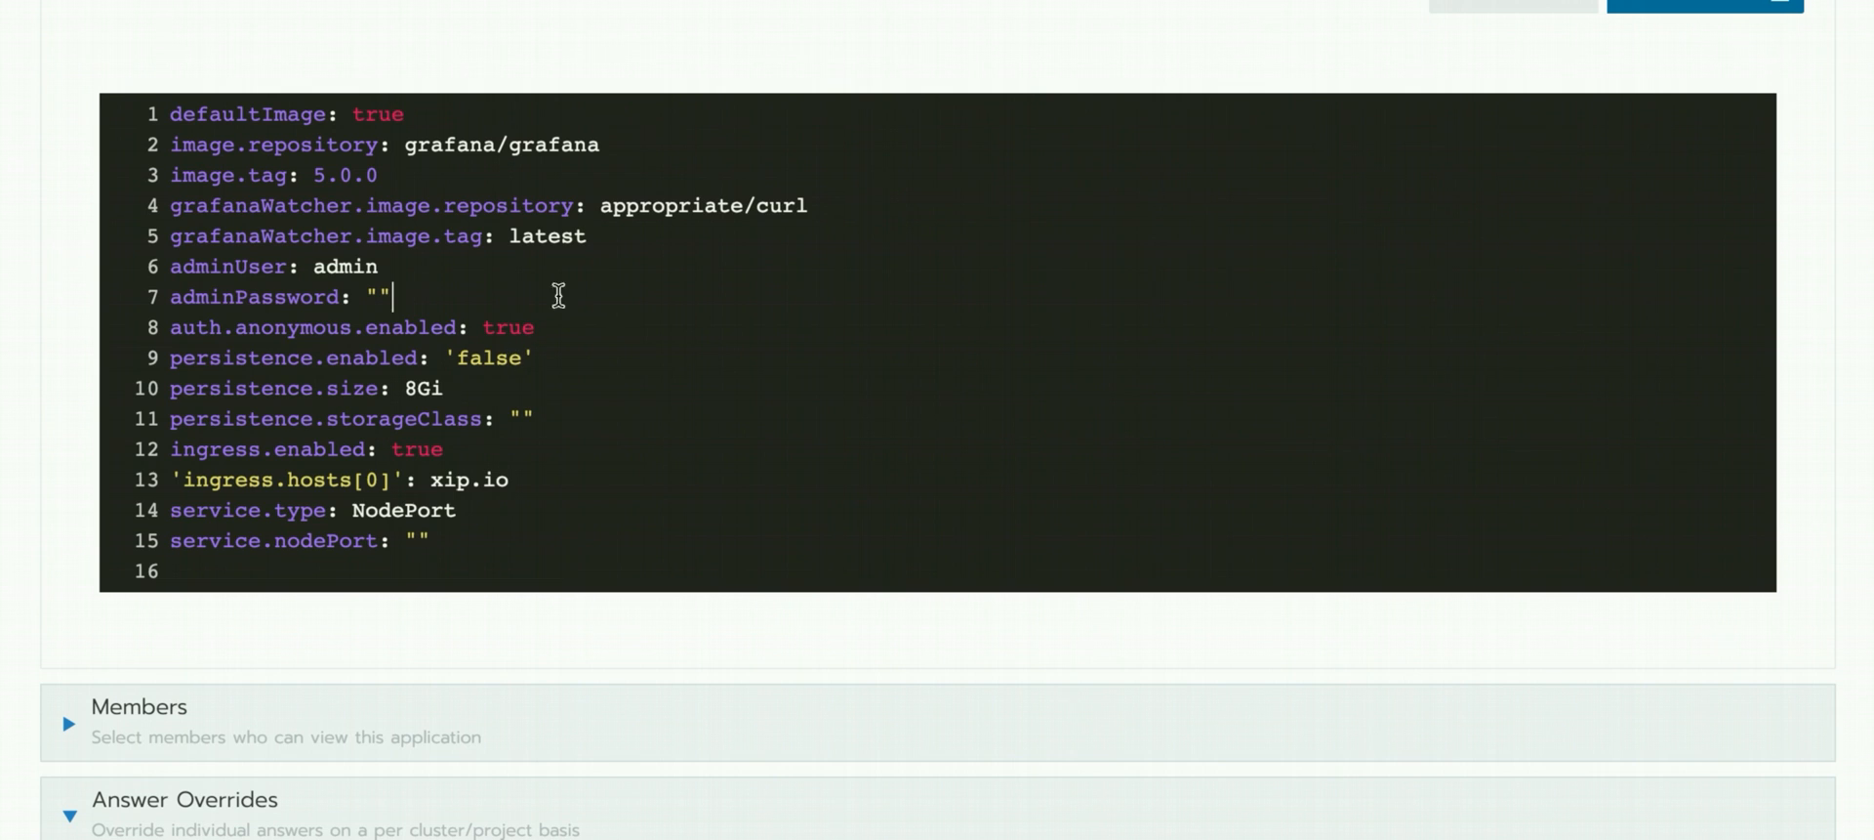
mouse_move(502, 338)
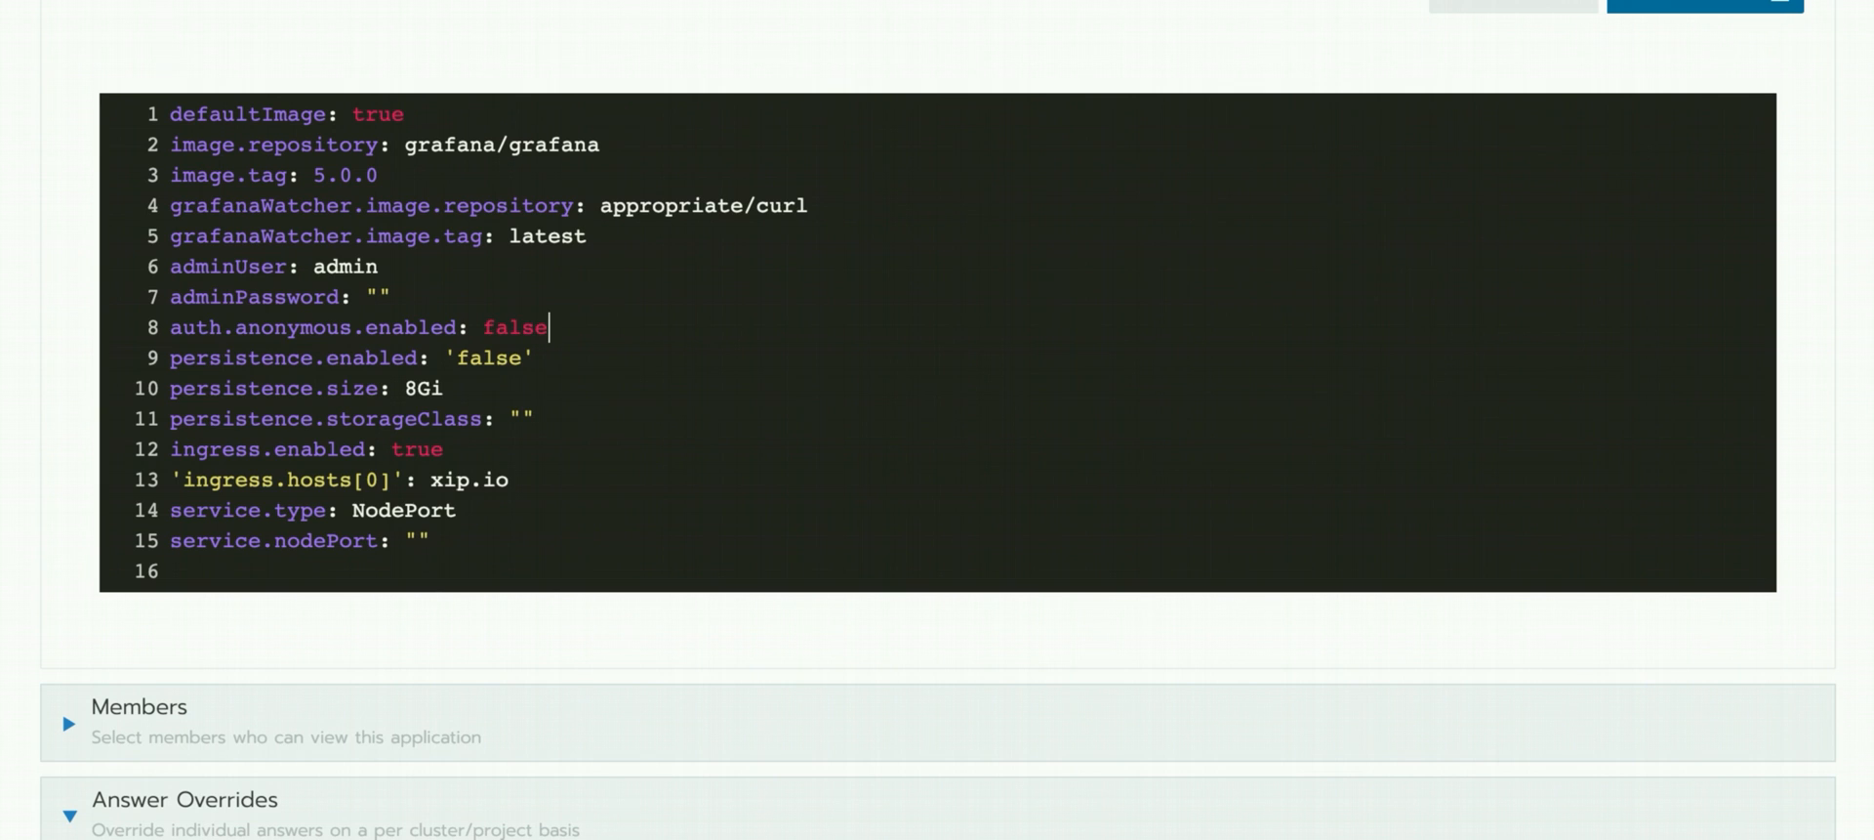
mouse_move(1042, 658)
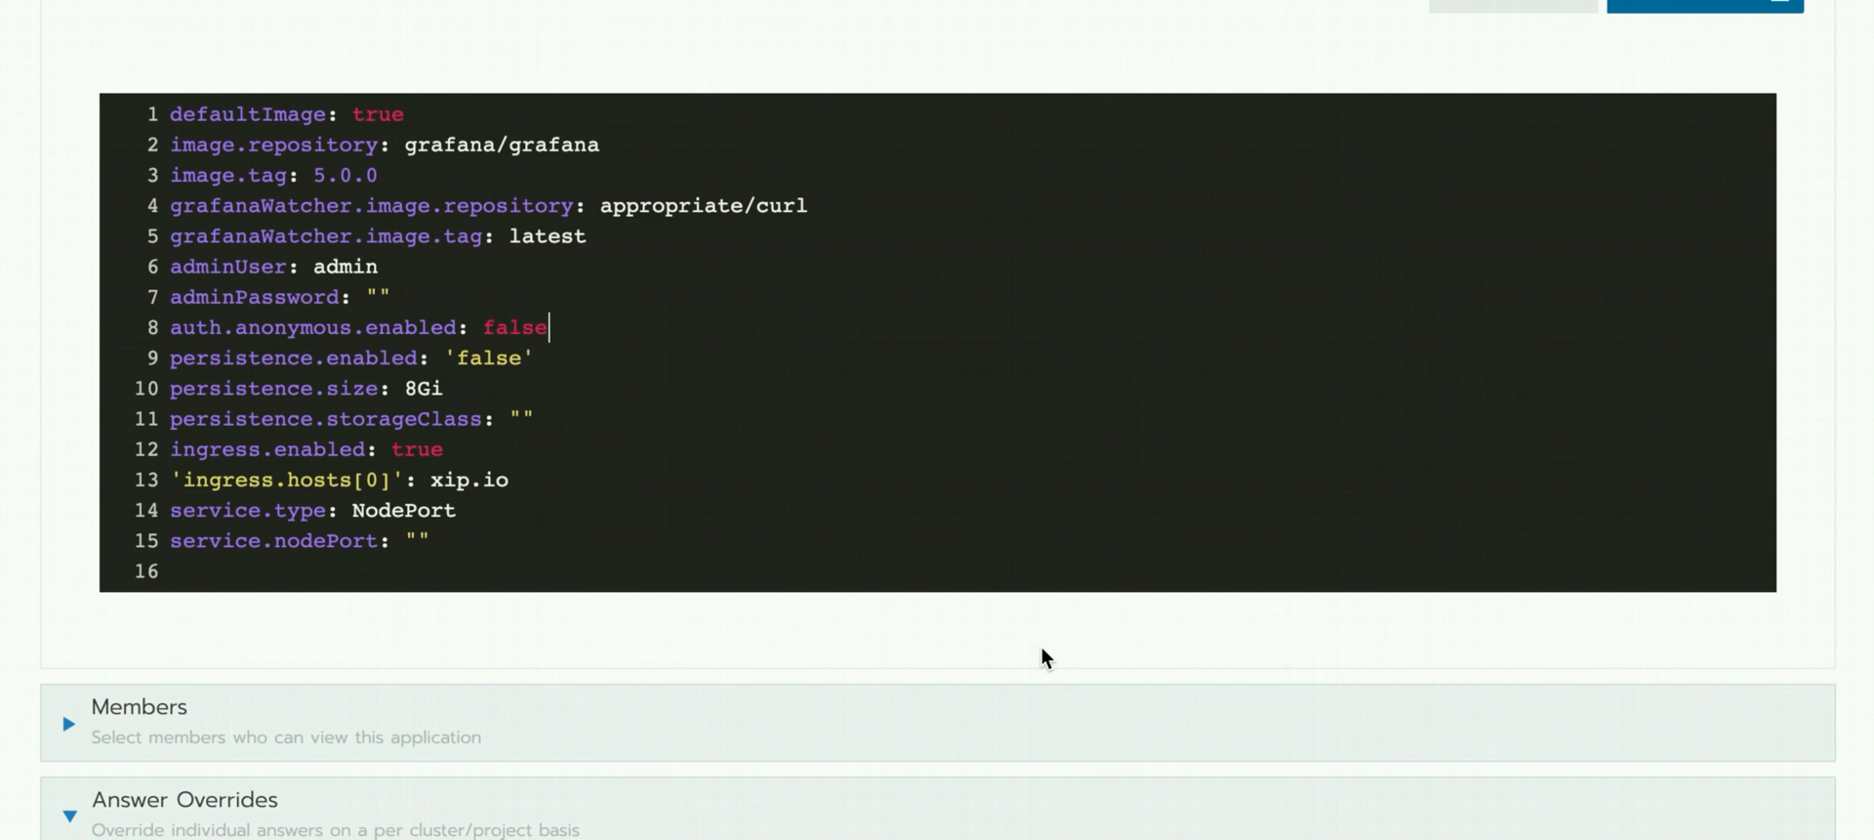
mouse_move(1691, 56)
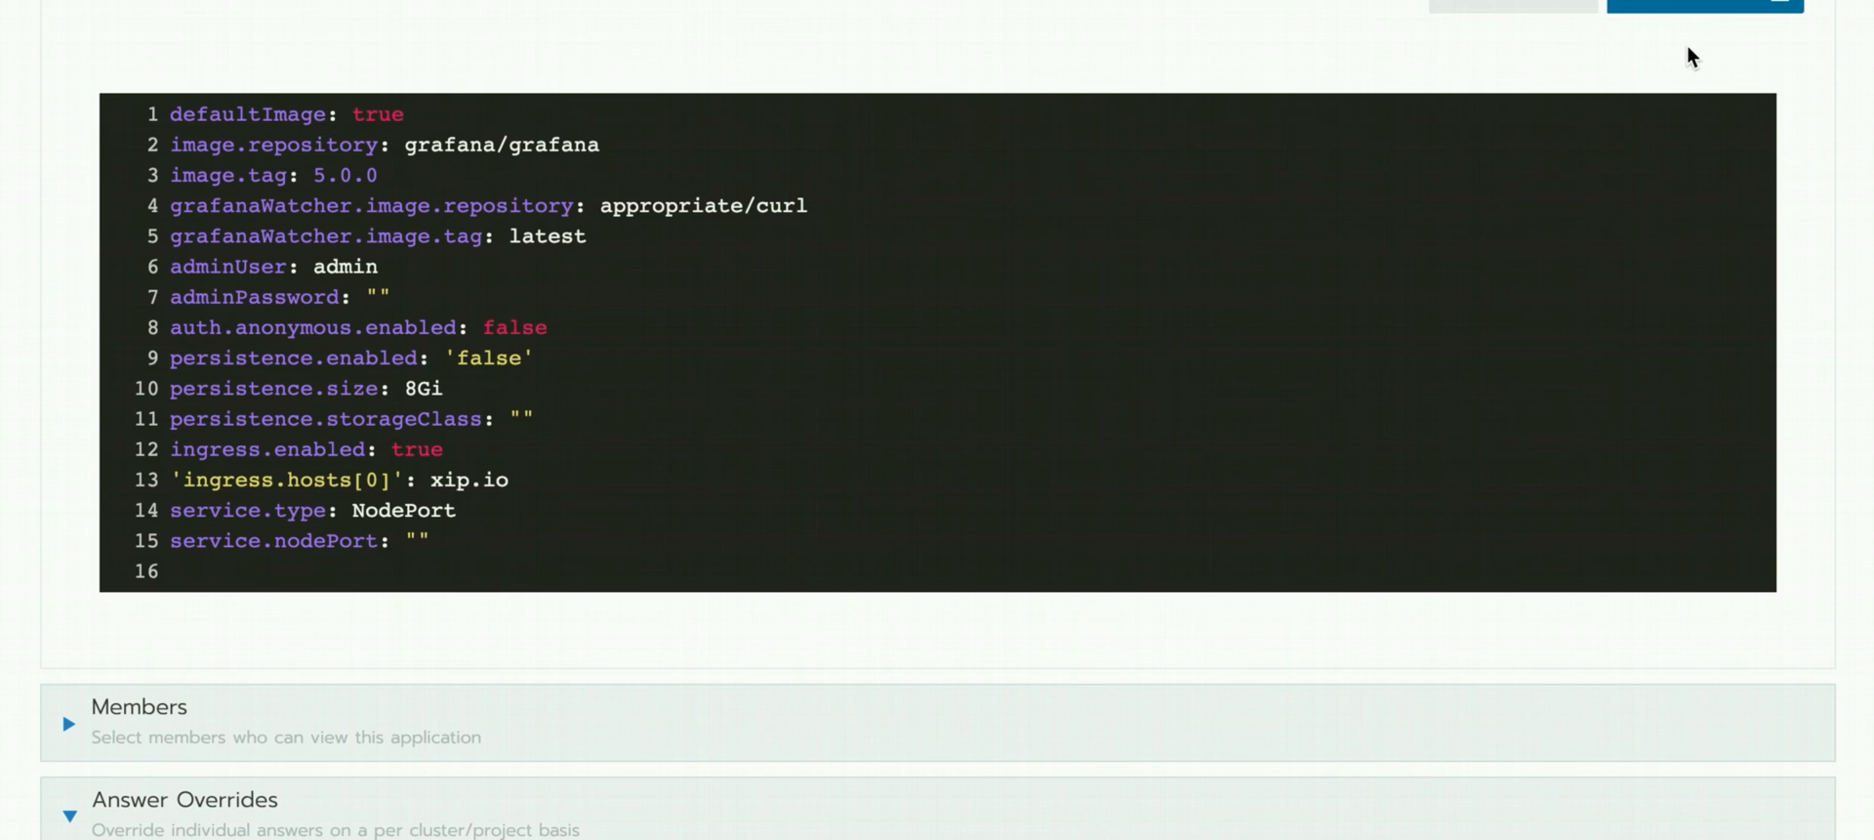
mouse_move(1193, 326)
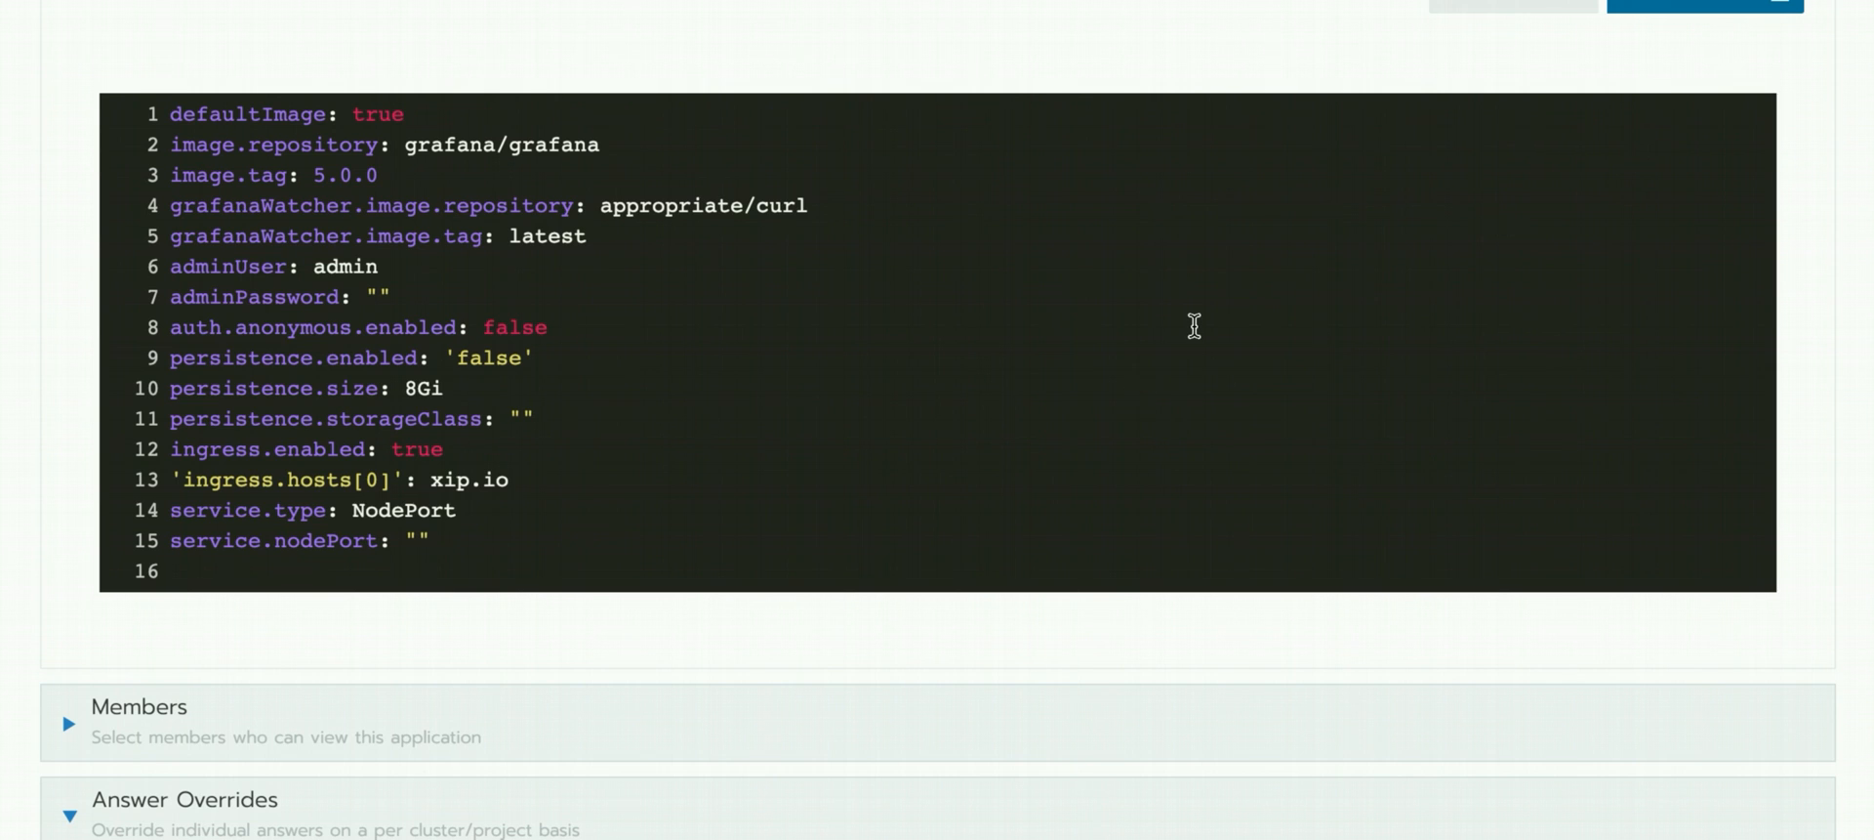
mouse_move(1725, 23)
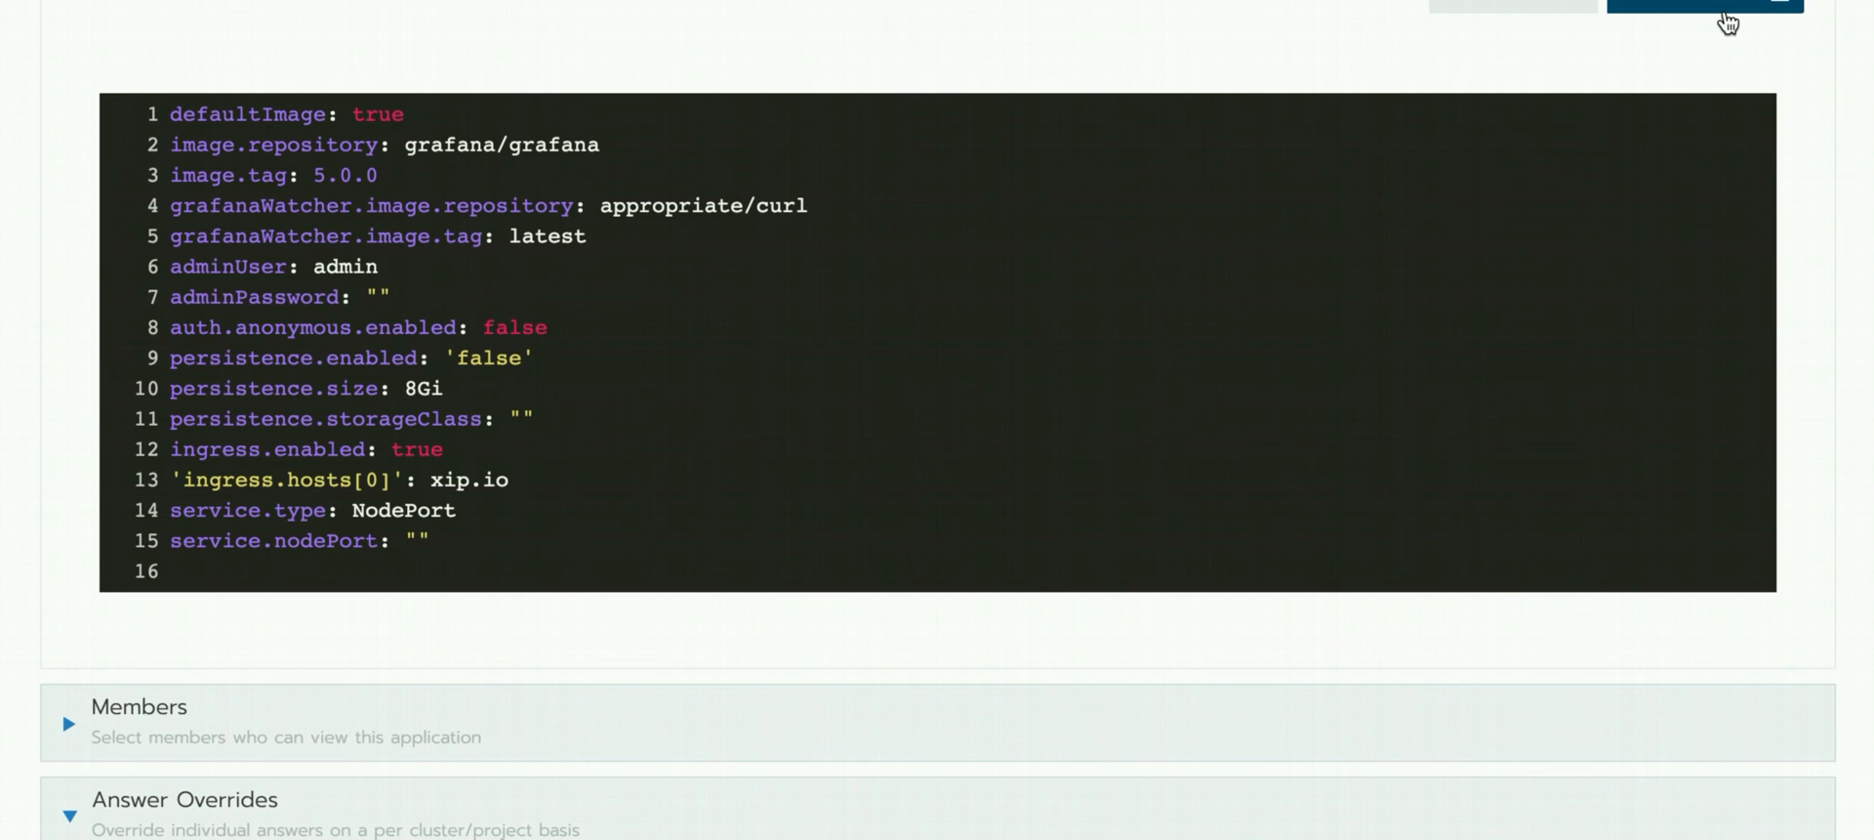
mouse_move(1611, 100)
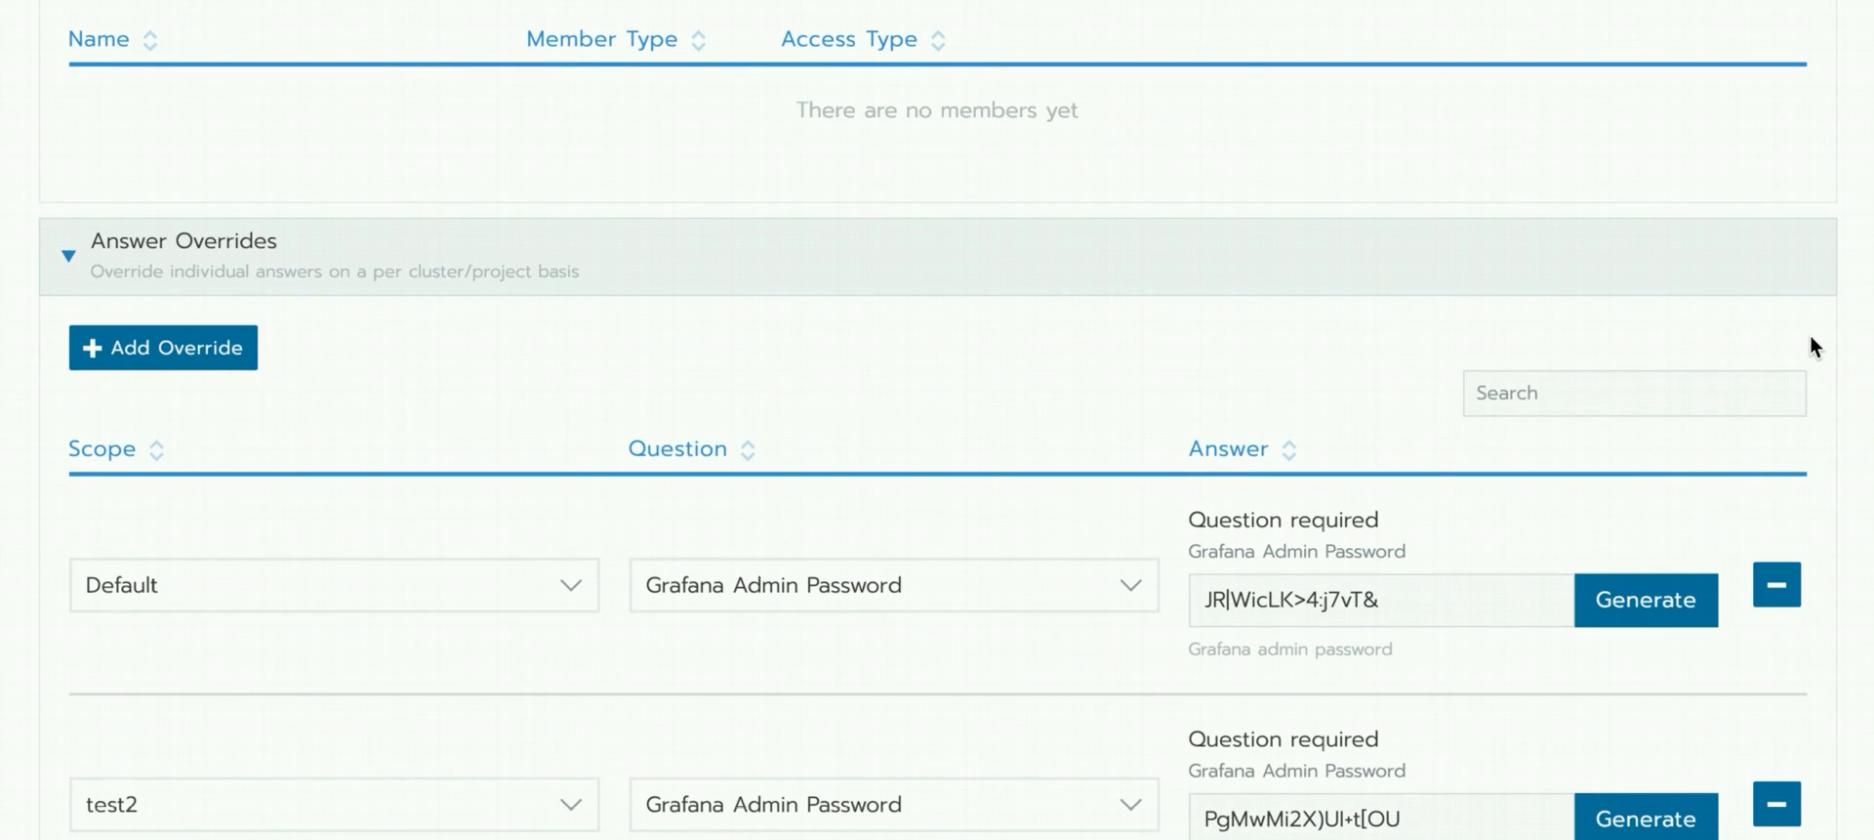
Step: Launch app-grafana targeting cluster1:Default and cluster2:test2
scroll(down, 3)
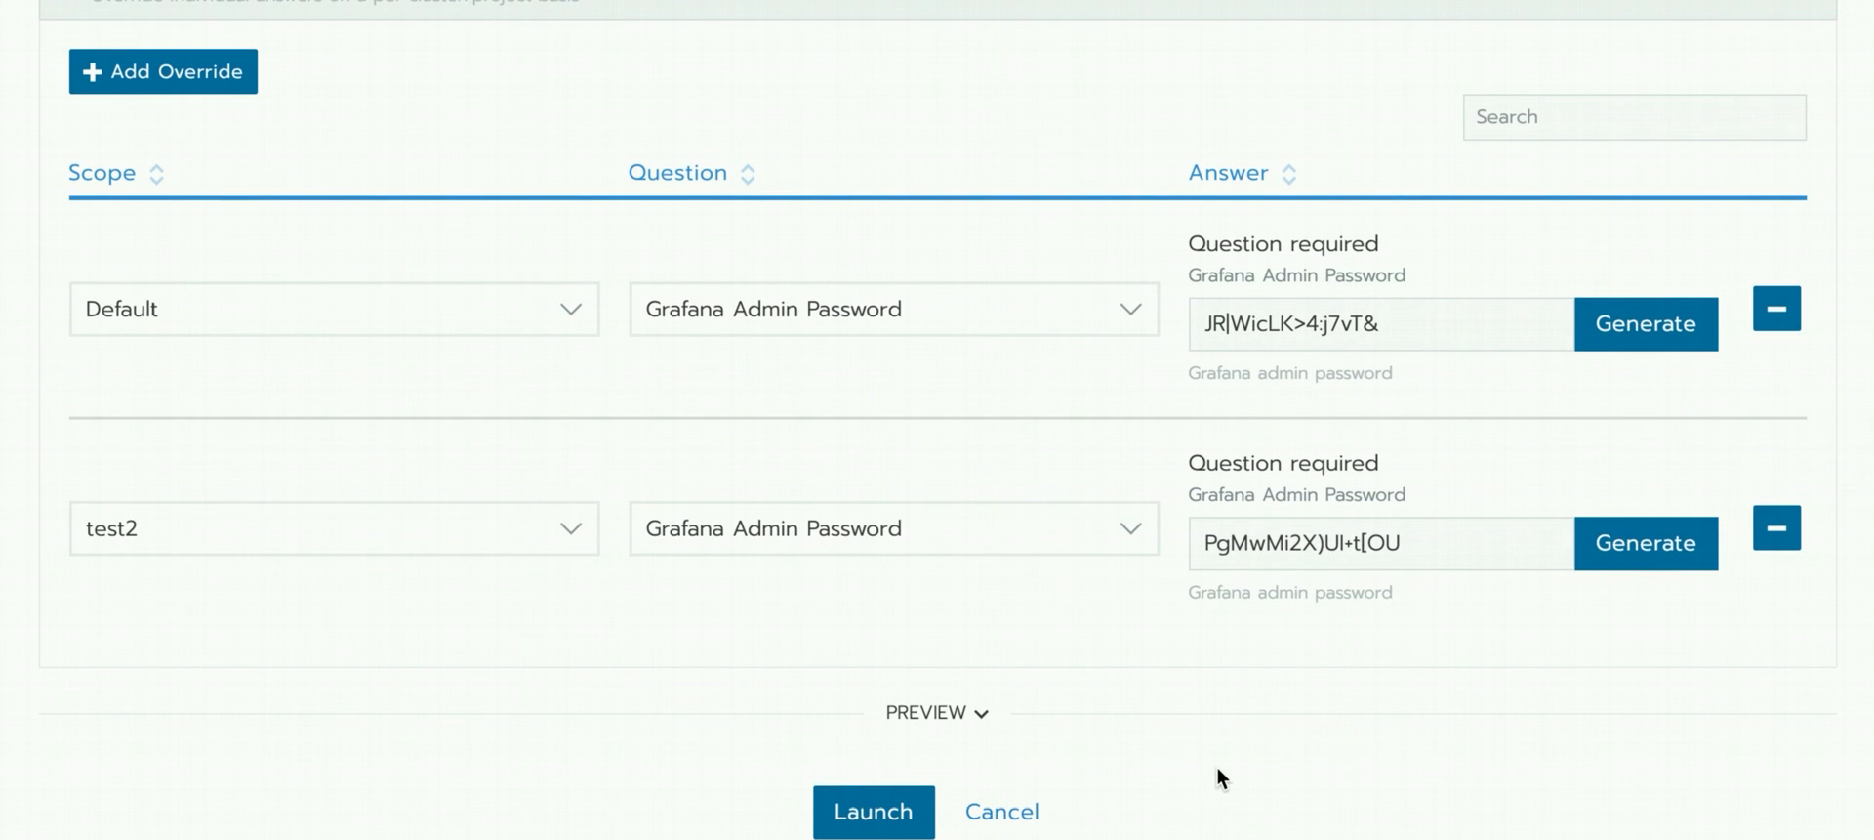
click(873, 811)
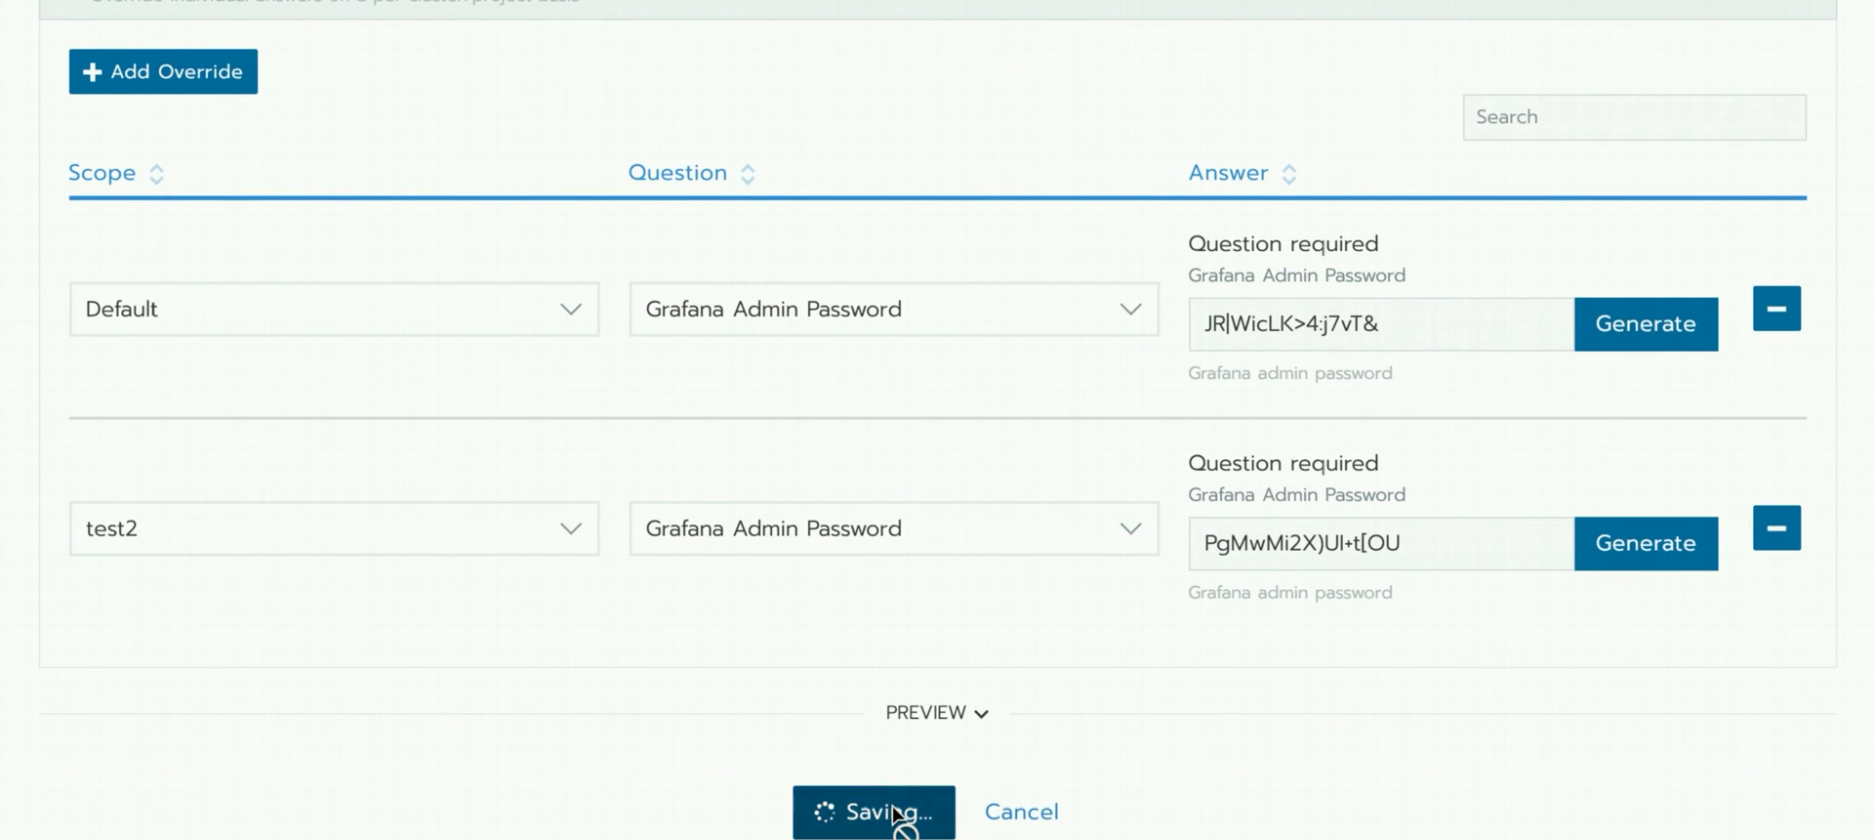
click(873, 811)
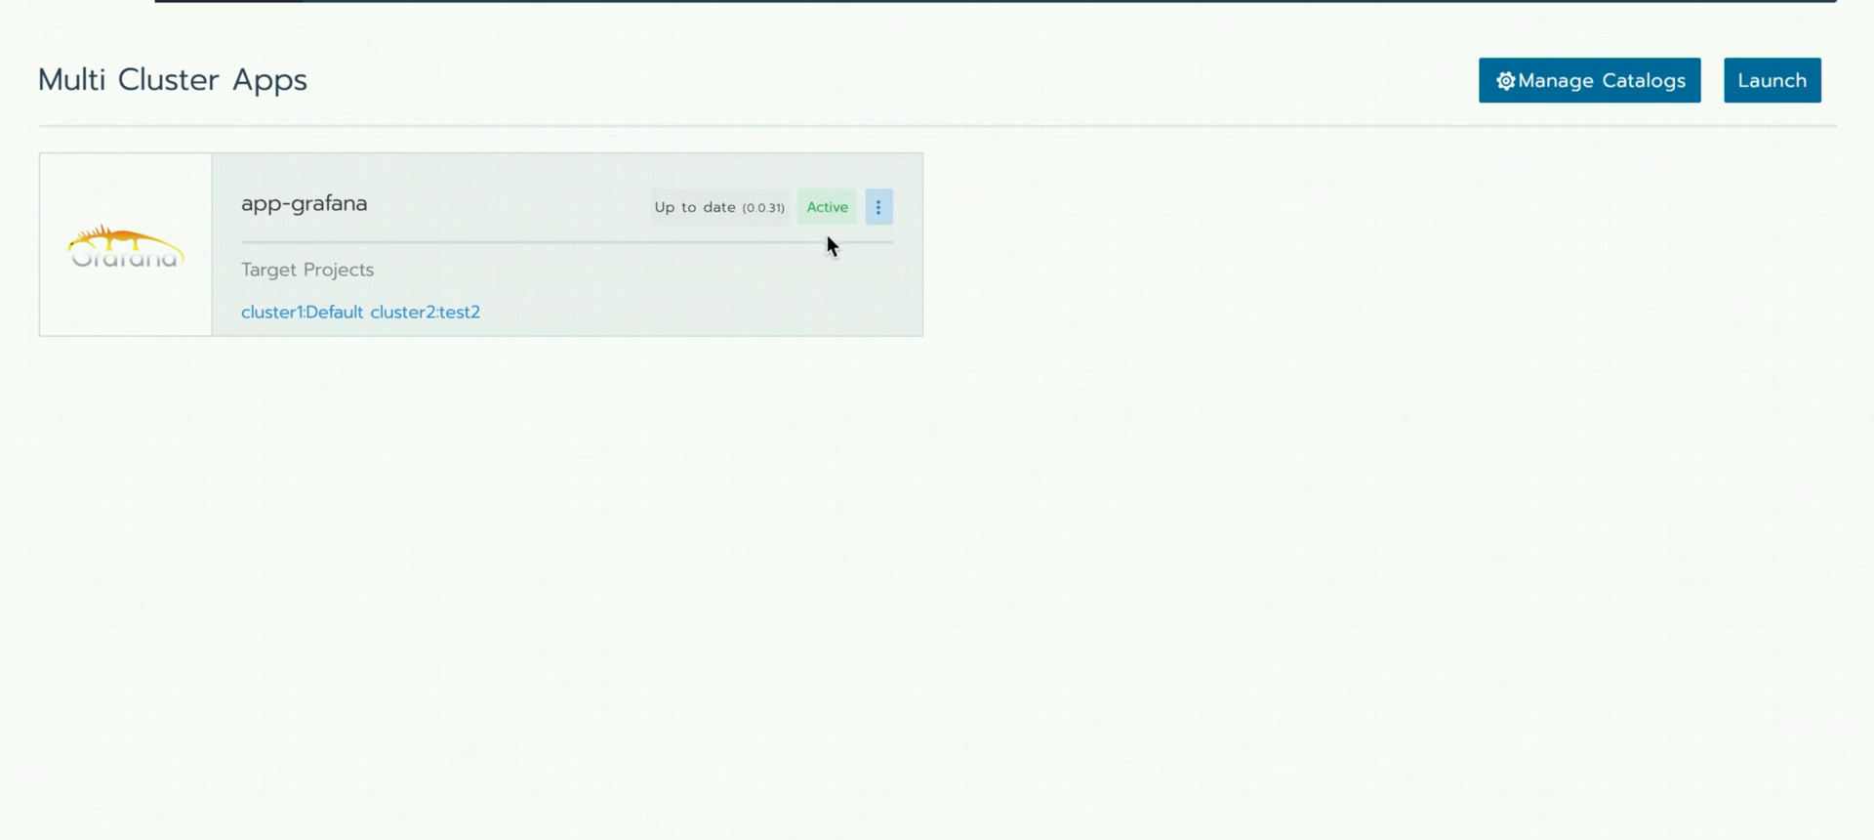
mouse_move(500, 361)
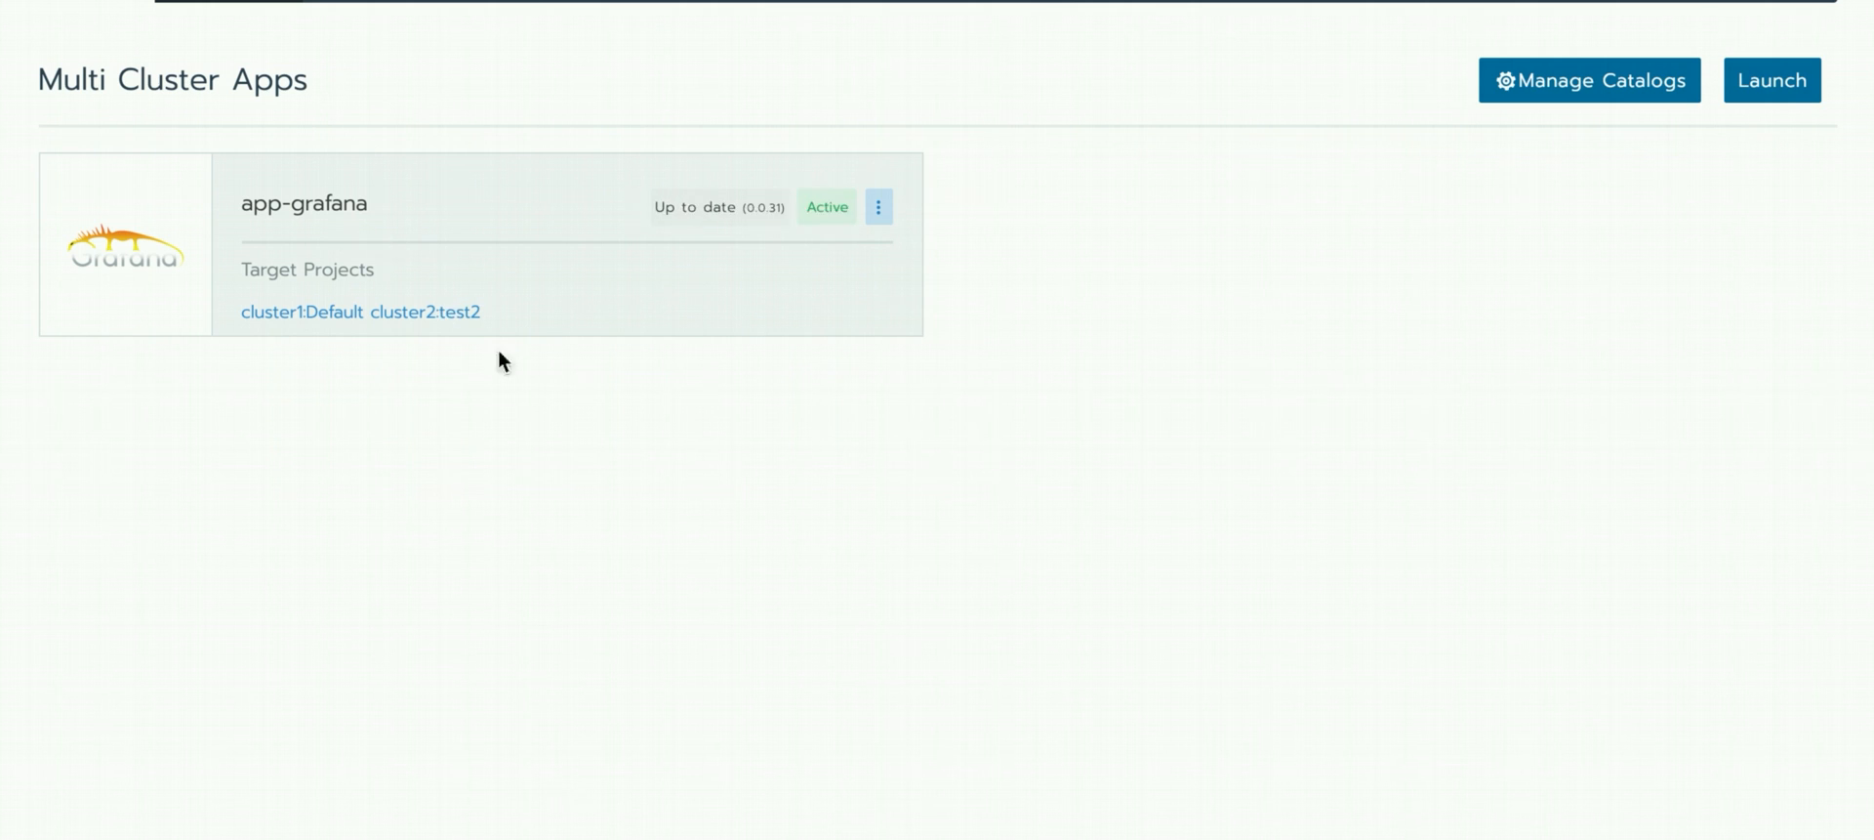
mouse_move(482, 347)
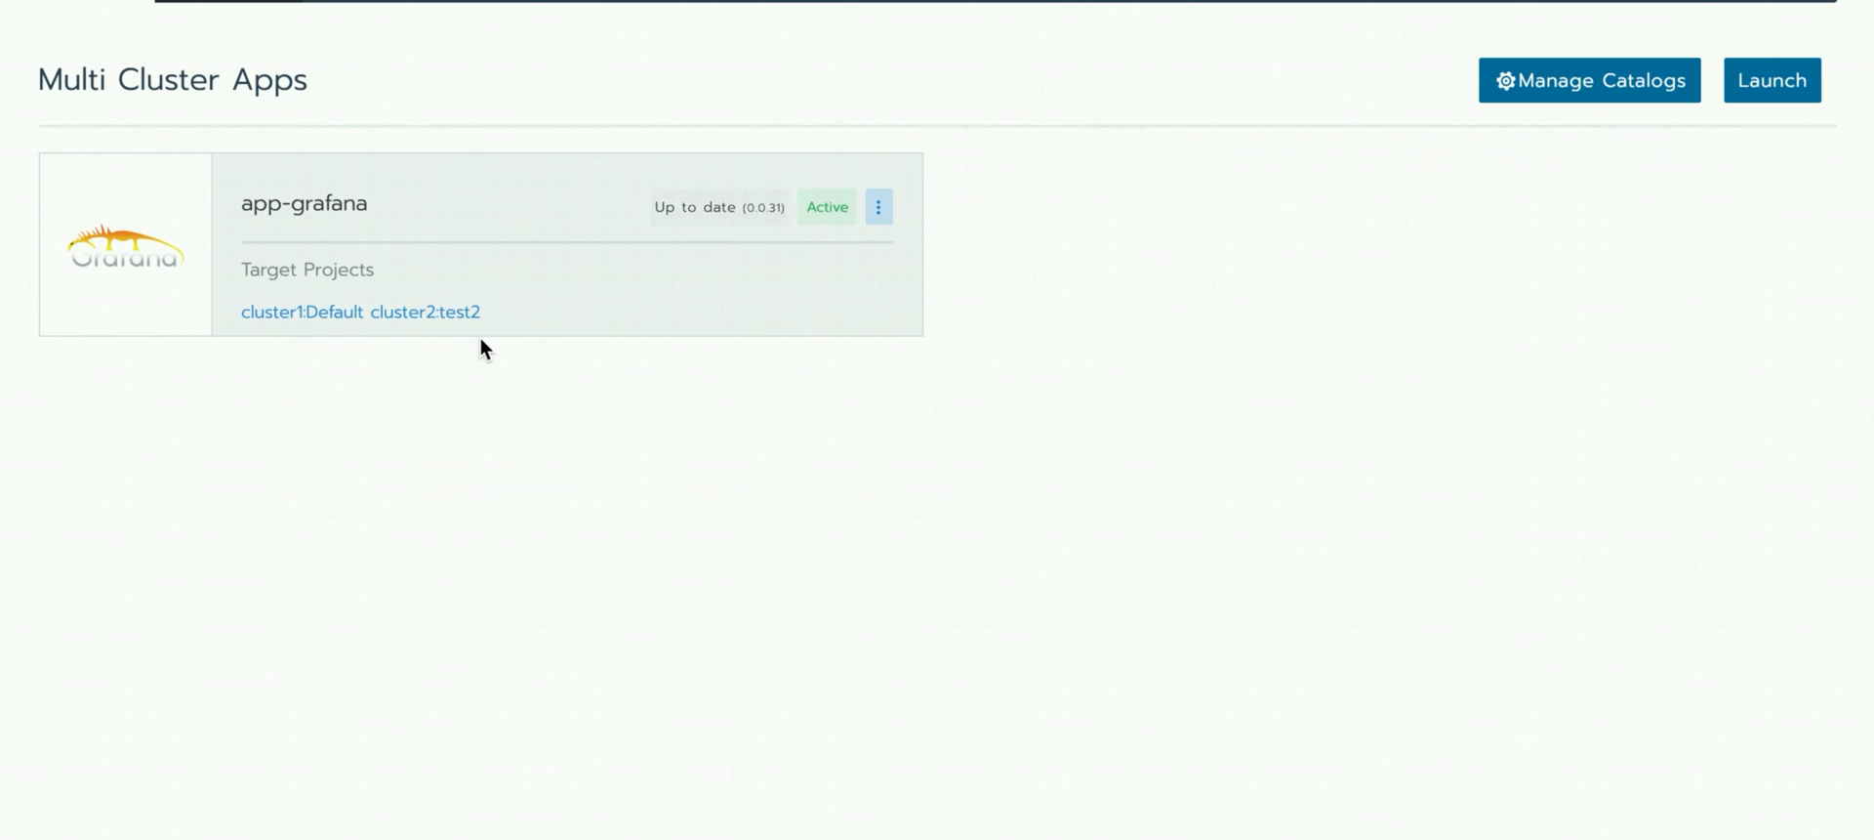
mouse_move(347, 357)
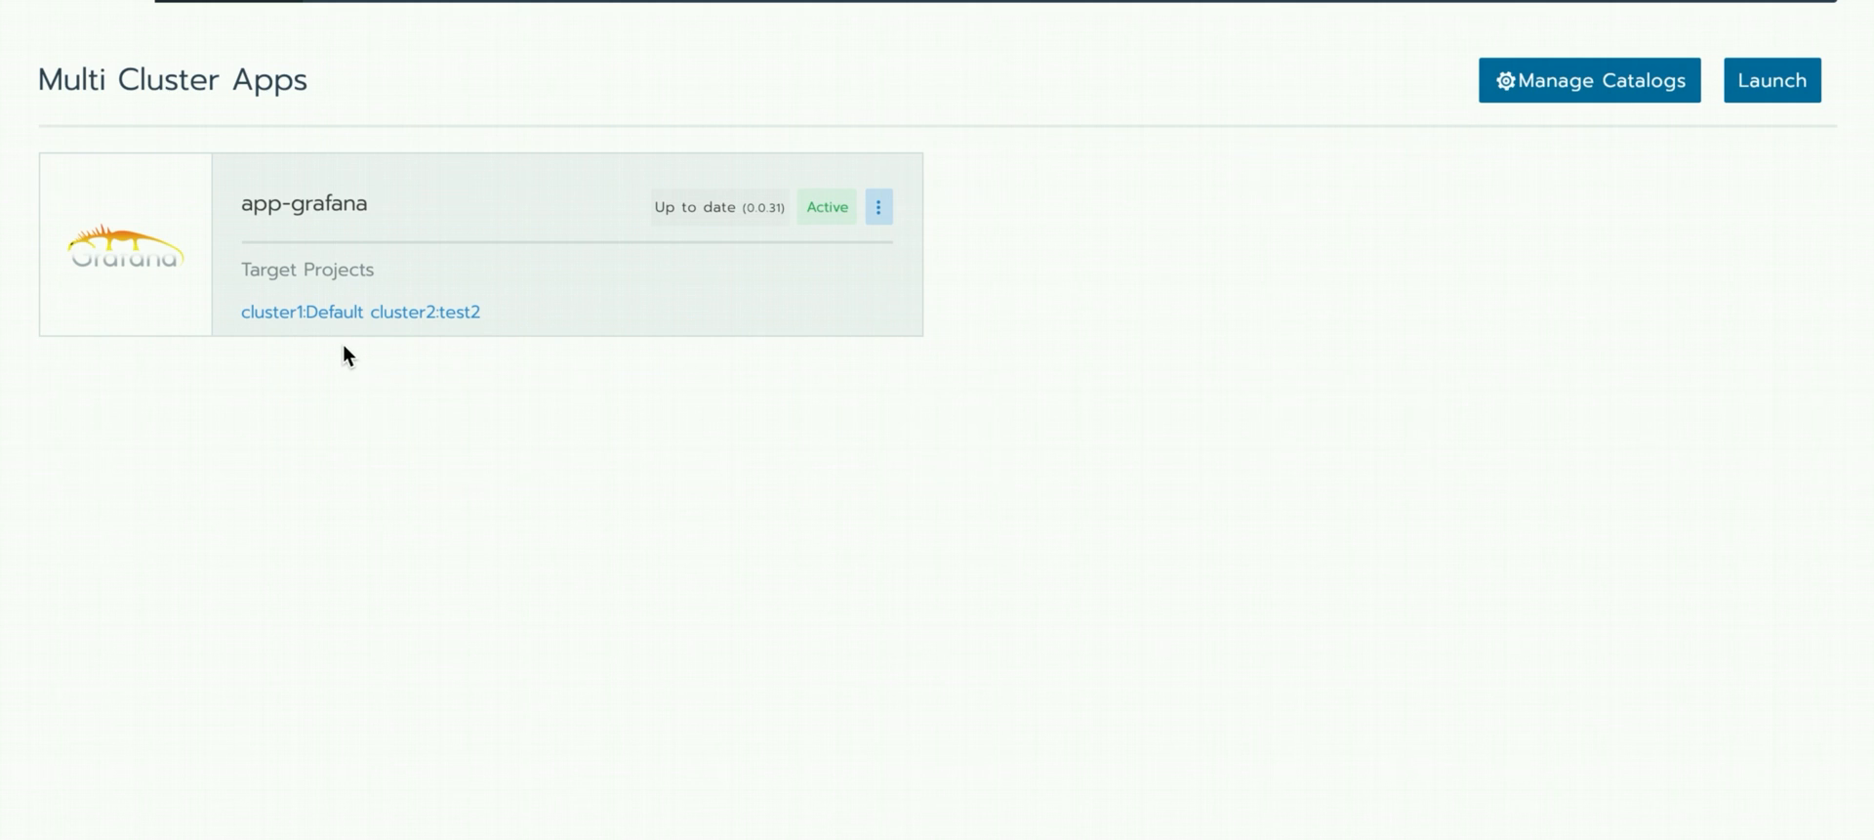
mouse_move(422, 357)
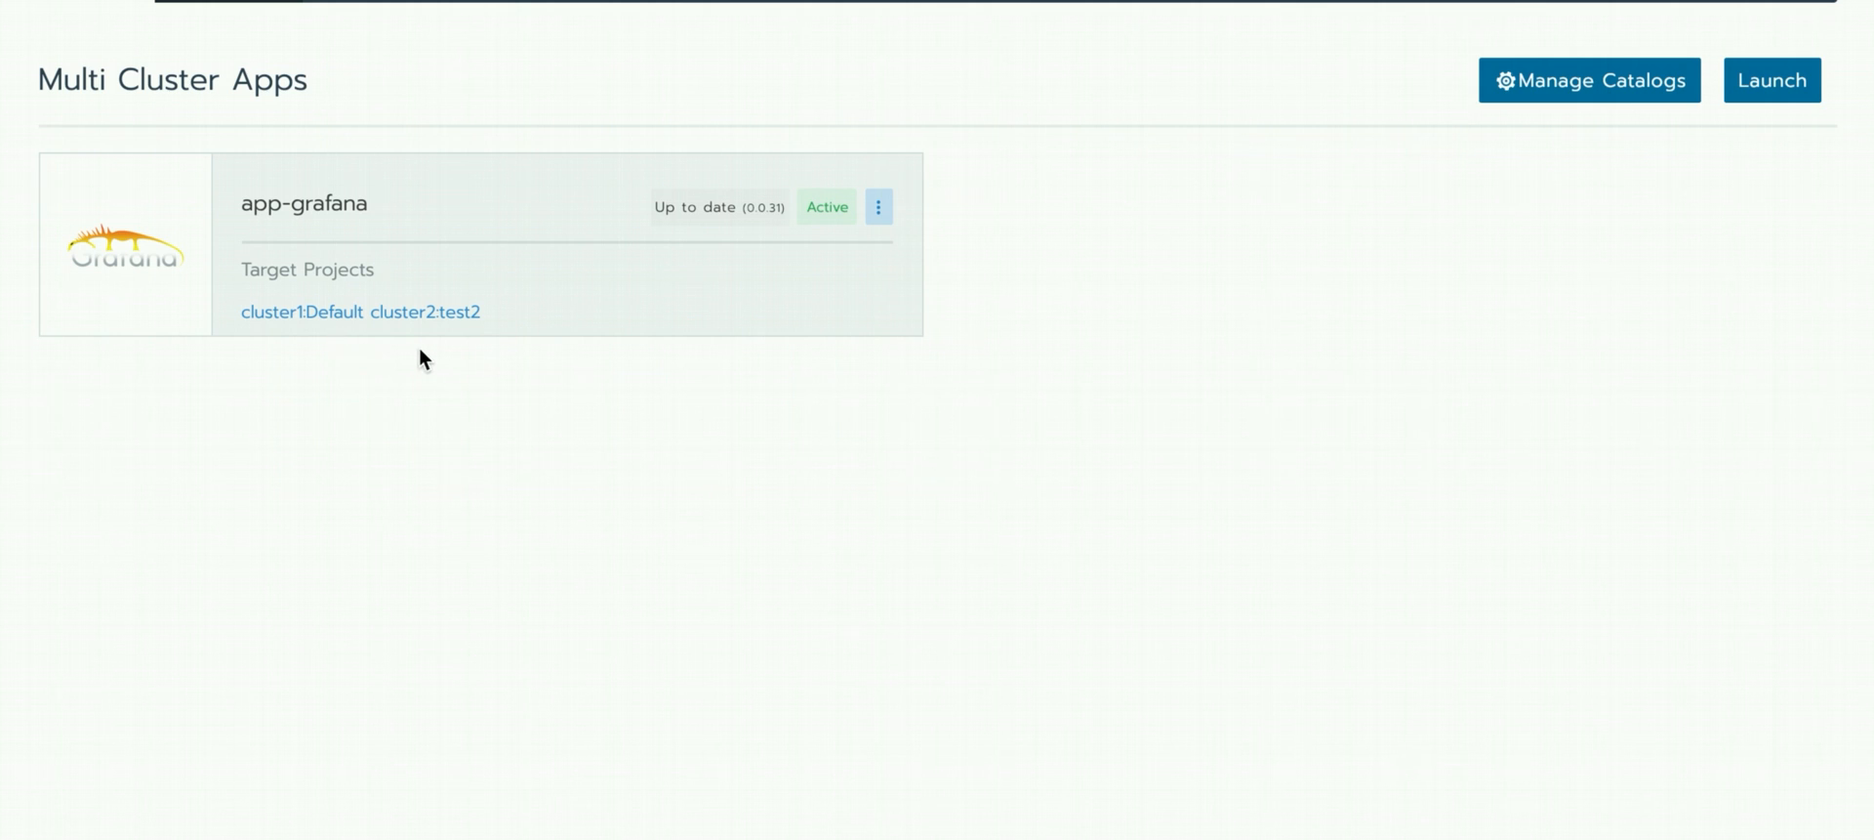
mouse_move(467, 349)
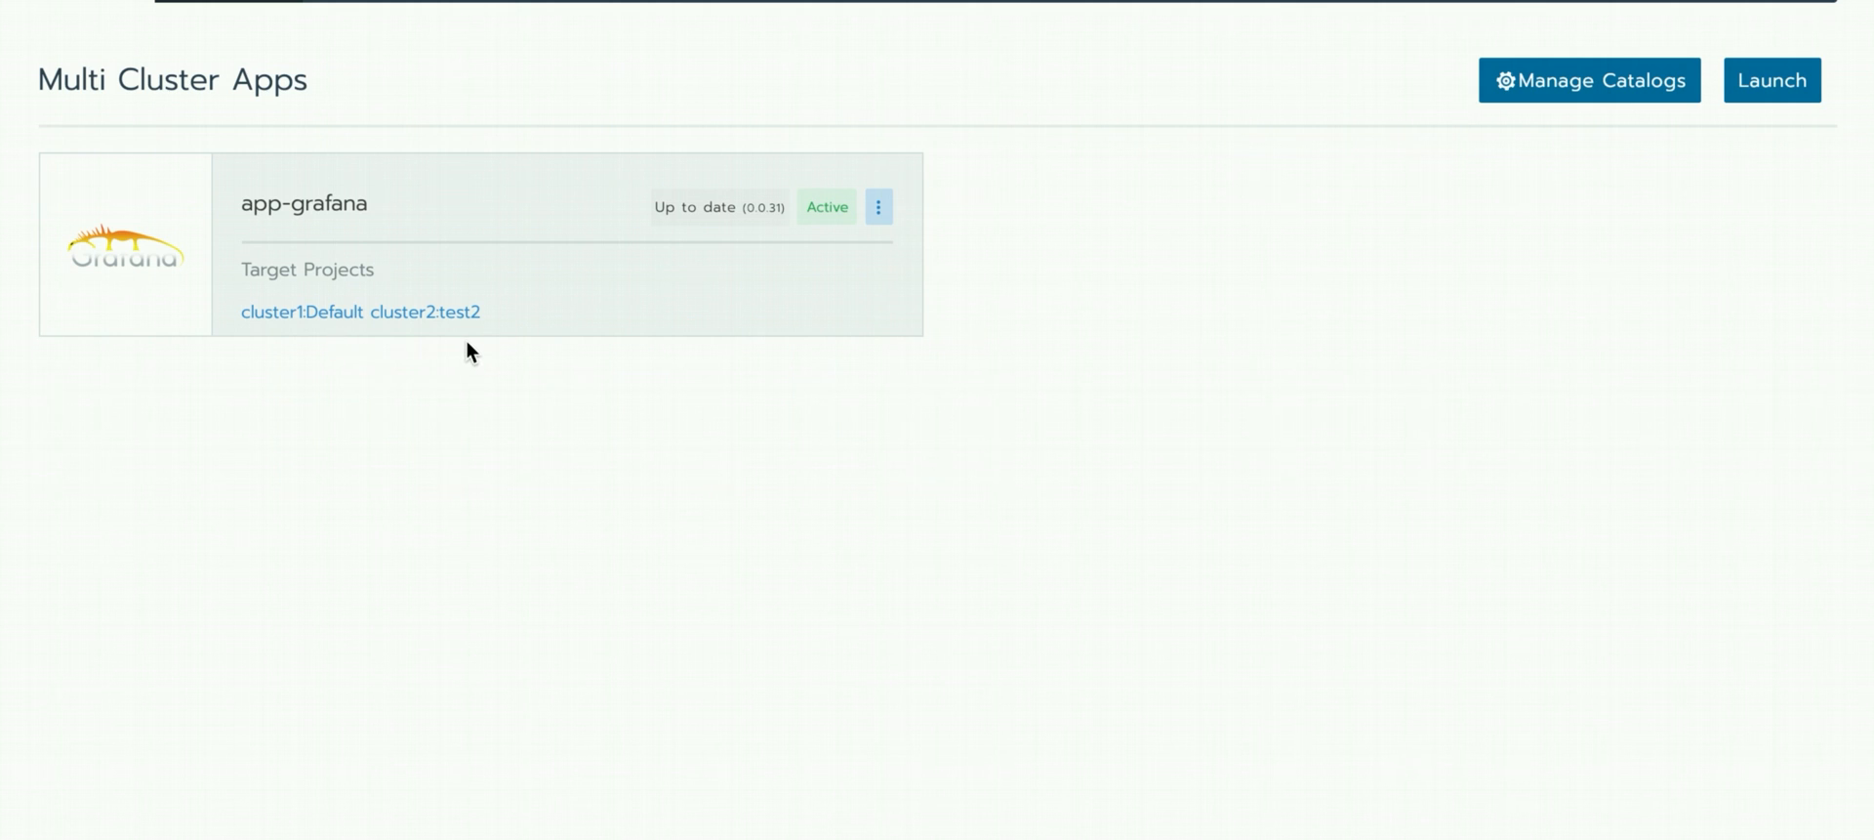
mouse_move(301, 313)
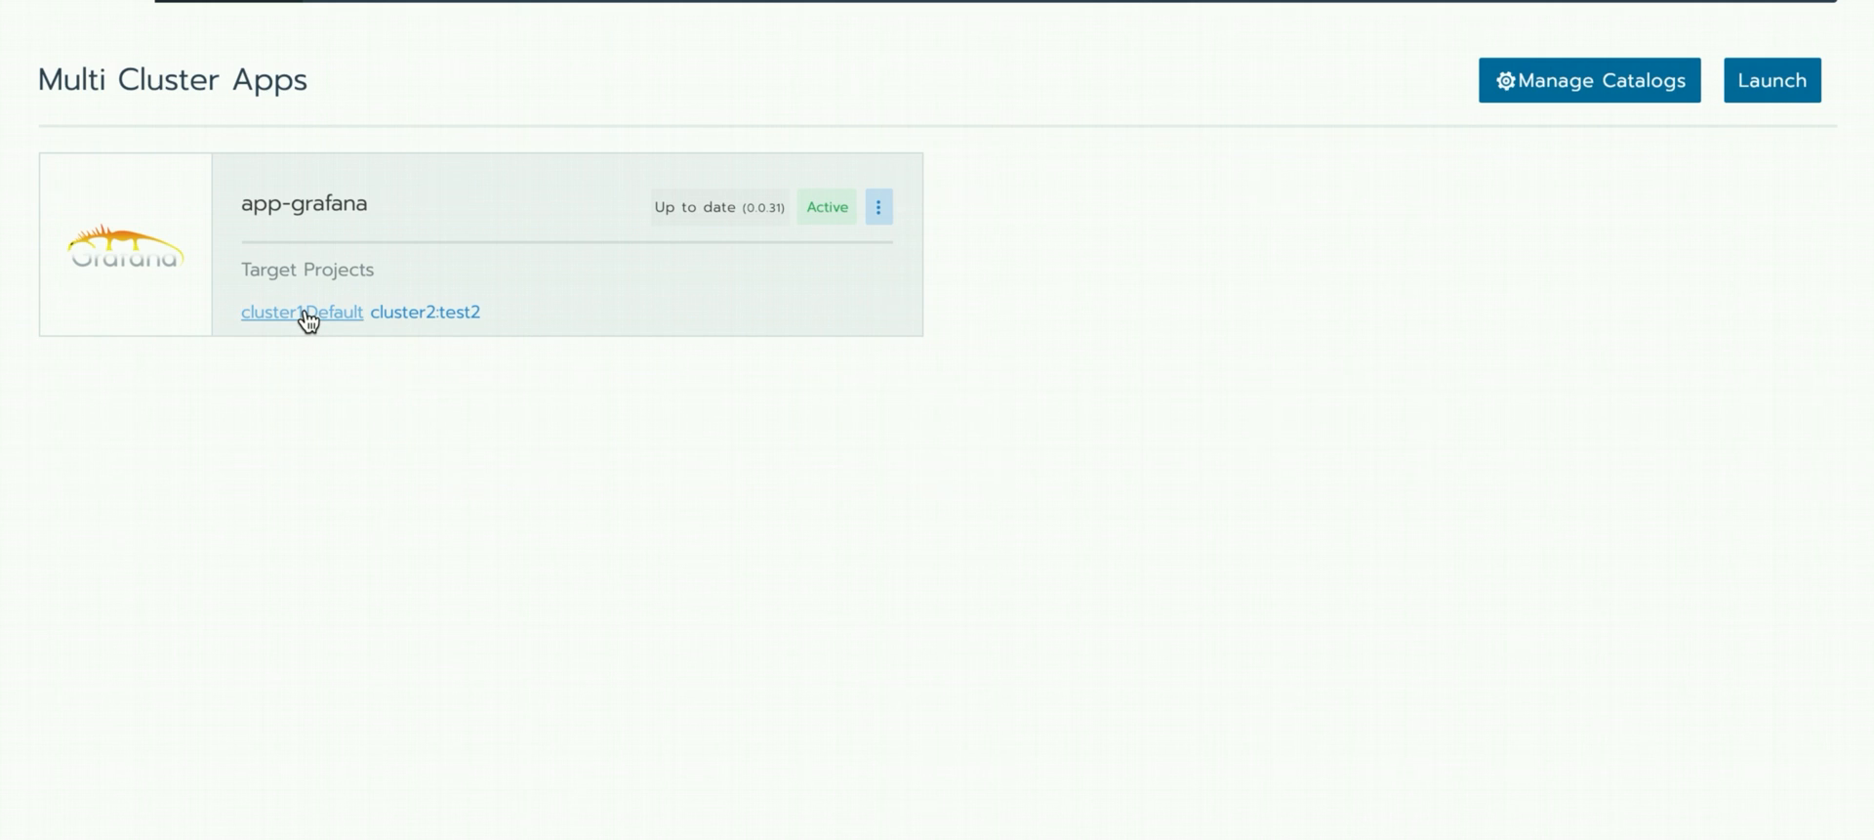
Step: View the cluster1:Default Grafana app's endpoint and its Active grafana workload with 1 pod
click(301, 312)
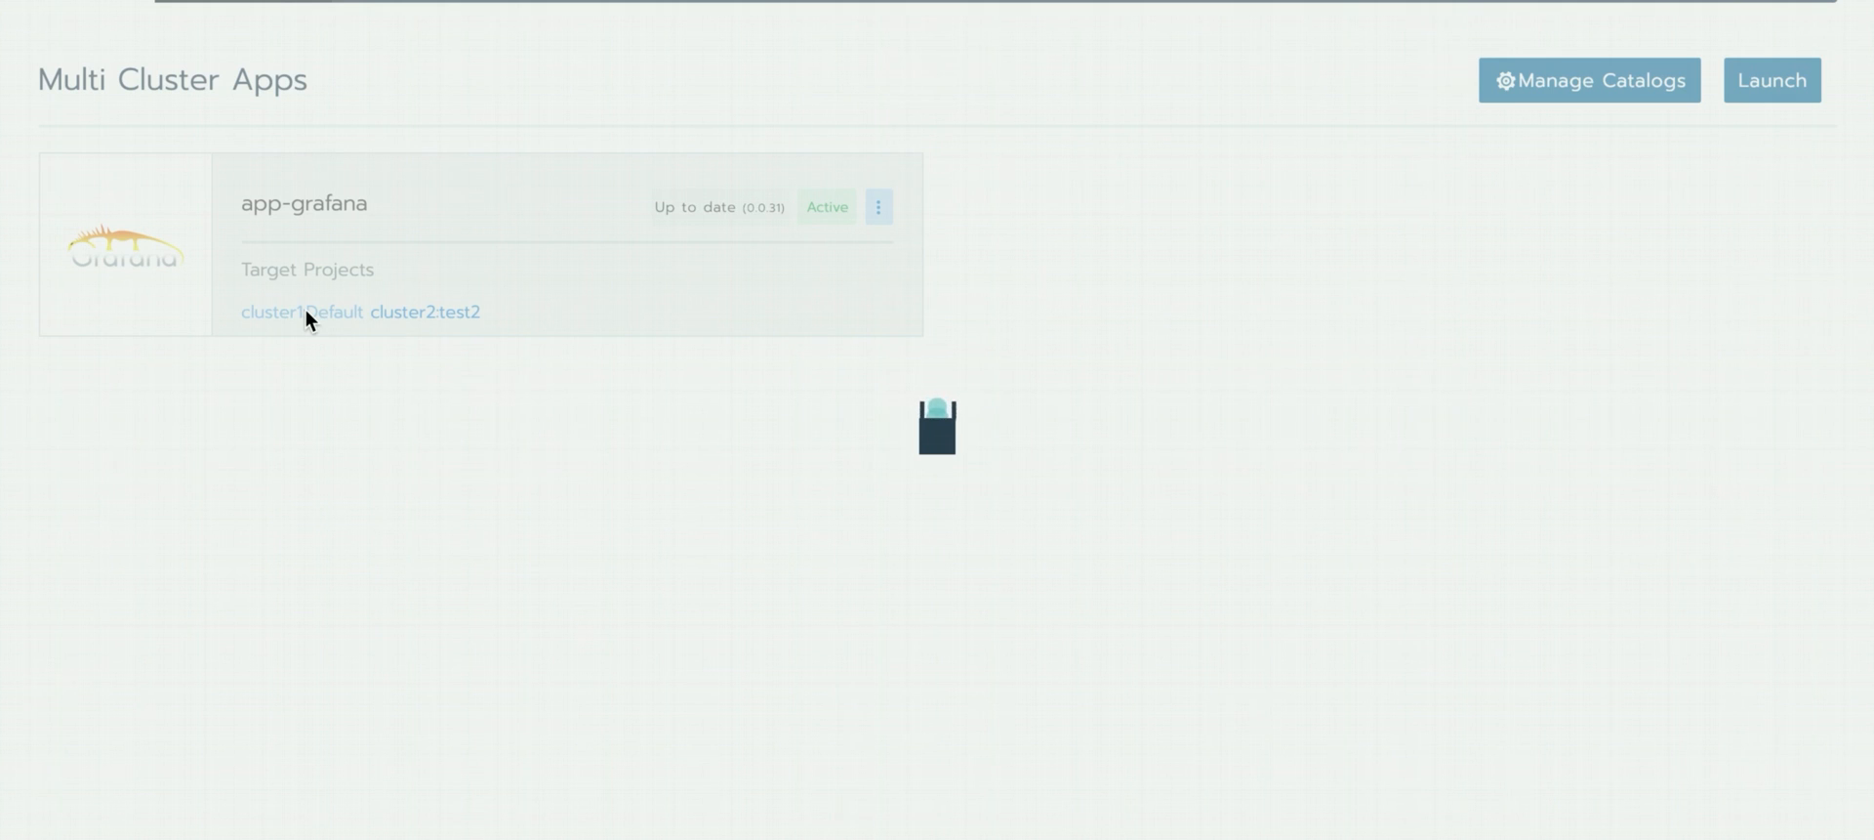
click(305, 203)
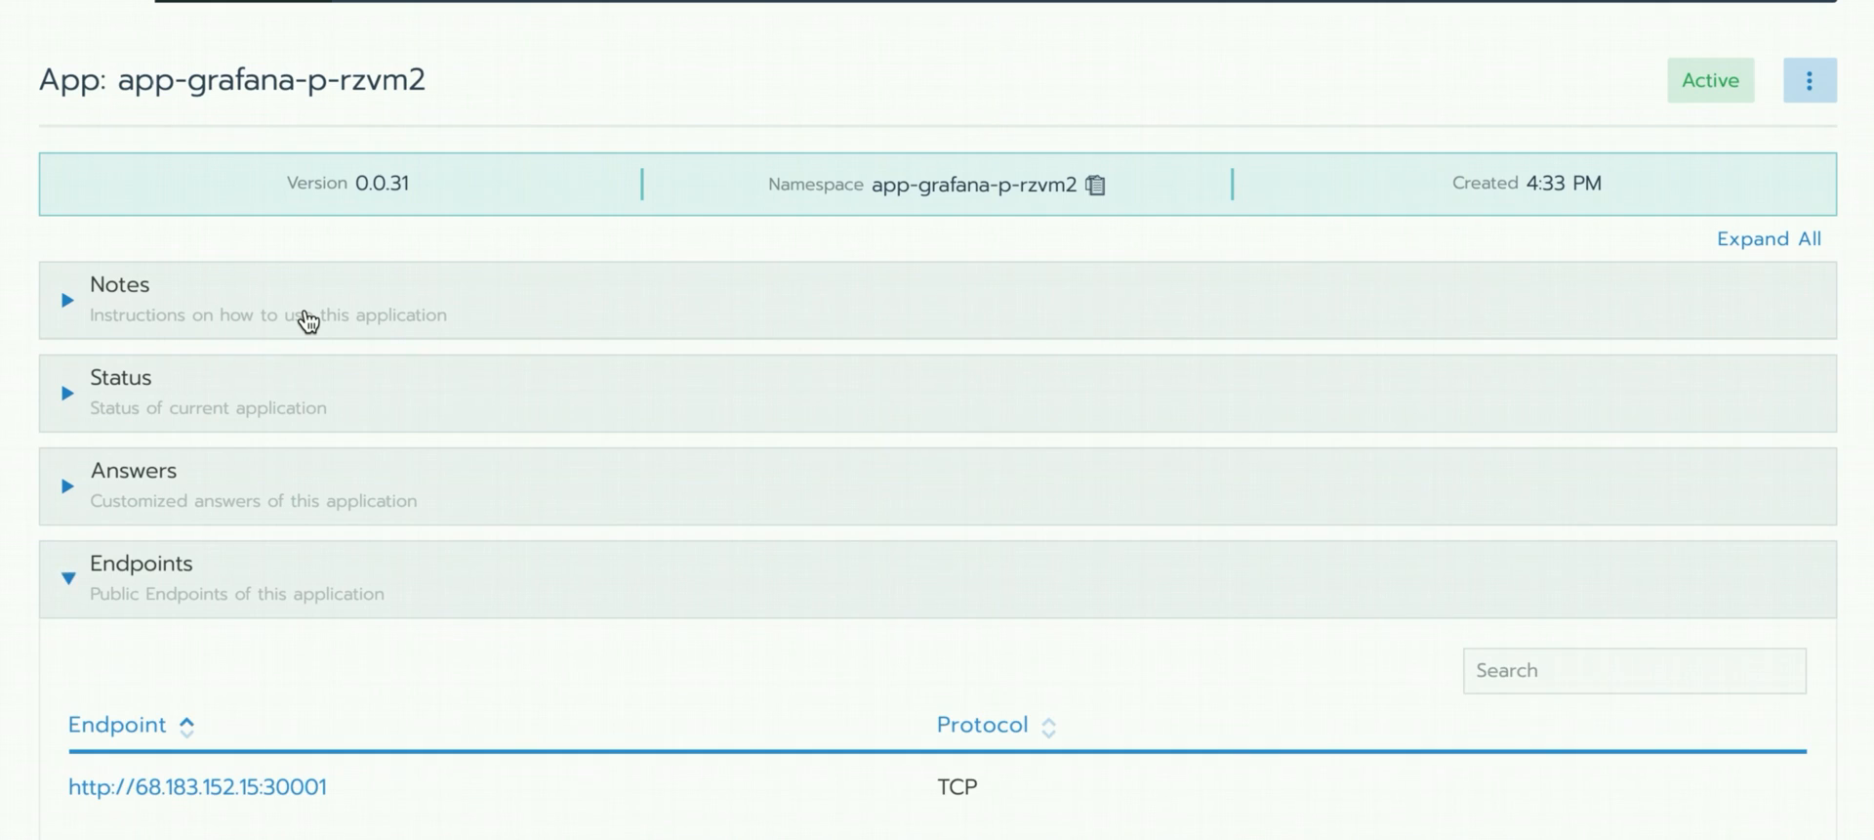
scroll(down, 3)
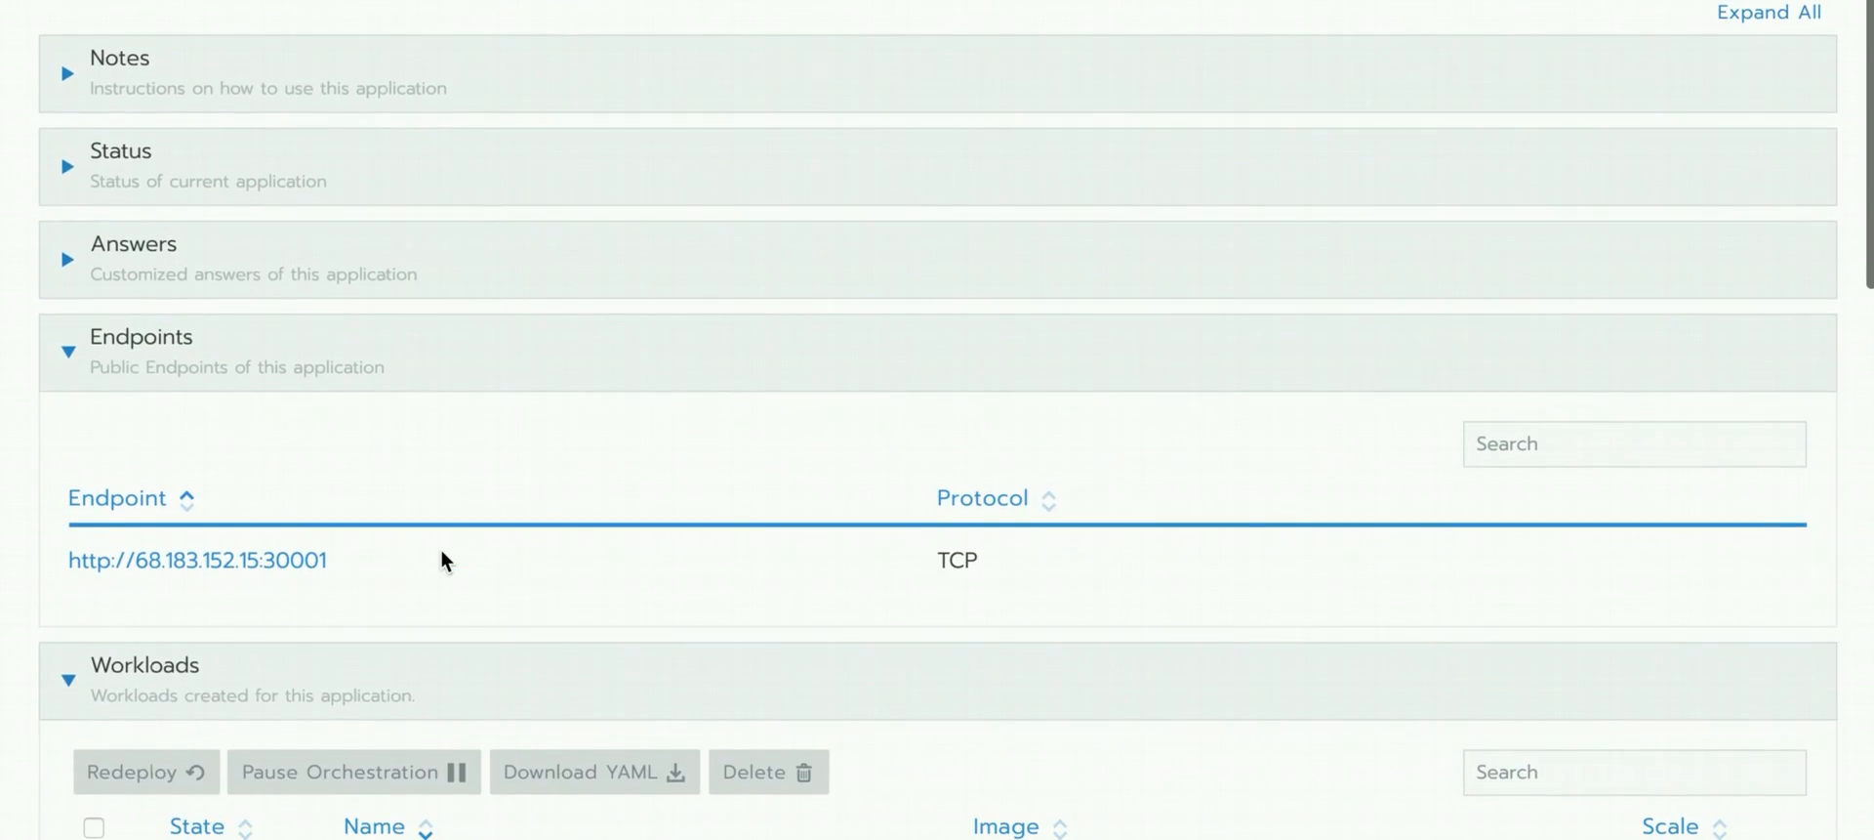
scroll(down, 3)
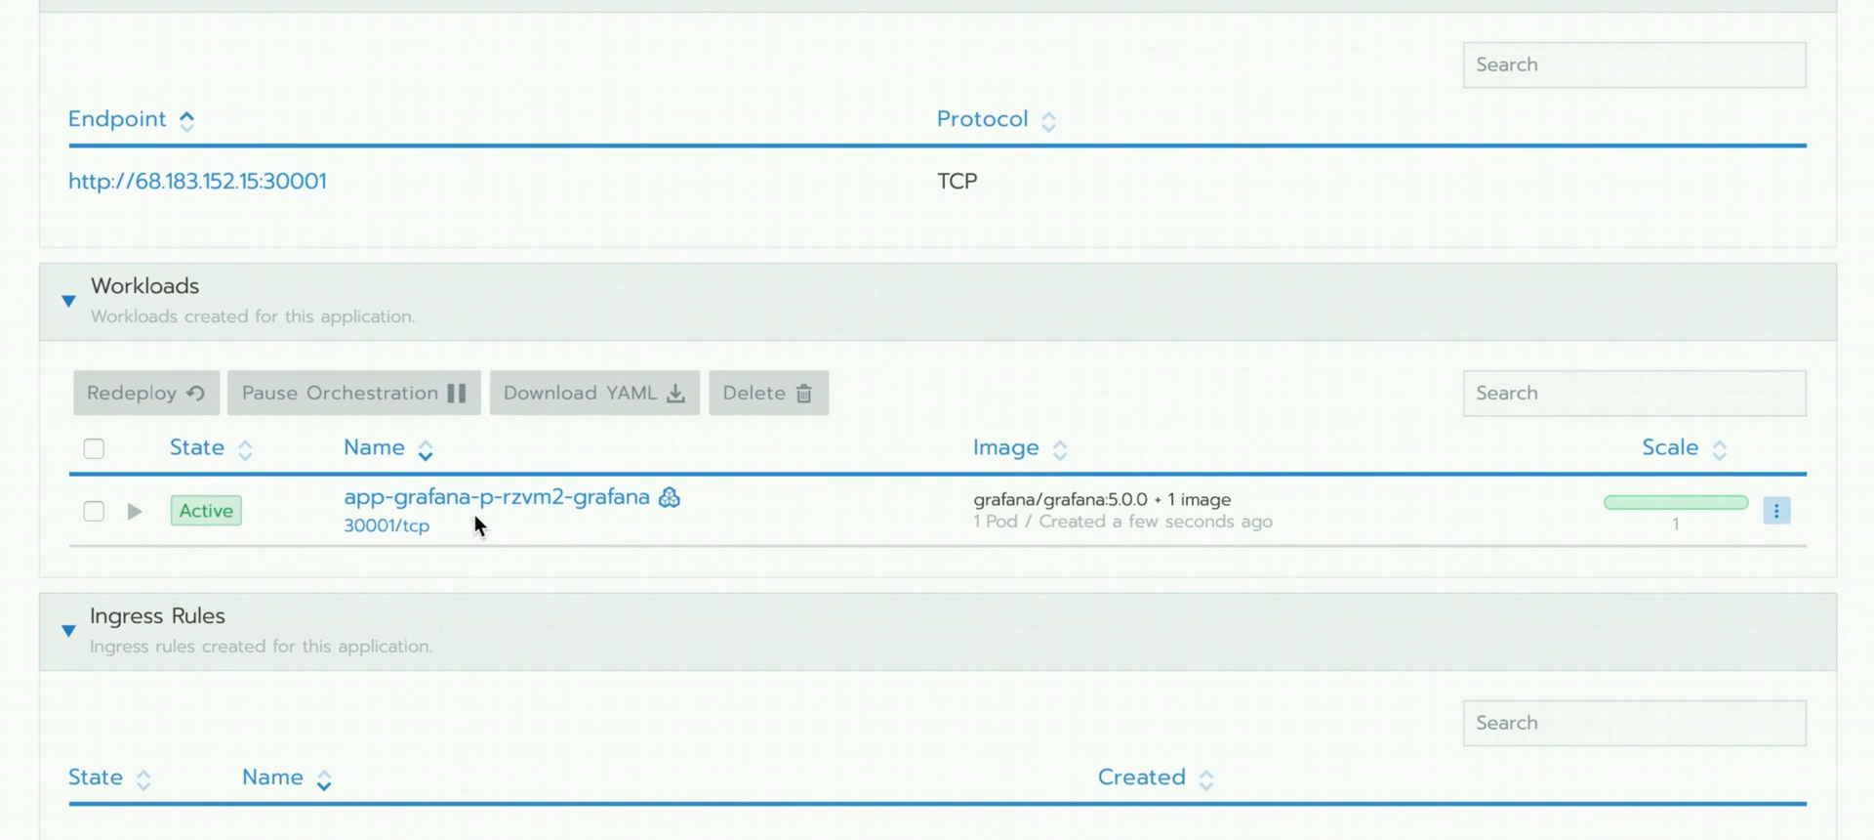
mouse_move(1219, 617)
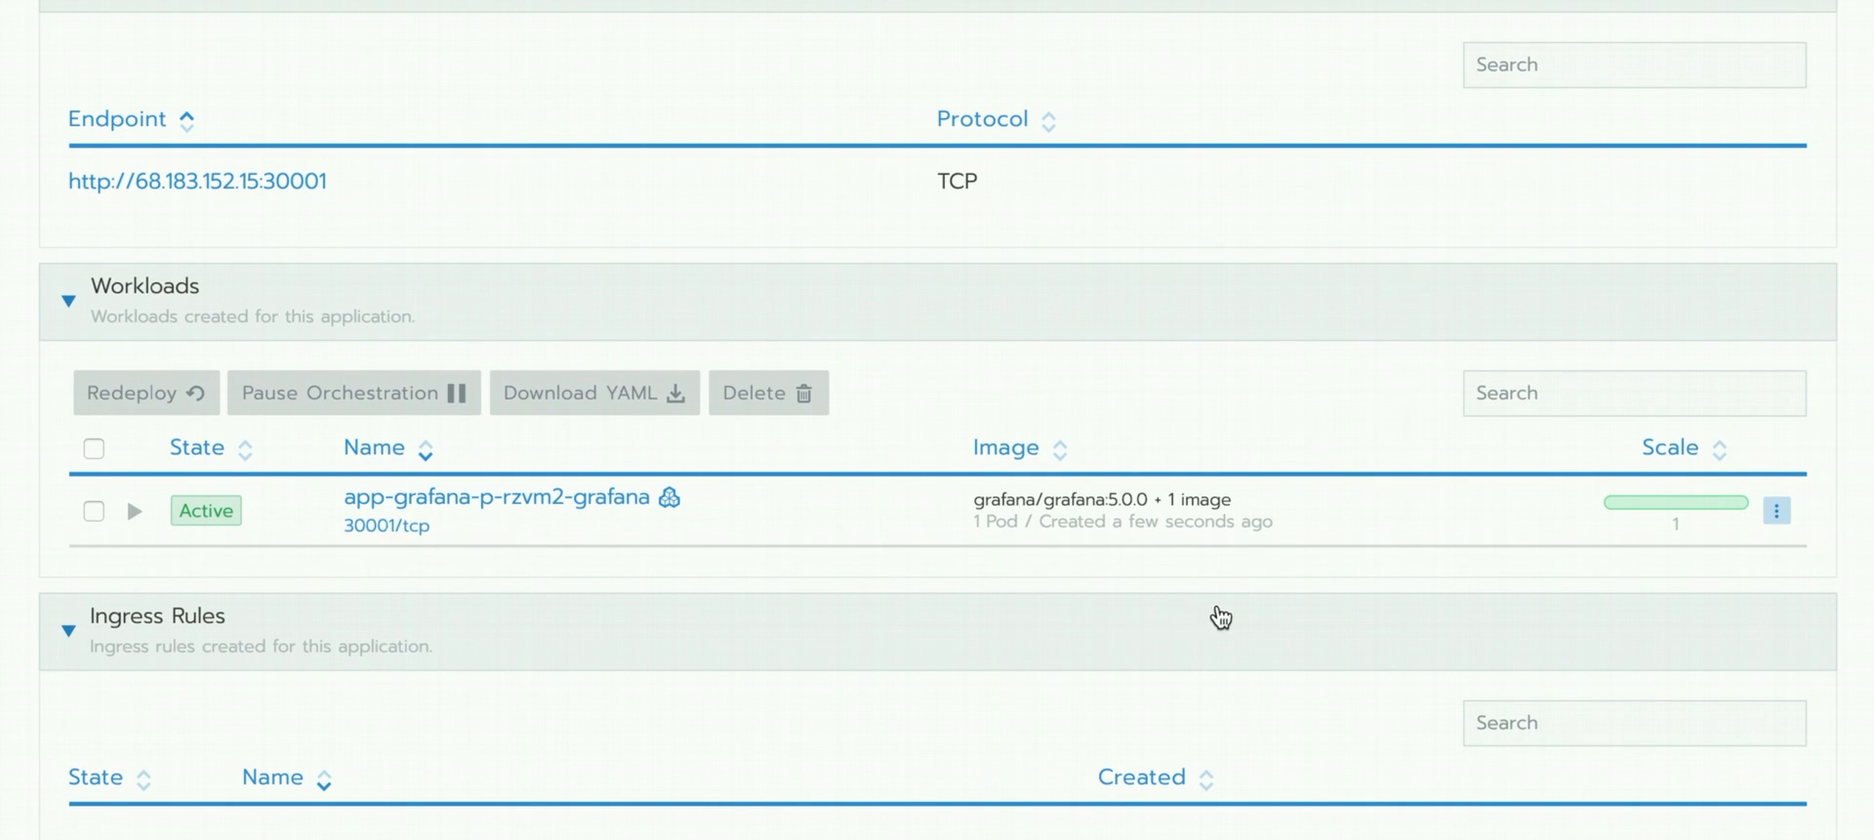
mouse_move(1745, 562)
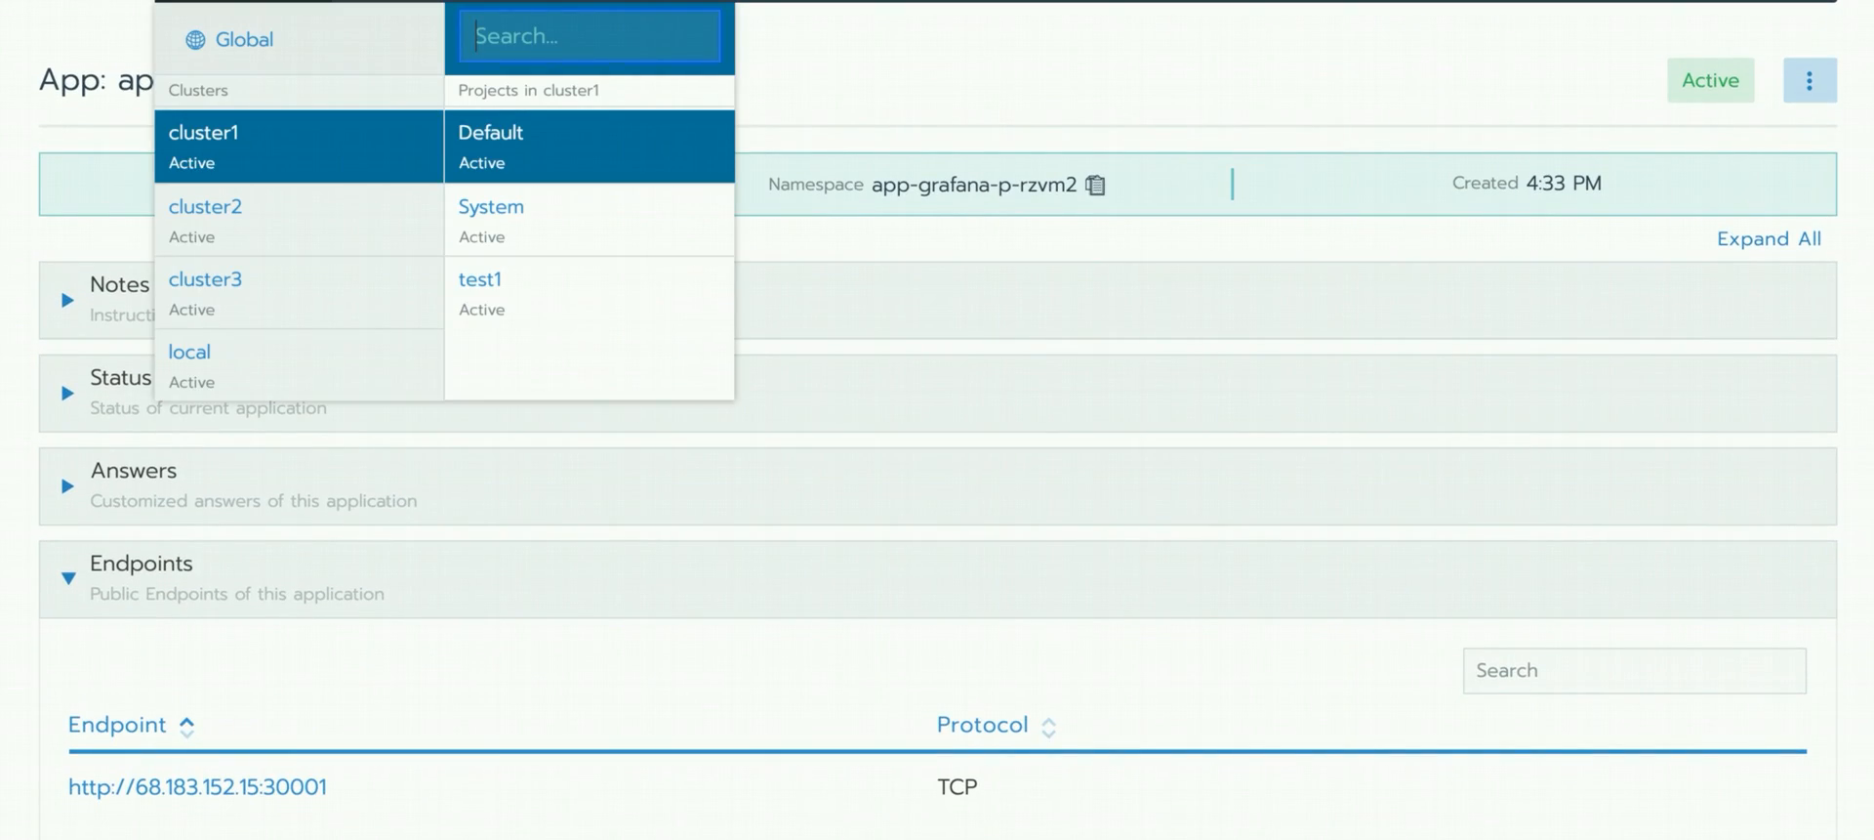
mouse_move(252, 60)
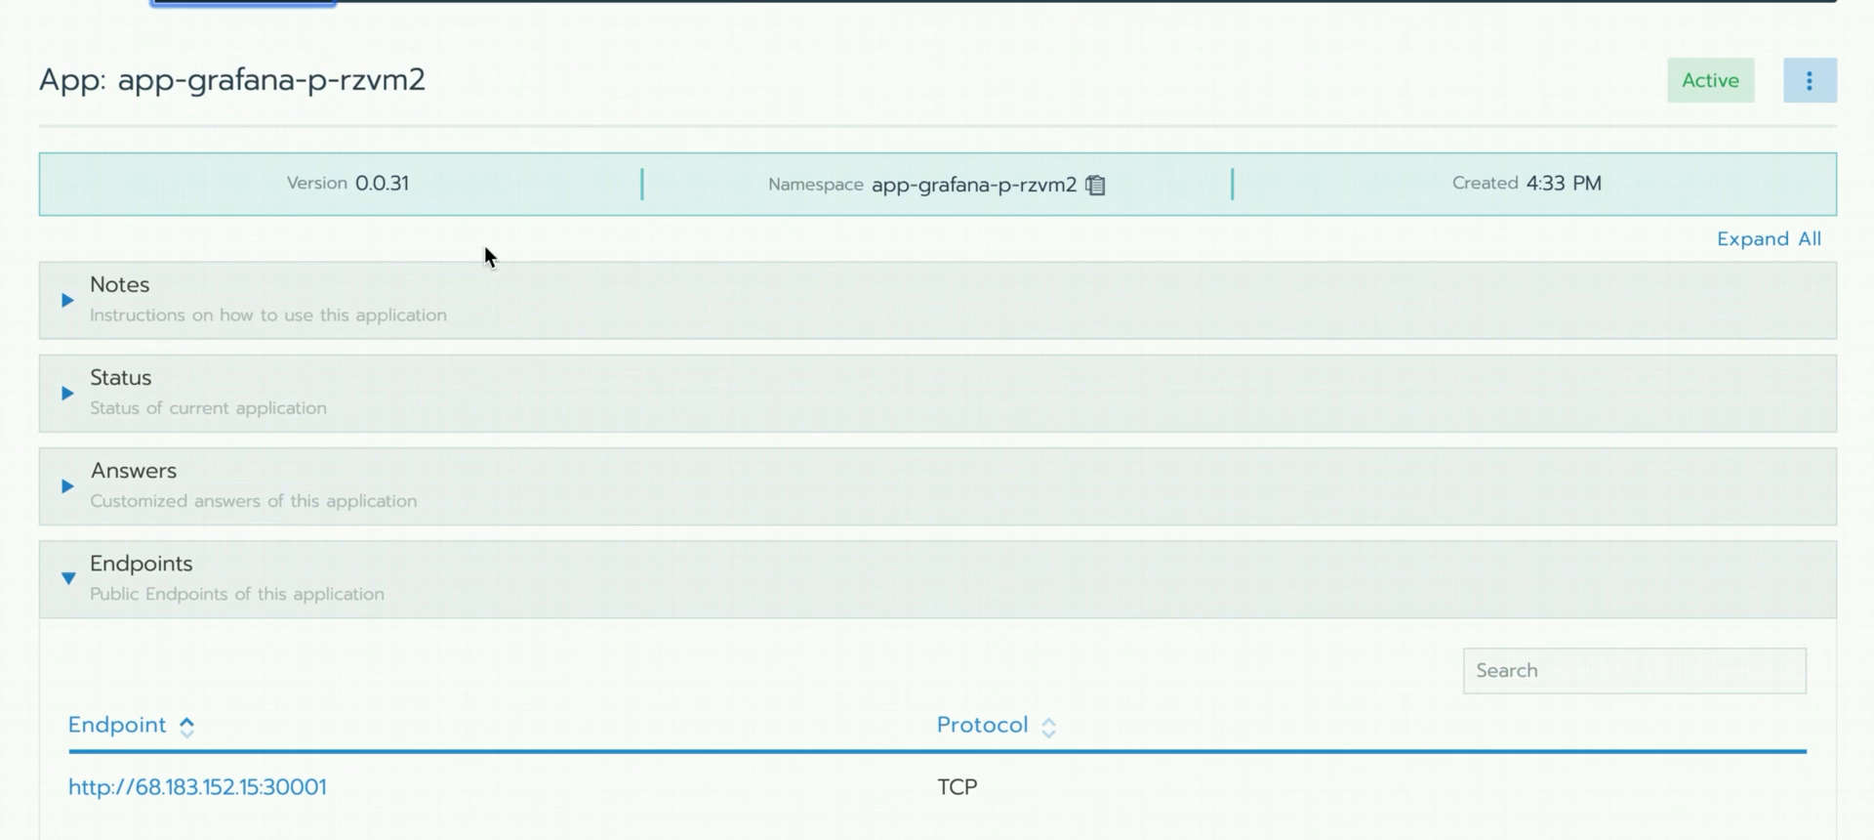
Step: Switch to the test2 project's Workloads list showing app-grafana-p-9lv9k-grafana Active
click(239, 6)
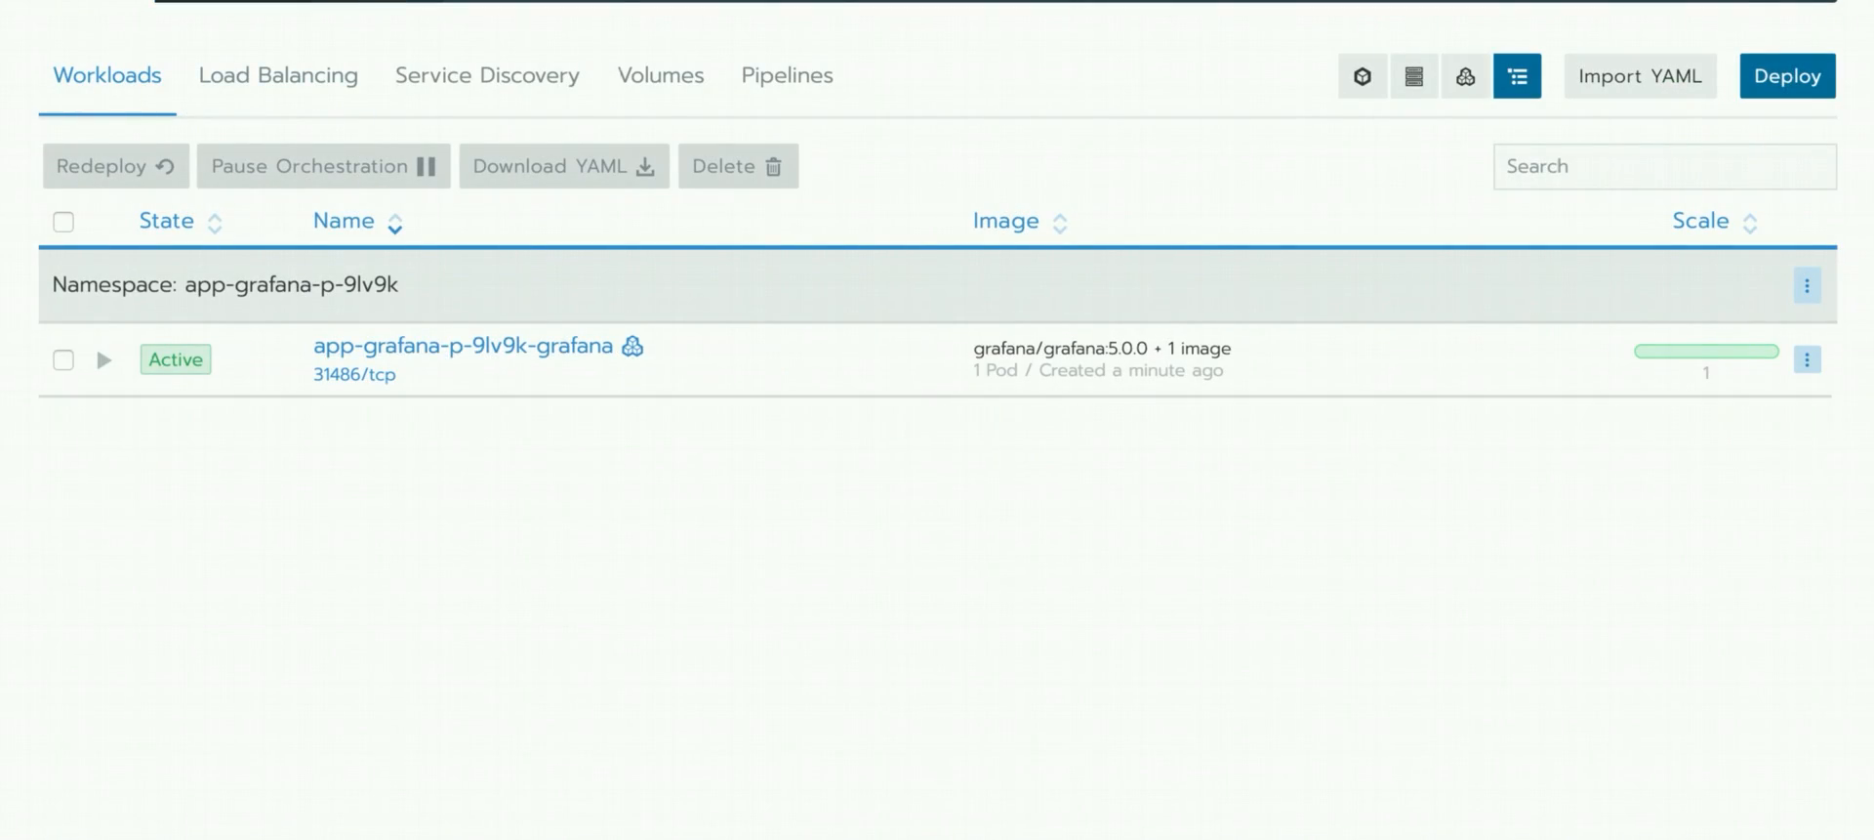
mouse_move(340, 434)
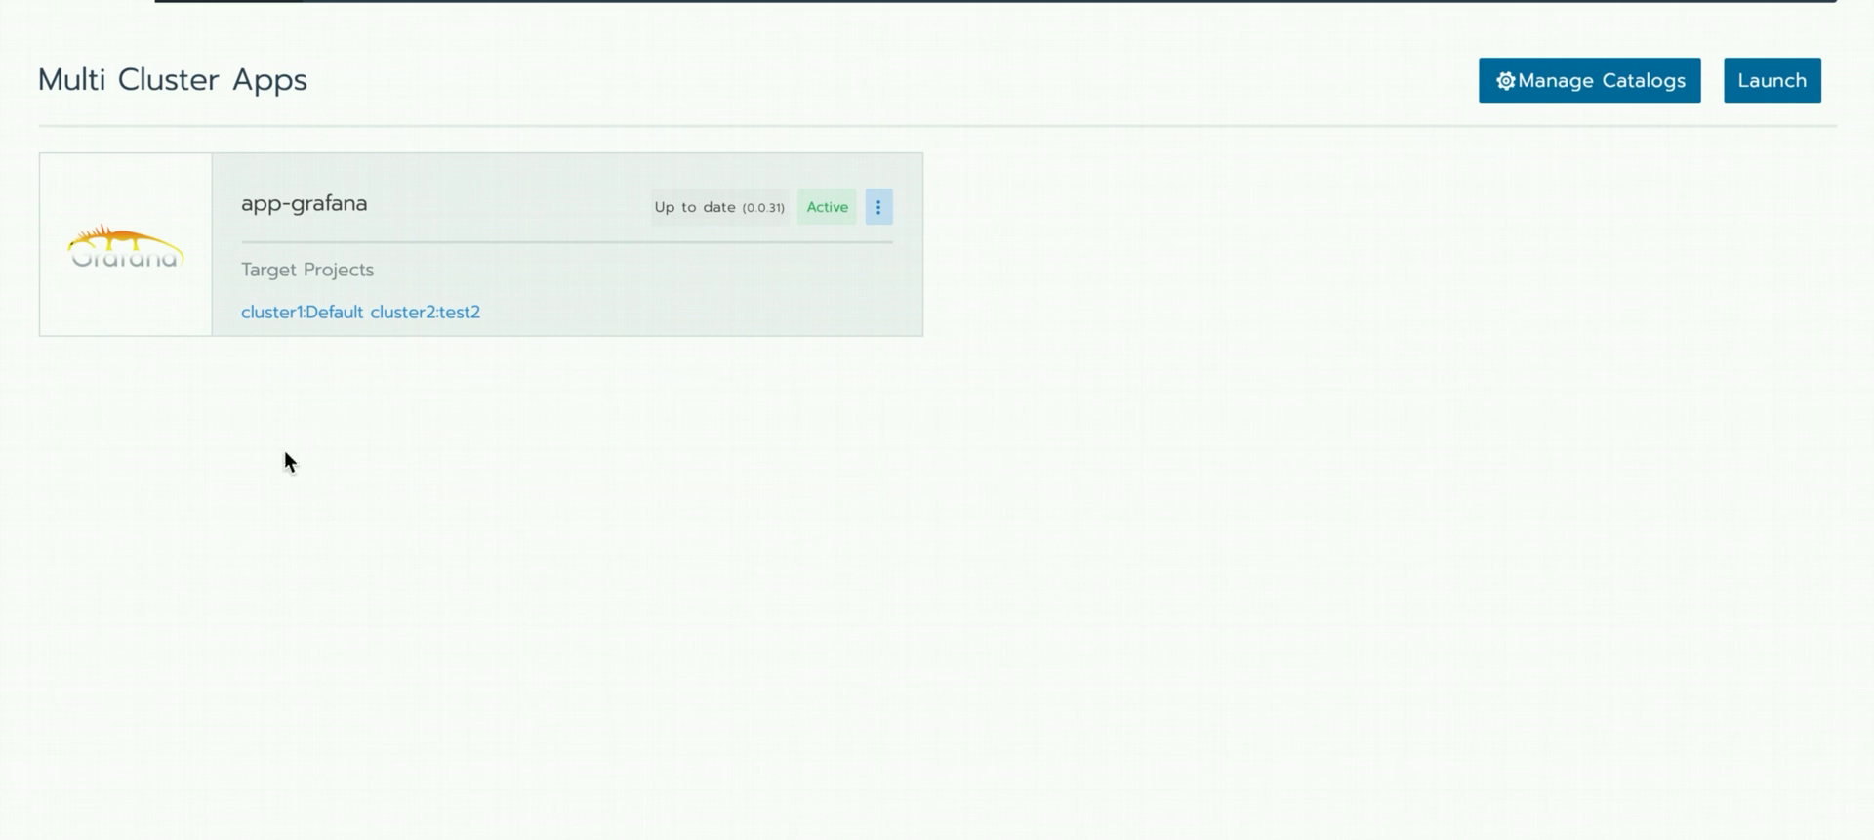
mouse_move(471, 420)
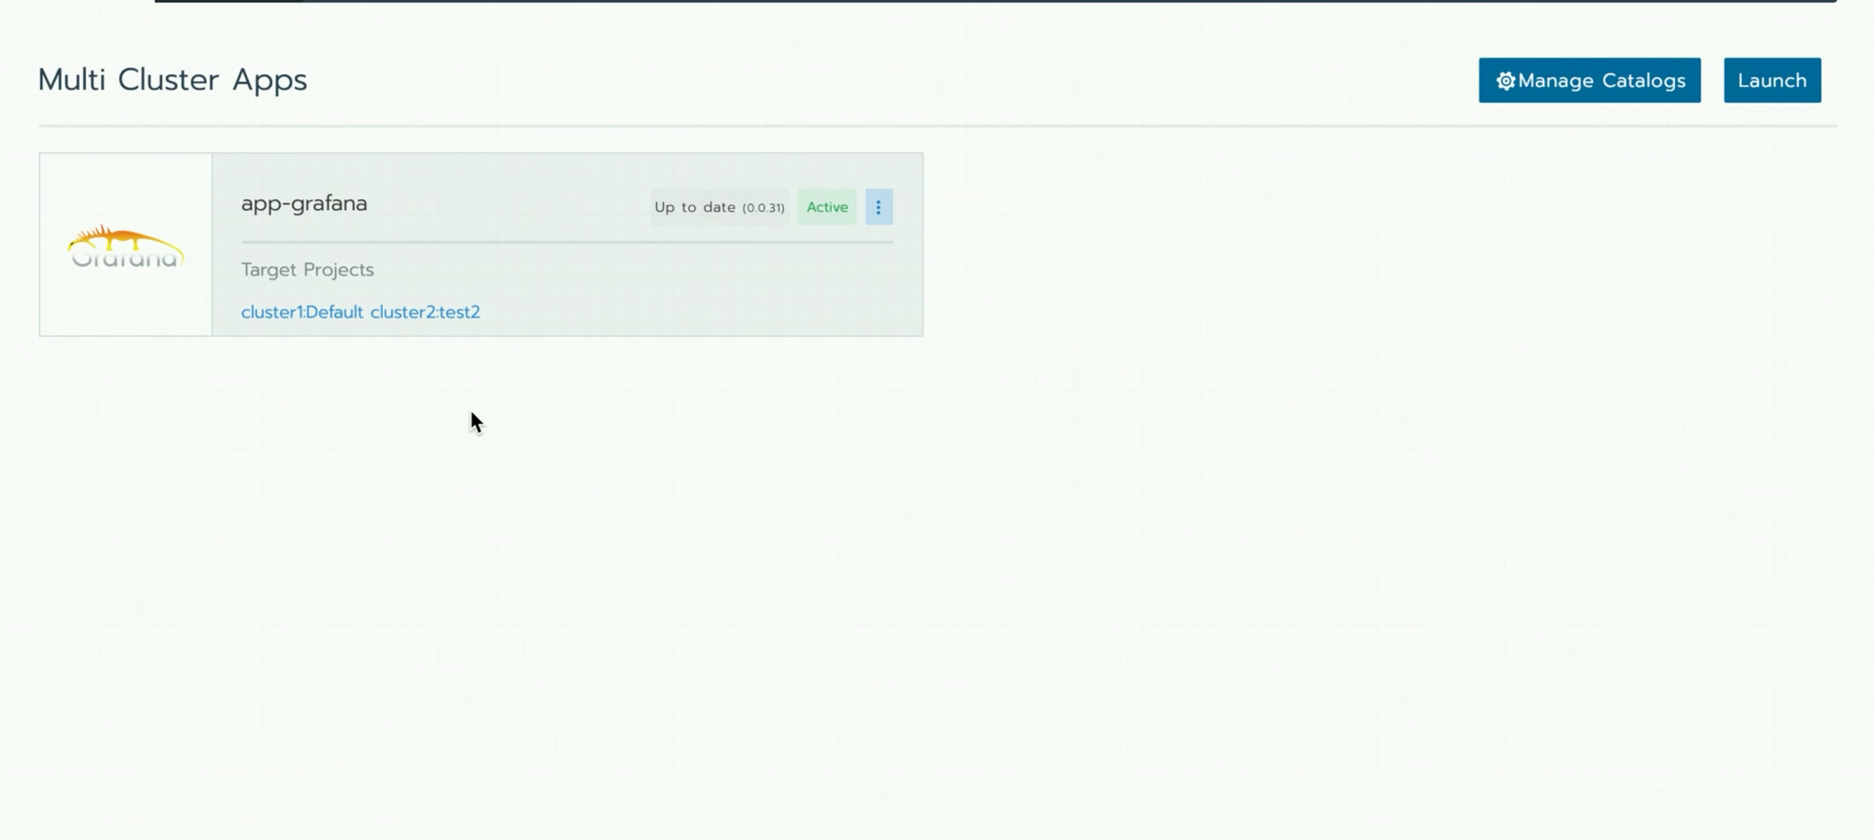
mouse_move(1105, 369)
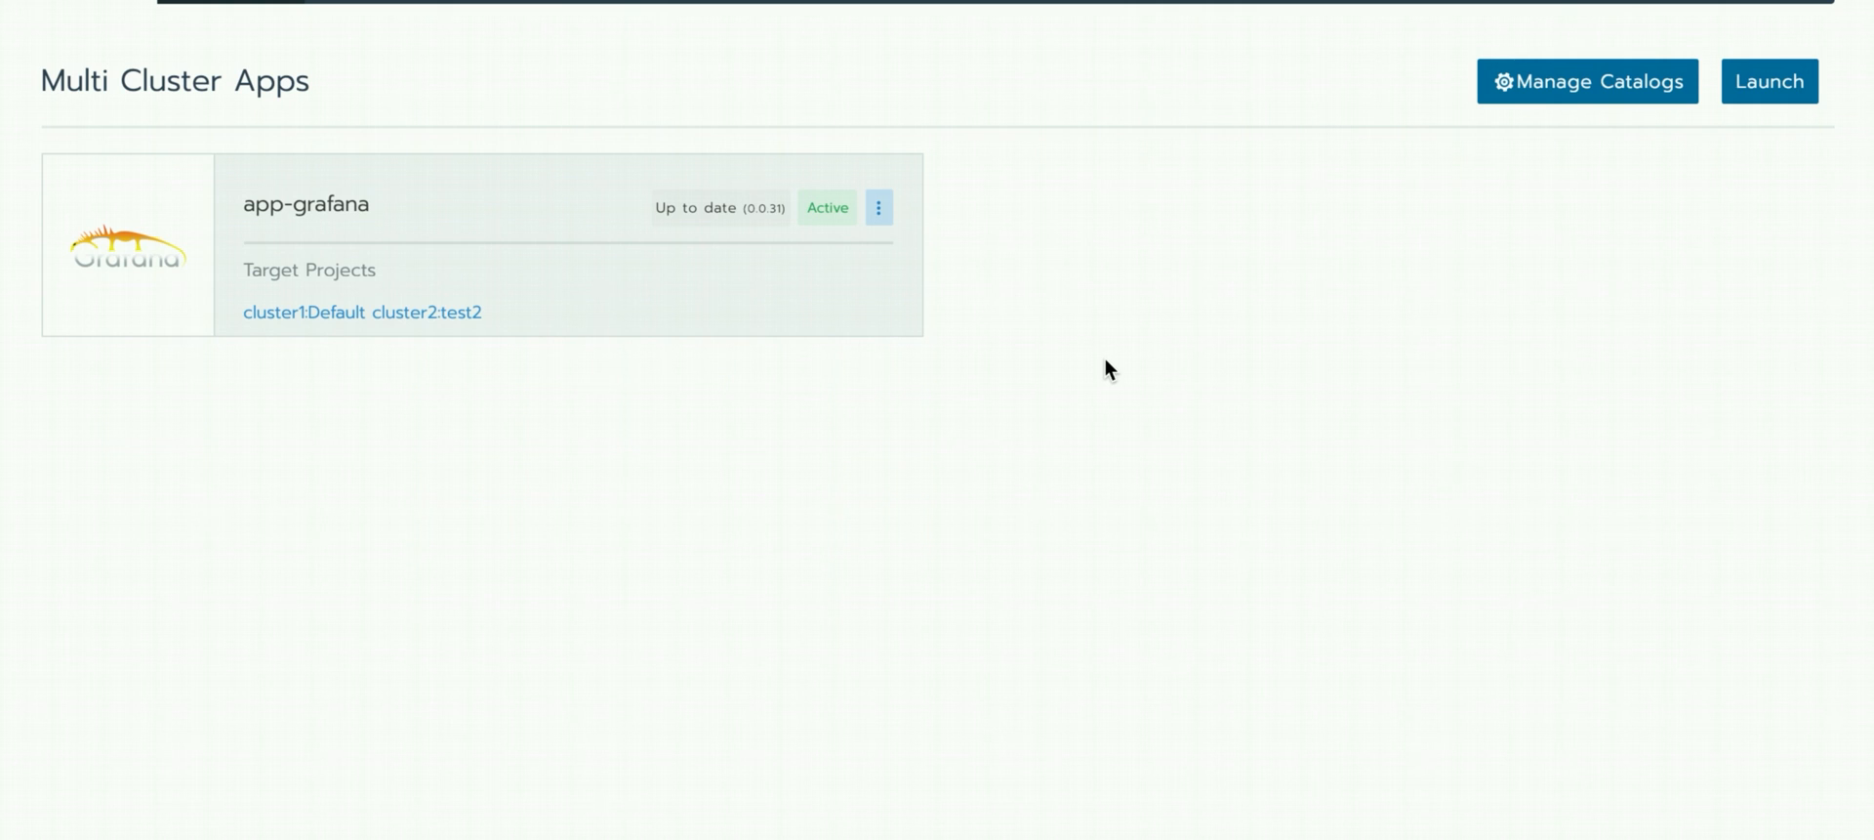
mouse_move(861, 367)
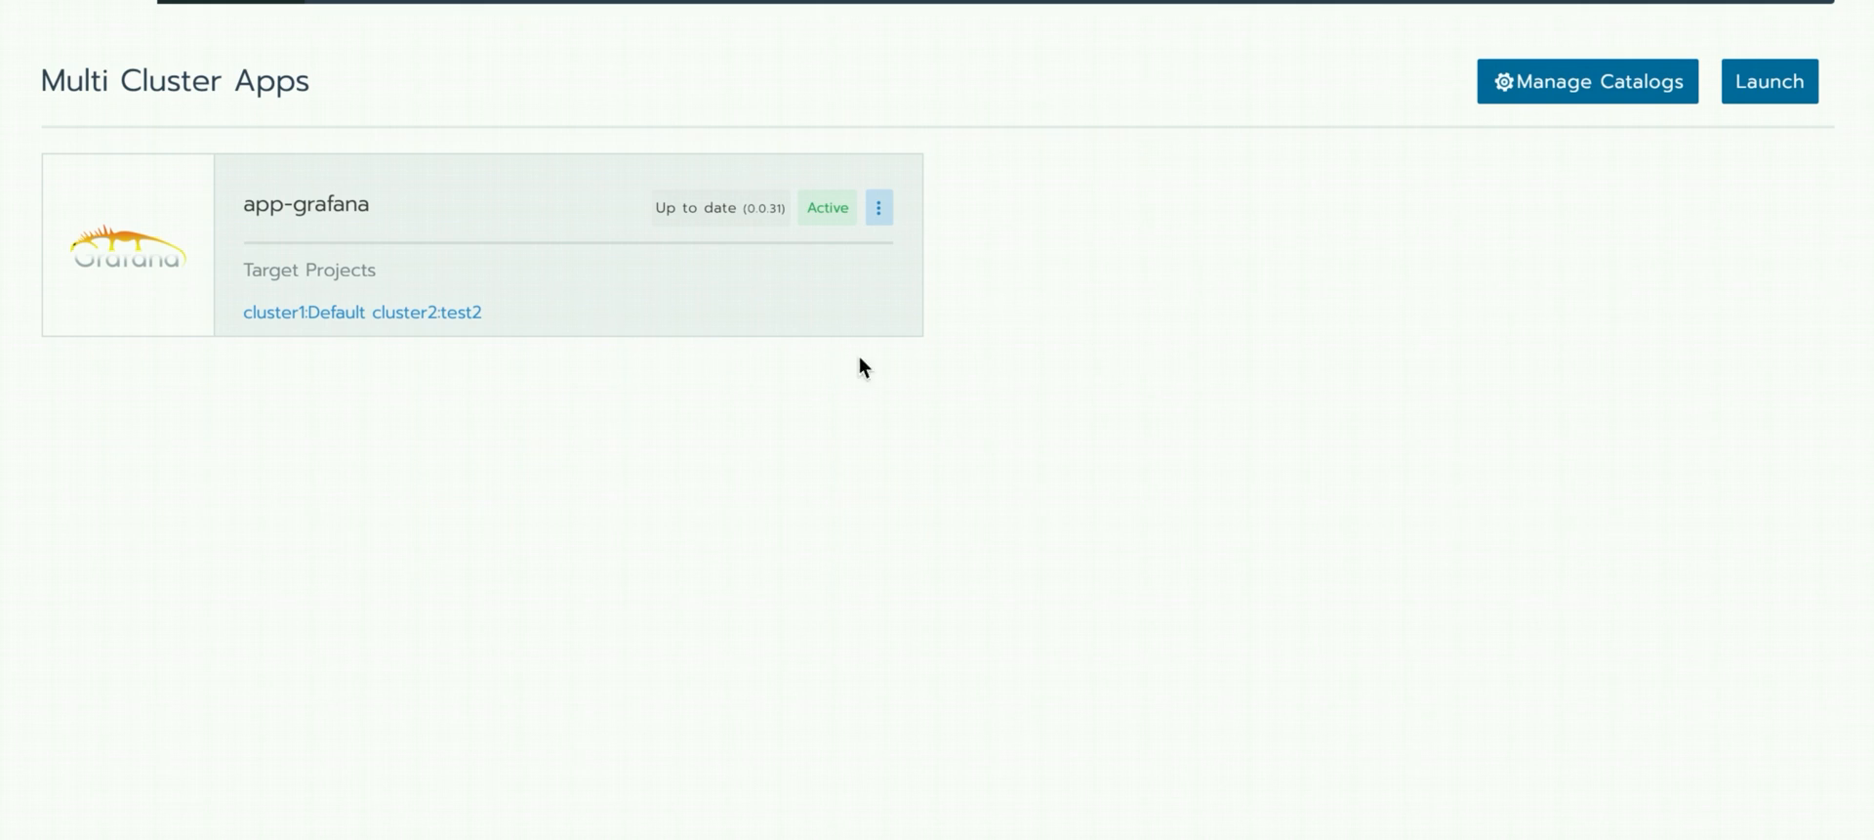